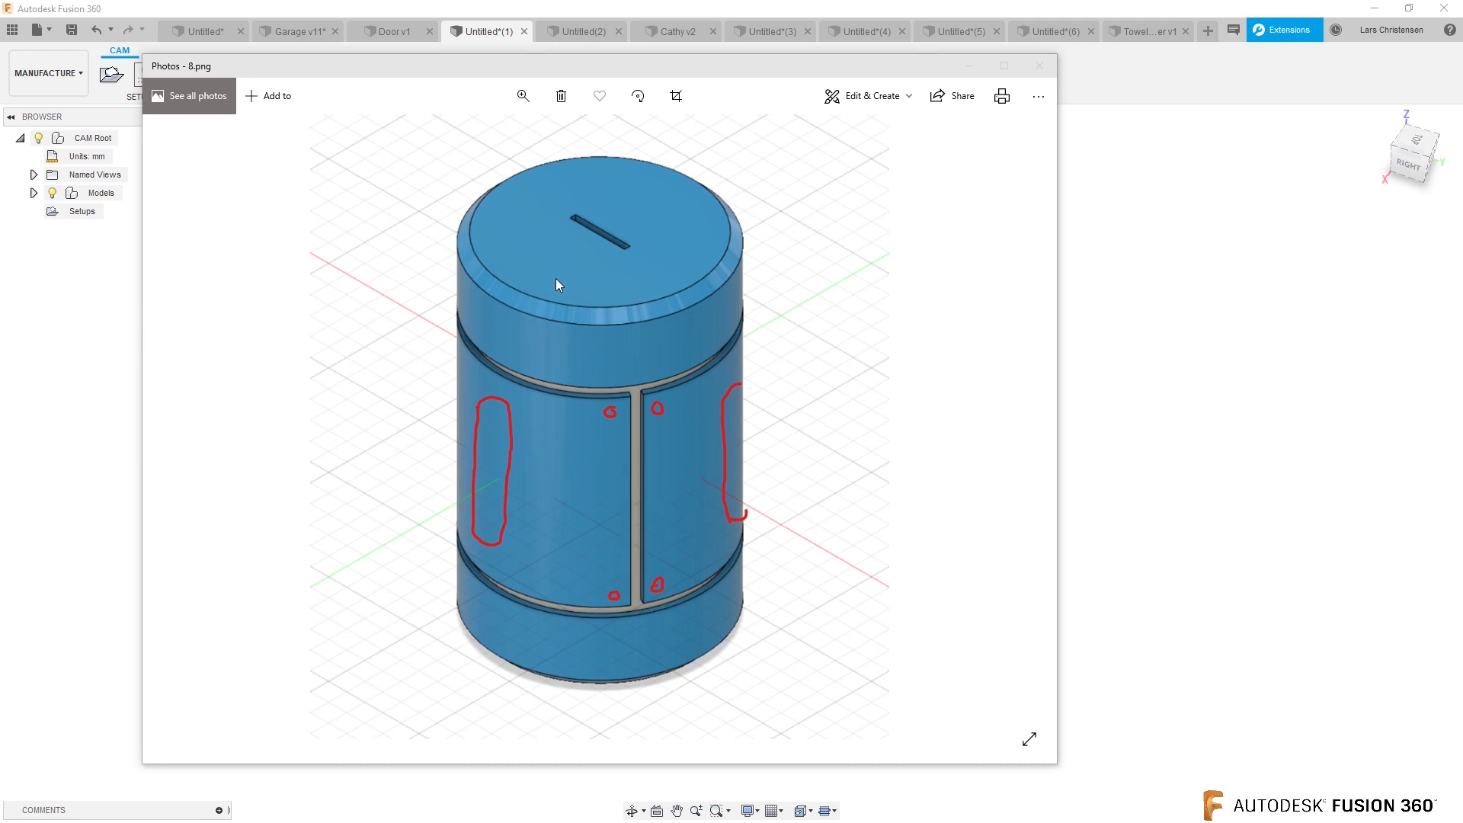
pyautogui.moveTo(615, 477)
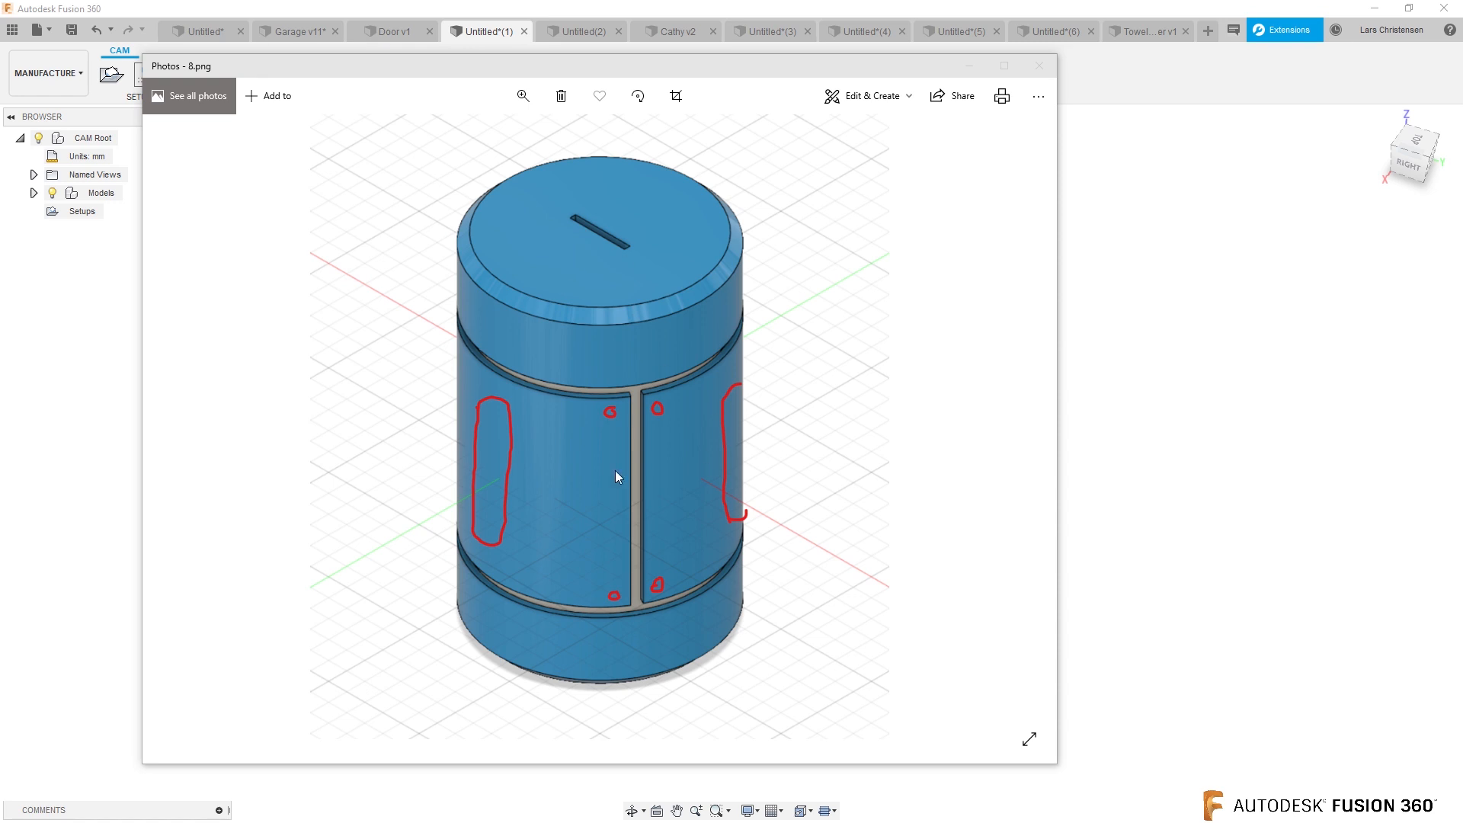
pyautogui.moveTo(614, 429)
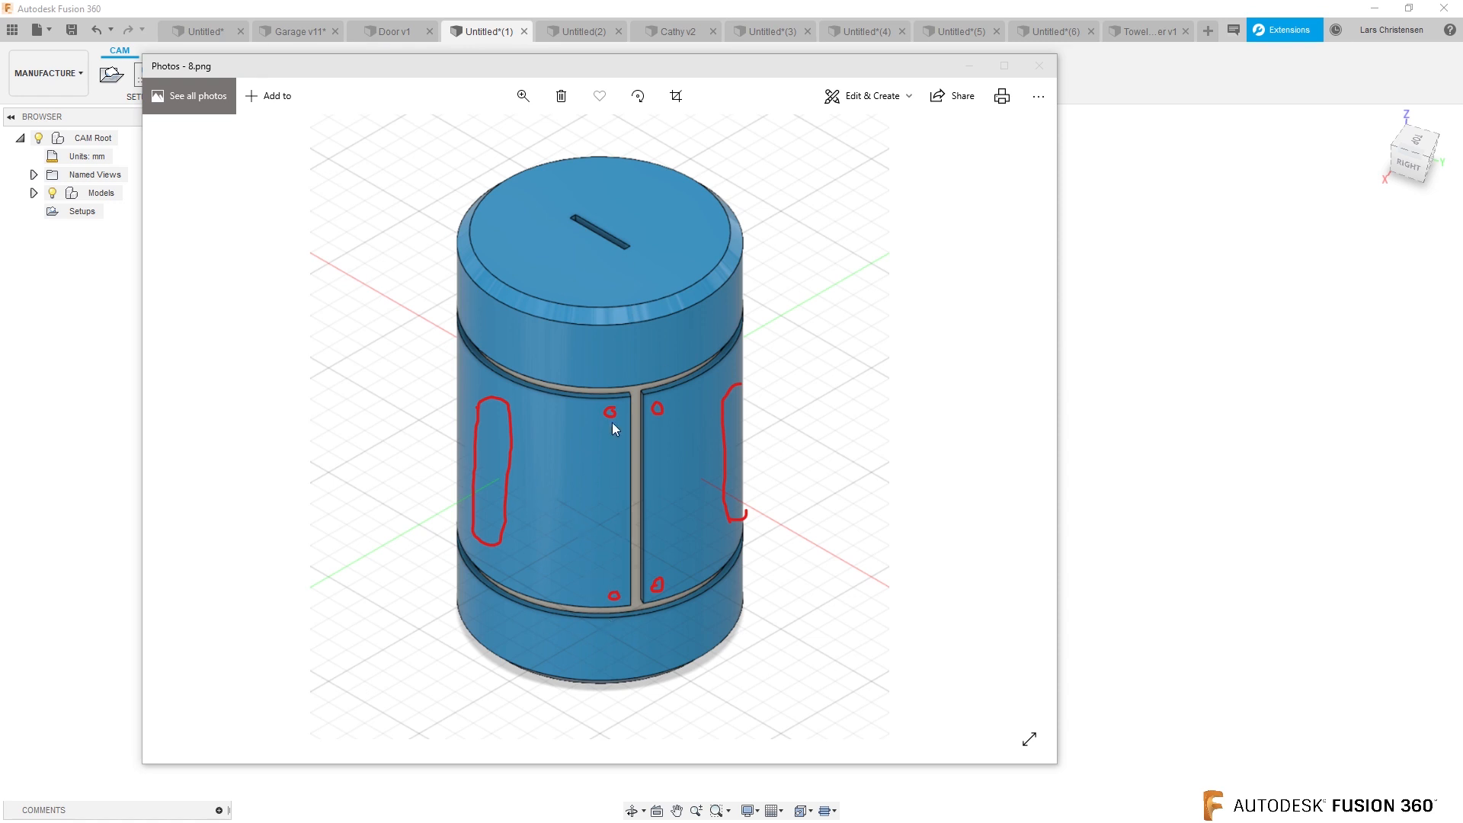
pyautogui.moveTo(479, 400)
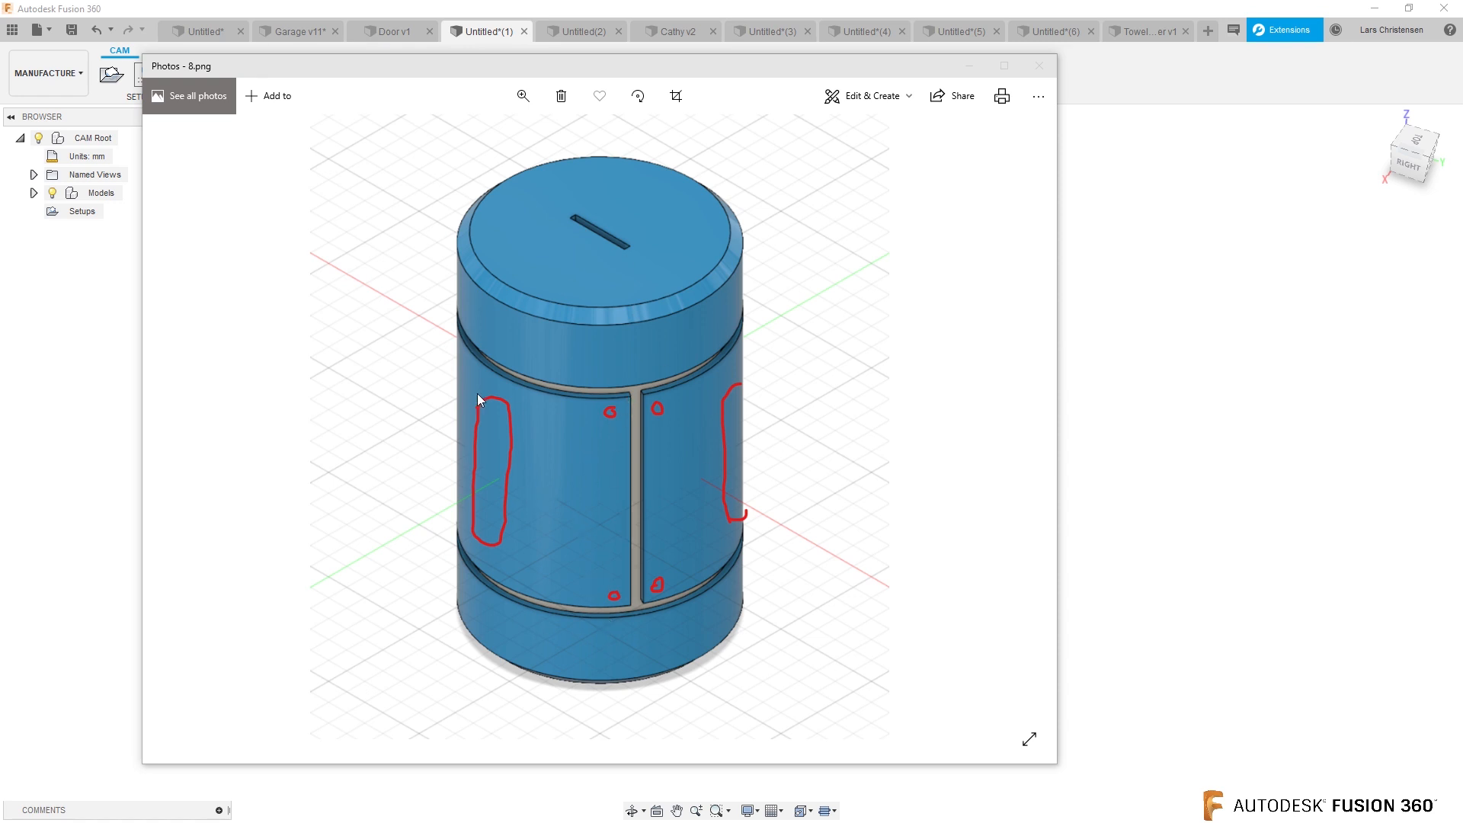
pyautogui.moveTo(493, 455)
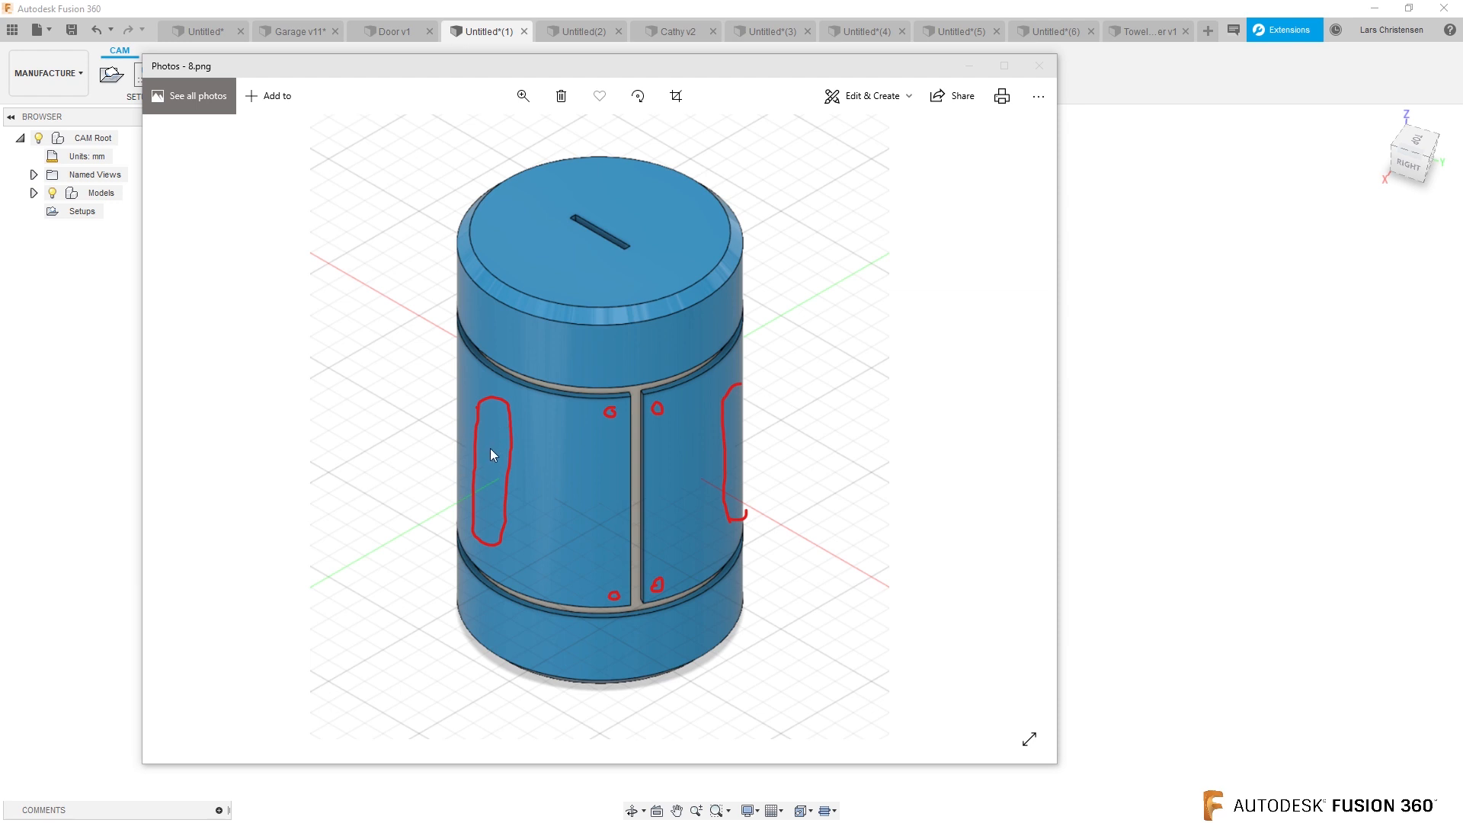
pyautogui.moveTo(669, 477)
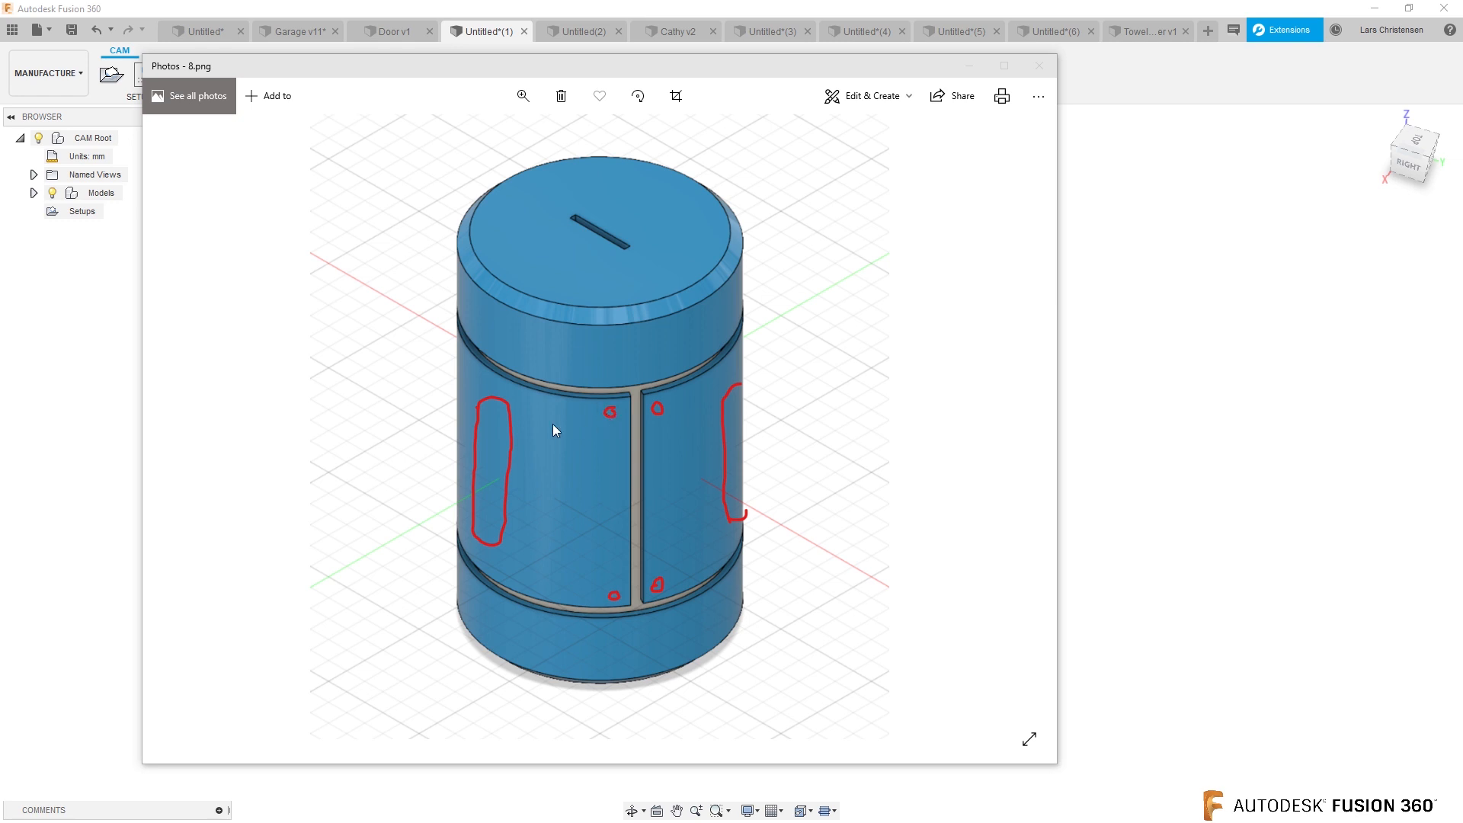
pyautogui.moveTo(628, 445)
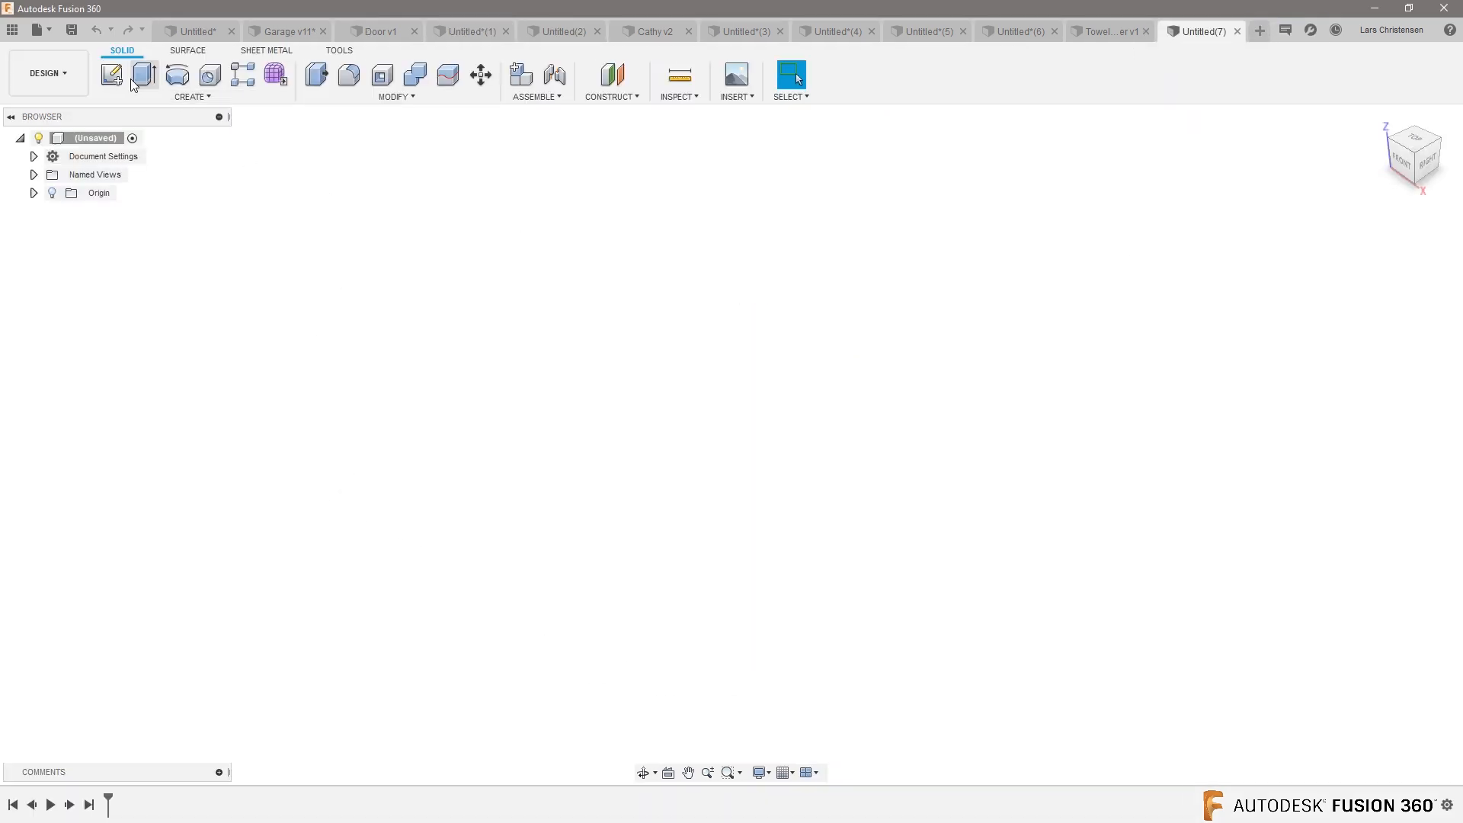
# Extrude the circle profile 79.021 mm as a new solid cylinder body
pyautogui.click(111, 74)
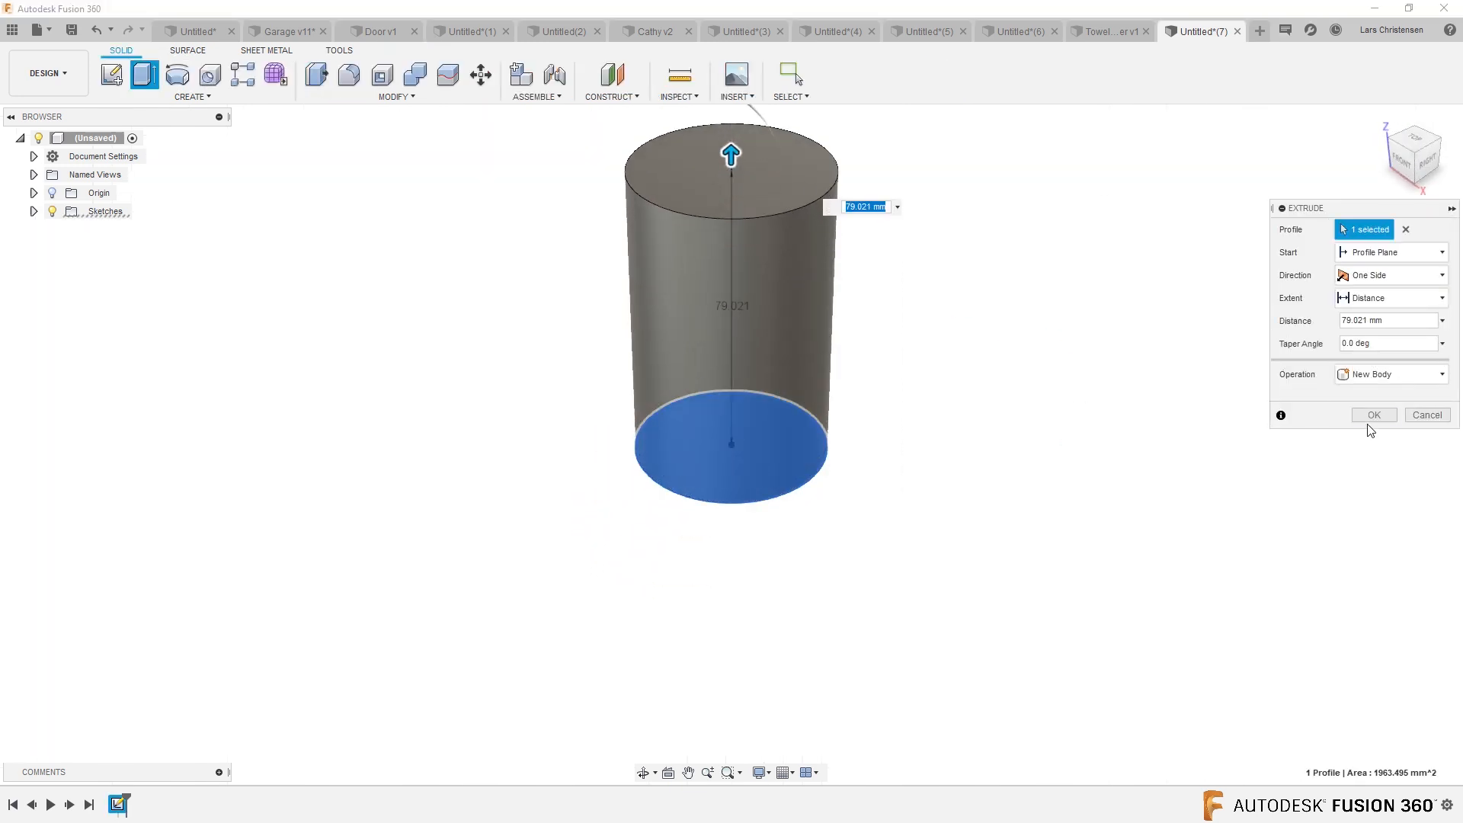
pyautogui.click(1372, 415)
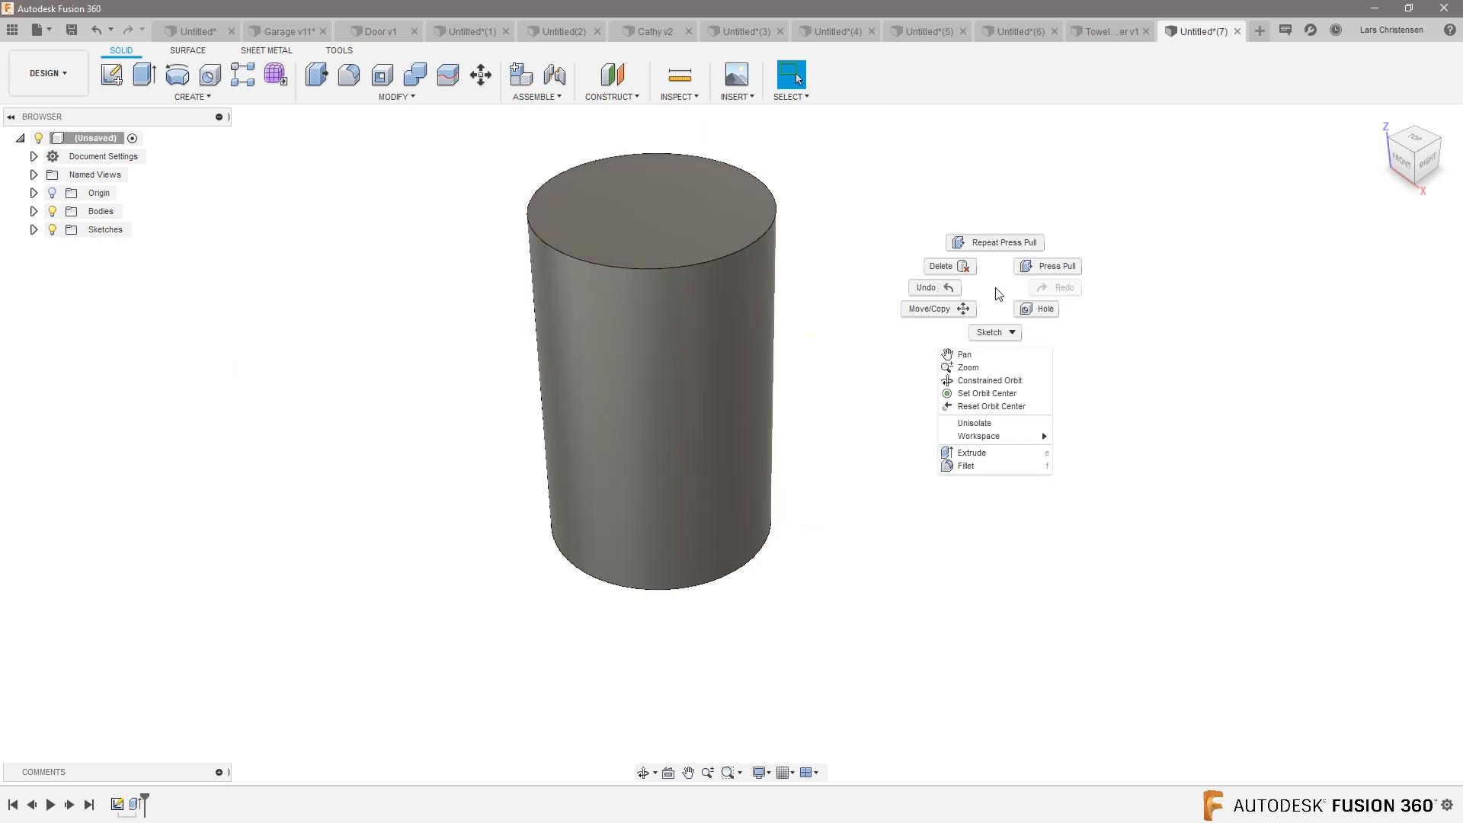
# Apply a smooth glass material from the Glass appearance library to the cylinder body
pyautogui.click(1218, 308)
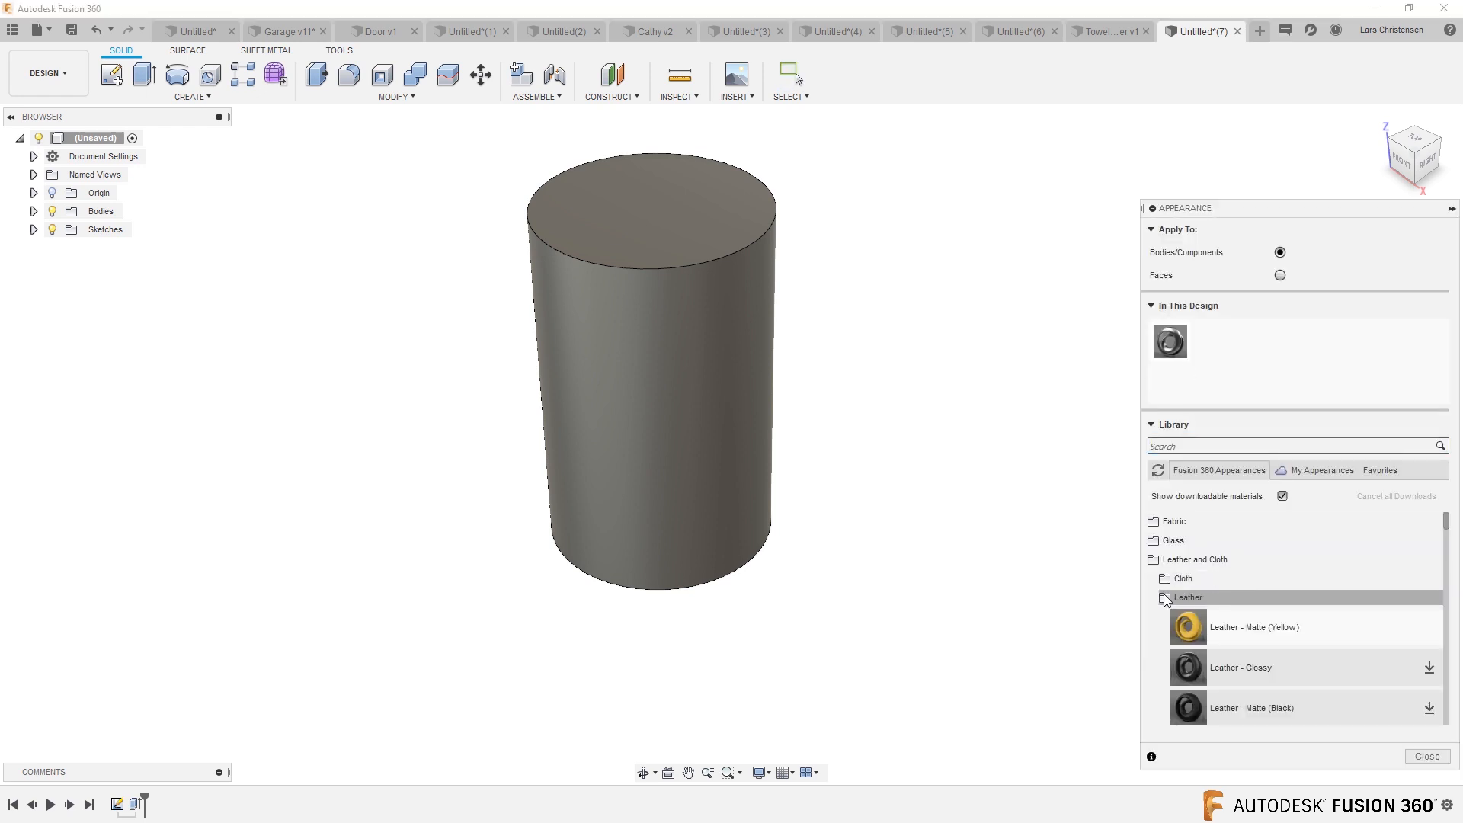
pyautogui.click(1171, 540)
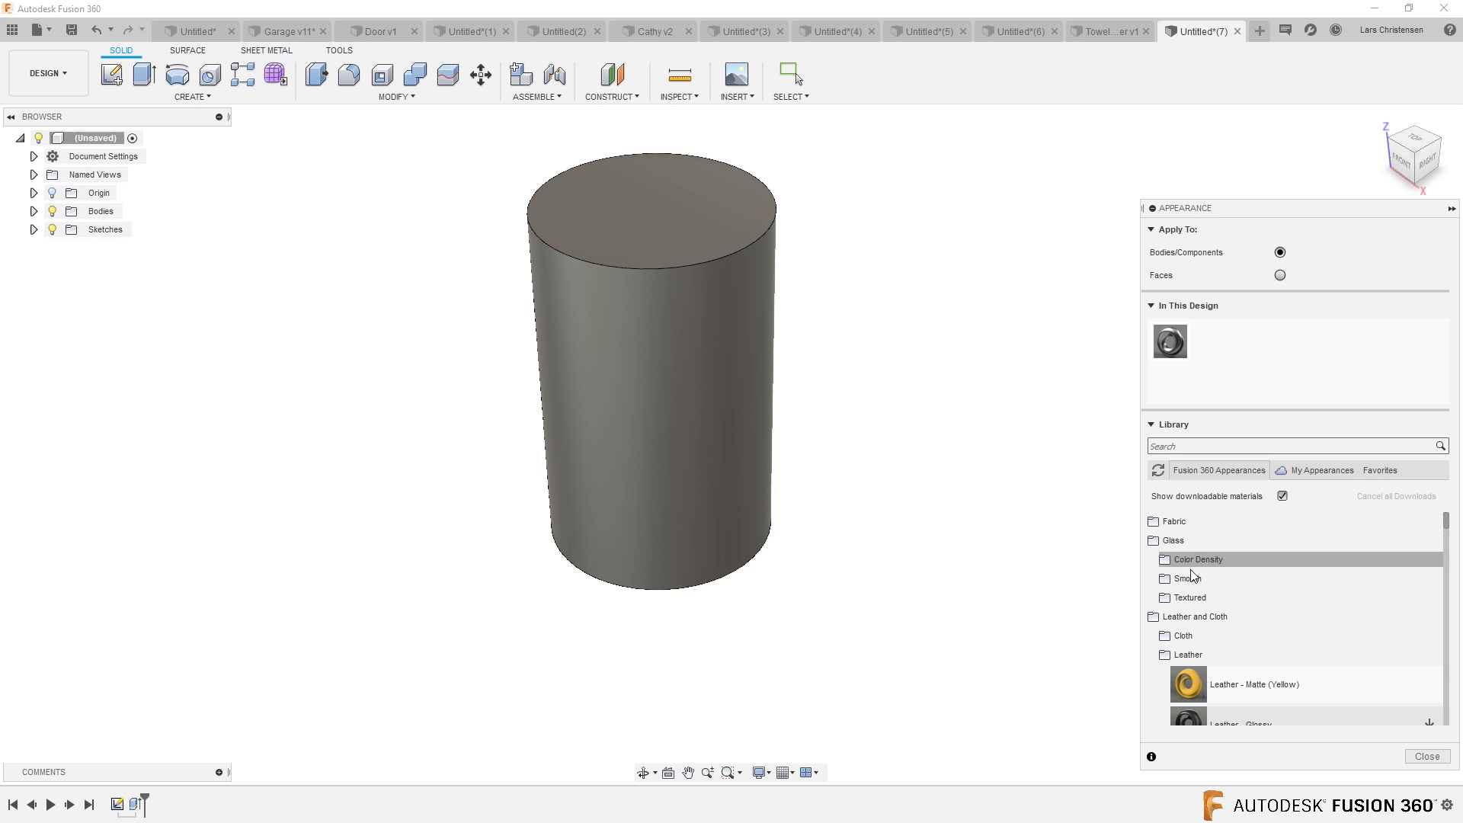
pyautogui.click(1197, 559)
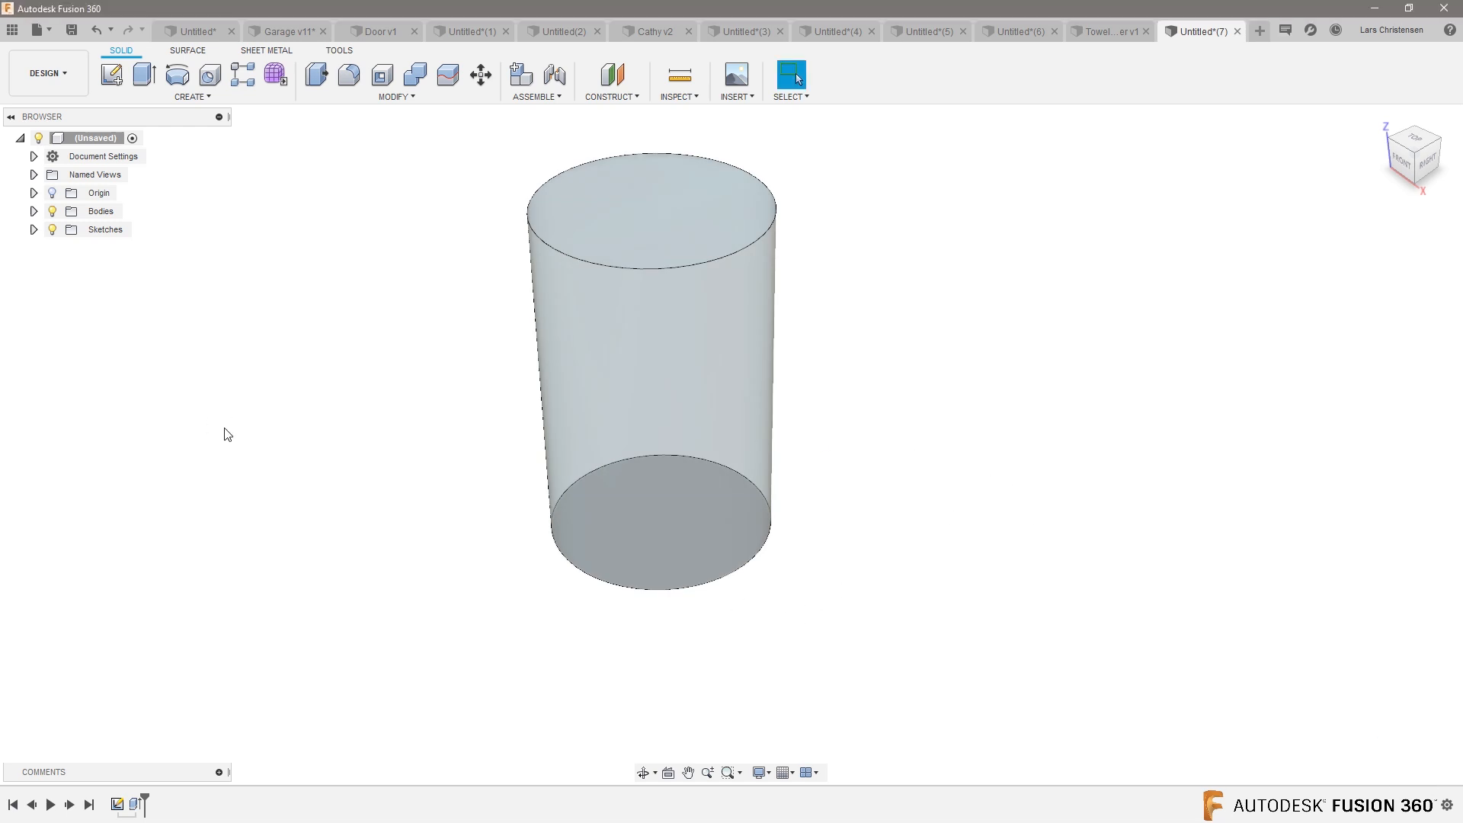
pyautogui.moveTo(163, 129)
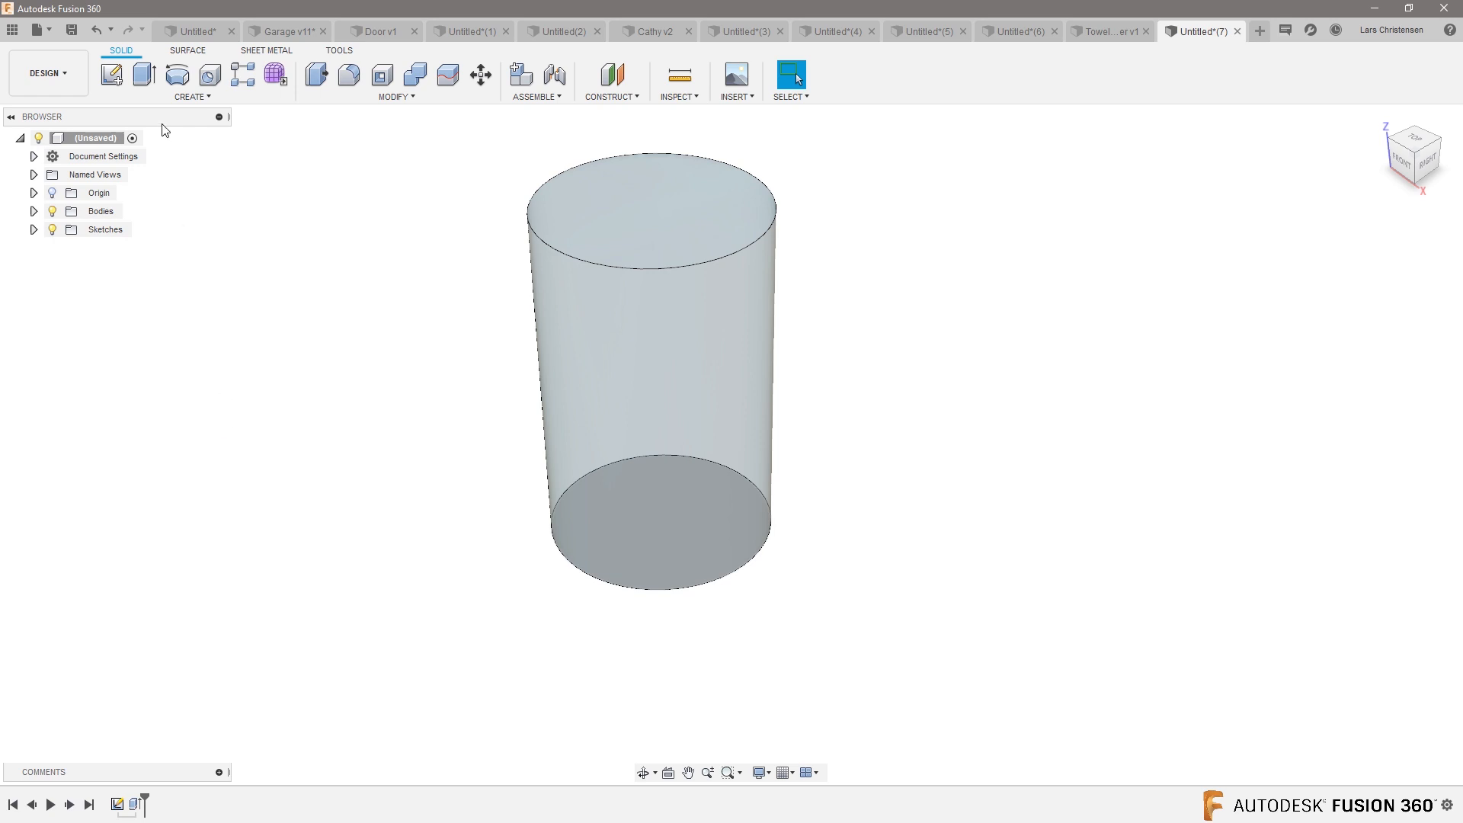
# Sketch on the cylinder base, project its circle edge, and offset it outward 2 mm
pyautogui.click(111, 74)
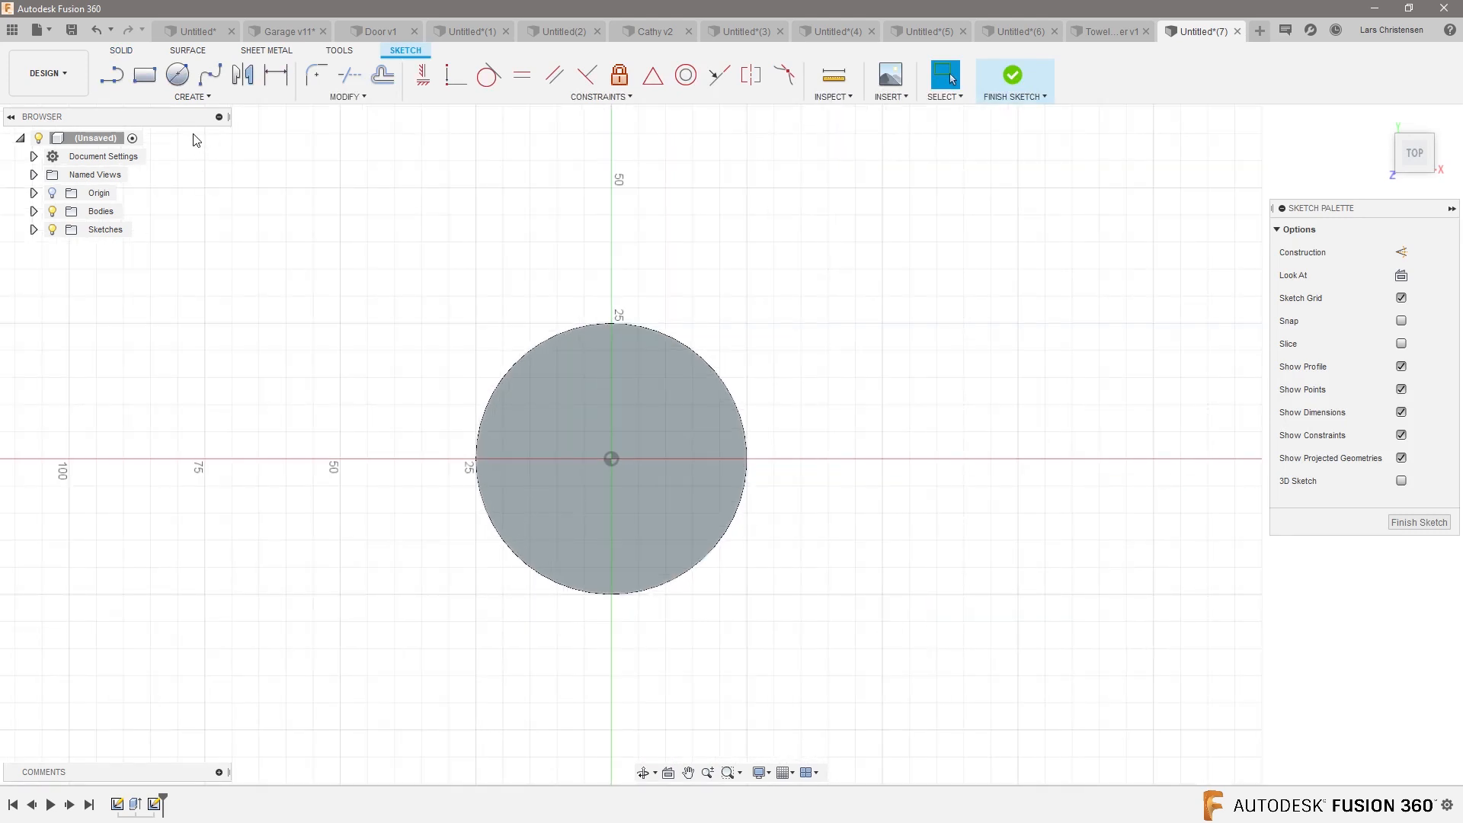
pyautogui.click(943, 75)
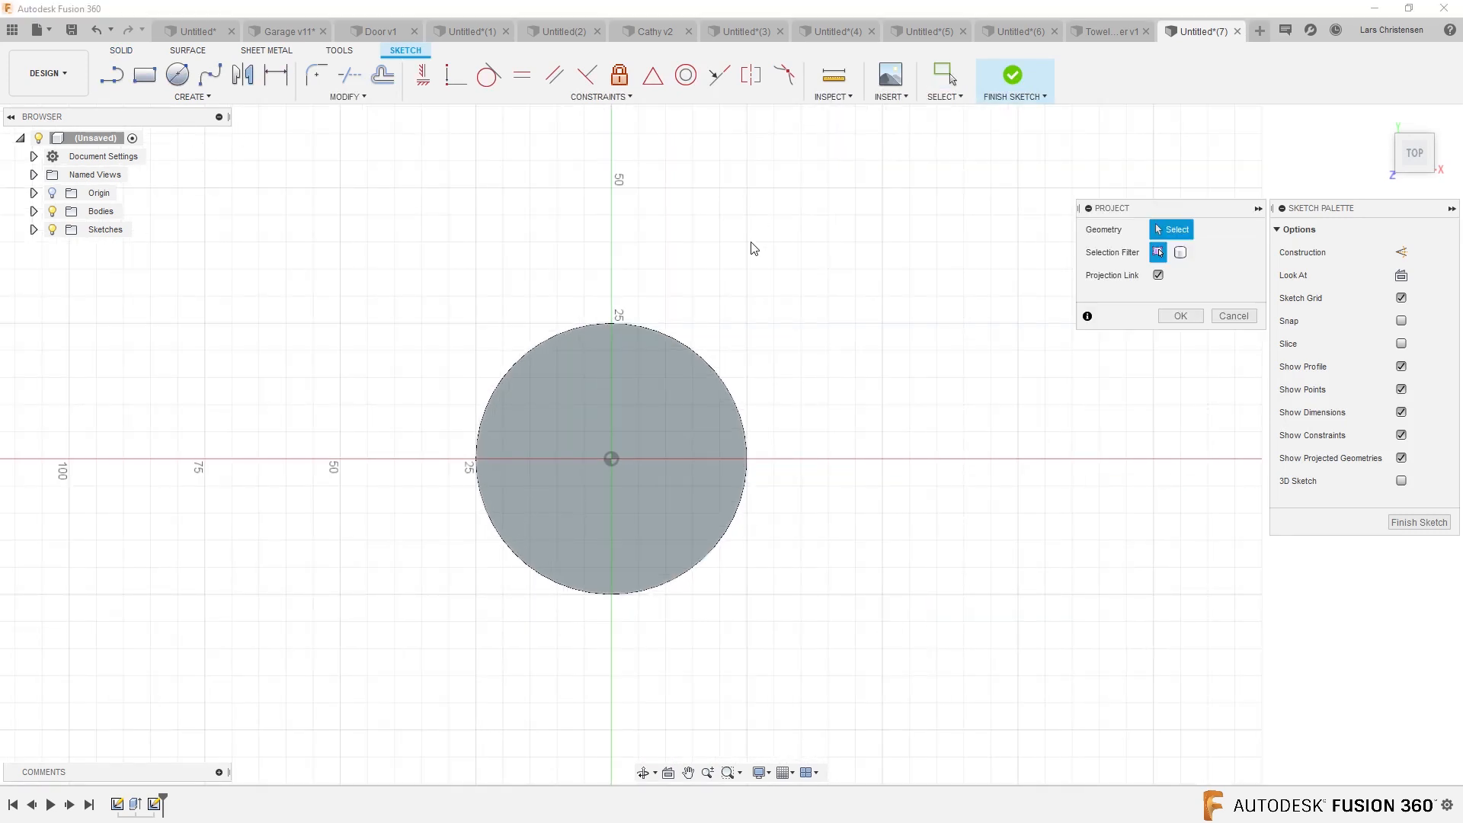
pyautogui.click(611, 325)
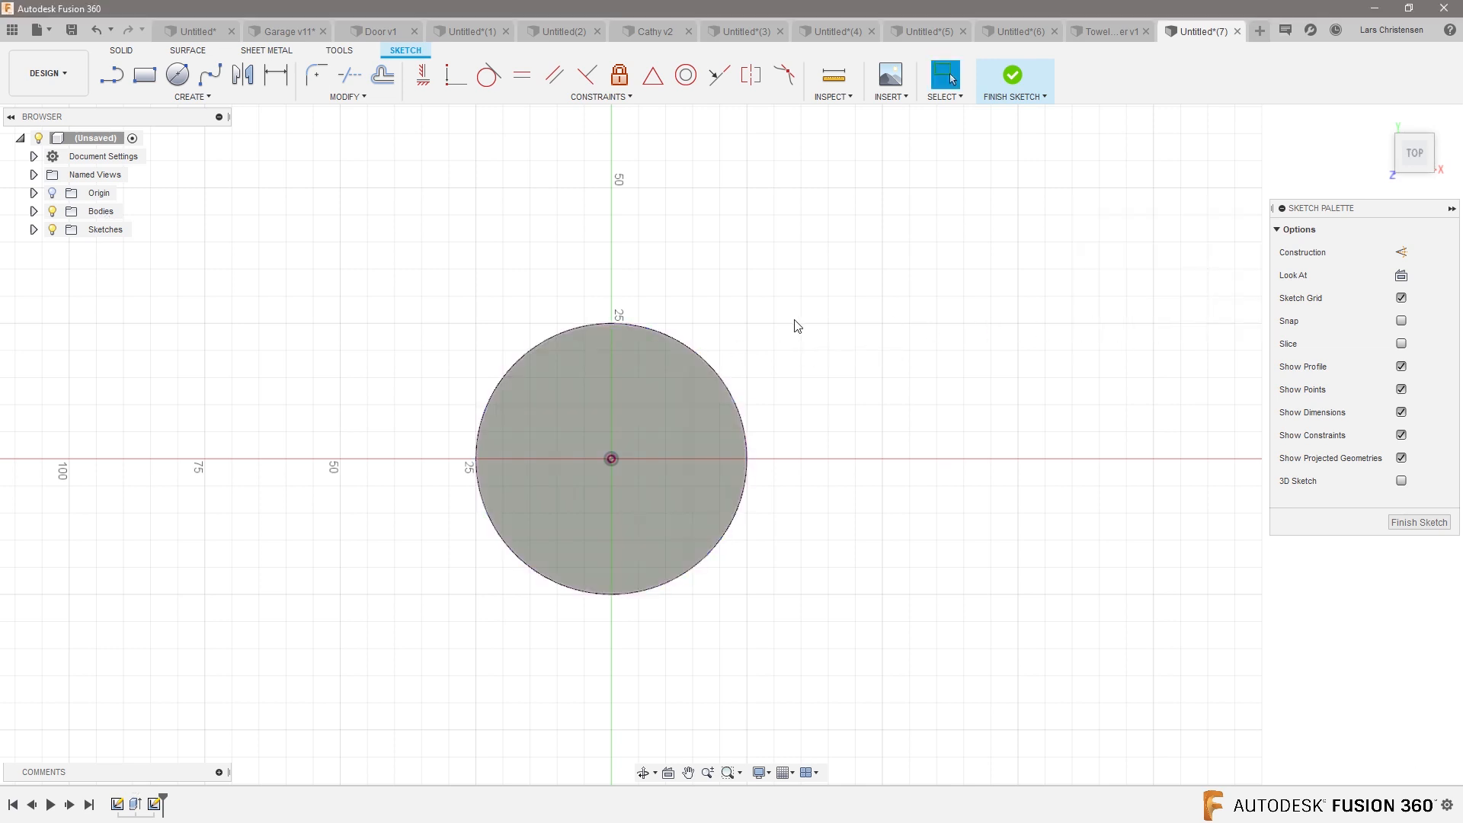
pyautogui.click(382, 75)
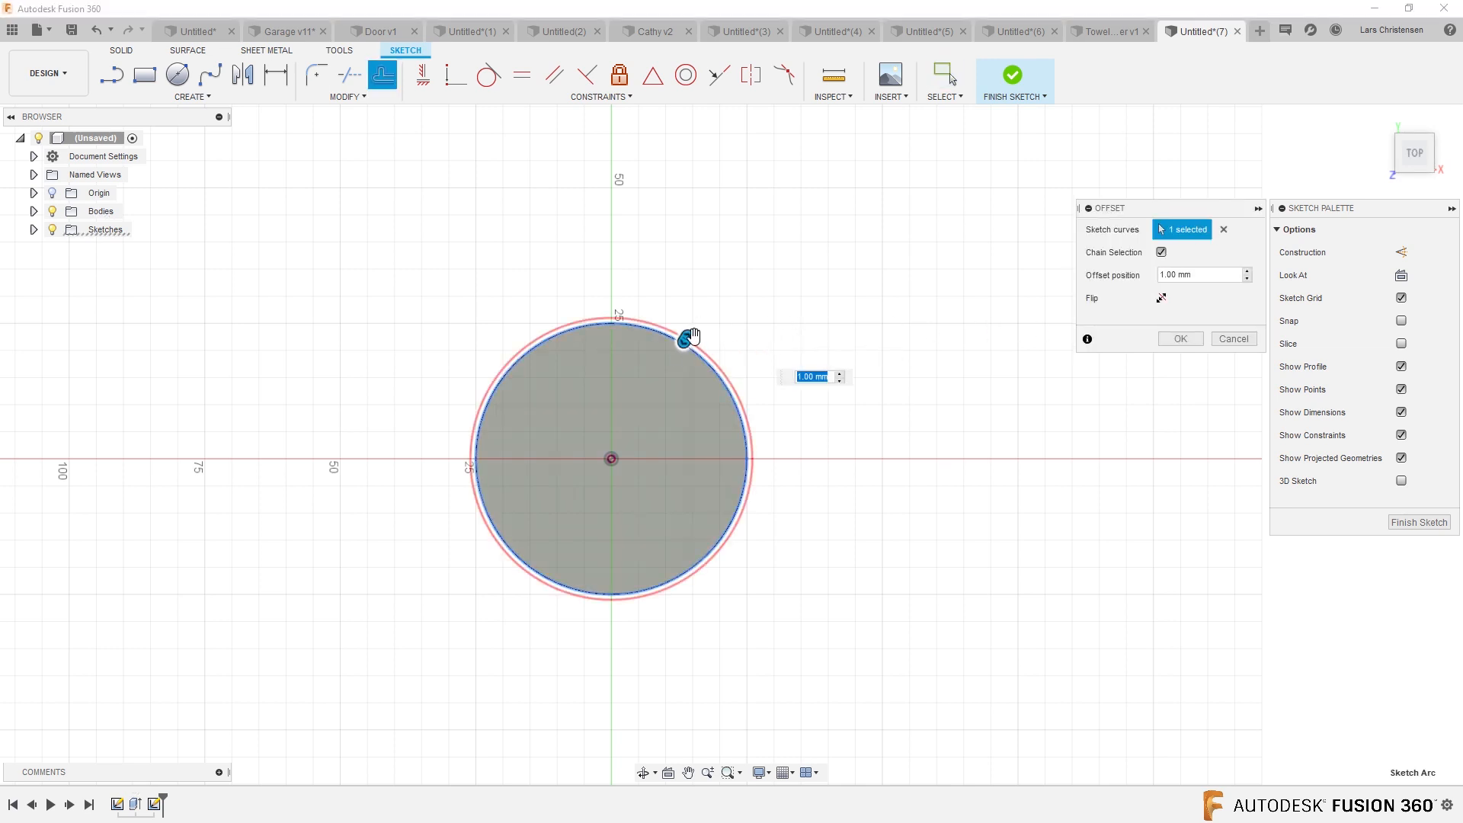
pyautogui.moveTo(732, 334)
pyautogui.write('2')
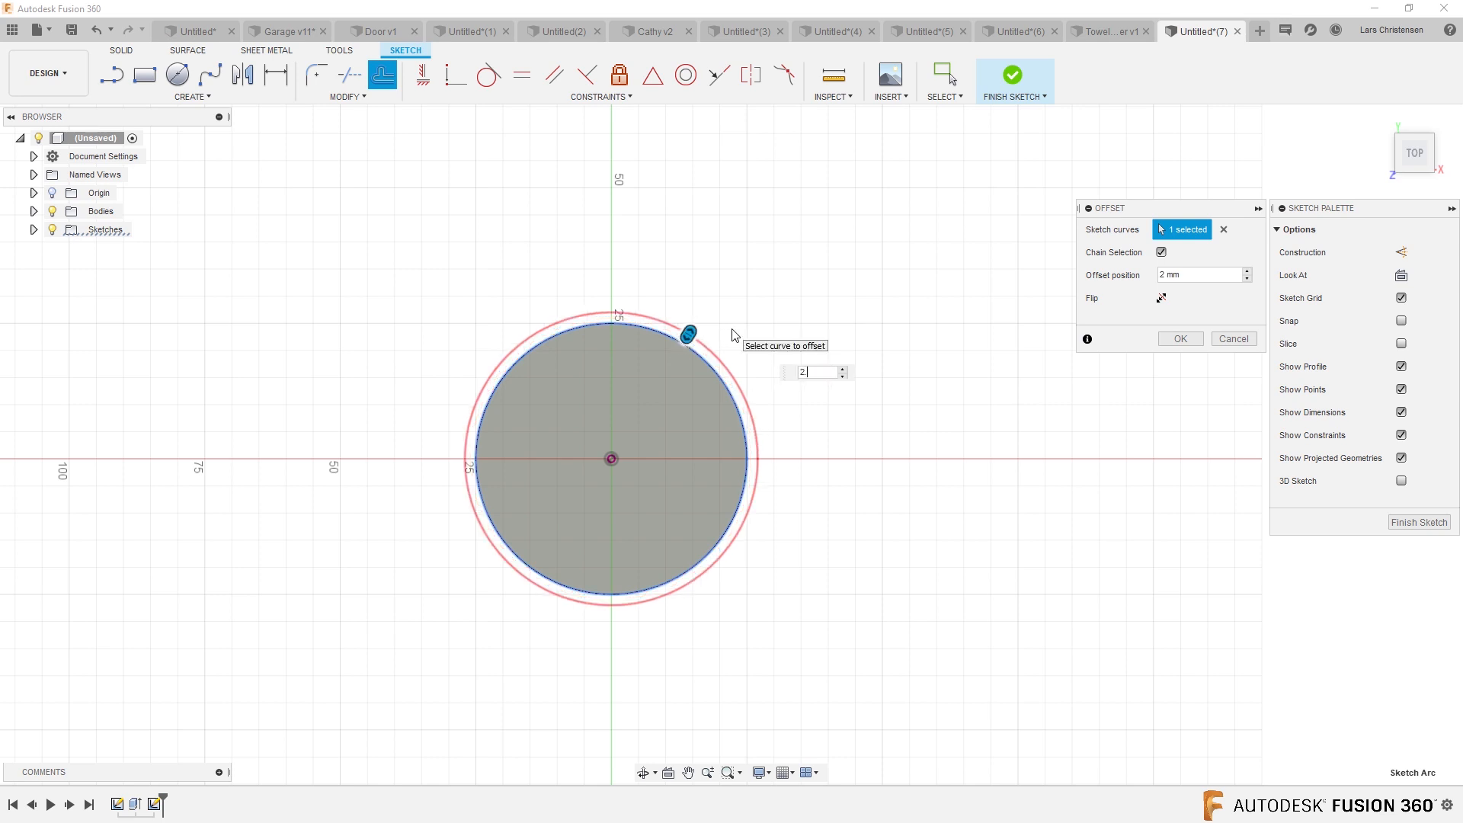
pyautogui.click(1179, 338)
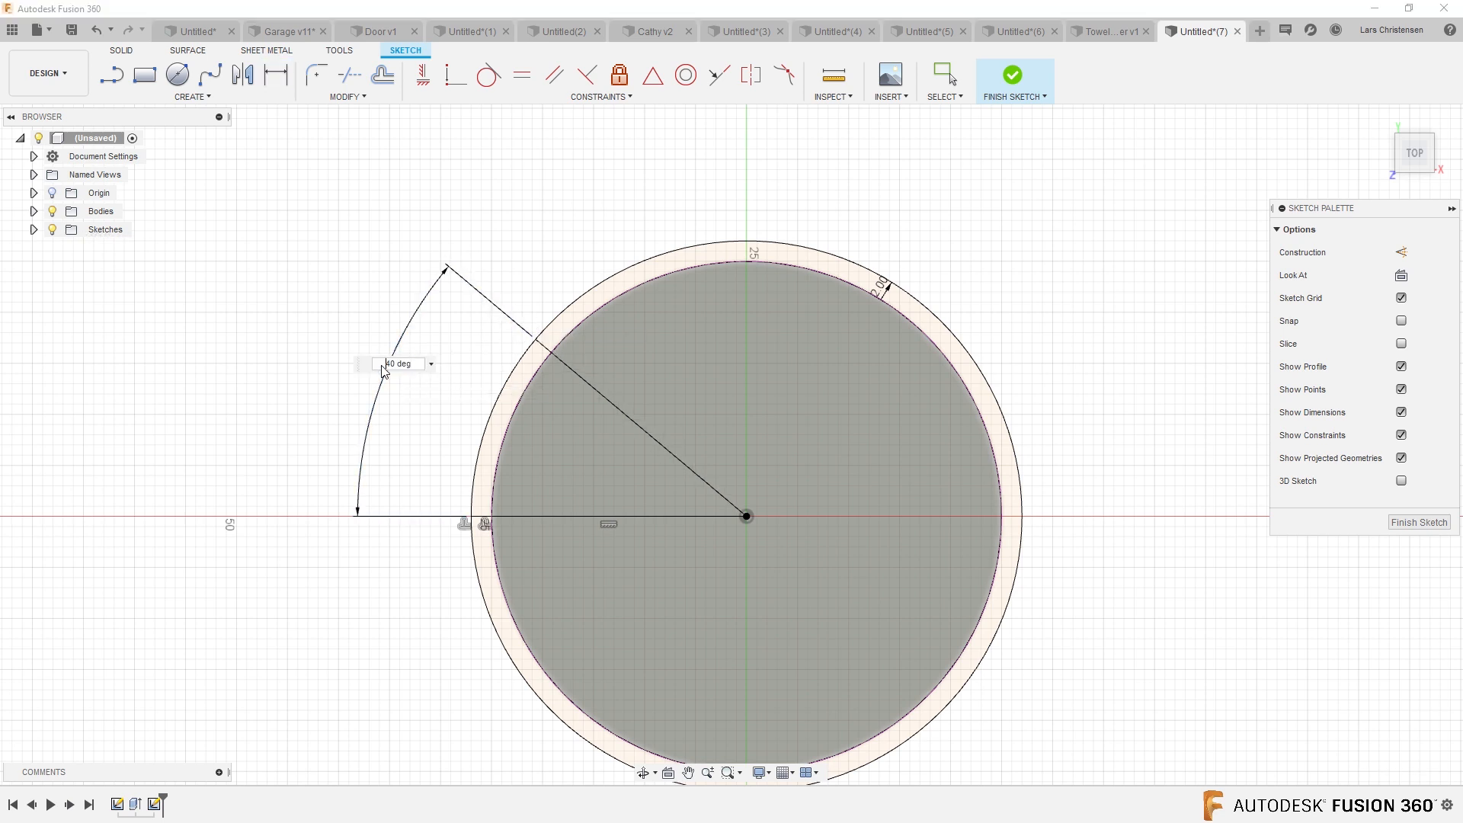
# Dimension the radial line from the centre at 20° to the horizontal axis
pyautogui.write('2')
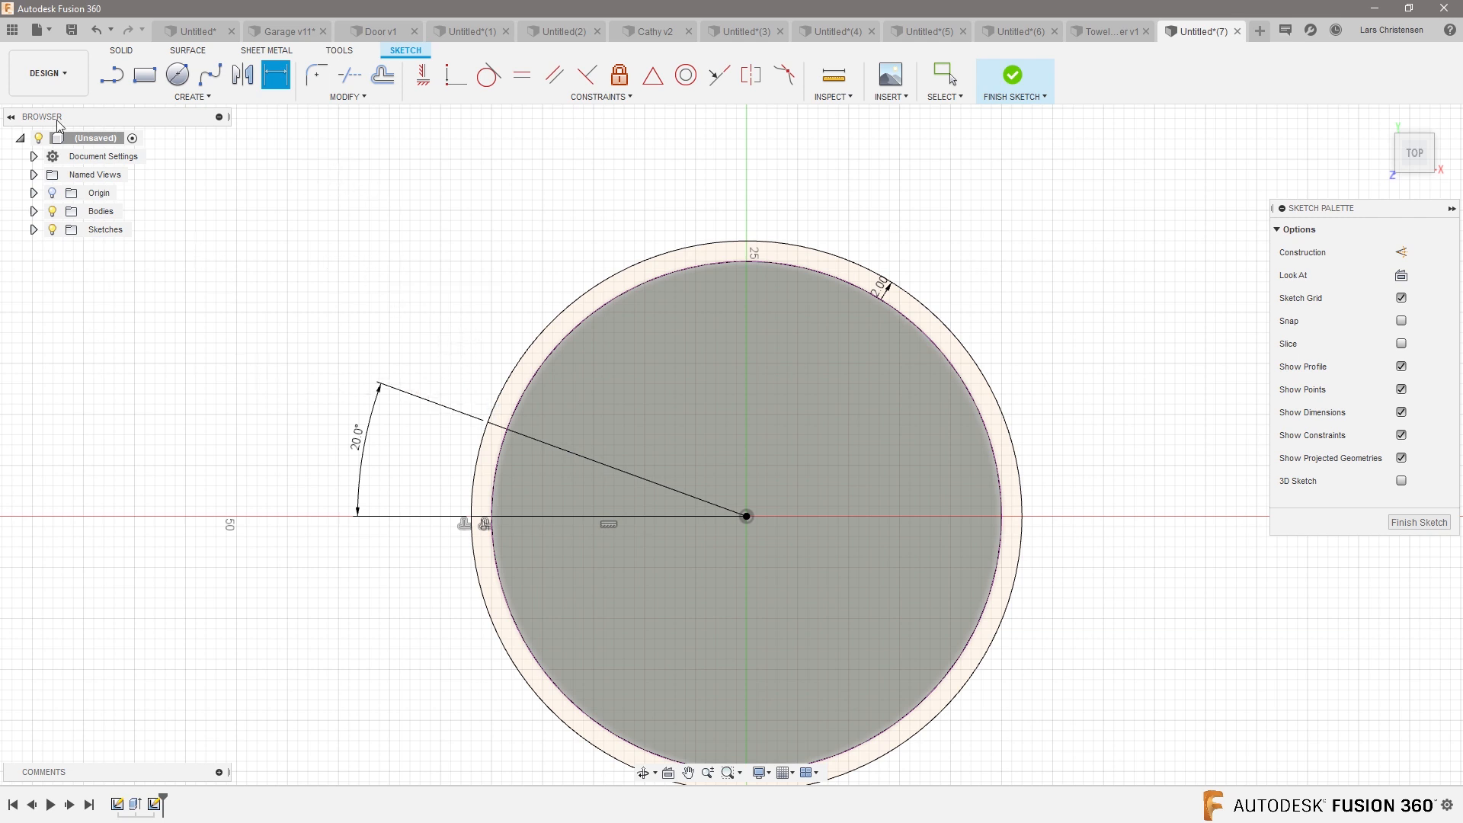
# Draw a vertical line up from the centre and mirror the 20° line about it
pyautogui.click(192, 96)
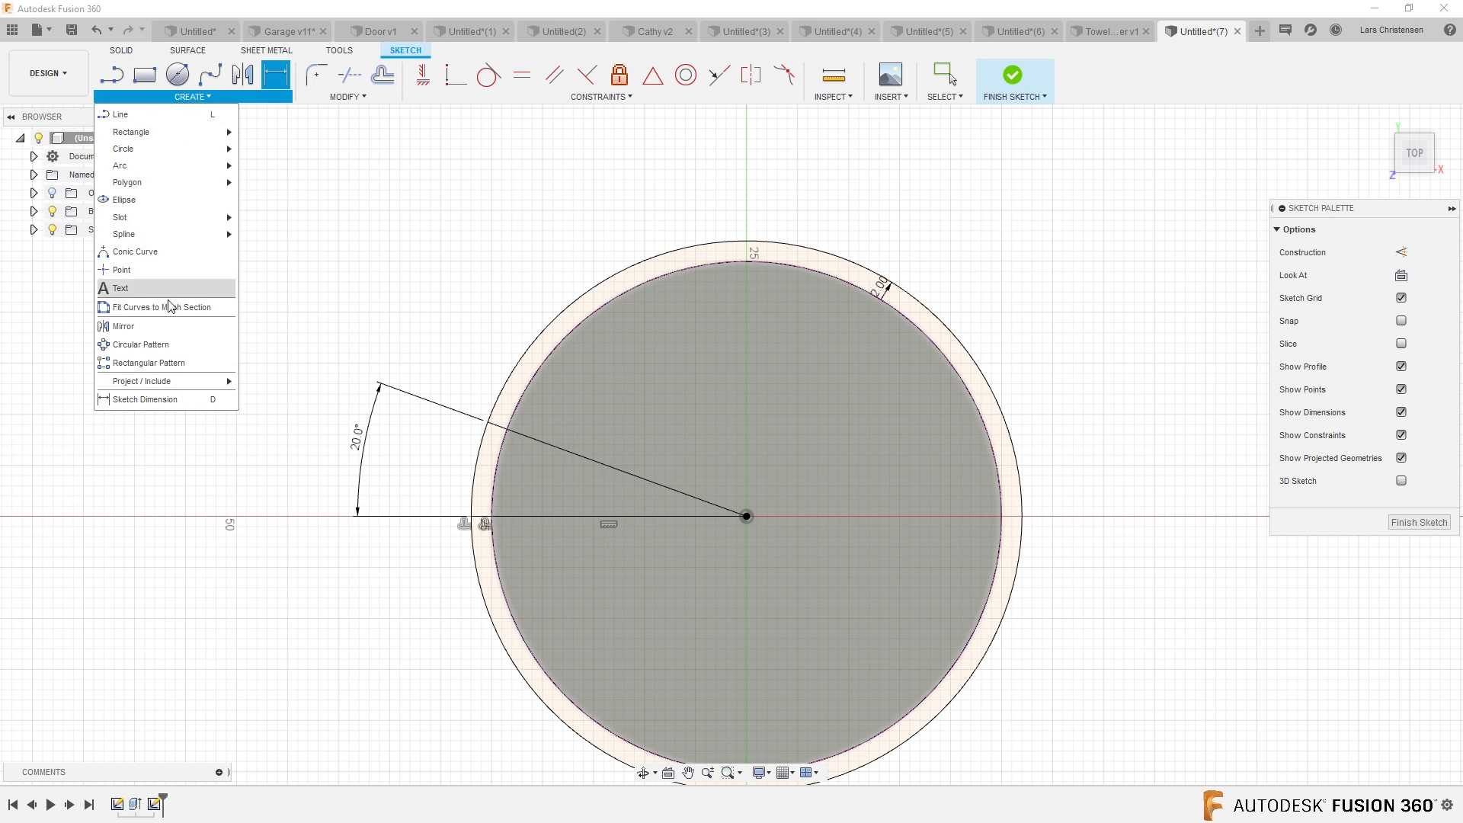
pyautogui.click(122, 325)
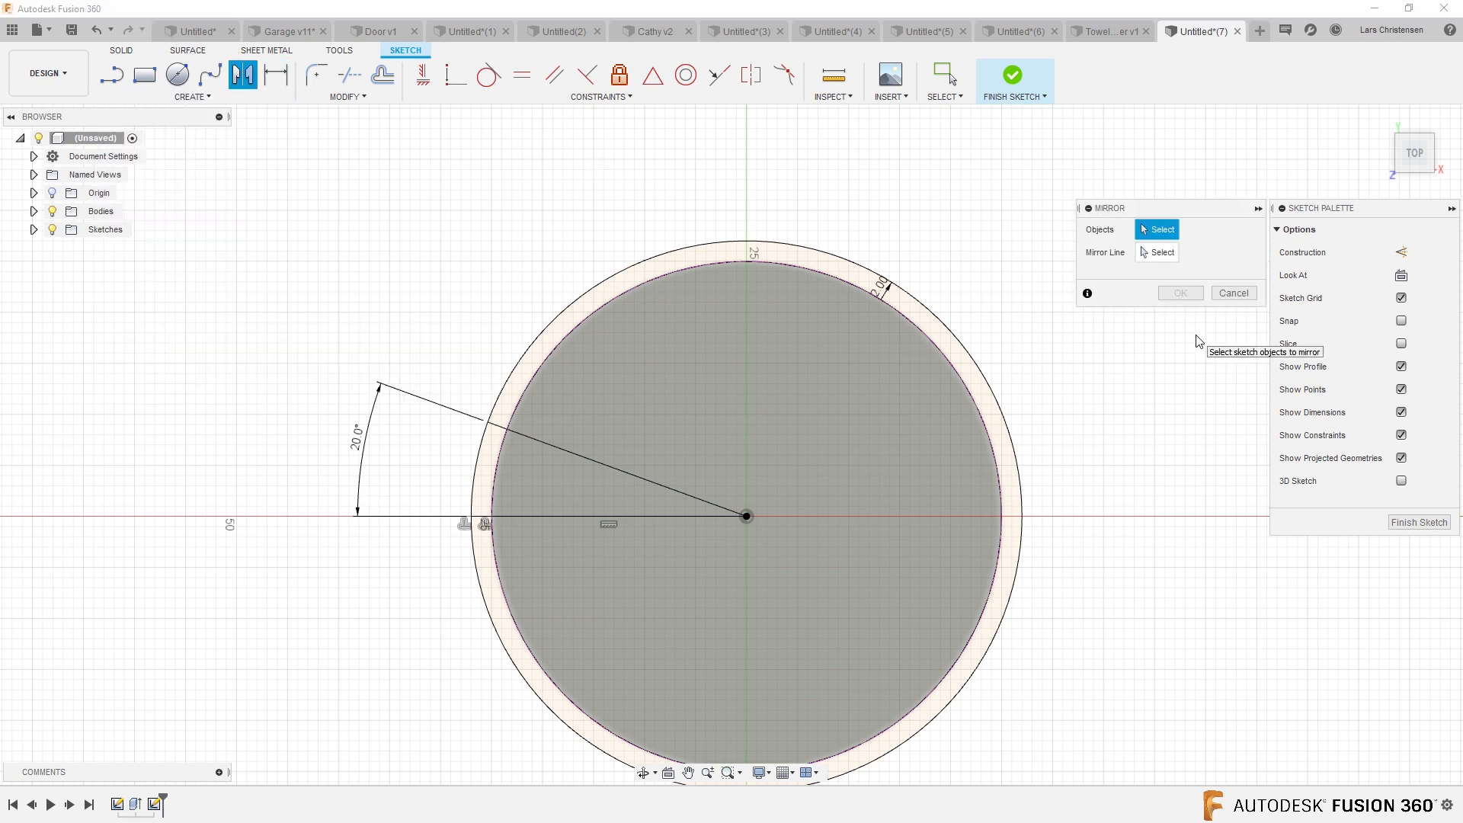
pyautogui.click(1233, 292)
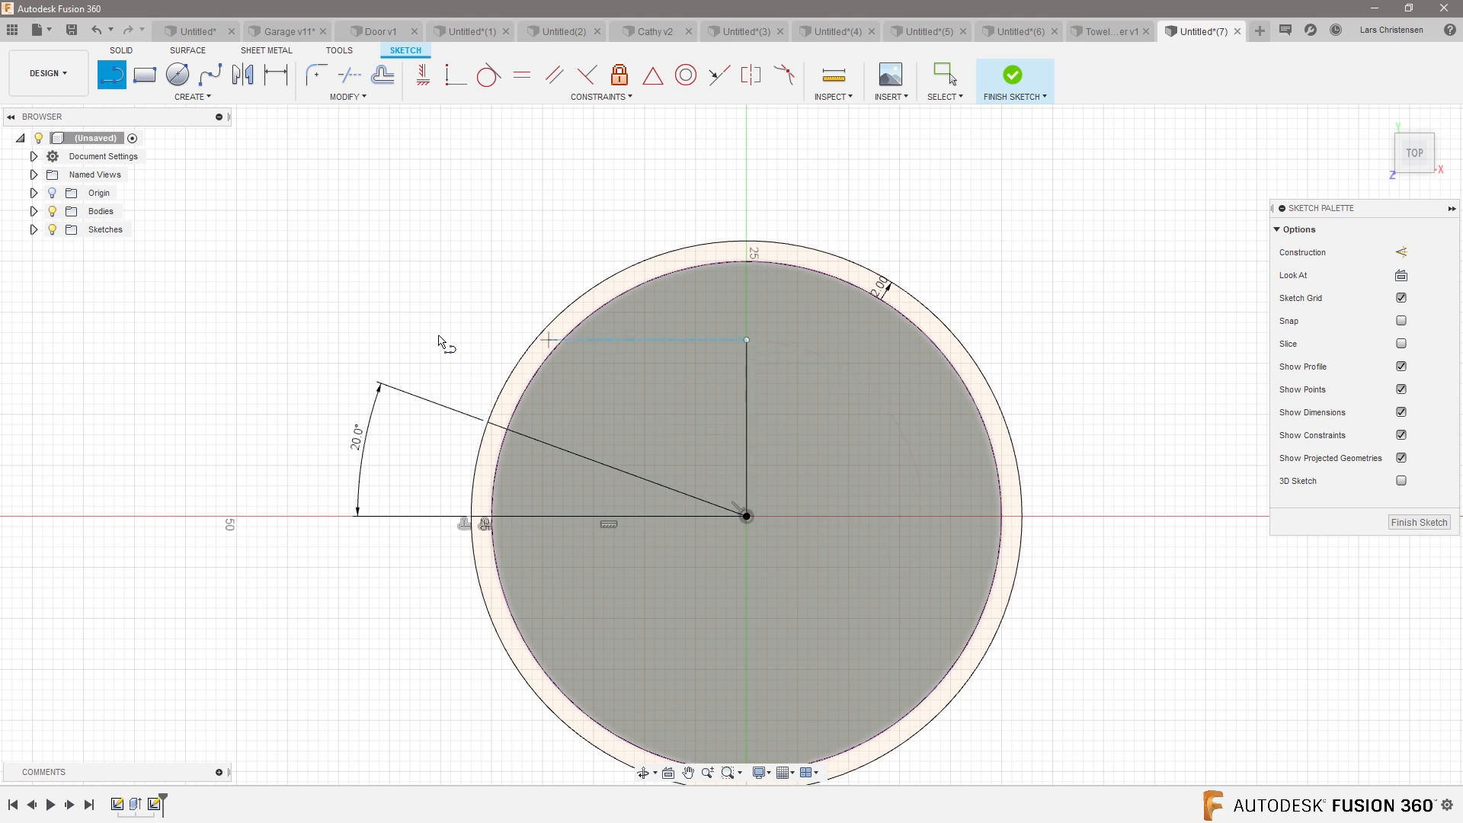
pyautogui.click(191, 81)
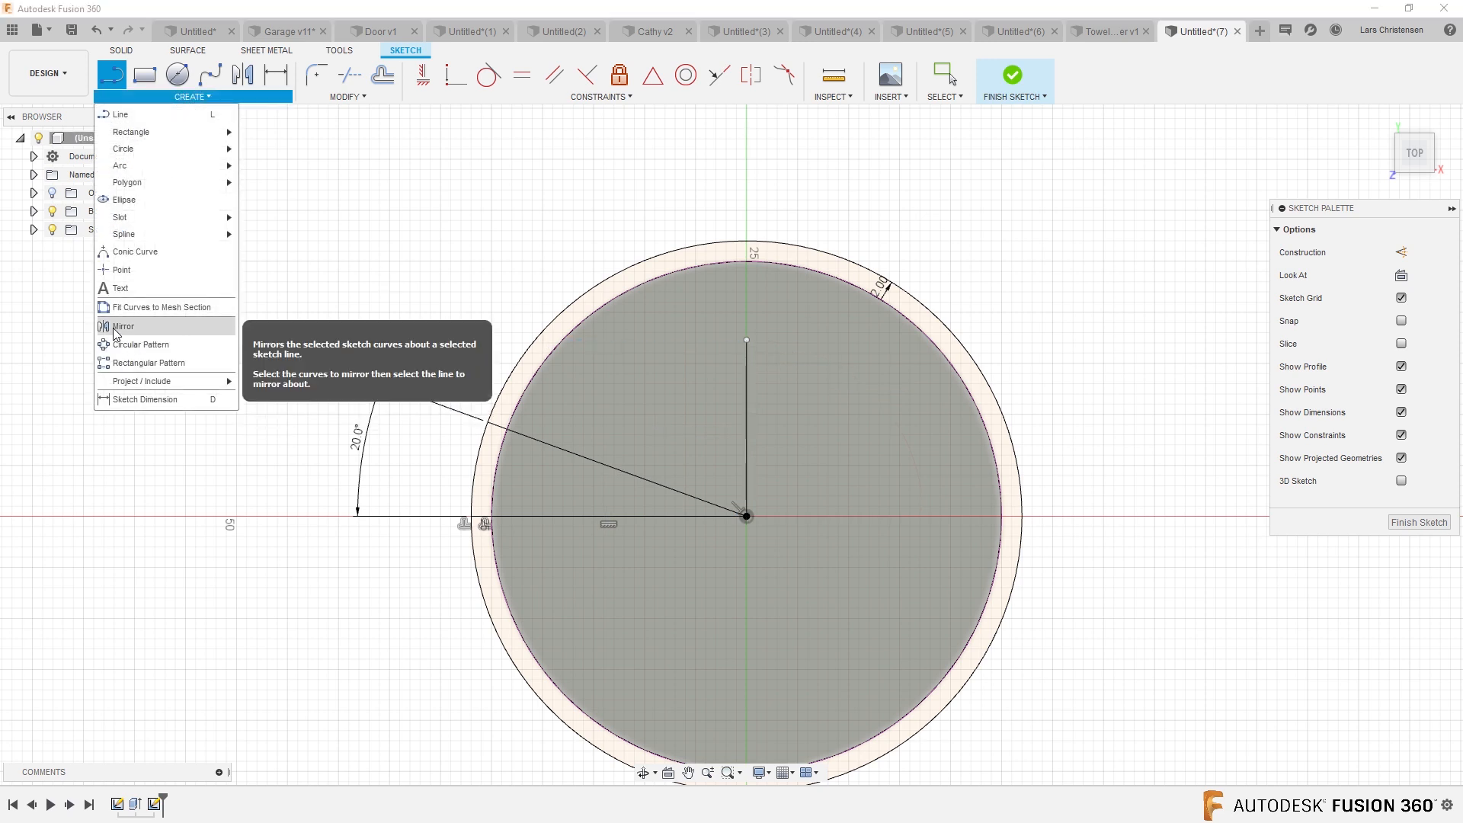
pyautogui.click(122, 325)
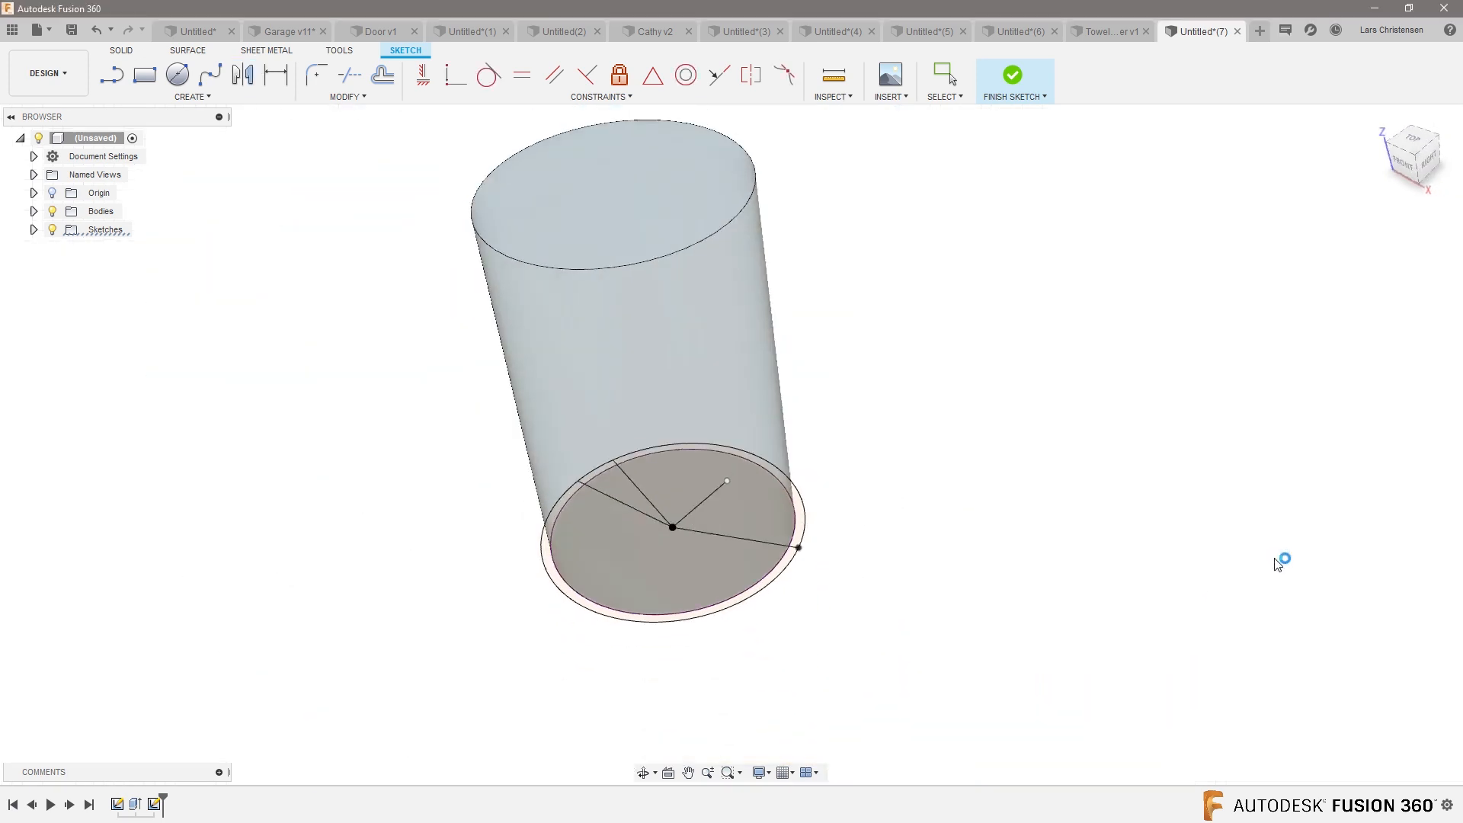
pyautogui.click(1012, 75)
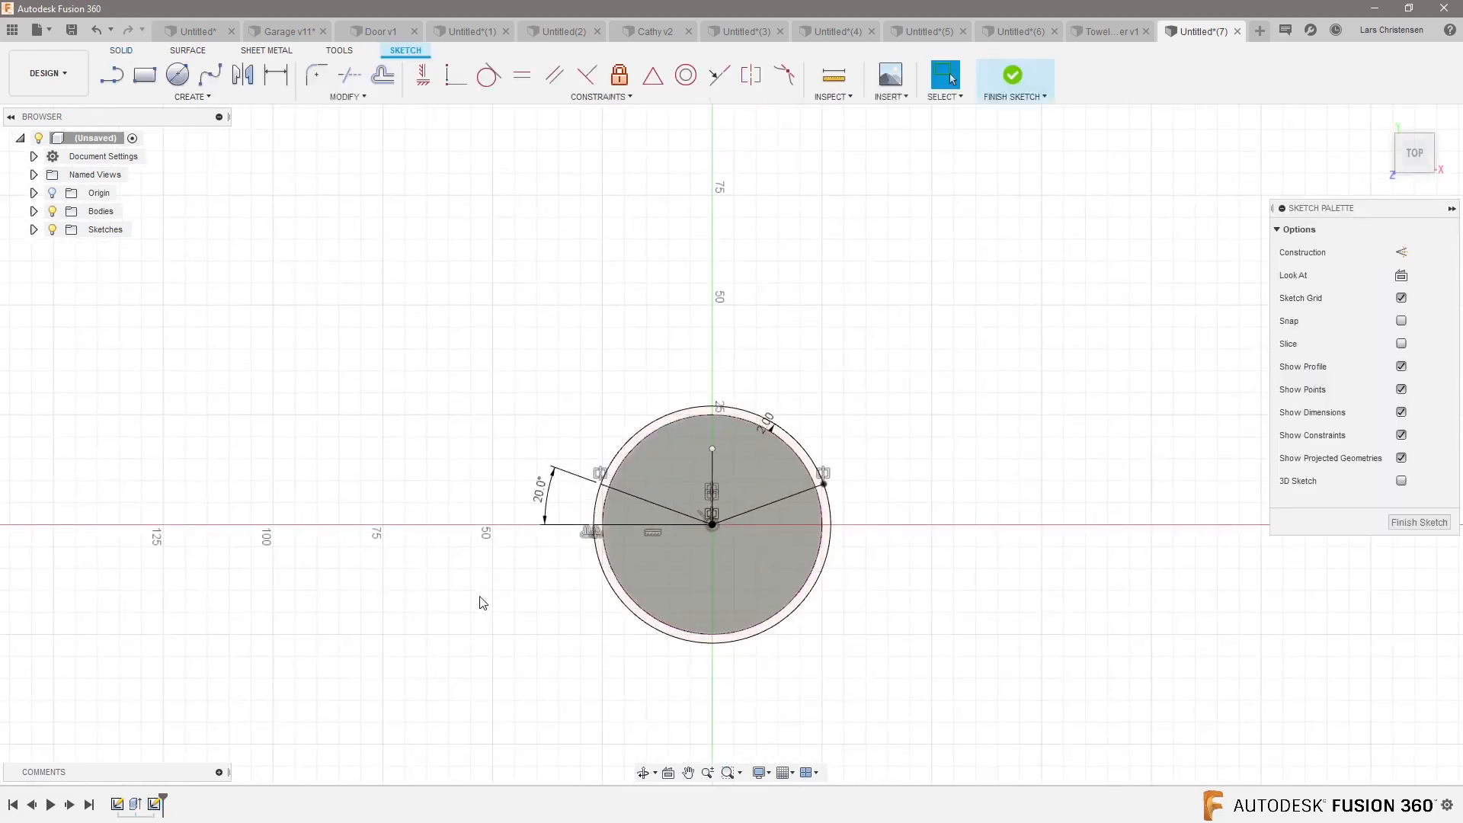
# Extrude the ring segment from a 10 mm offset plane to the top face offset -10, as New Body
pyautogui.click(1014, 74)
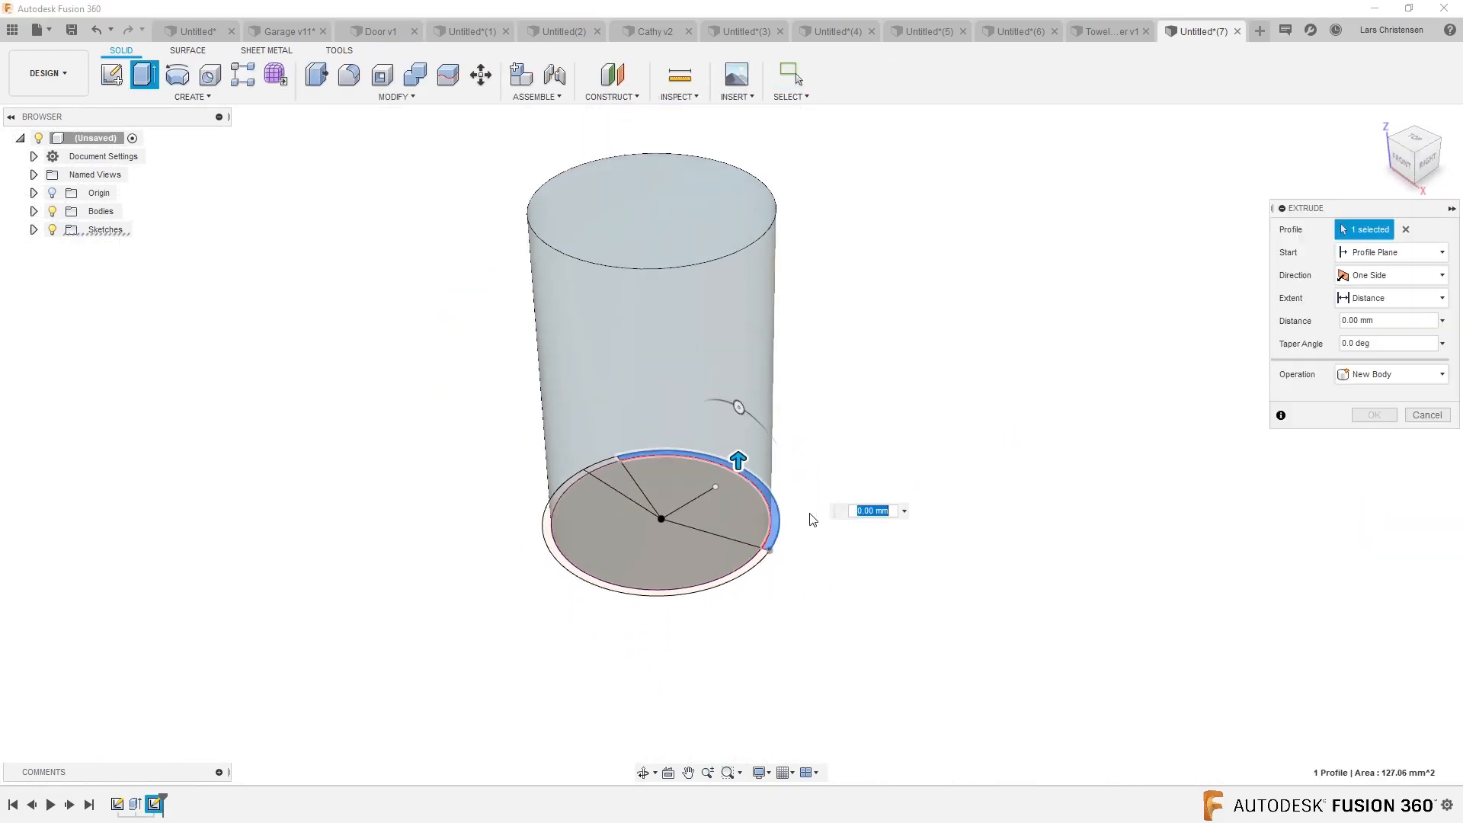
pyautogui.moveTo(736, 461); pyautogui.dragTo(737, 274)
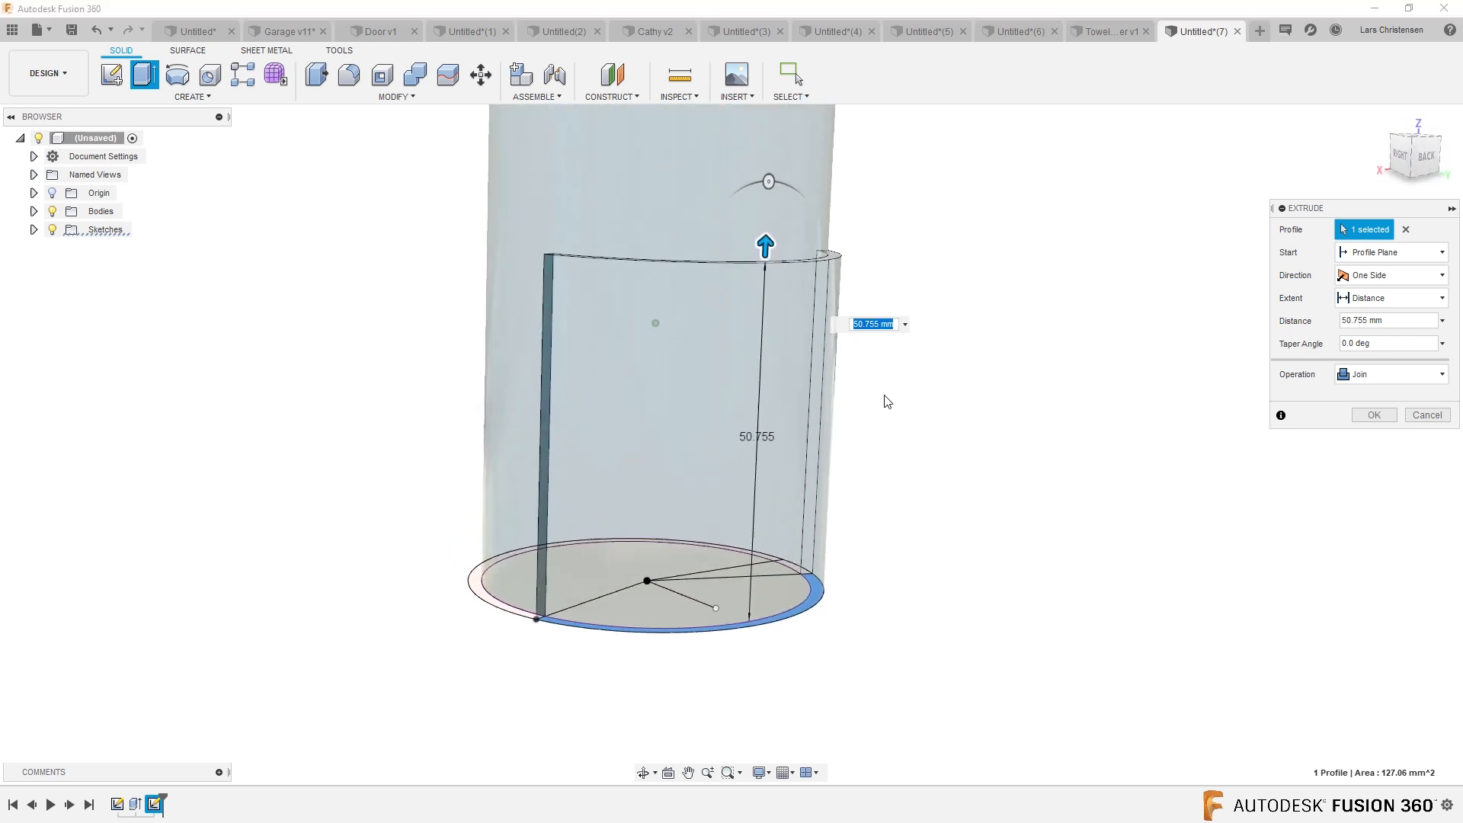
pyautogui.moveTo(765, 245); pyautogui.dragTo(777, 284)
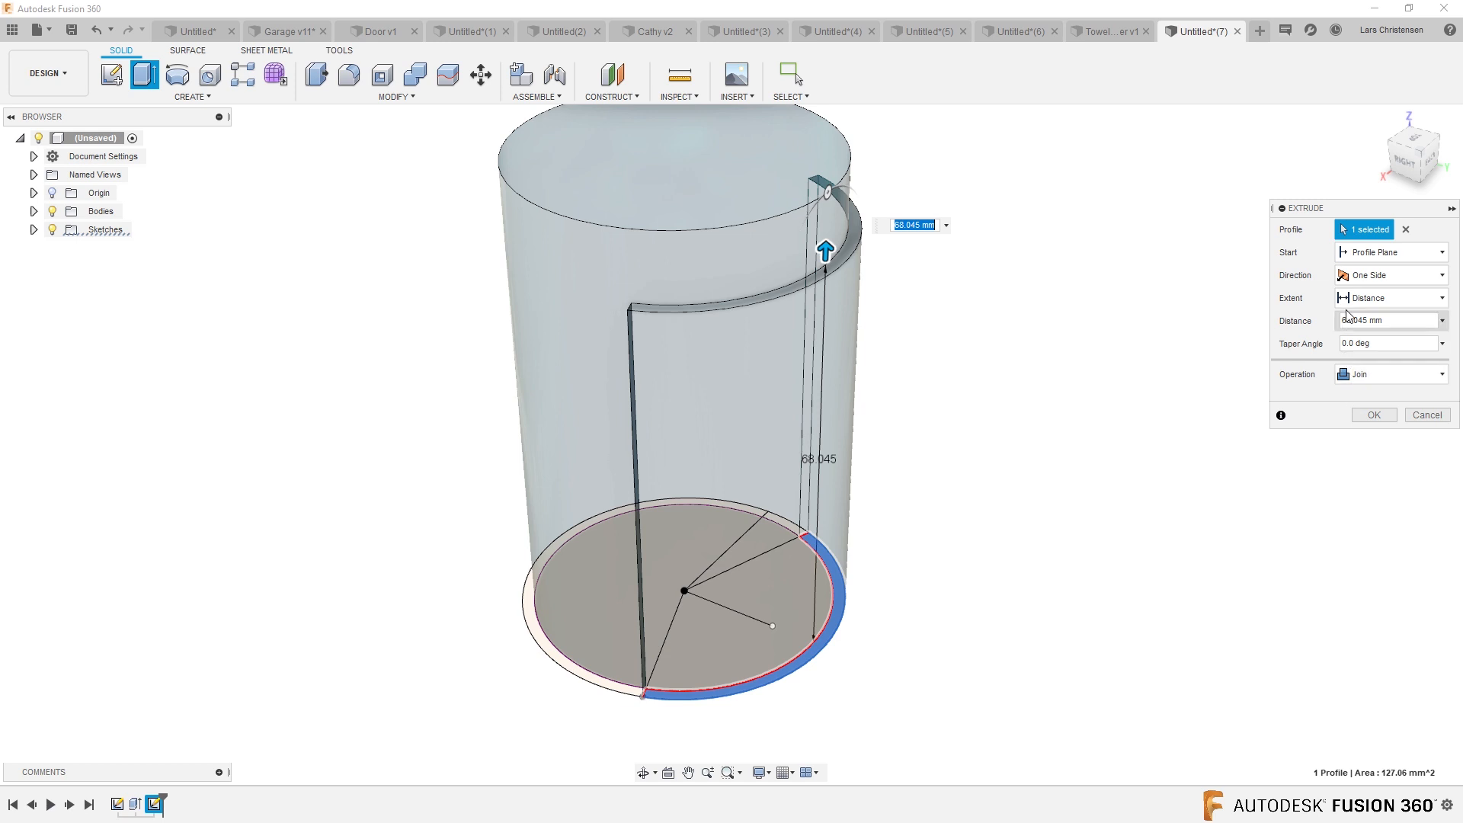
pyautogui.click(1389, 252)
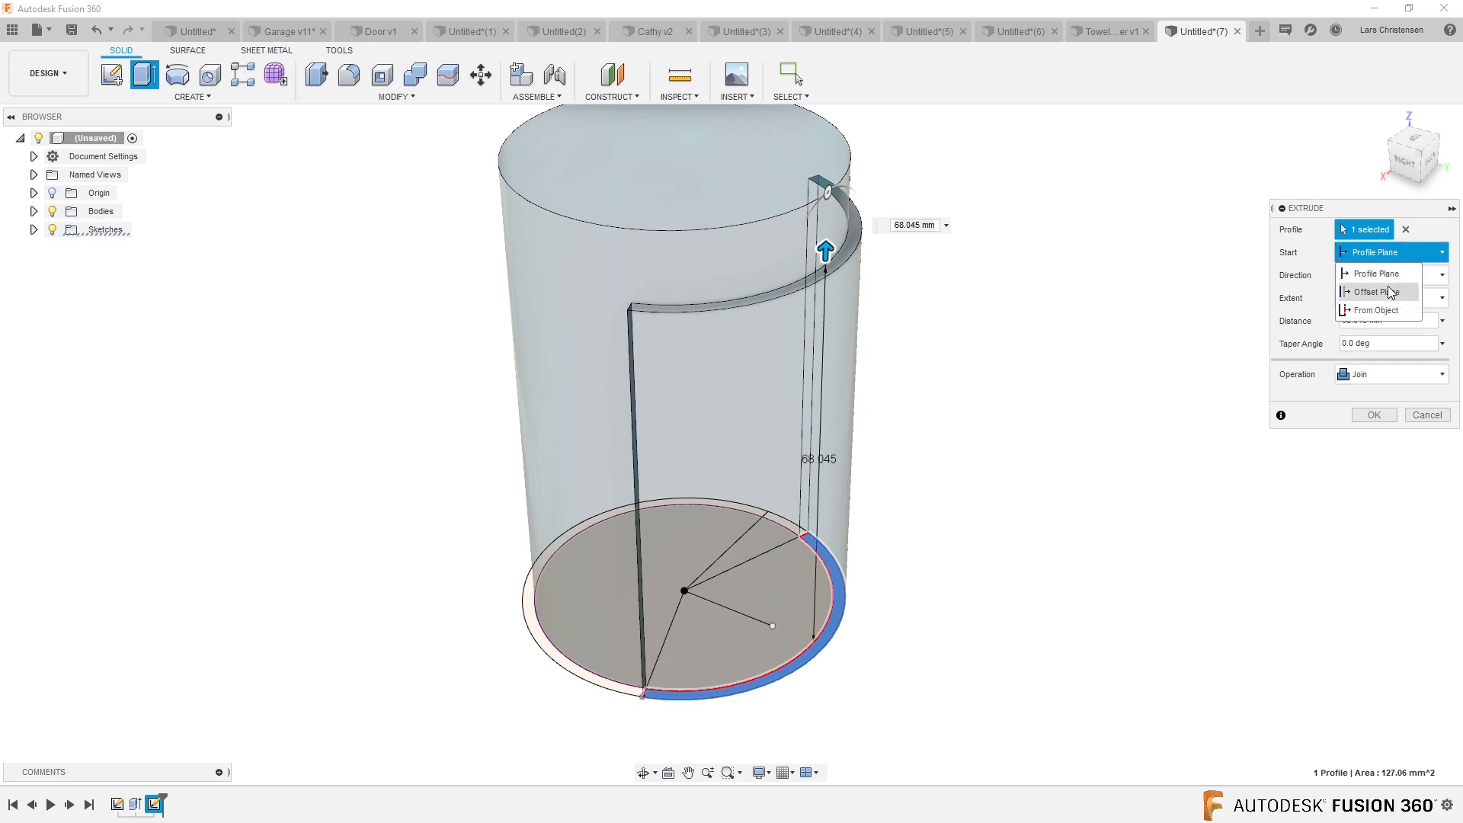
pyautogui.click(1373, 292)
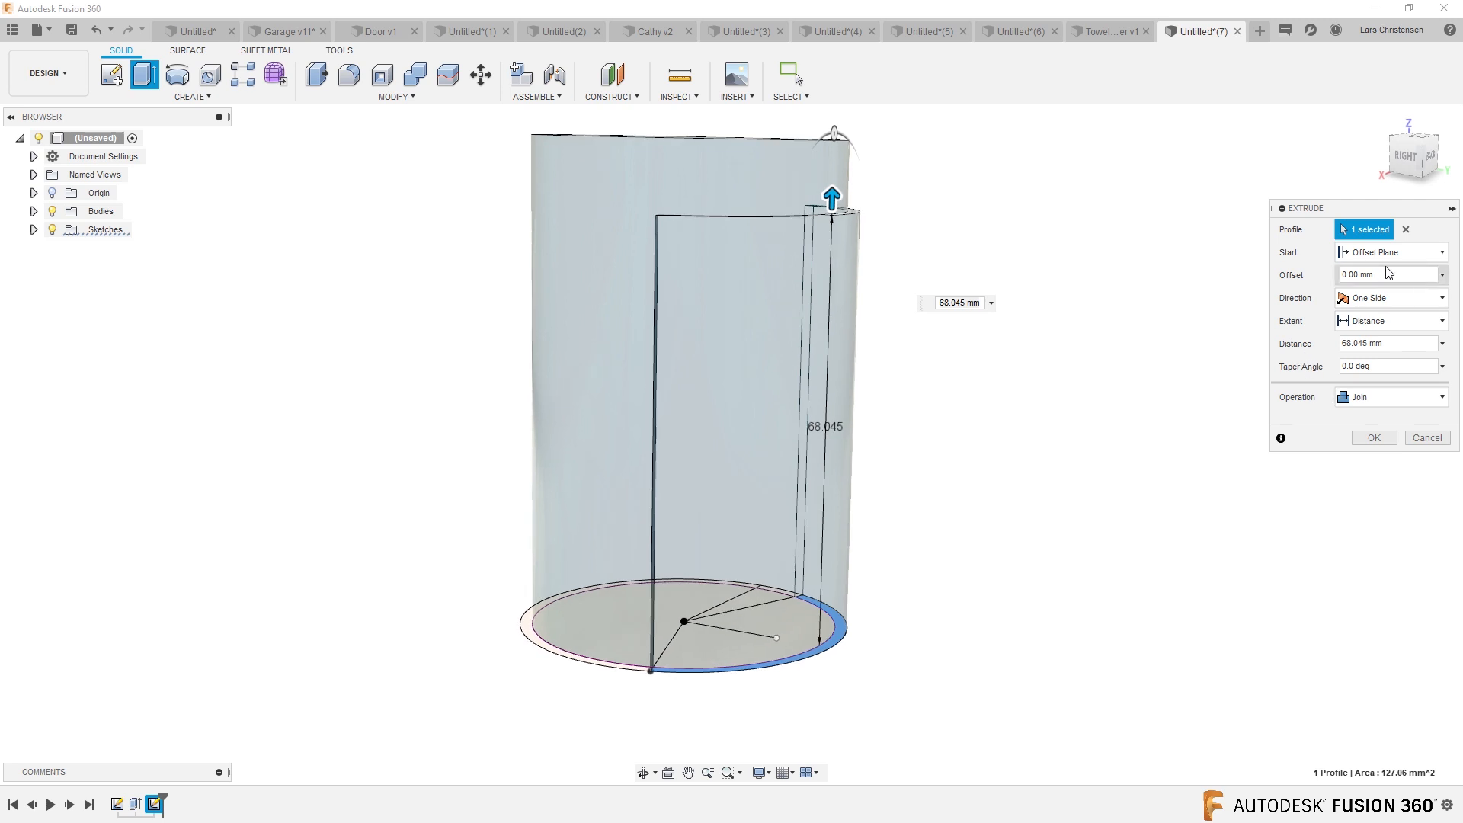
pyautogui.click(1387, 274)
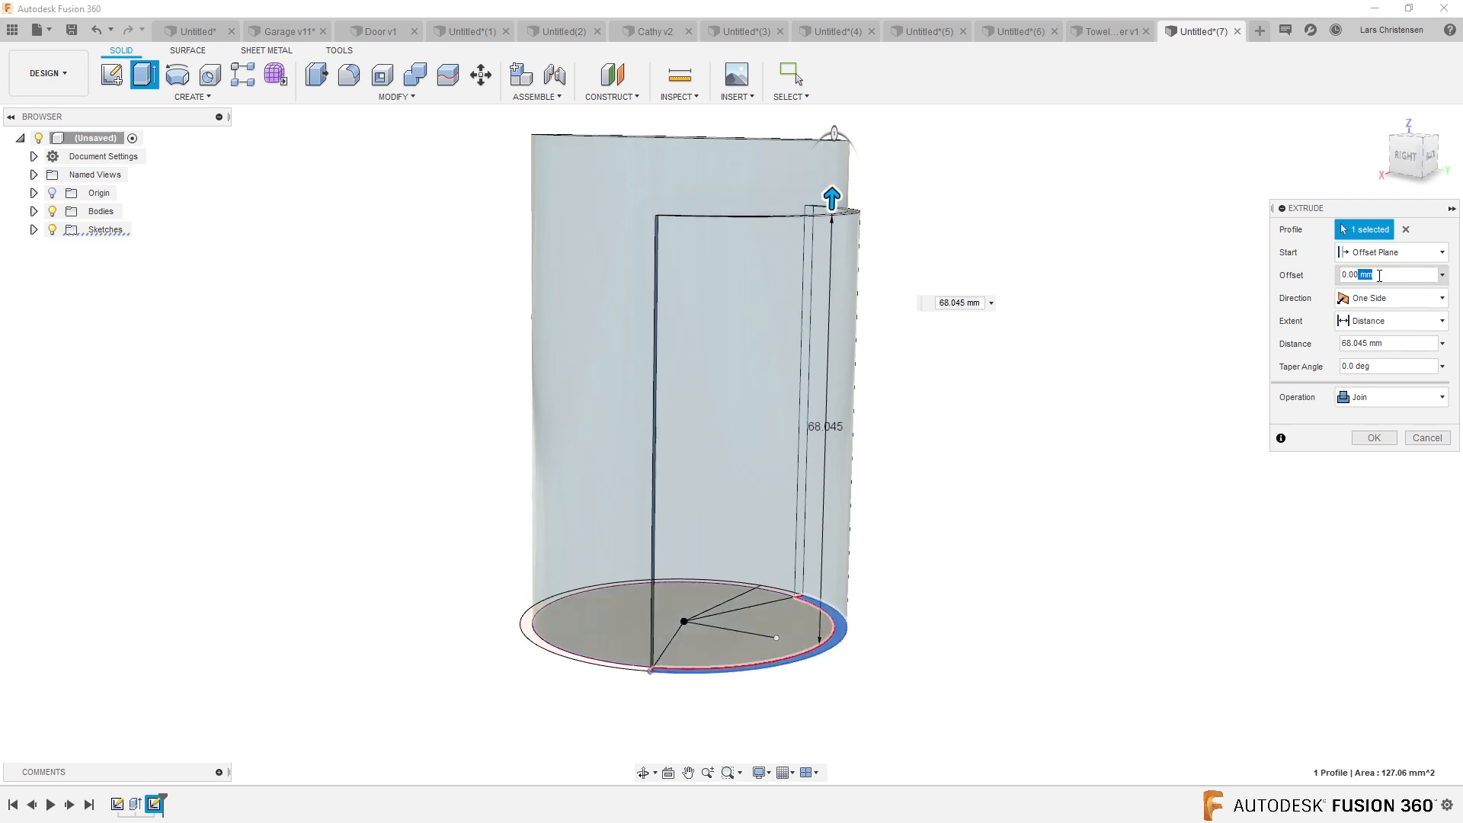
pyautogui.write('10')
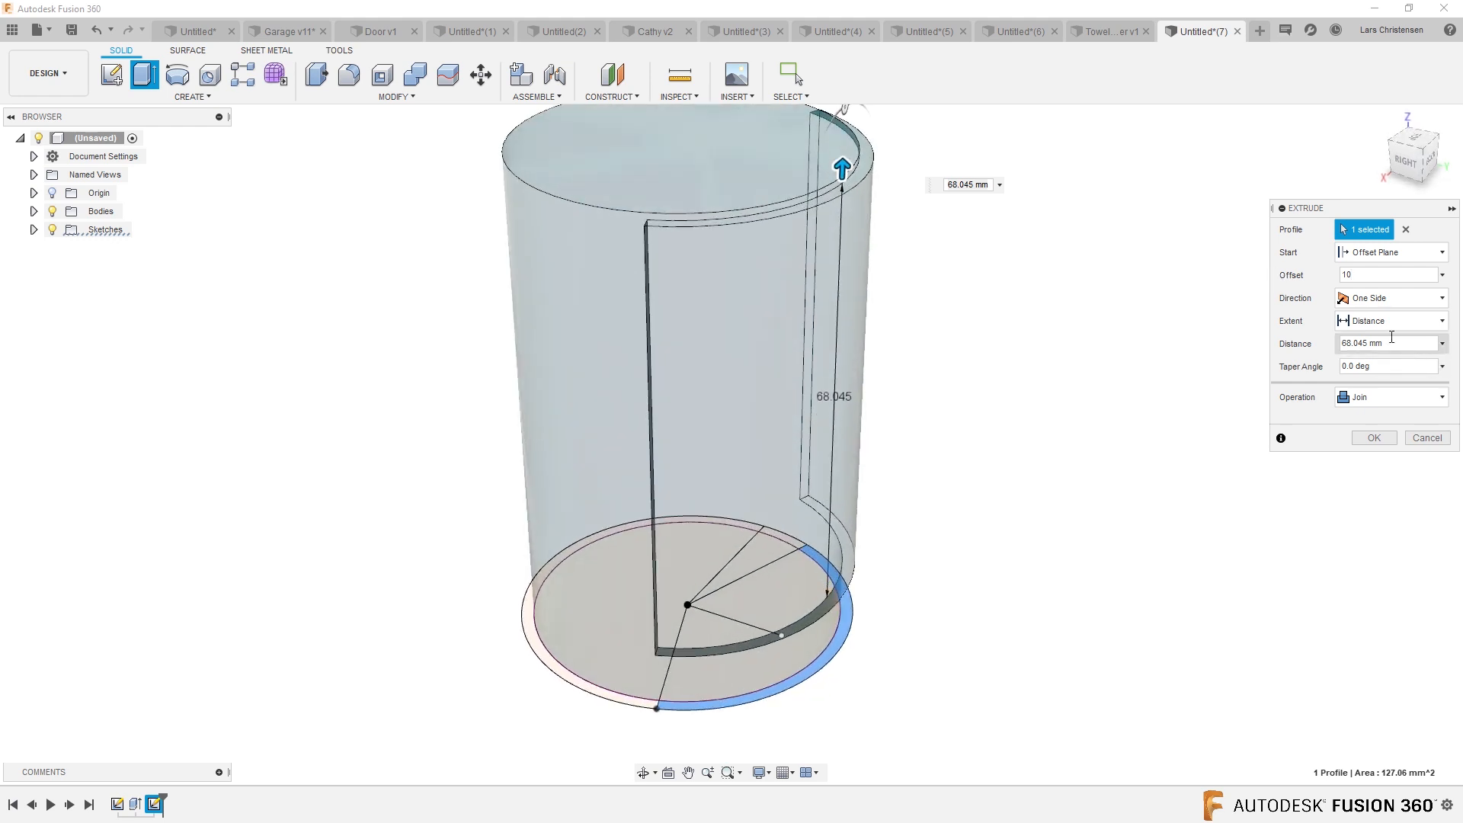
pyautogui.click(1389, 320)
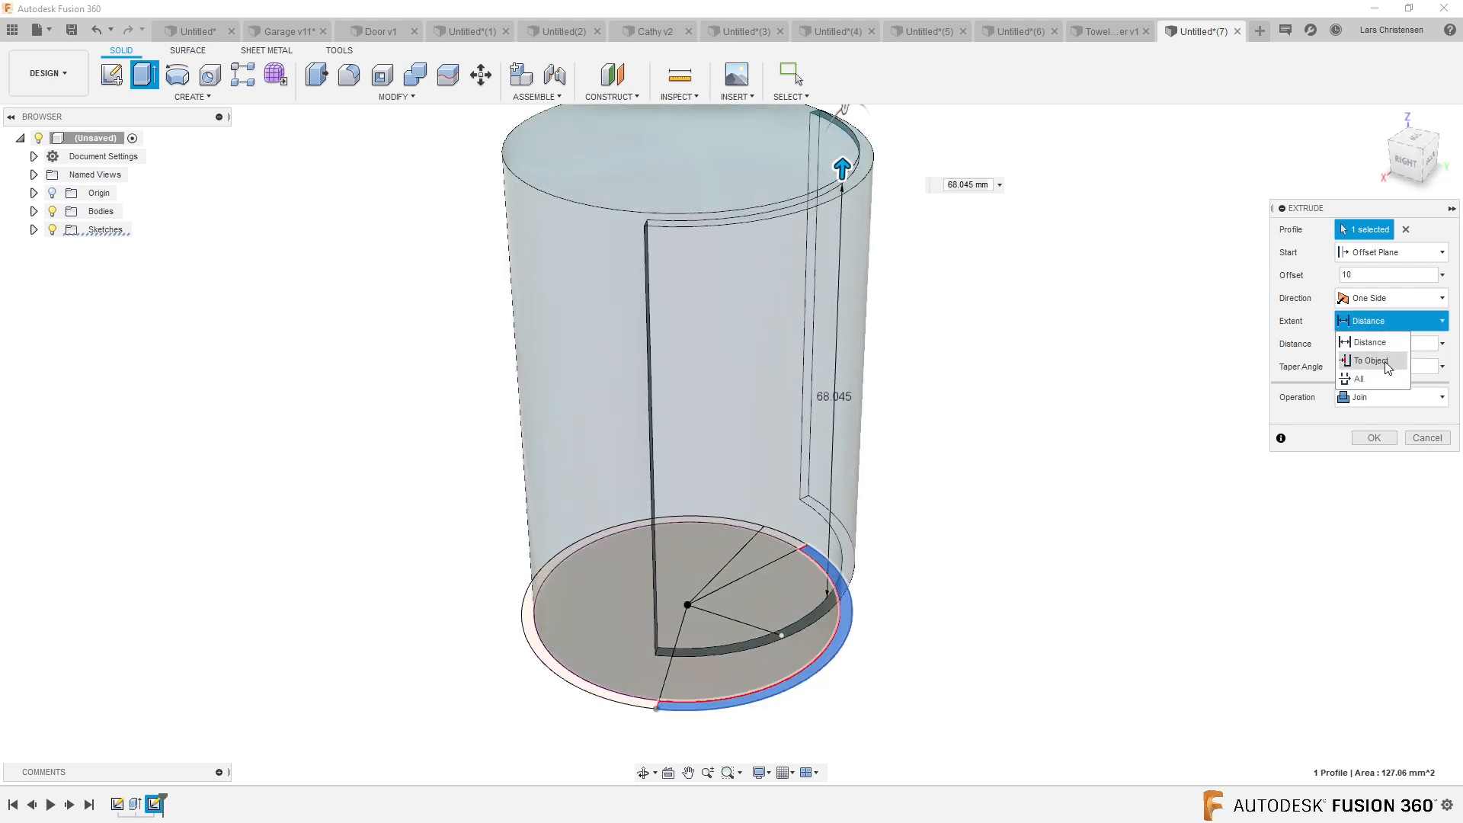
pyautogui.click(1368, 361)
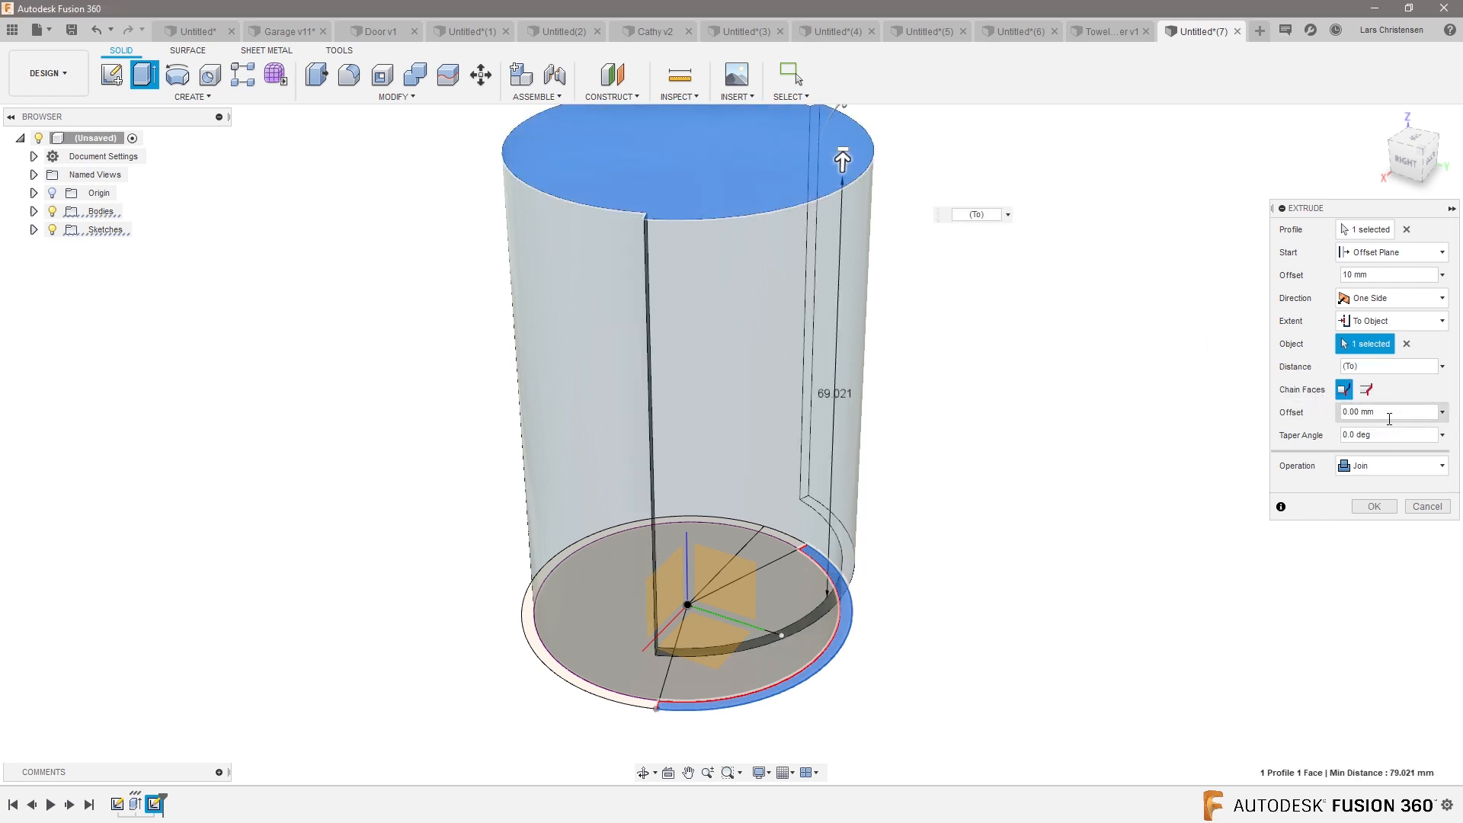
pyautogui.write('10')
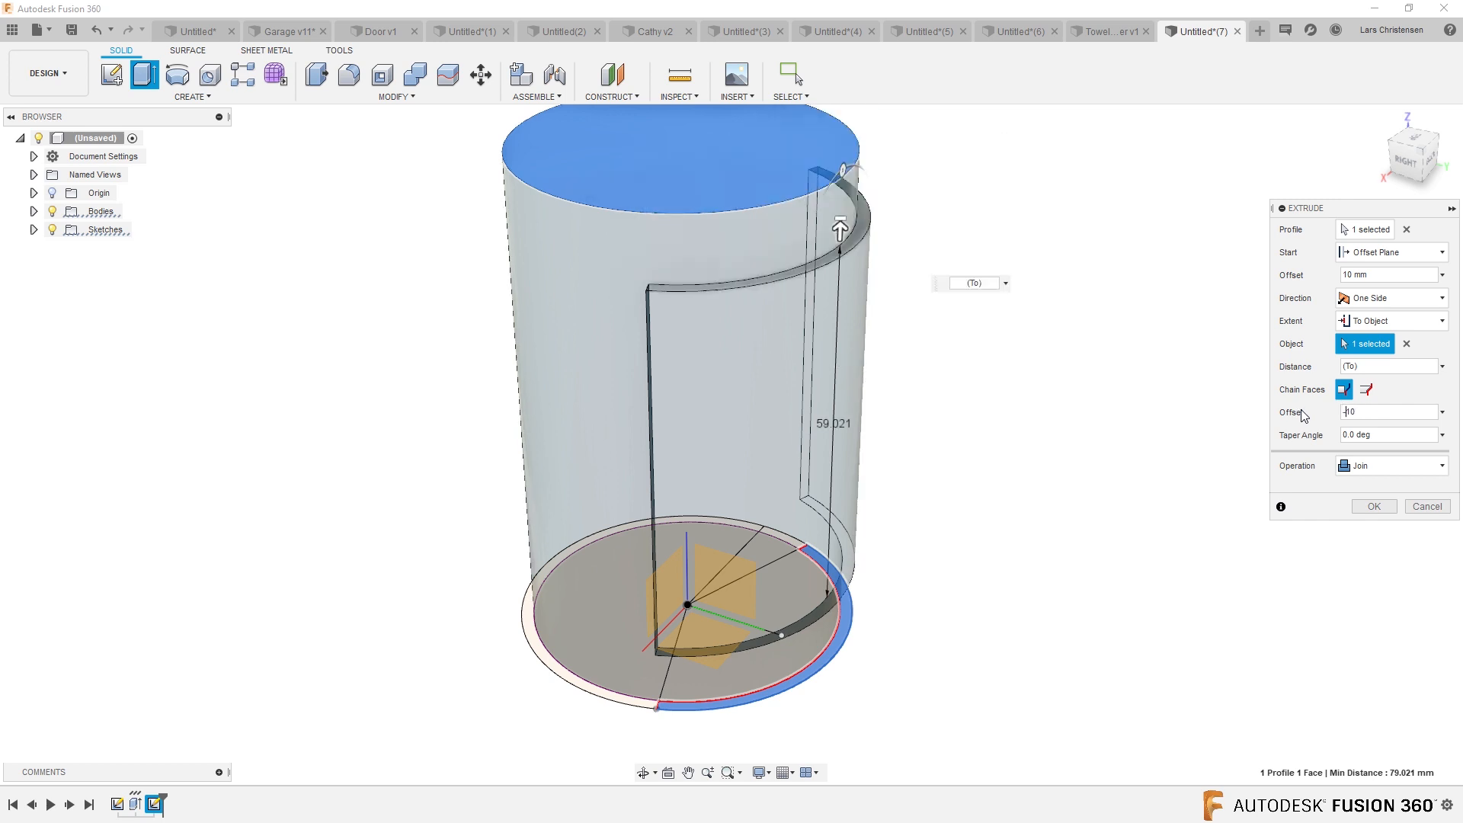
pyautogui.click(1389, 465)
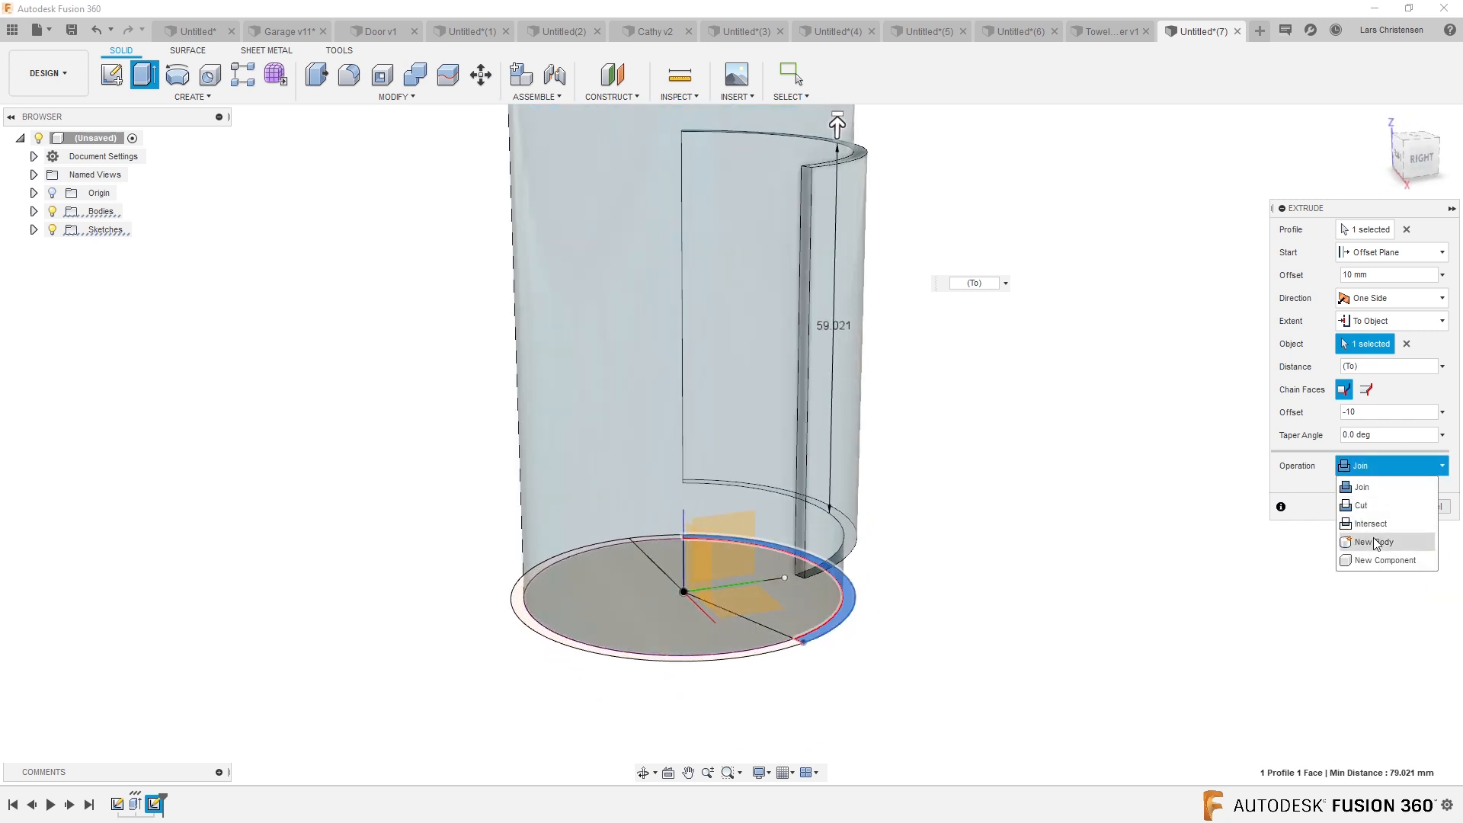
pyautogui.click(1372, 541)
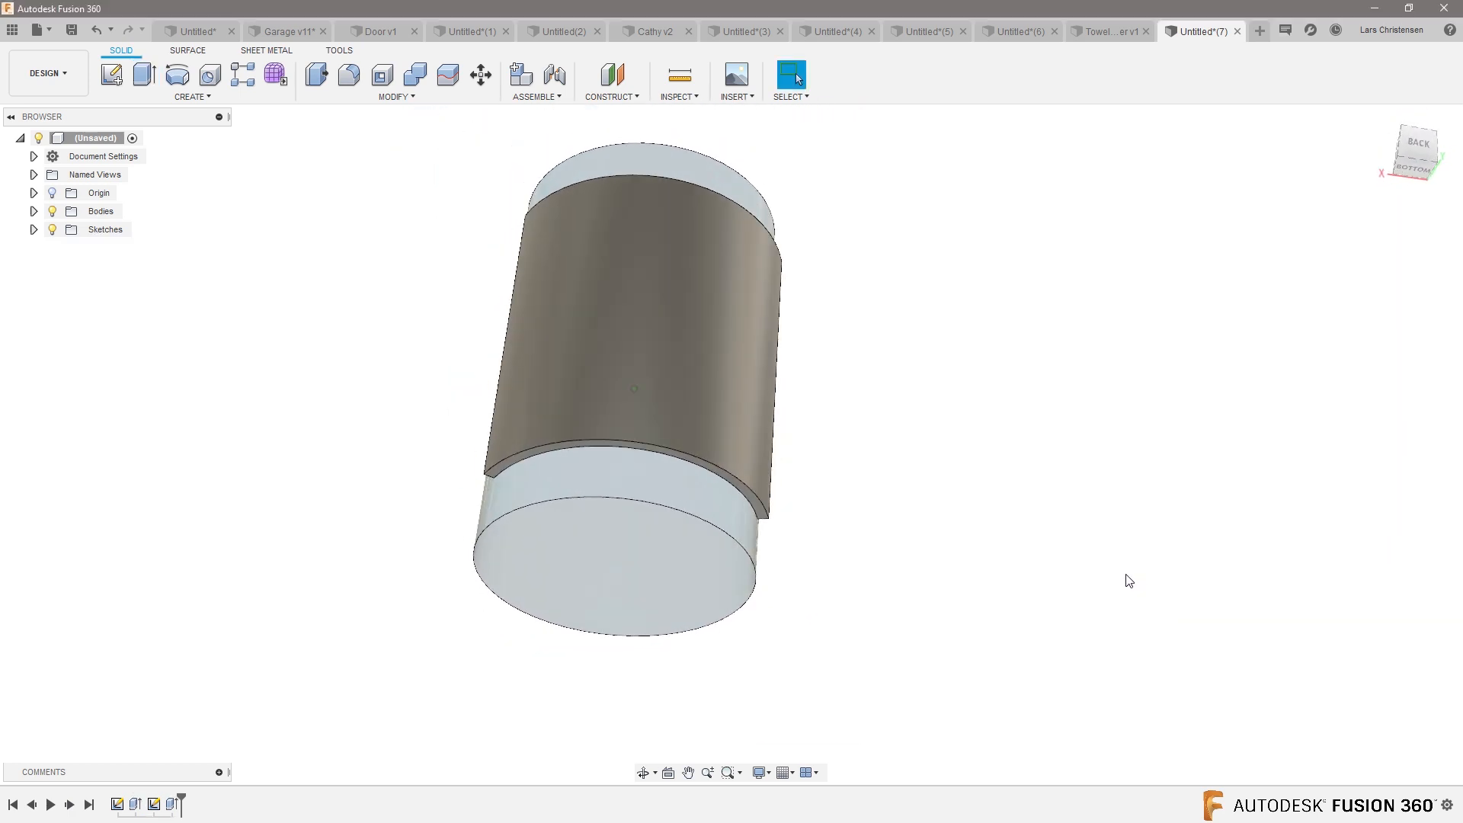
# Mirror the panel extrude feature across the chosen plane to the cylinder's opposite side
pyautogui.moveTo(1128, 581); pyautogui.dragTo(844, 525)
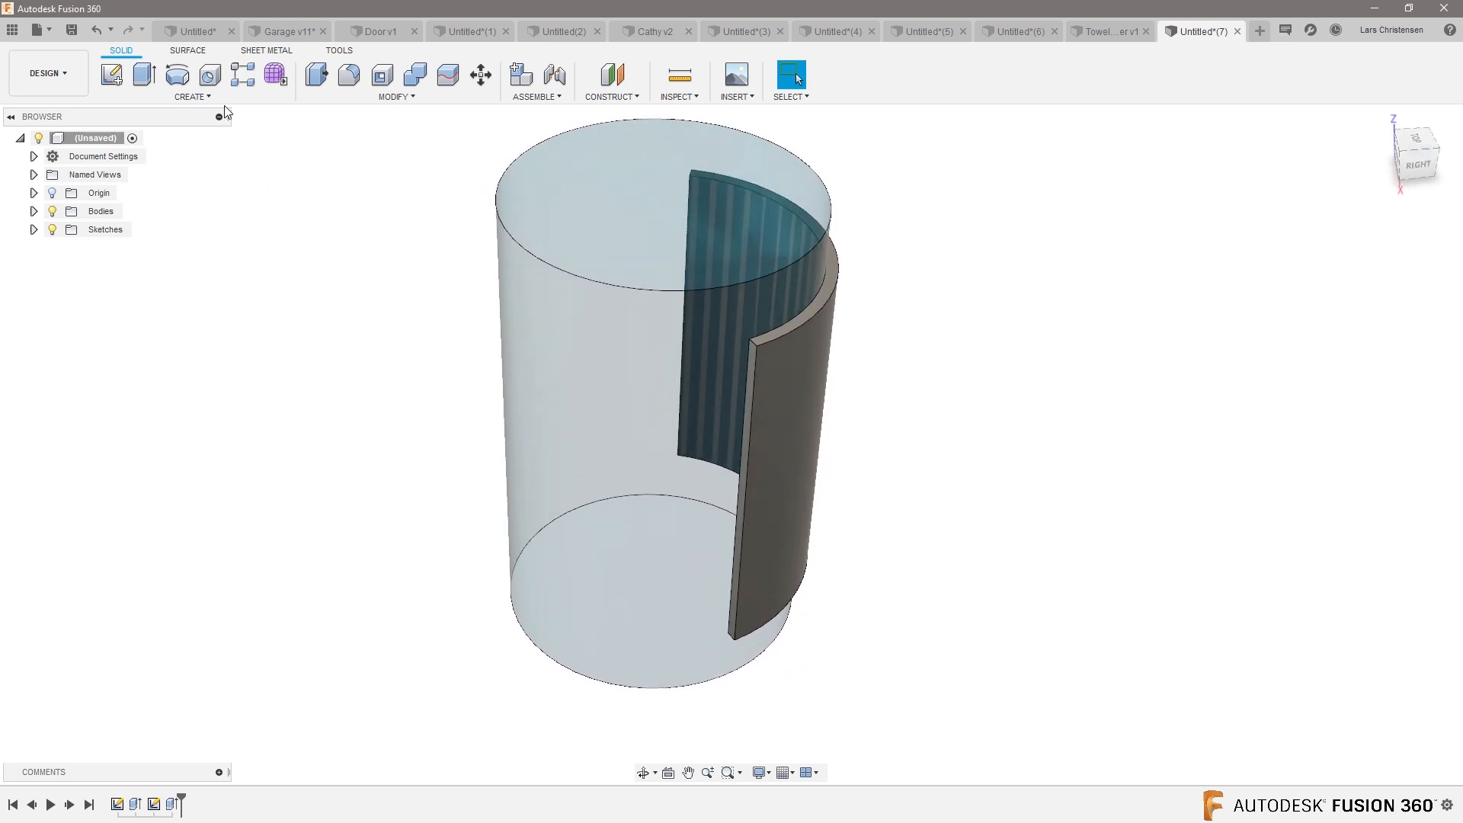
pyautogui.click(191, 96)
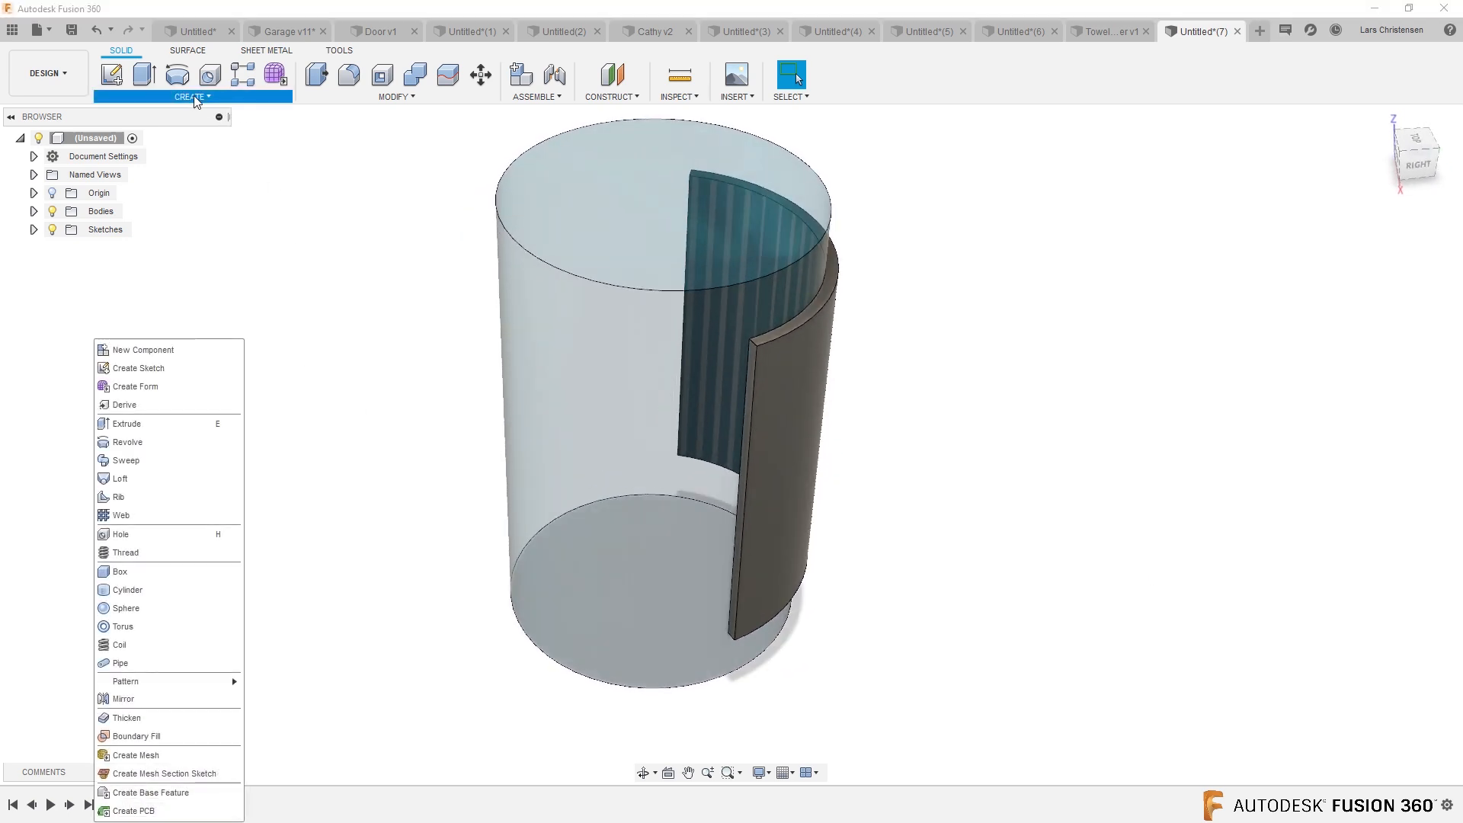
pyautogui.click(122, 698)
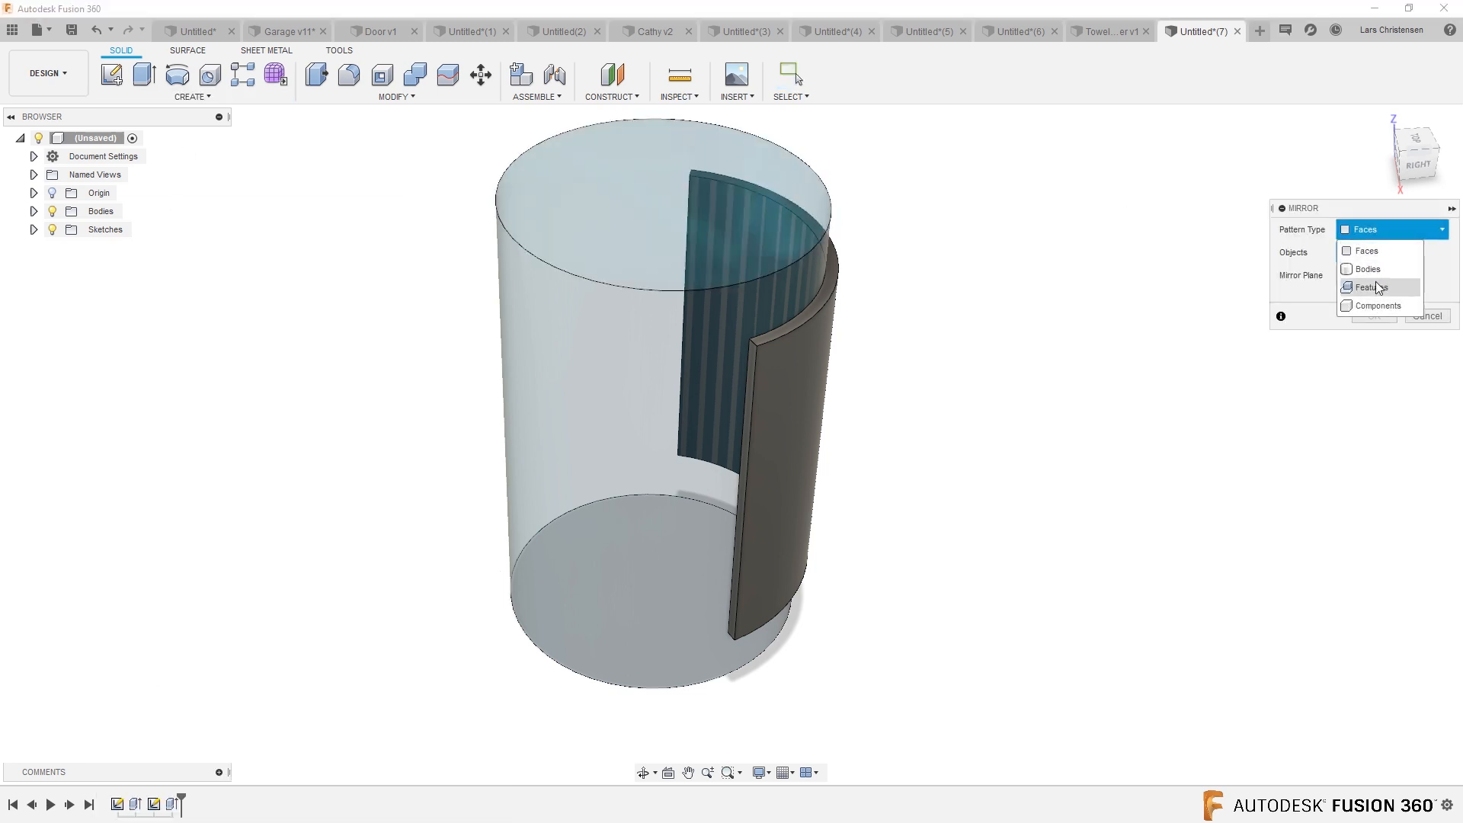
pyautogui.click(1371, 287)
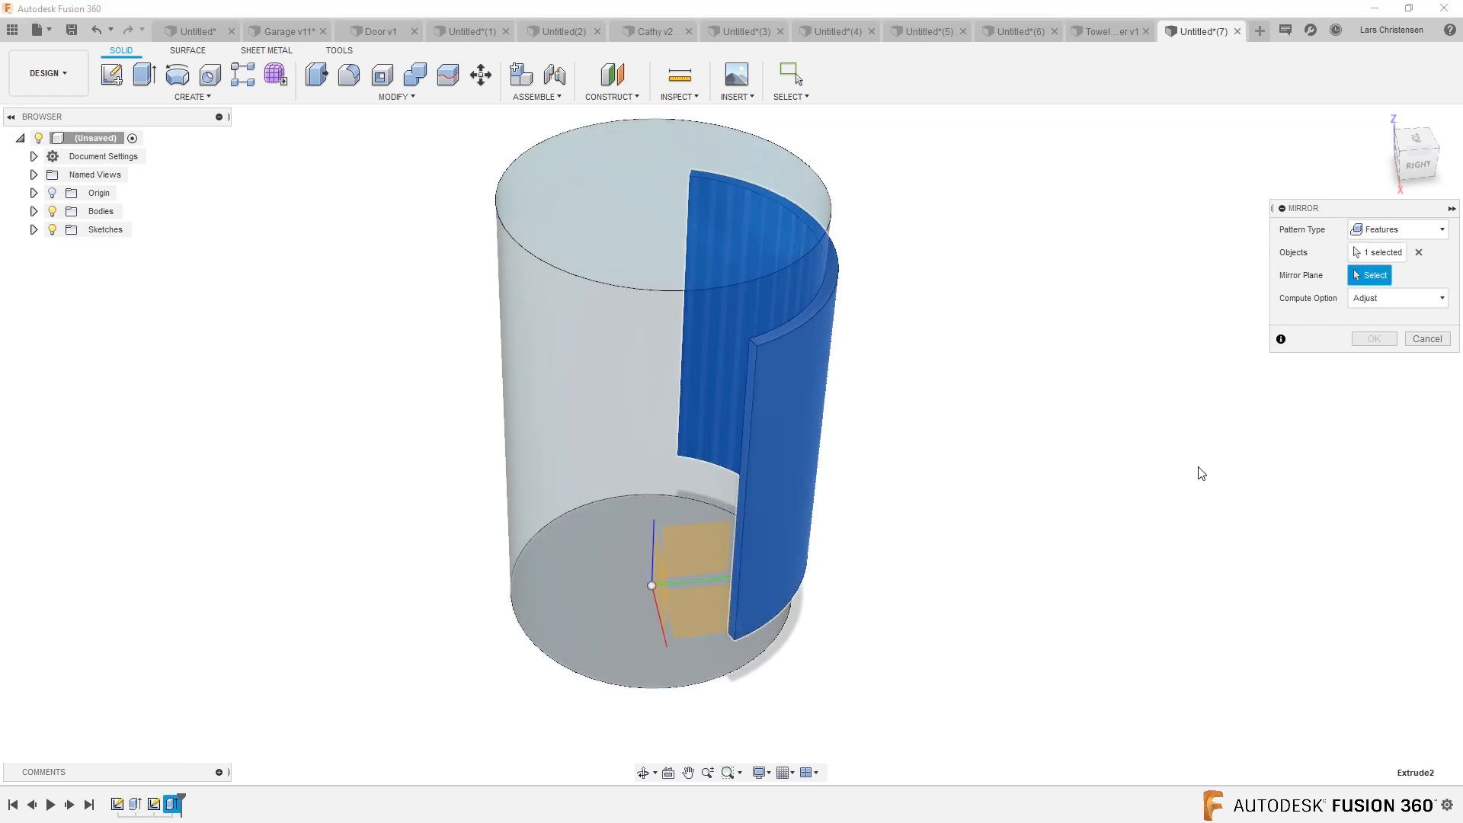
pyautogui.click(695, 573)
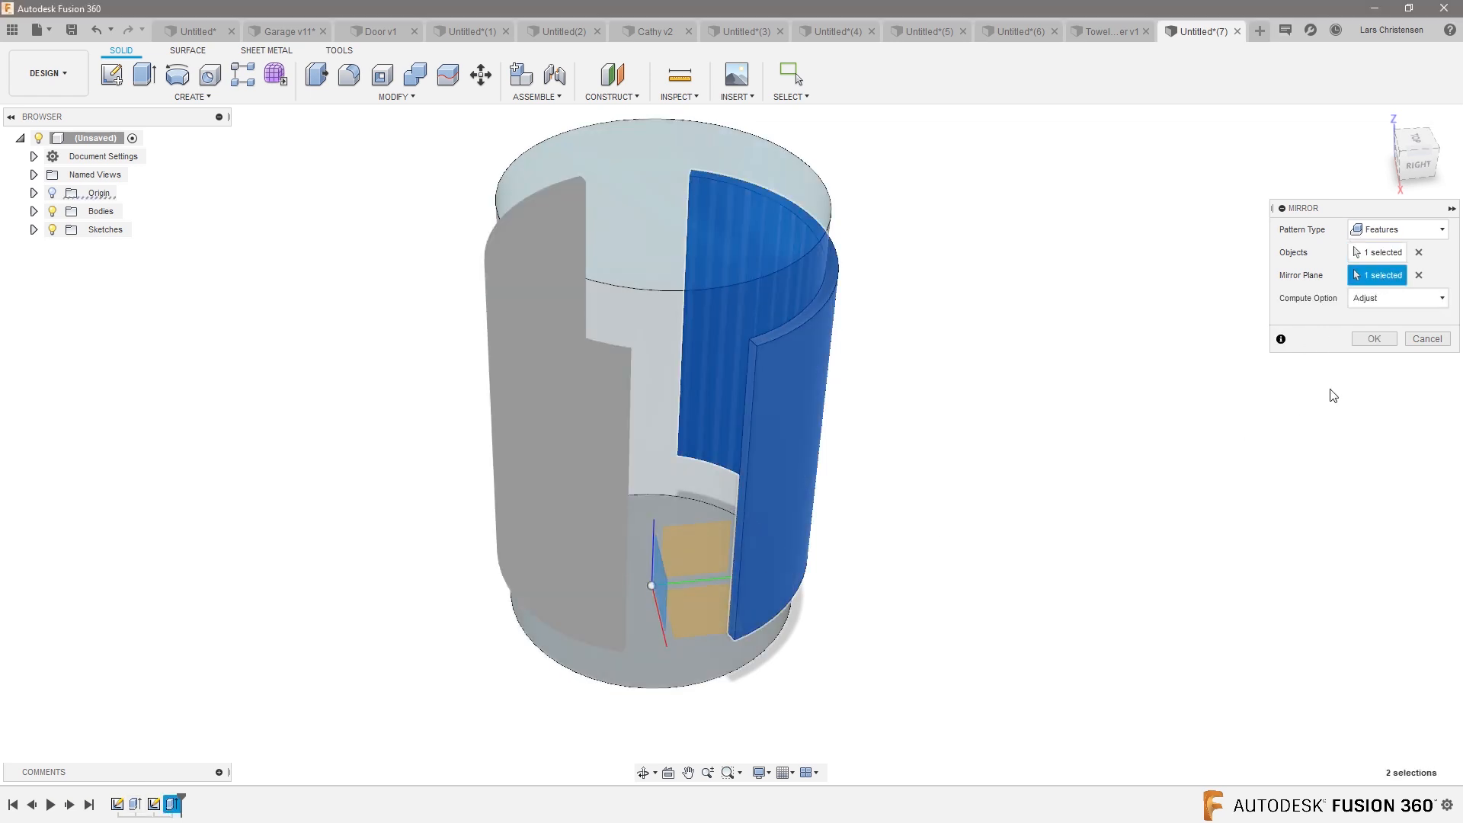
pyautogui.click(1372, 337)
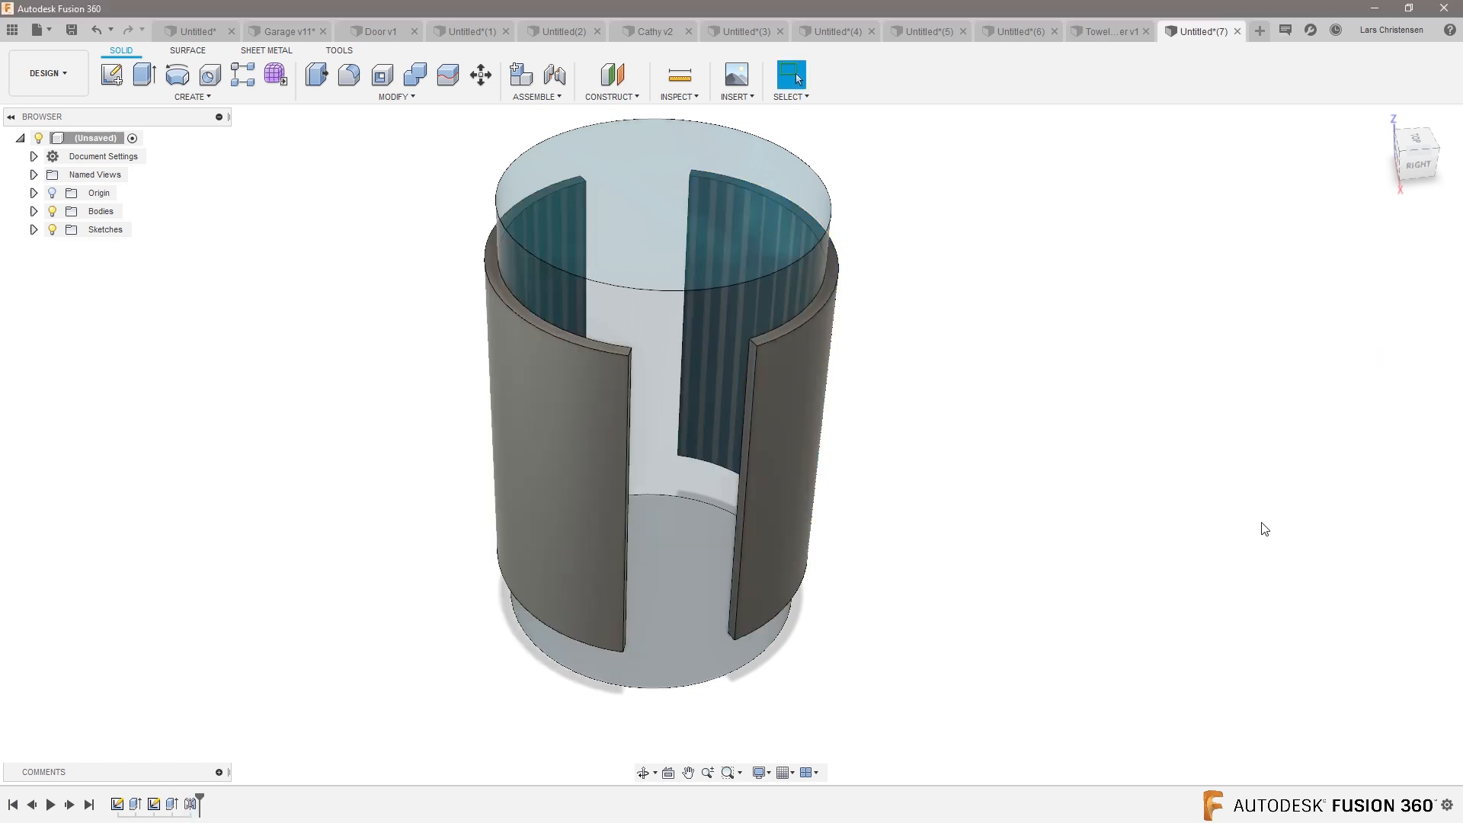
pyautogui.moveTo(1265, 529); pyautogui.dragTo(1067, 444)
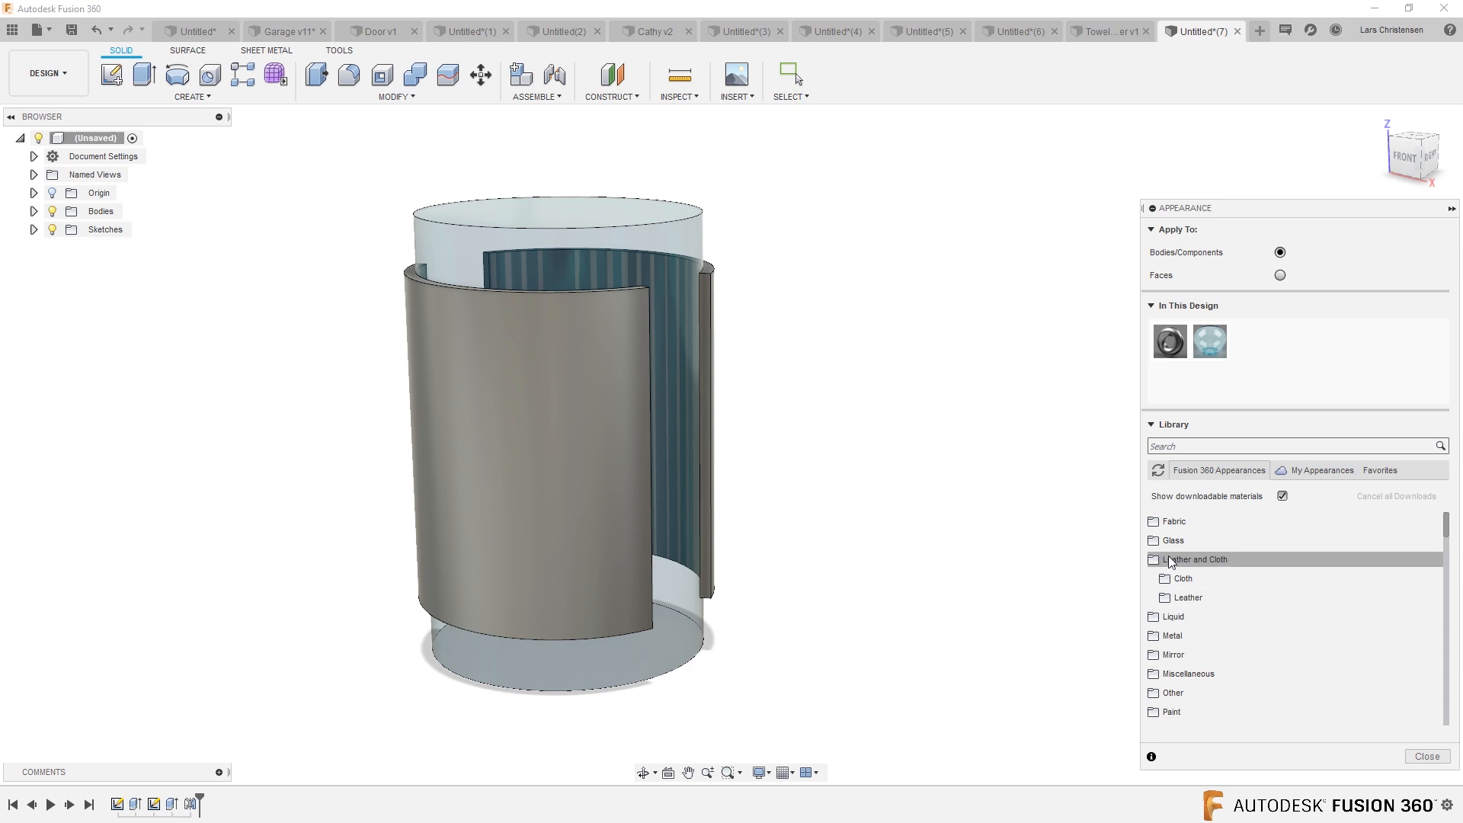
# Apply Enamel Glossy (Blue) paint to both panels and edit it to a lighter blue
pyautogui.click(1173, 673)
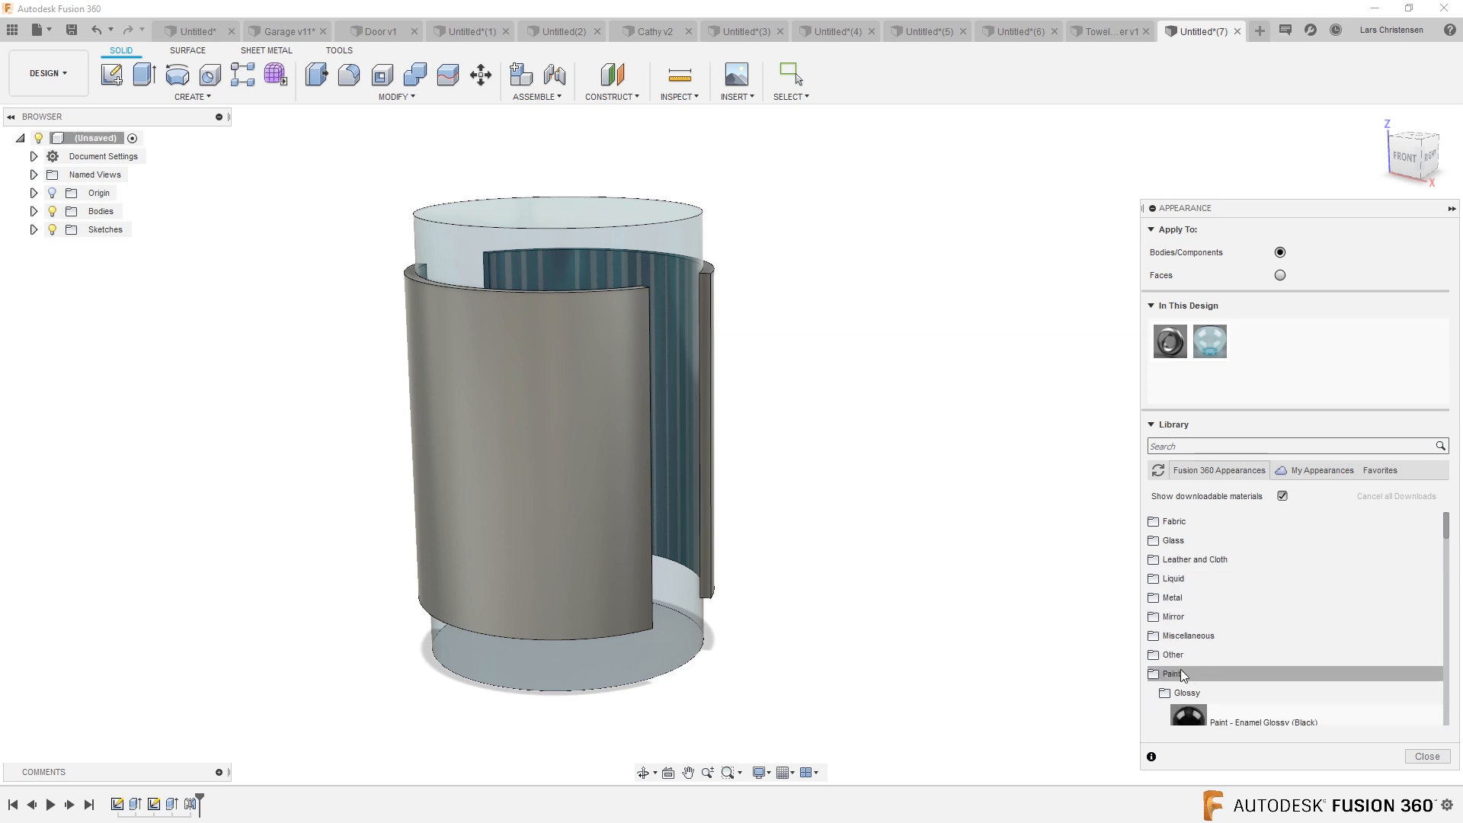
pyautogui.click(1174, 673)
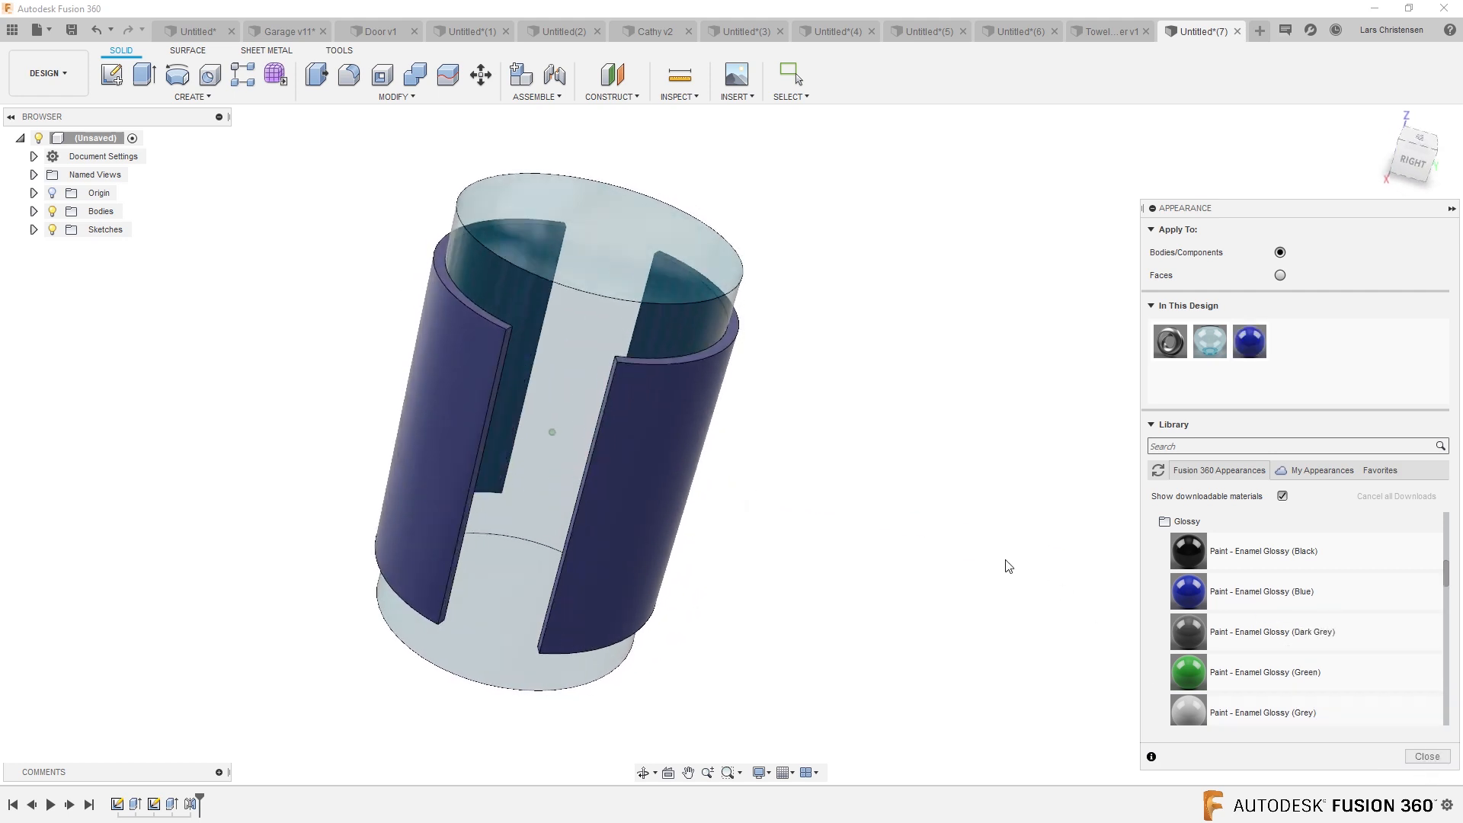
pyautogui.rightClick(1249, 340)
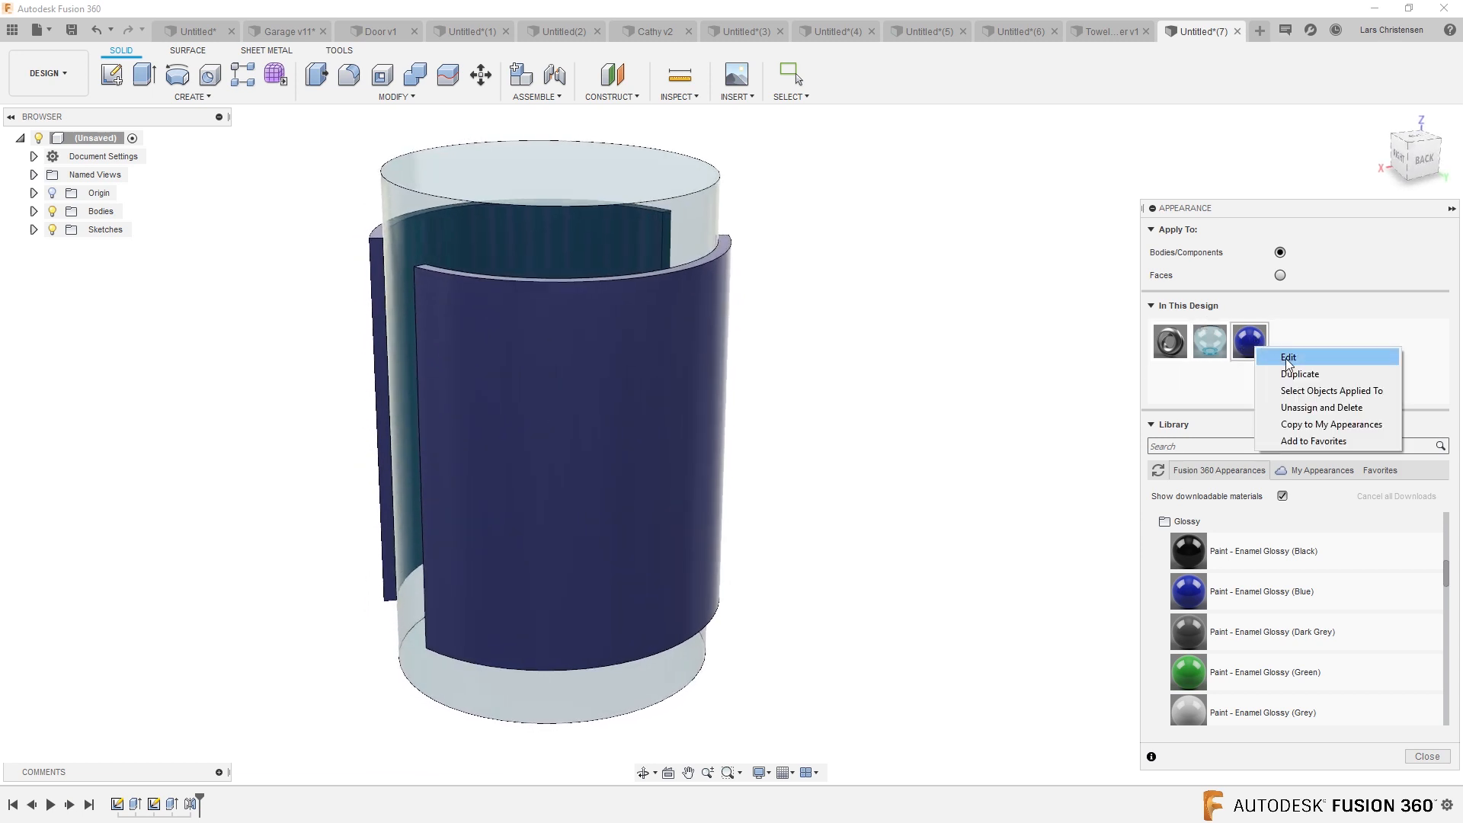
pyautogui.click(1289, 357)
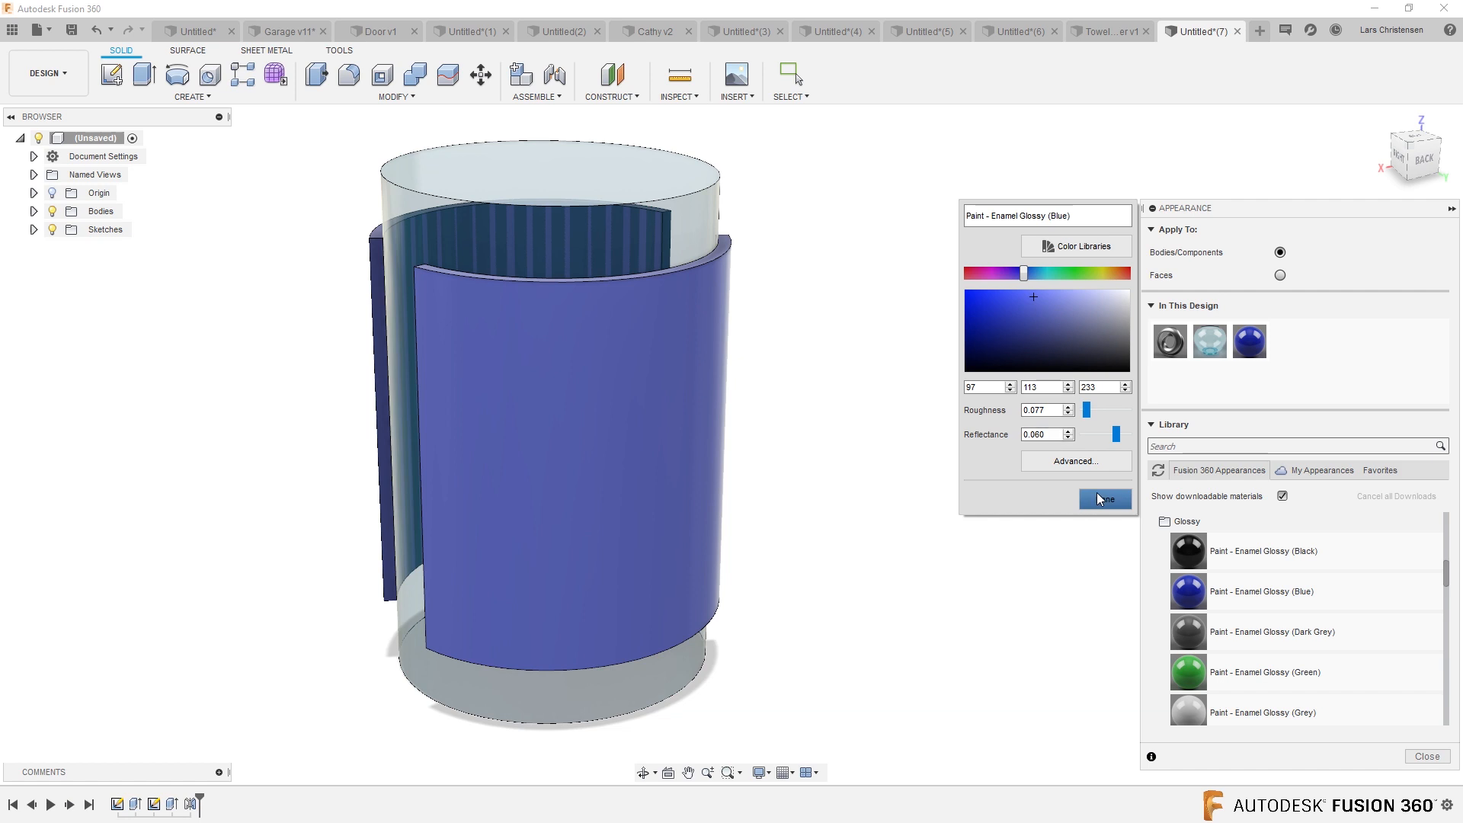
pyautogui.click(1105, 498)
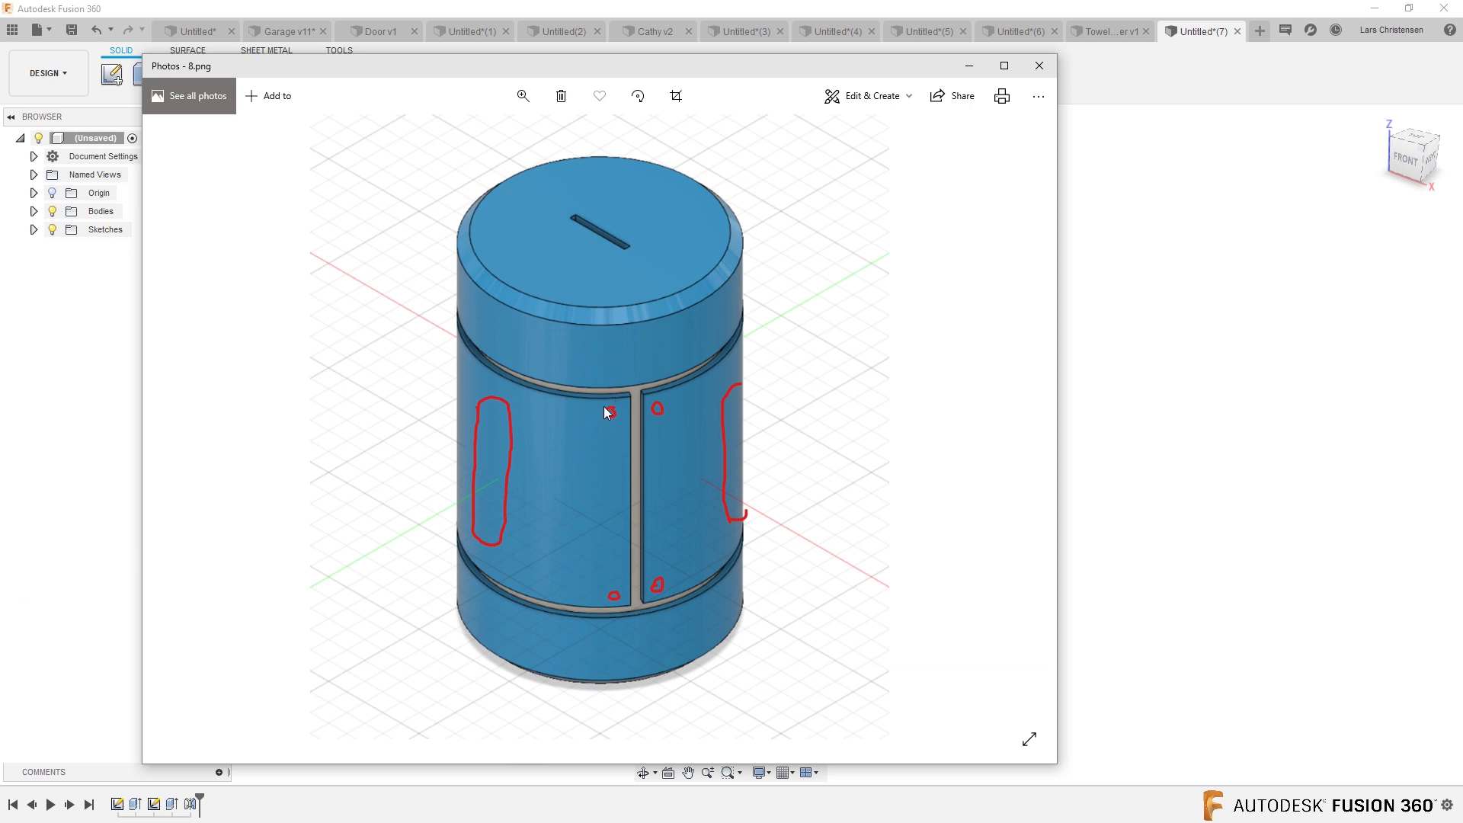
pyautogui.moveTo(522, 403)
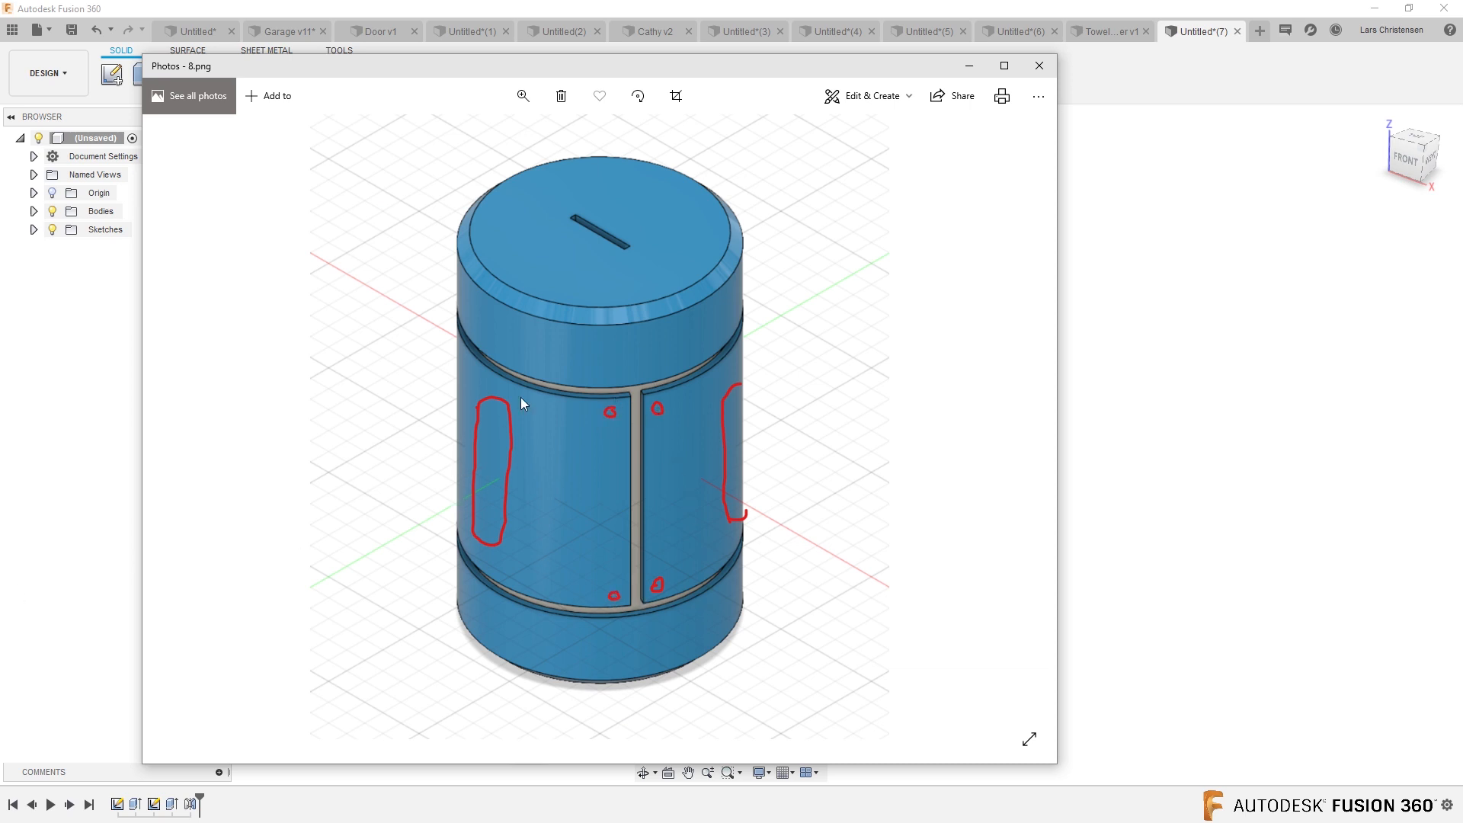
pyautogui.moveTo(674, 465)
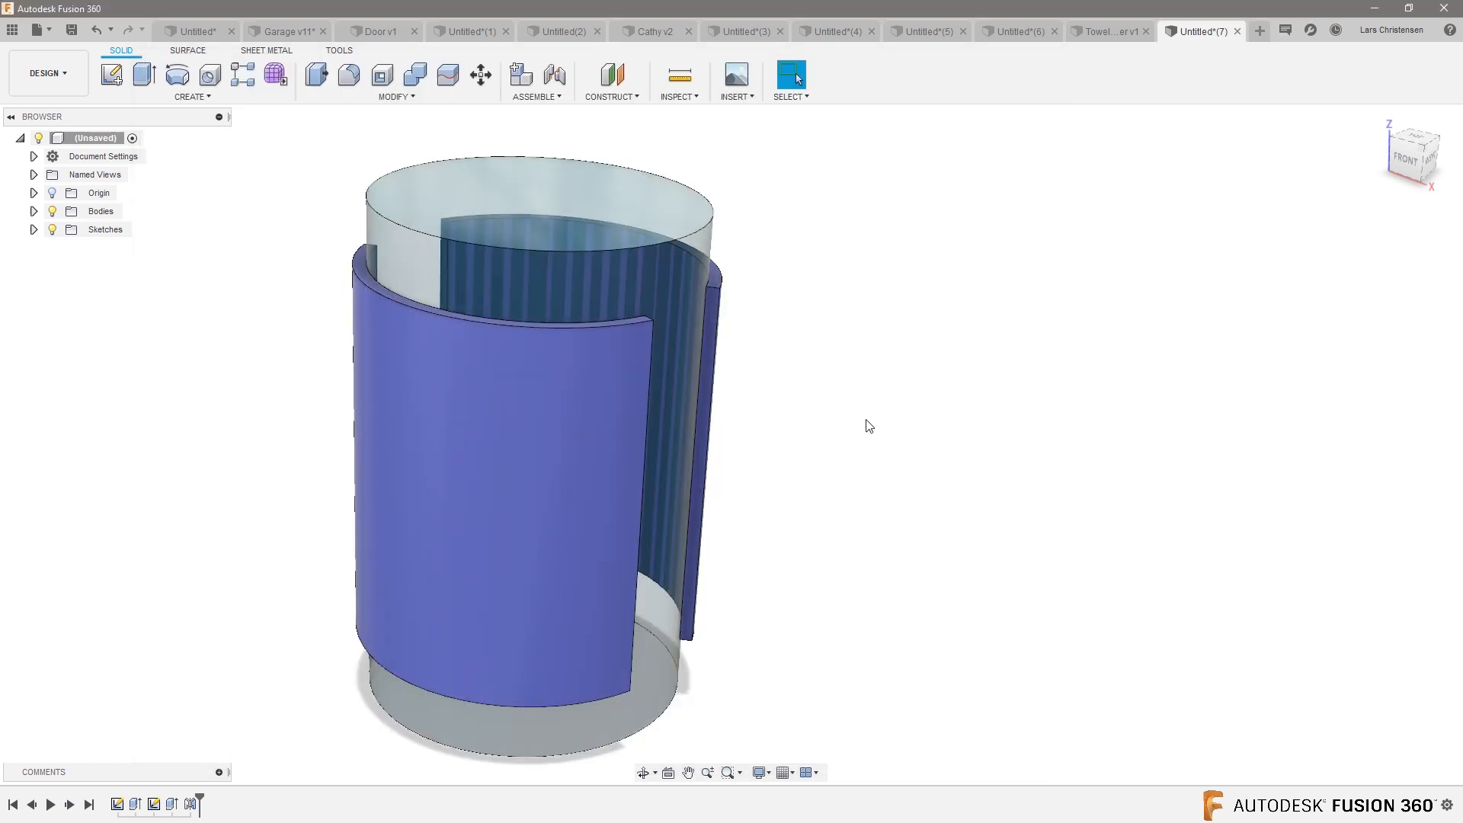
# Orbit the model and bring up the Construct menu of plane, axis and point tools
pyautogui.moveTo(867, 426); pyautogui.dragTo(516, 354)
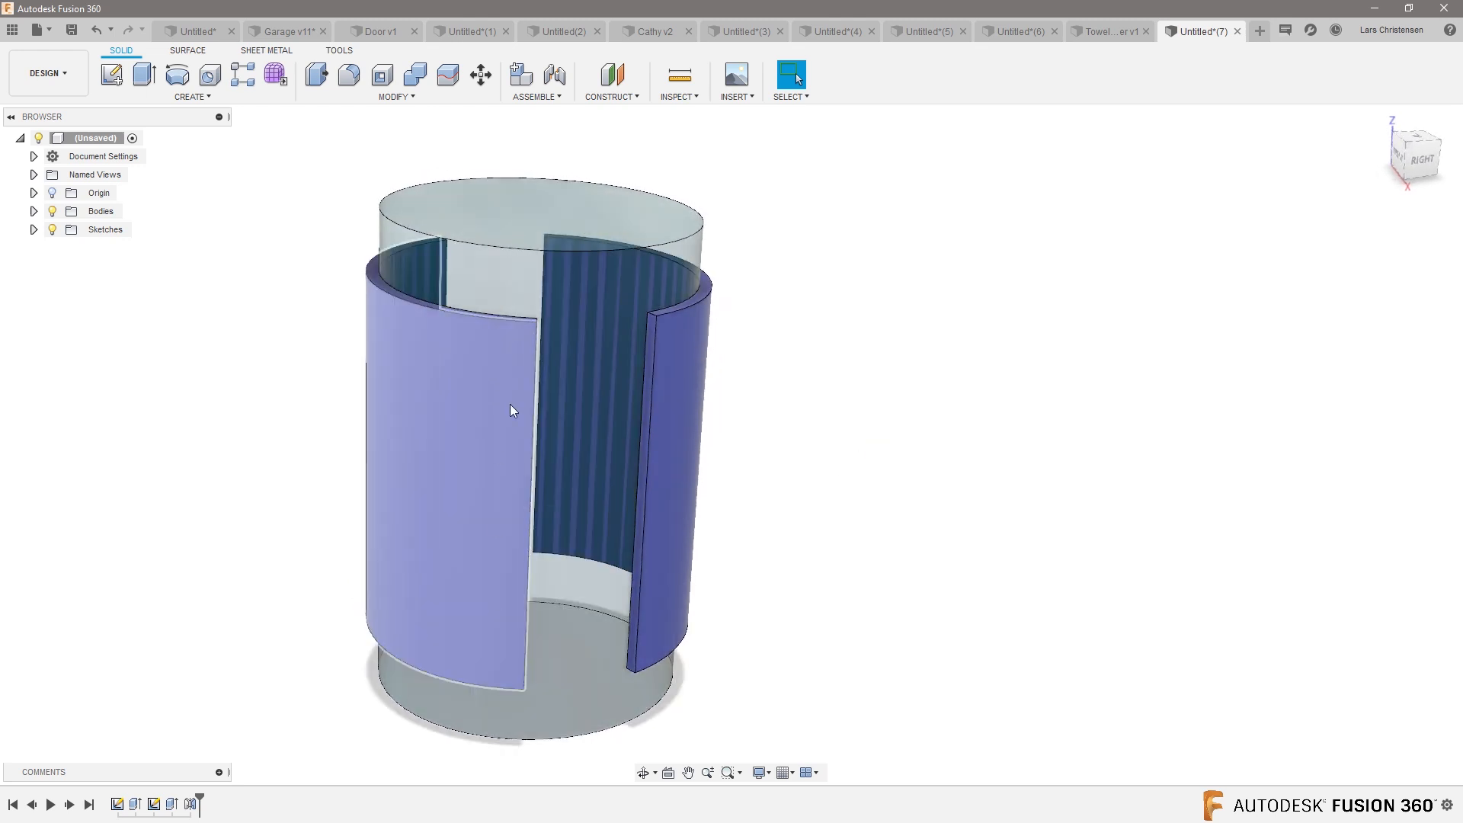
pyautogui.moveTo(523, 640)
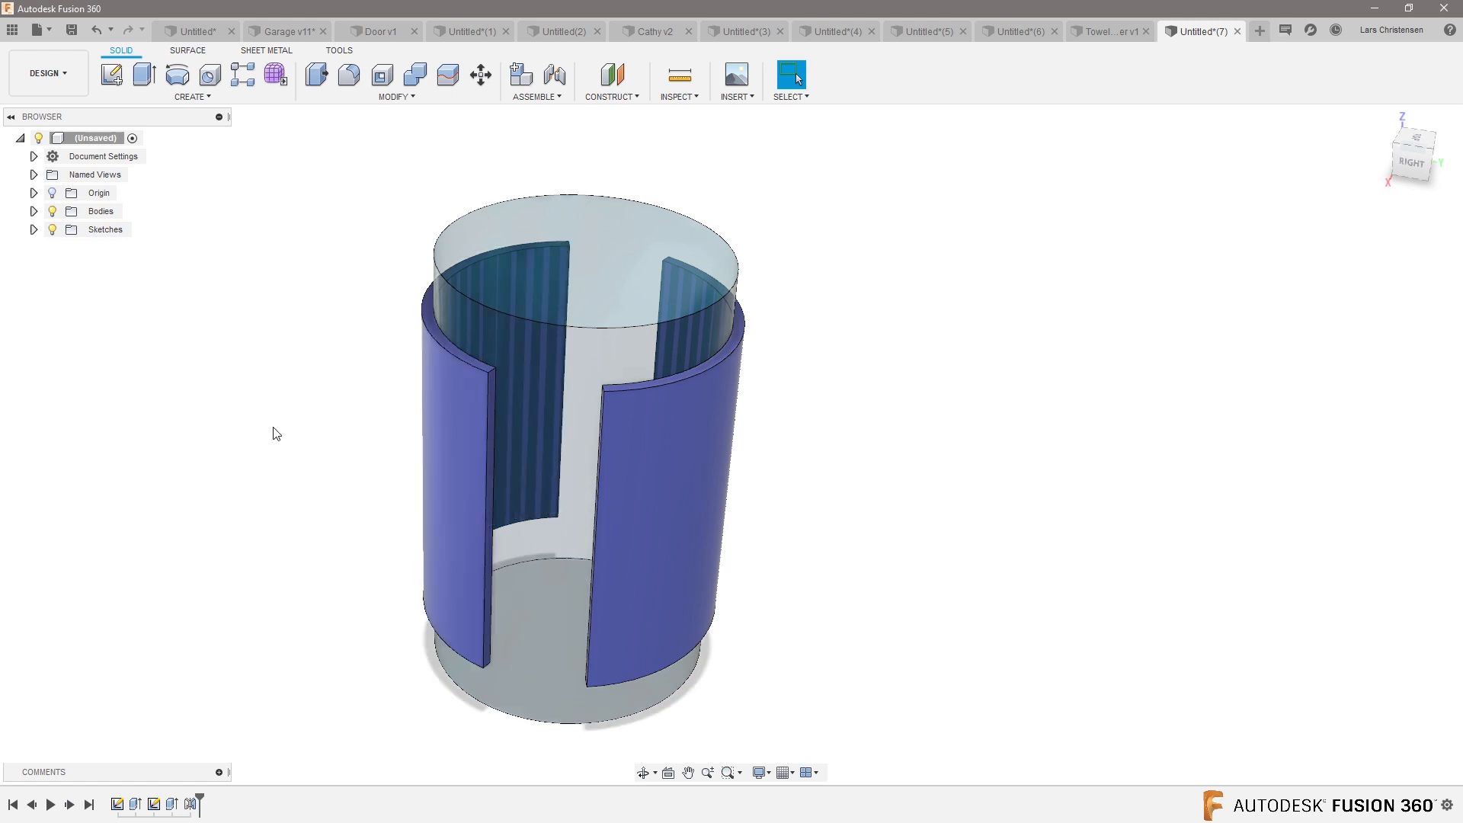
pyautogui.click(610, 81)
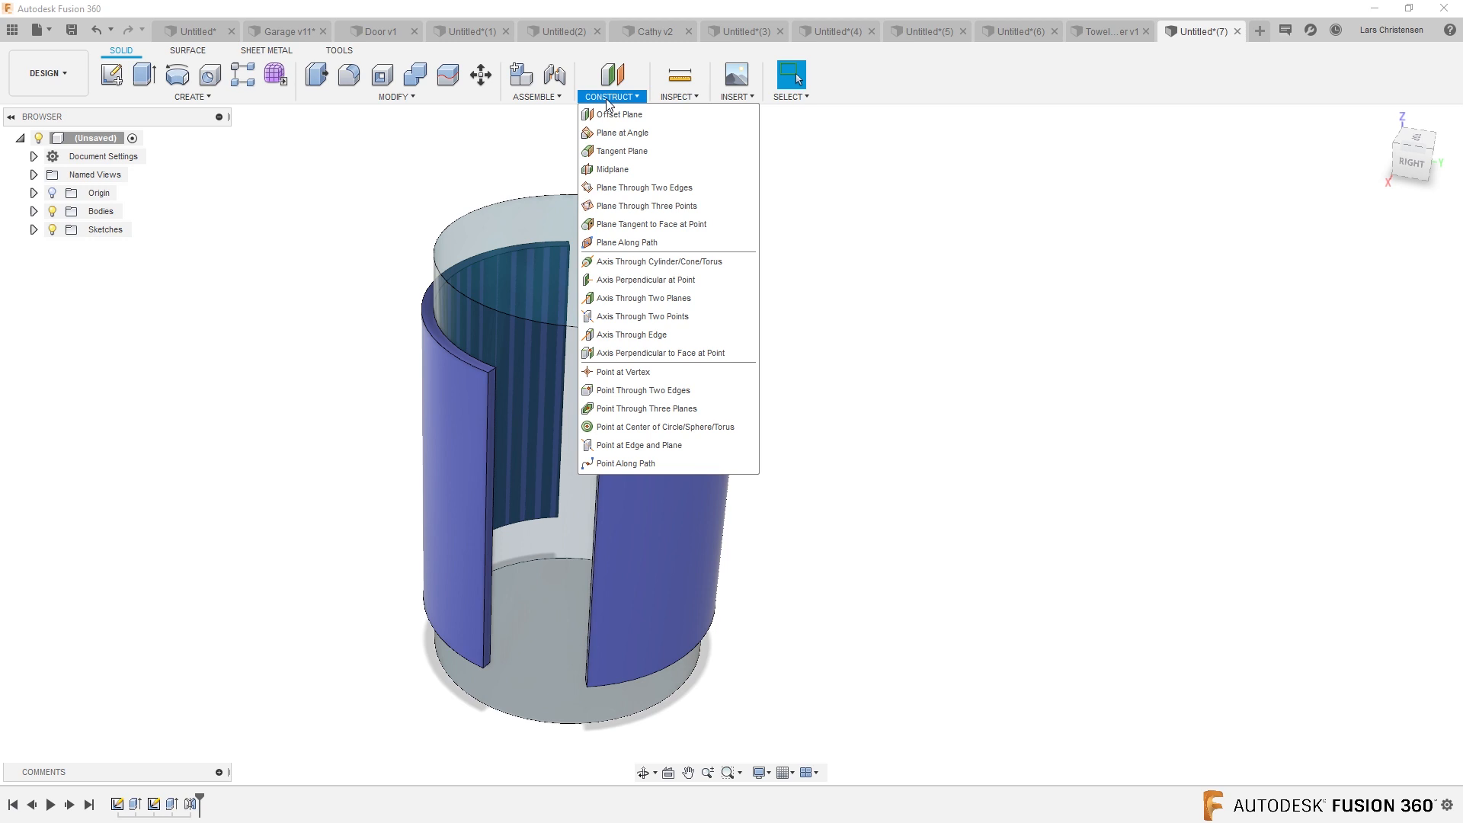
pyautogui.moveTo(620, 132)
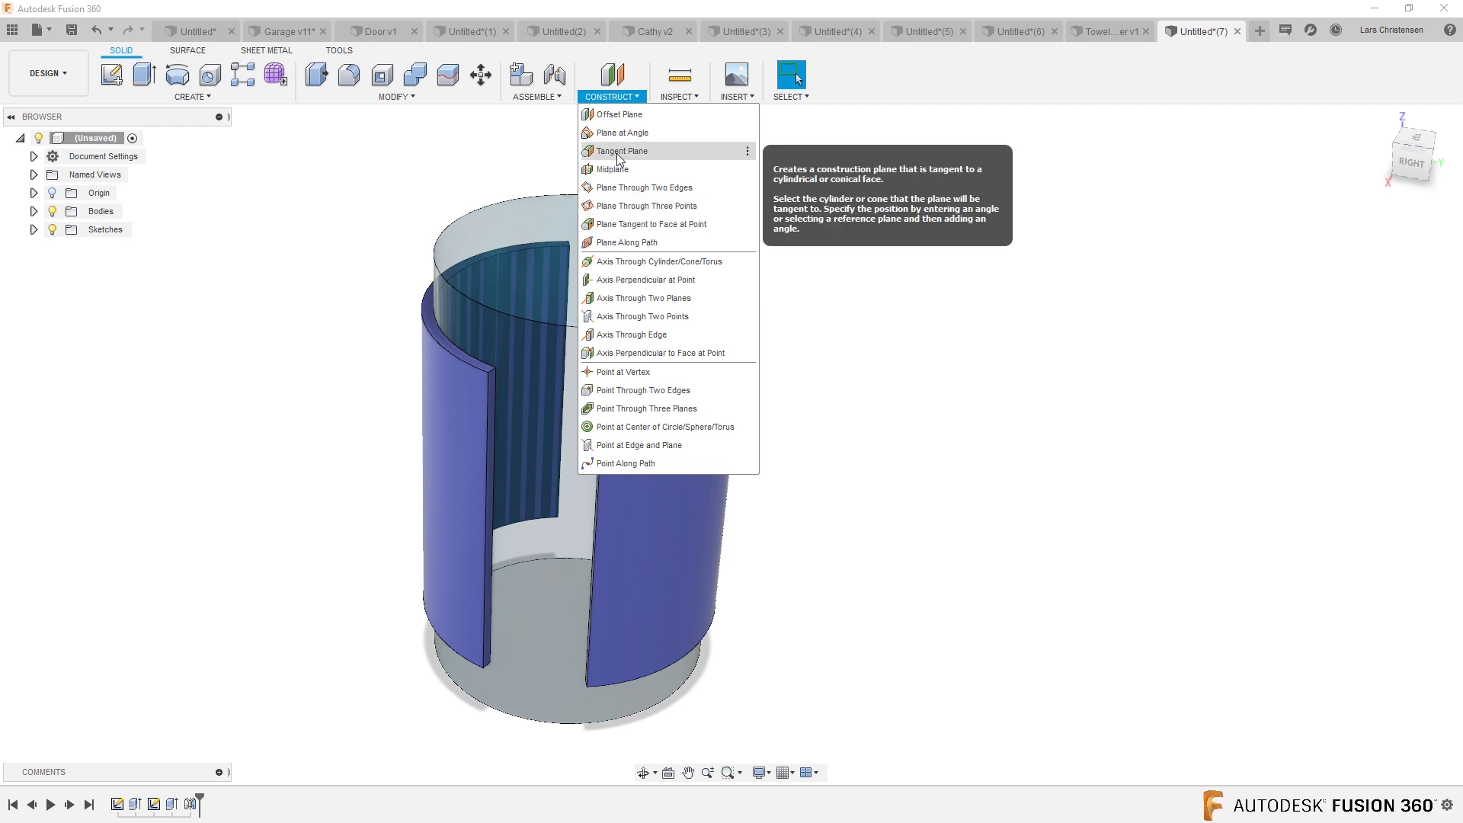
# Create a Plane at Angle on the centre sketch line, angled -115°
pyautogui.click(625, 140)
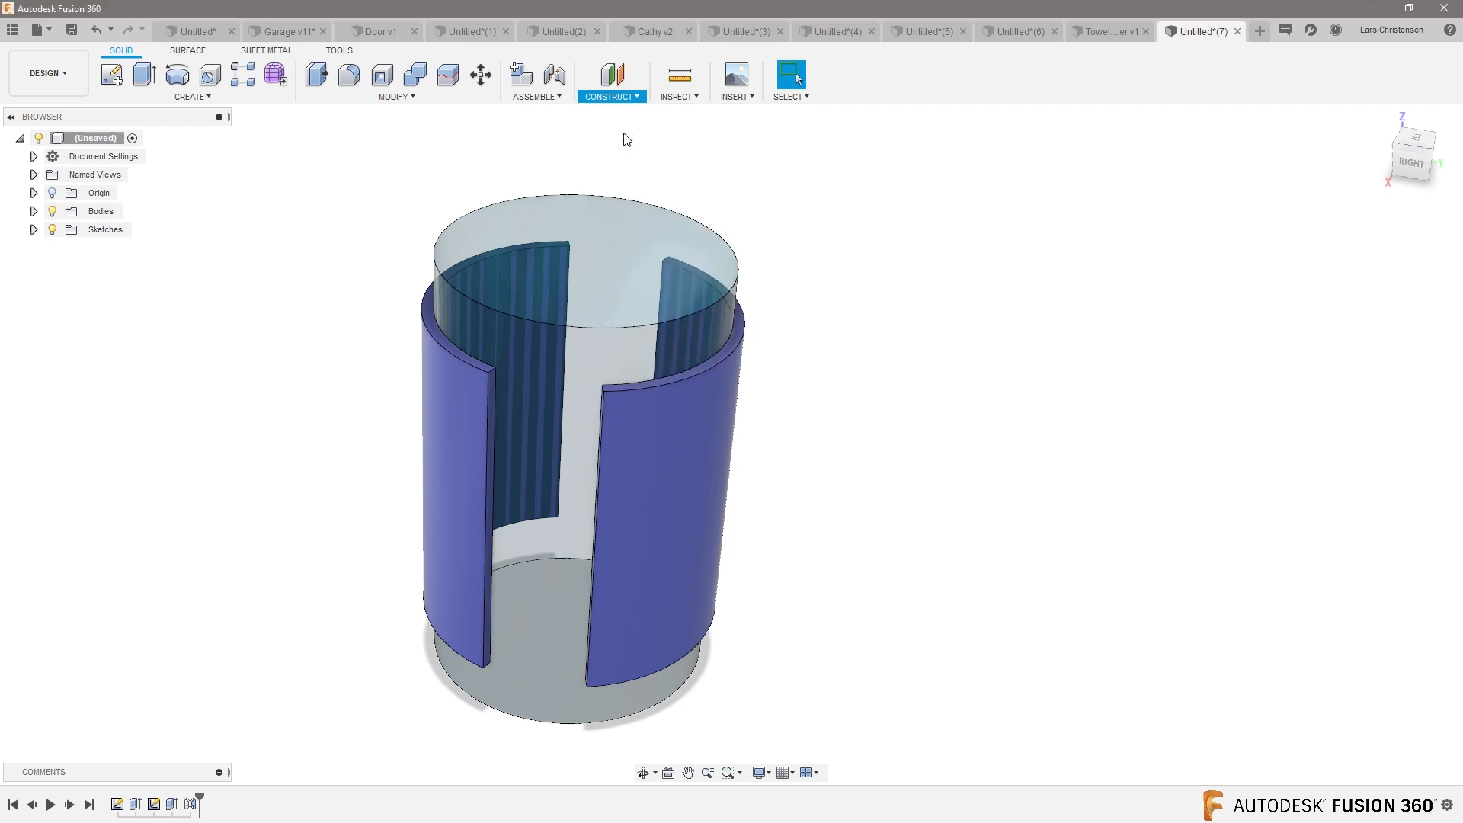
pyautogui.click(609, 96)
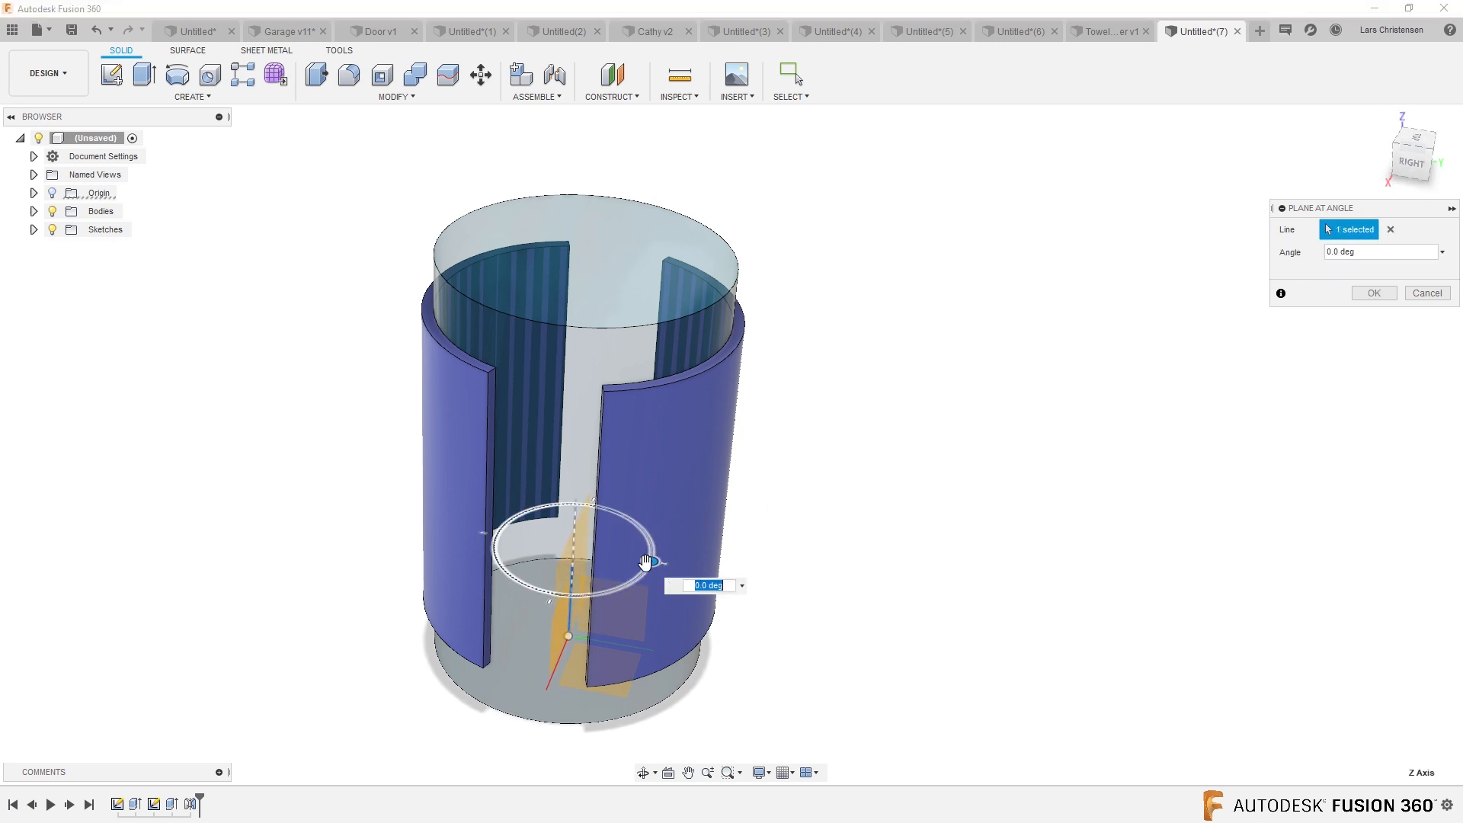
pyautogui.moveTo(656, 561); pyautogui.dragTo(647, 567)
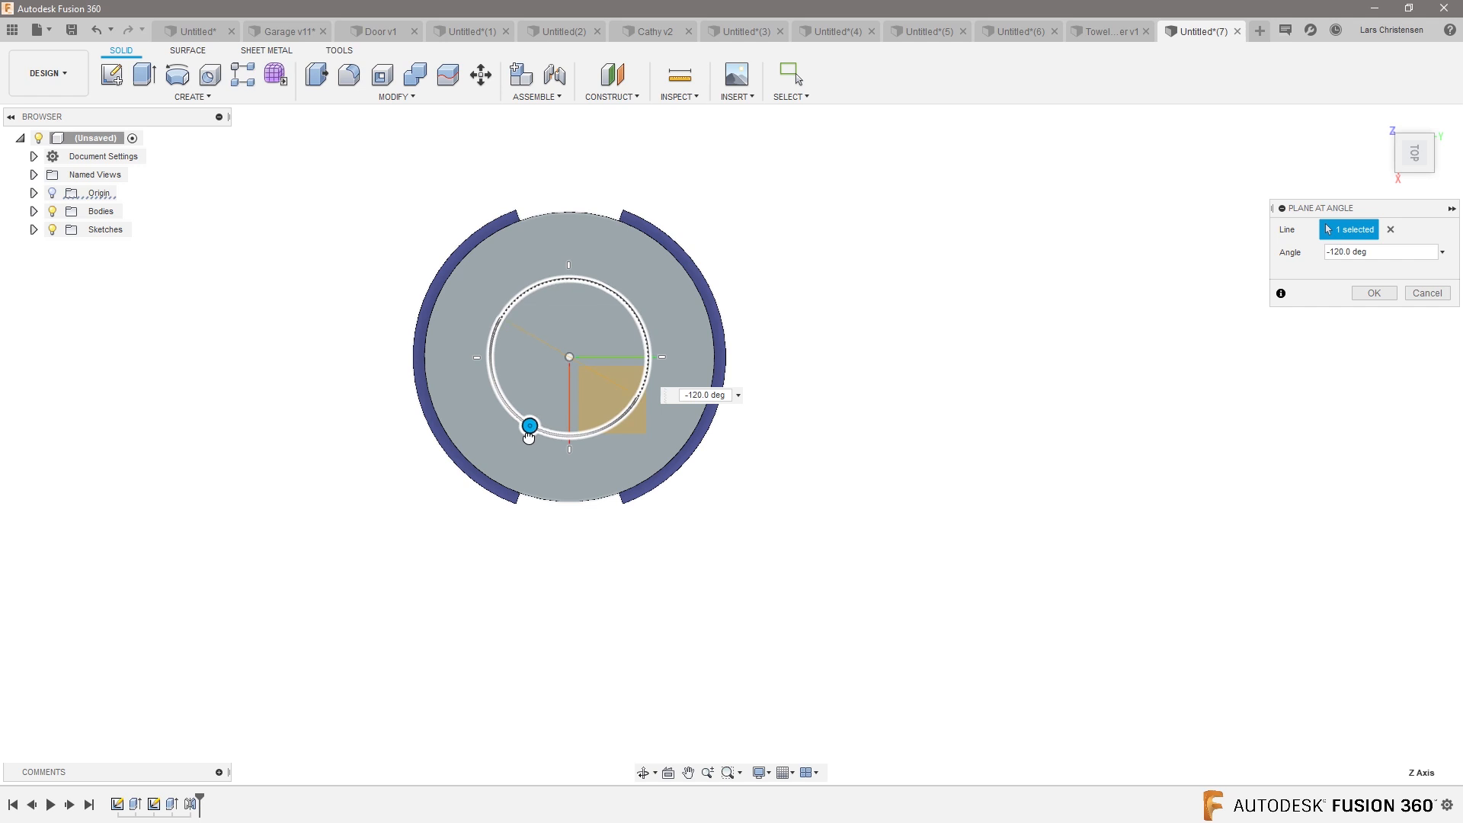
pyautogui.moveTo(529, 425); pyautogui.dragTo(615, 421)
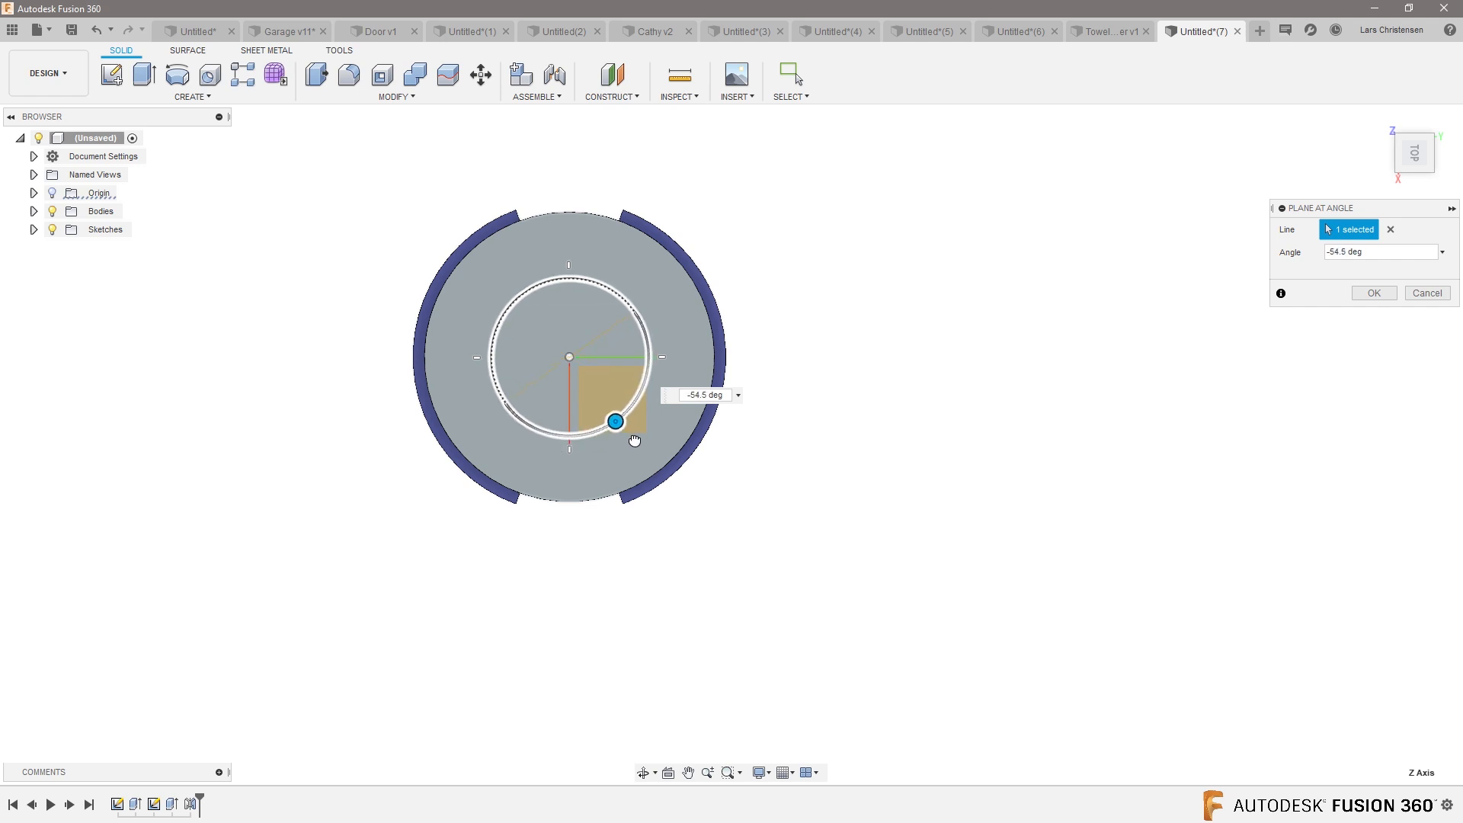
pyautogui.moveTo(614, 421); pyautogui.dragTo(527, 423)
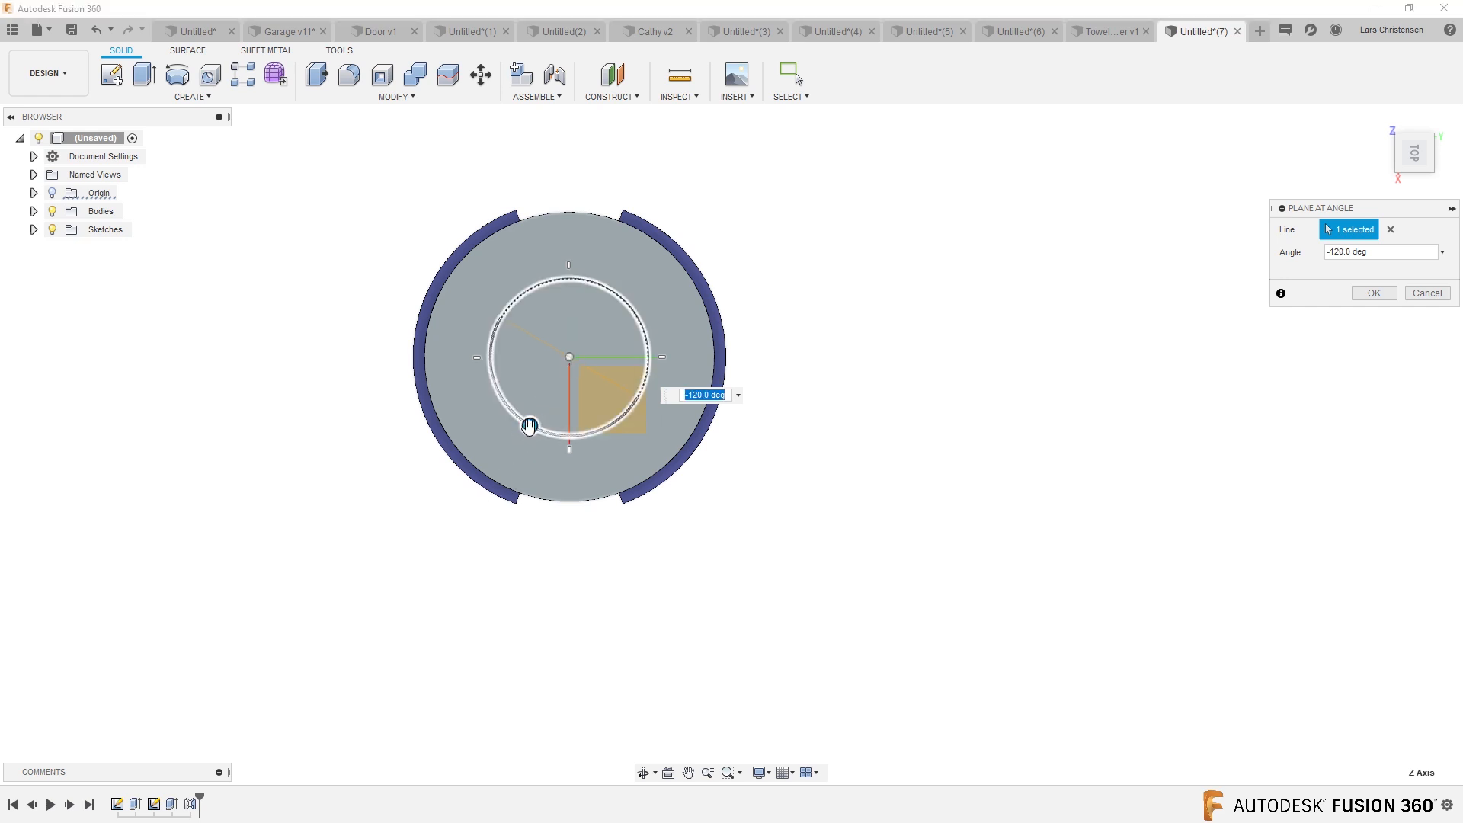
pyautogui.moveTo(528, 426); pyautogui.dragTo(531, 429)
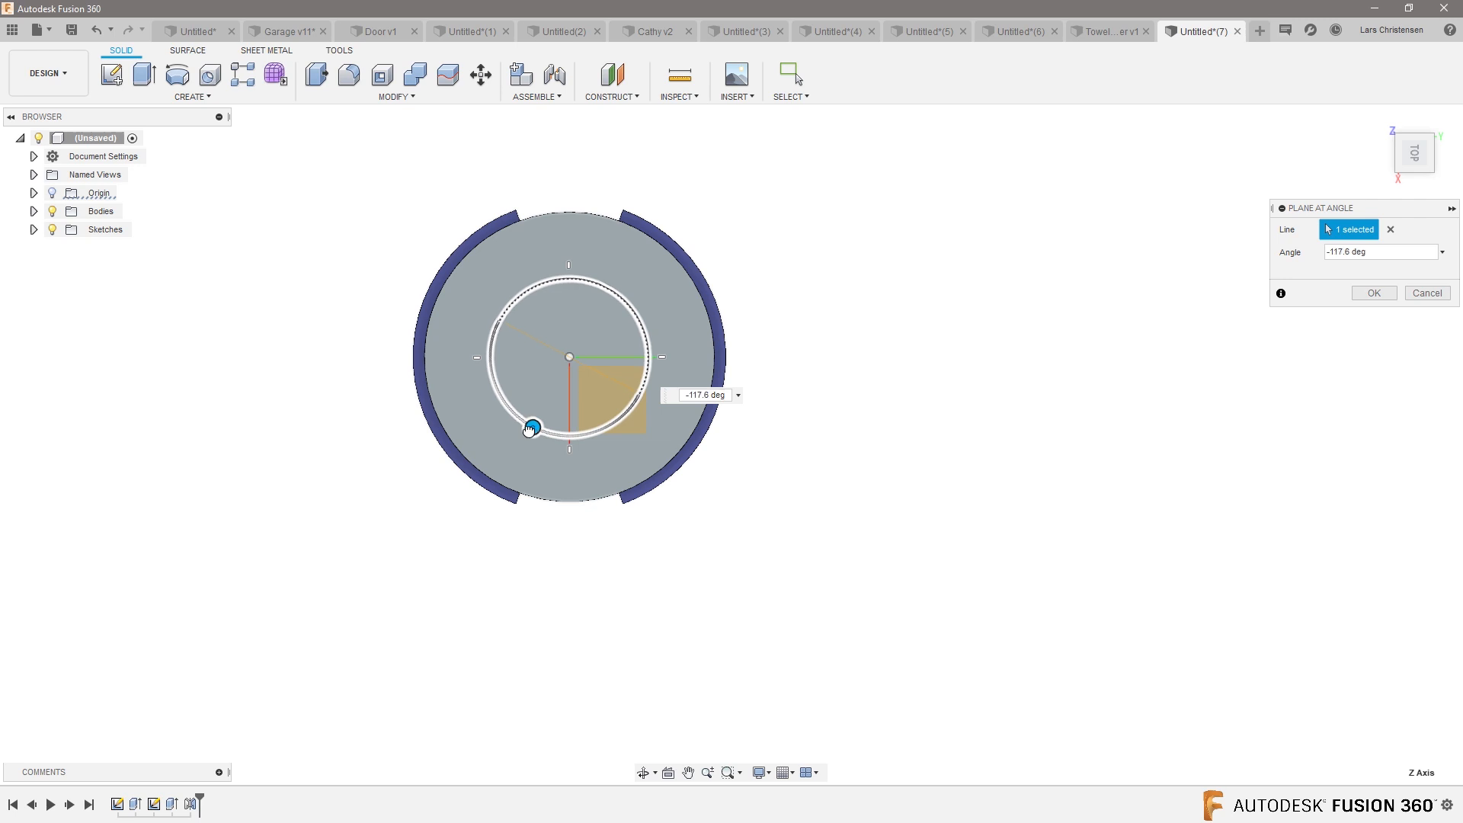
pyautogui.moveTo(532, 428); pyautogui.dragTo(532, 427)
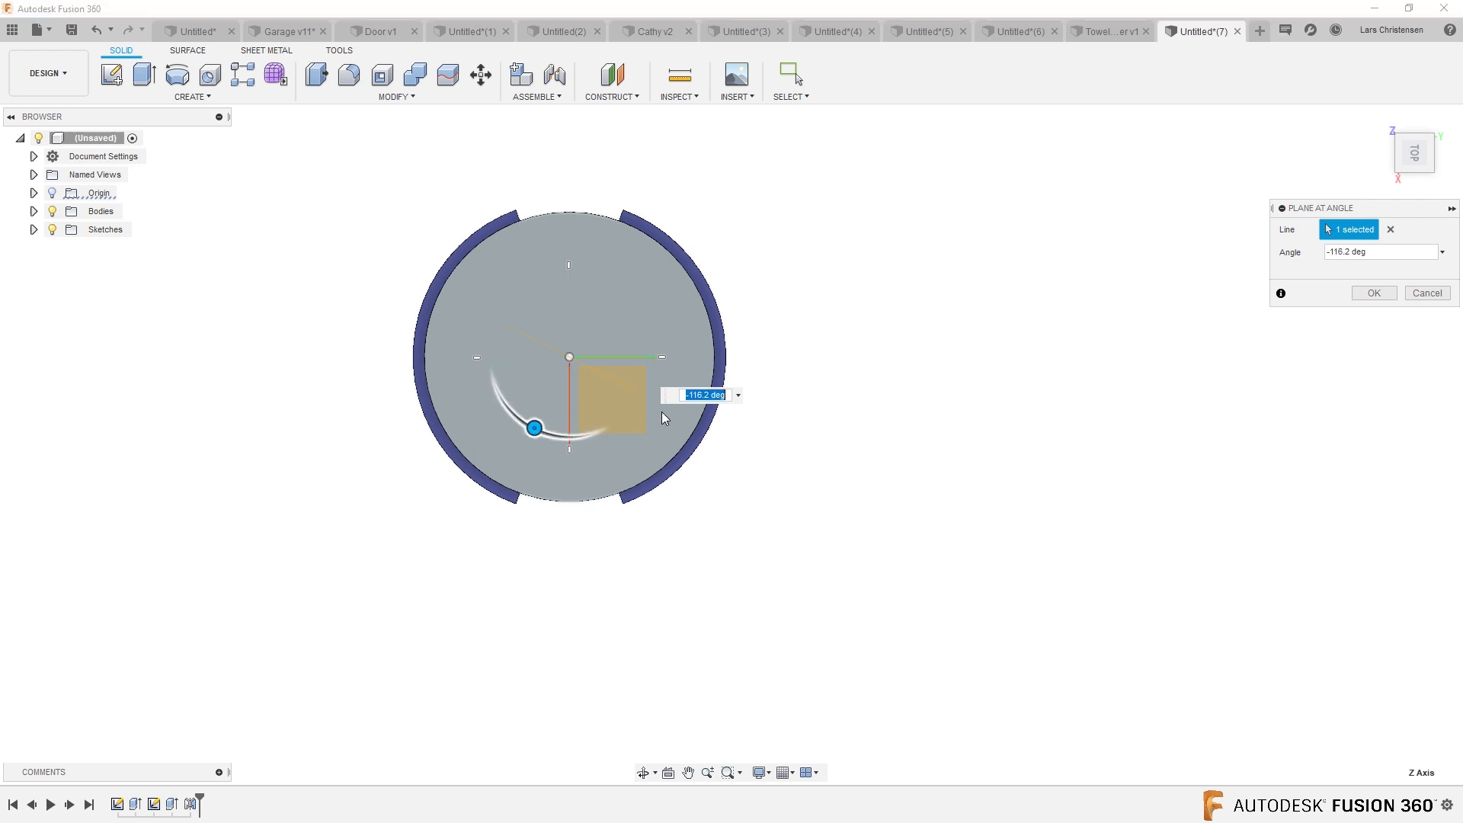
pyautogui.write('-115')
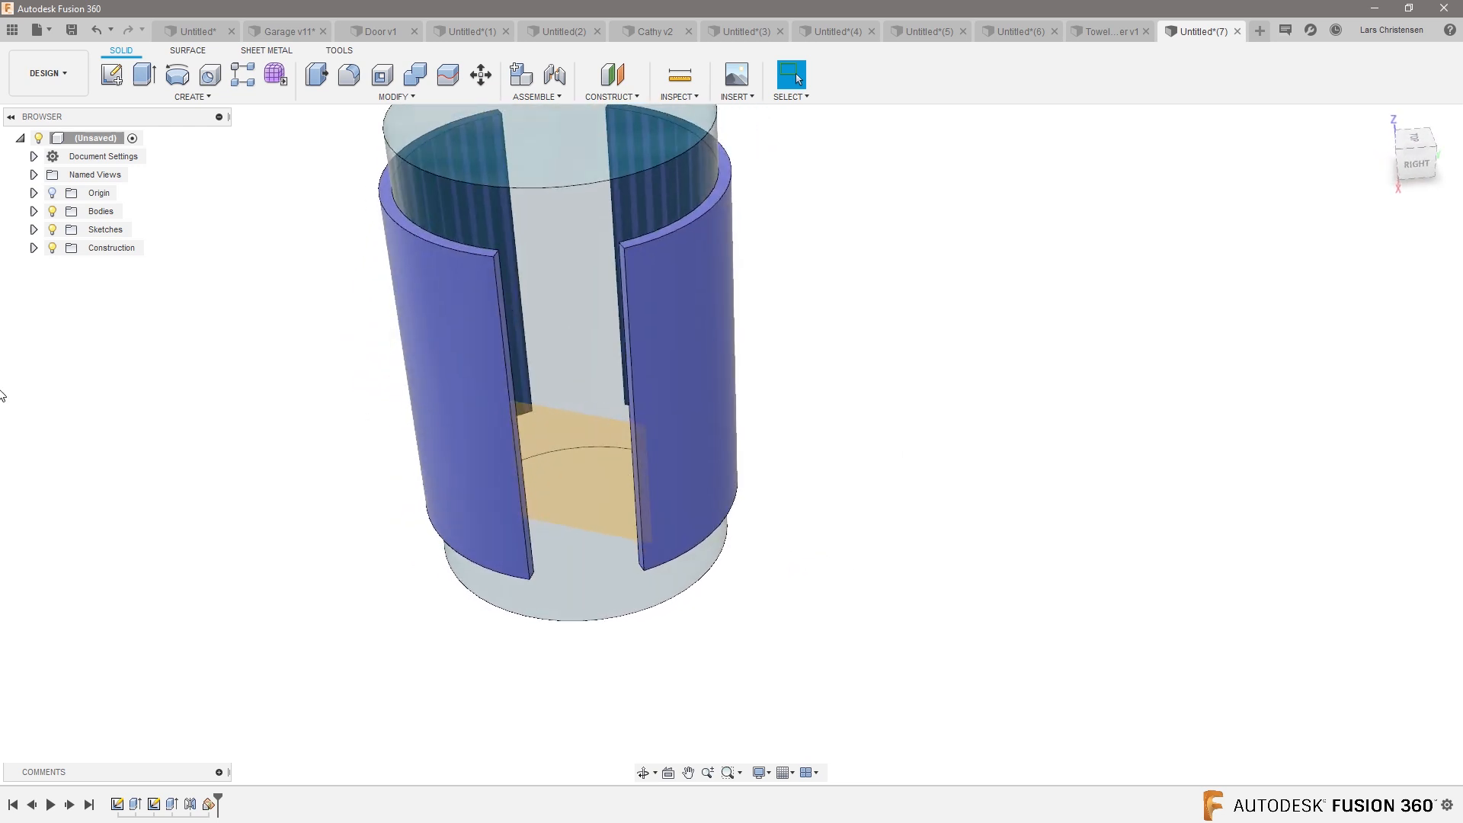
# On the angled plane, draw two equal circles dimensioned 3 mm and spaced 55 mm apart
pyautogui.click(111, 74)
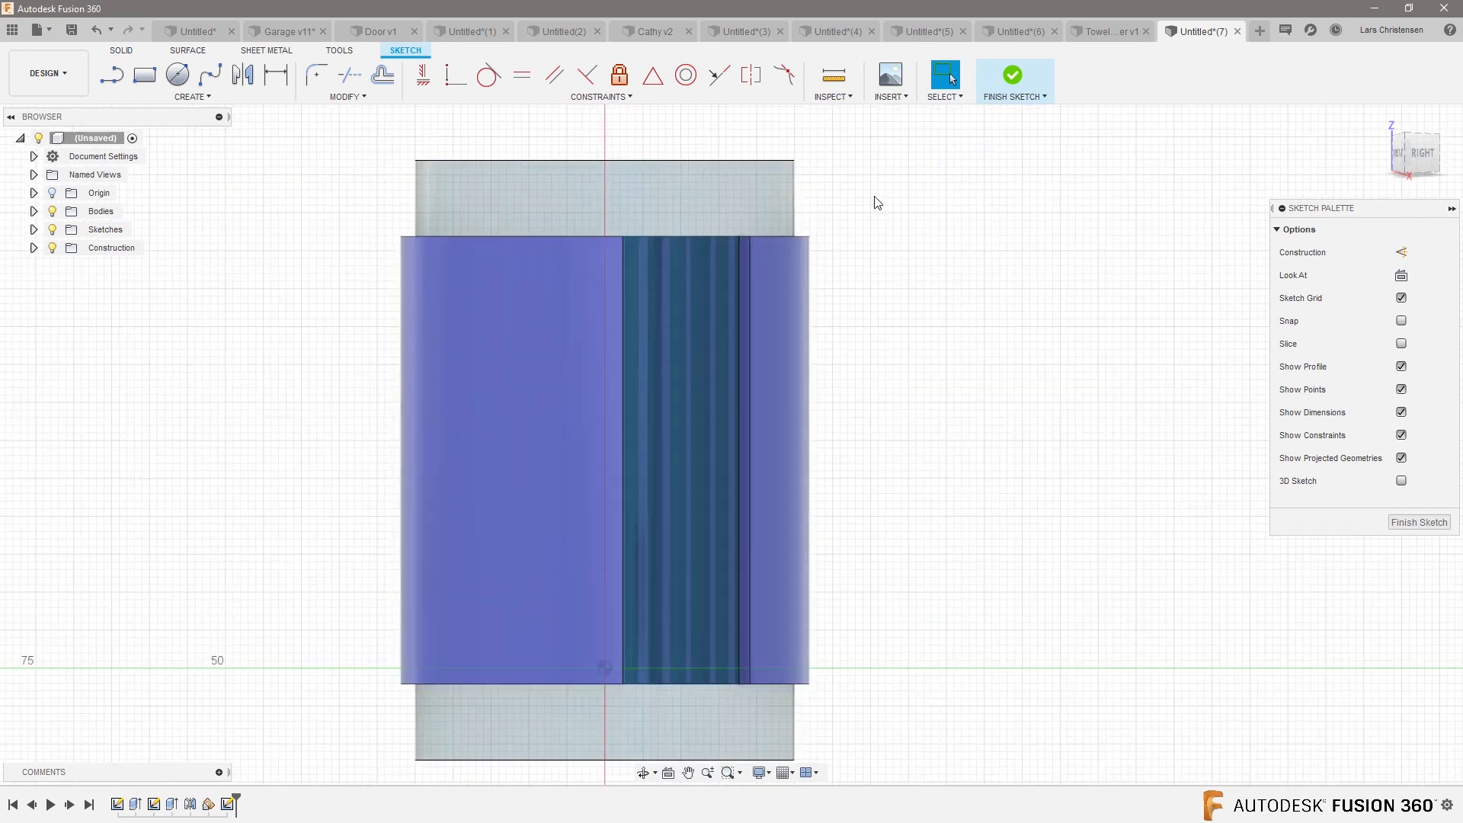
pyautogui.click(176, 75)
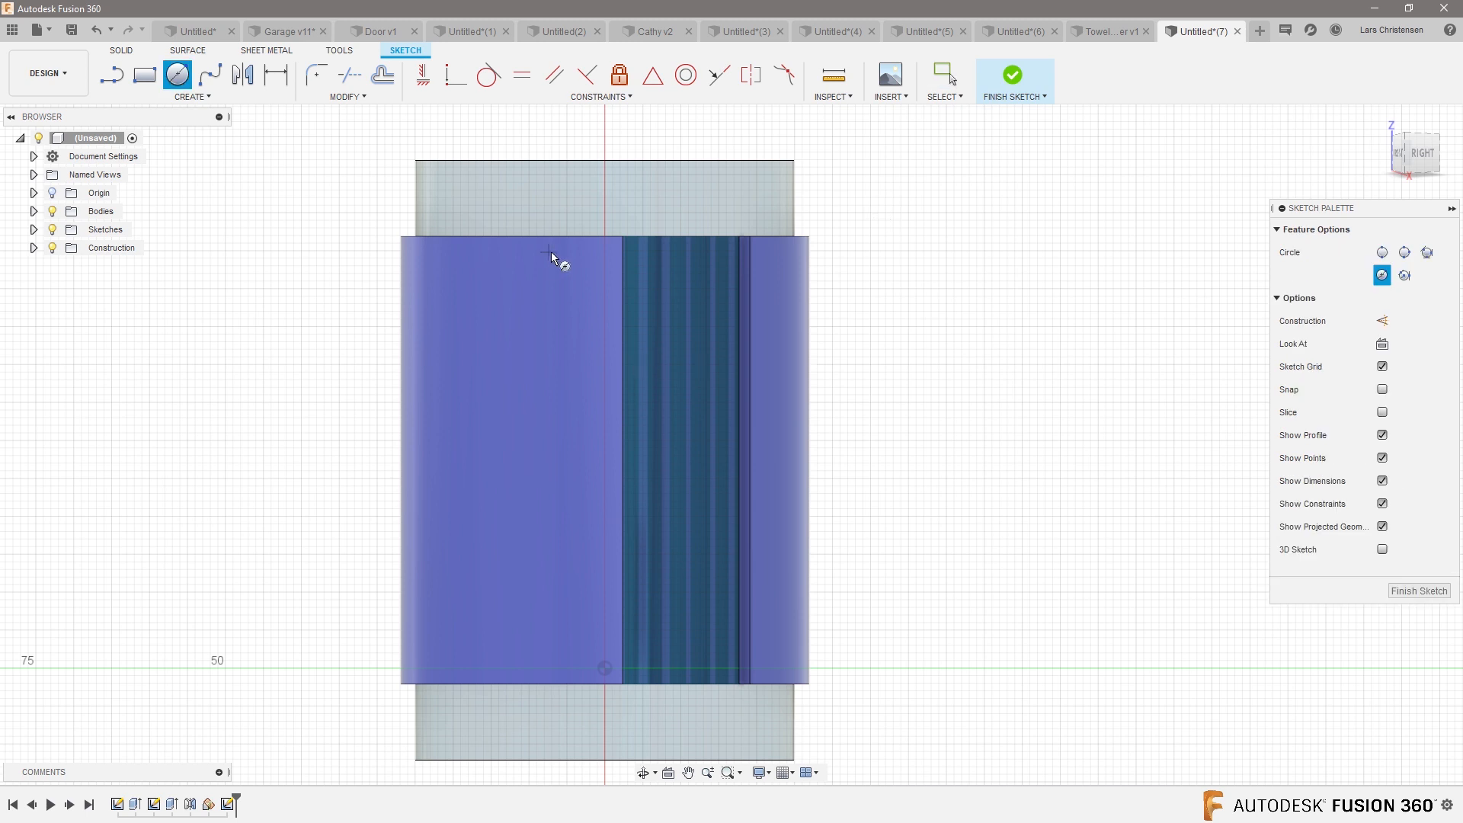
pyautogui.click(548, 252)
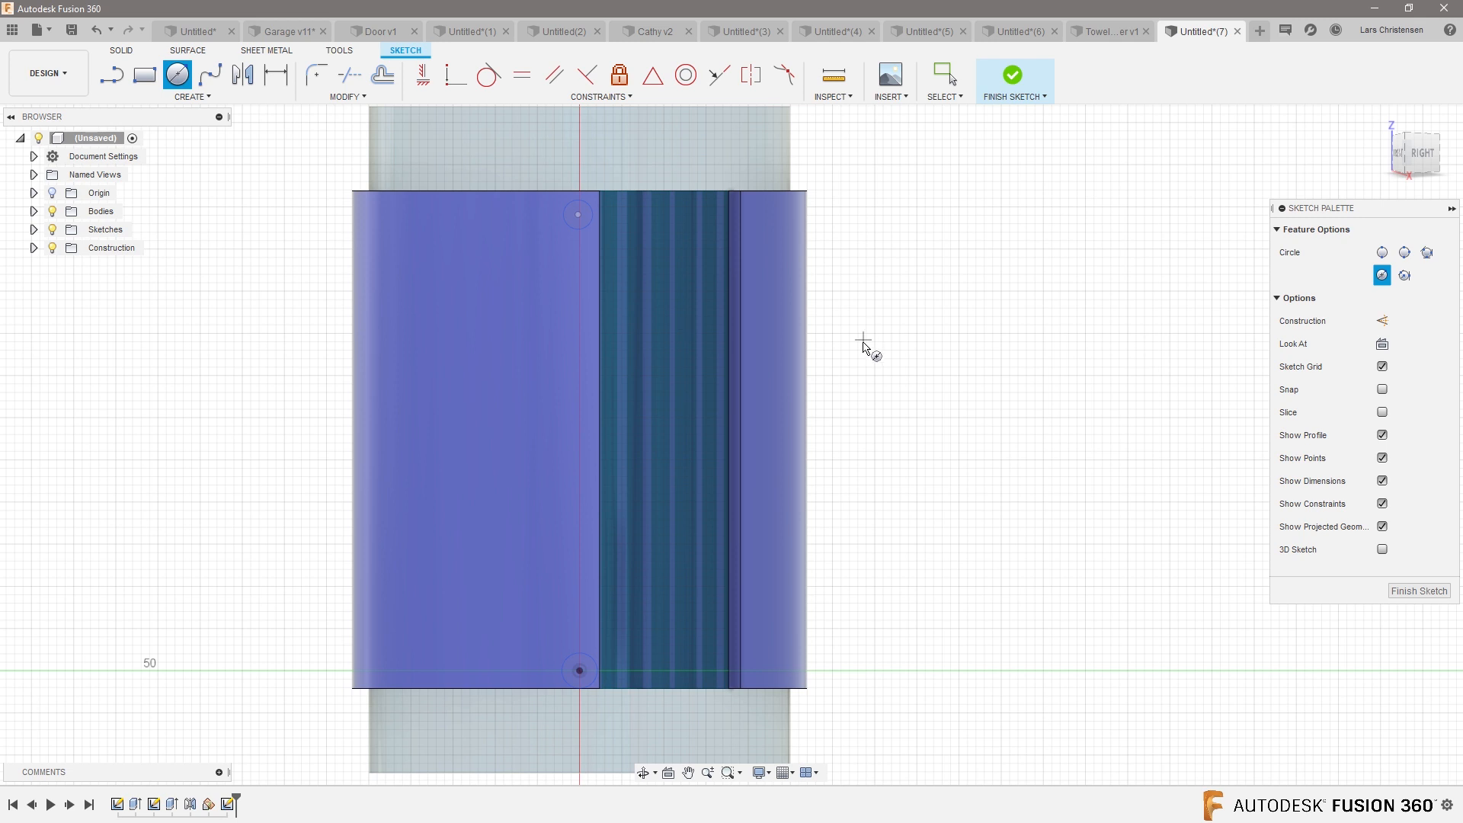
pyautogui.moveTo(873, 358)
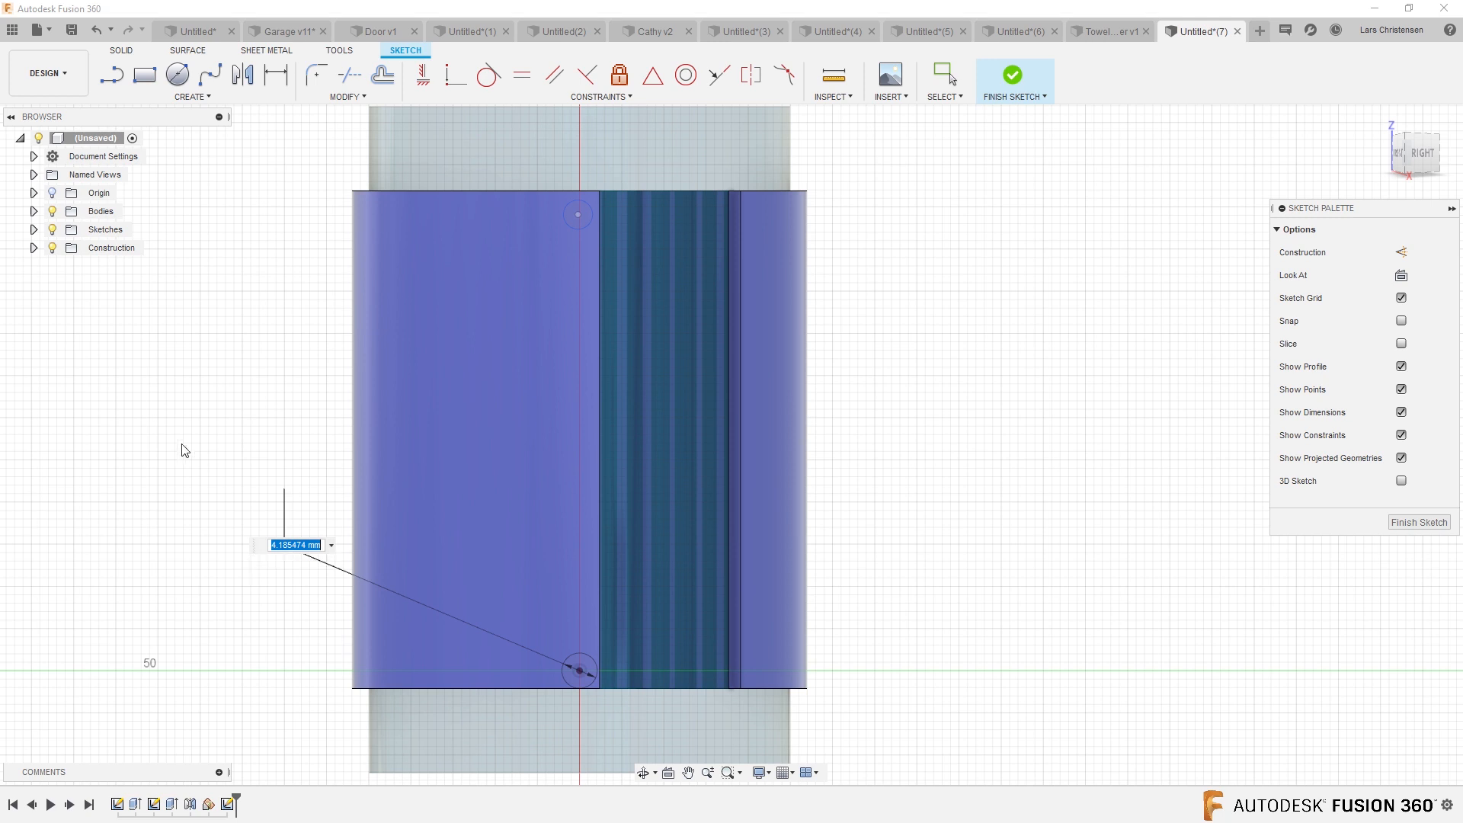
pyautogui.write('3.00')
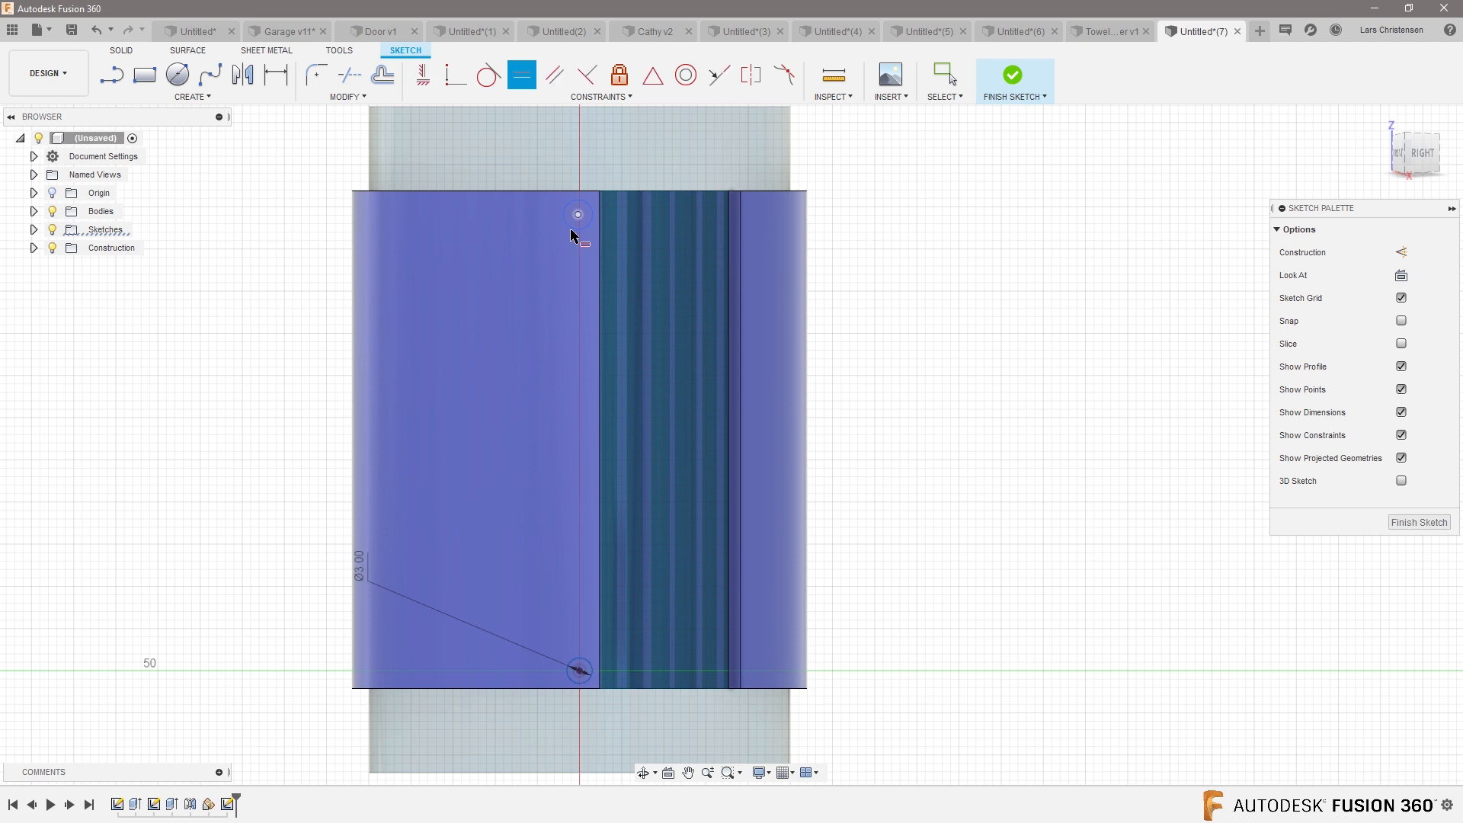
pyautogui.moveTo(323, 358)
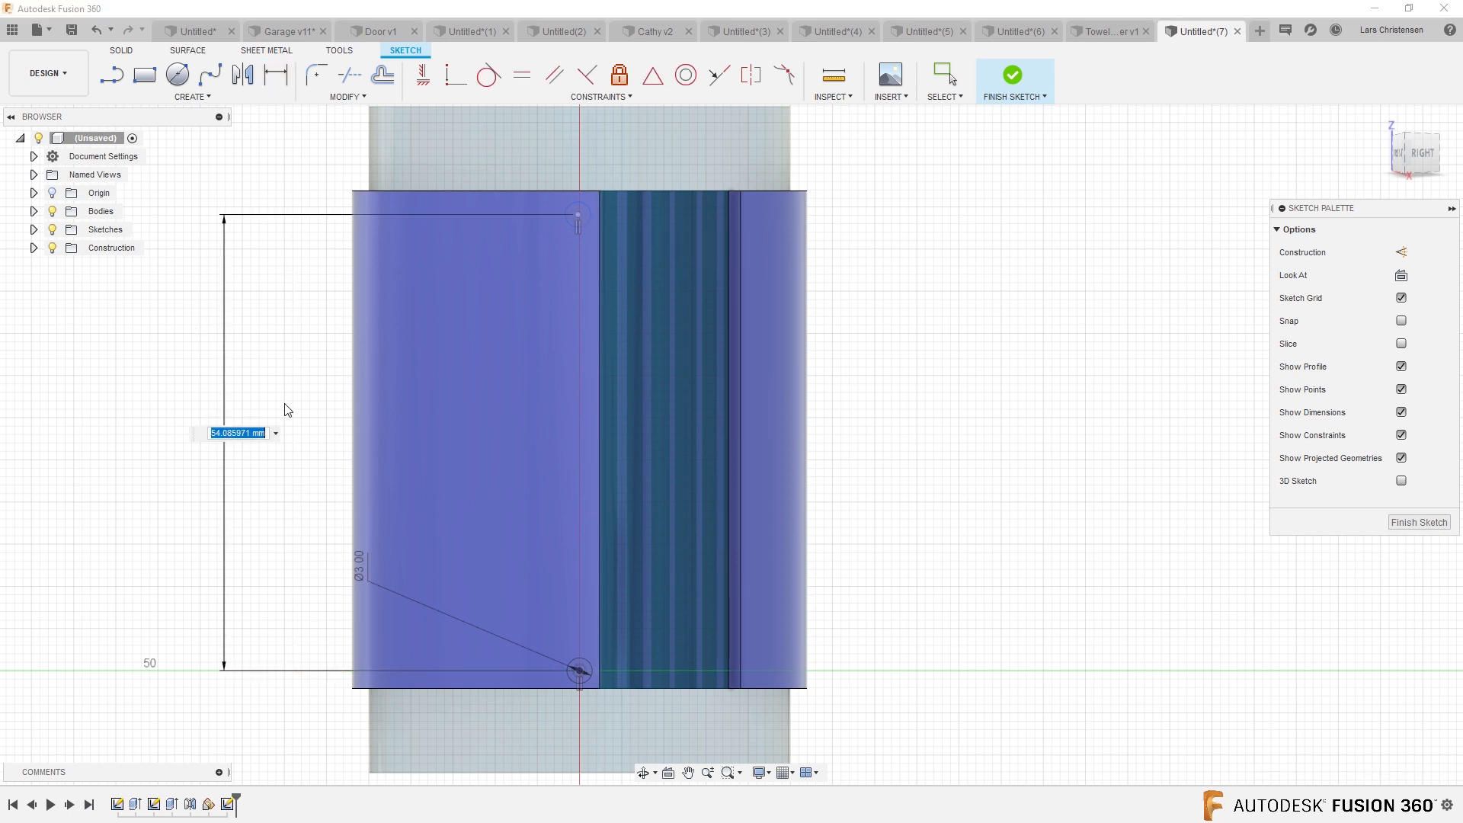
pyautogui.write('55')
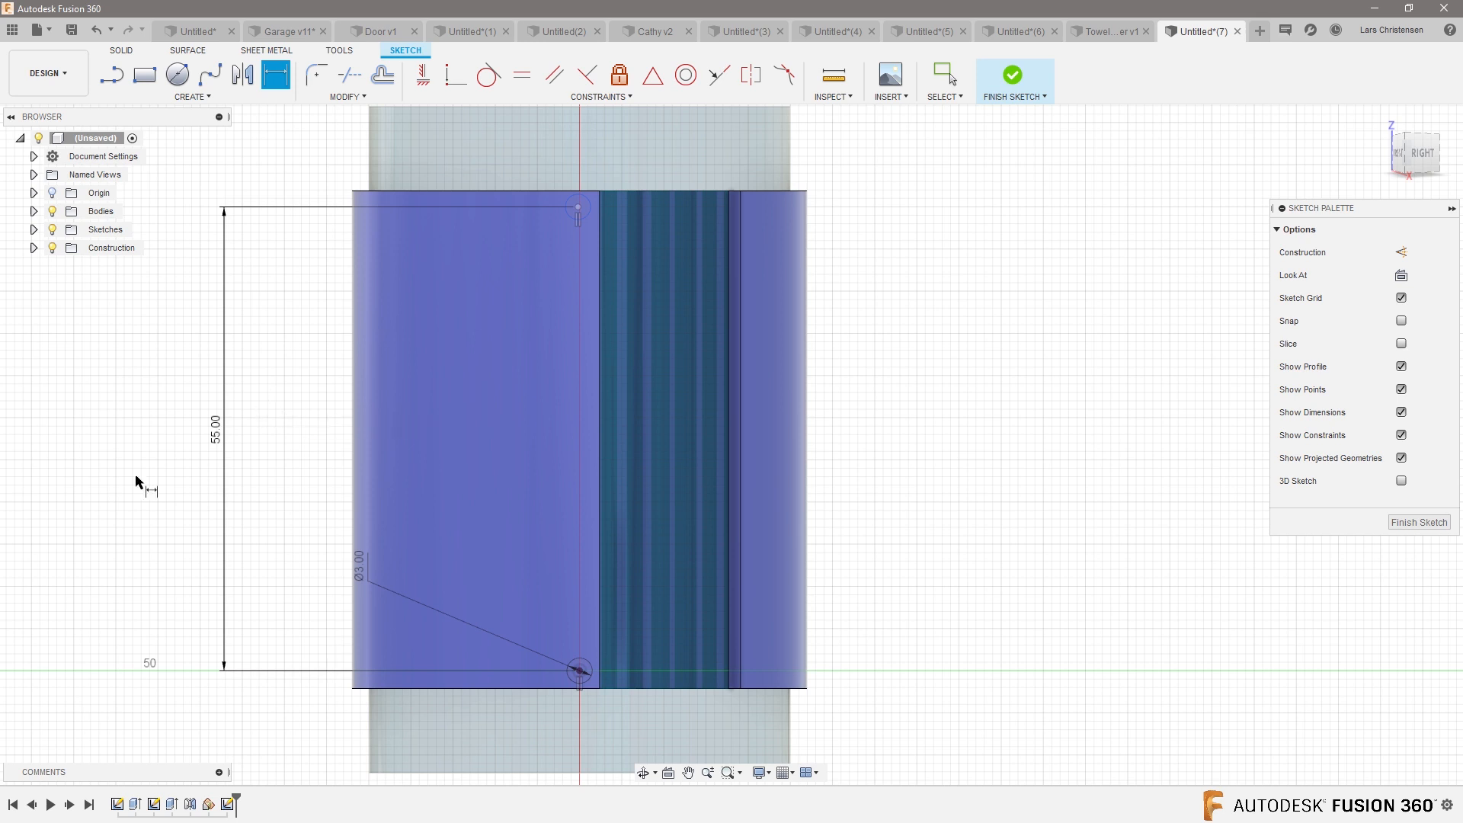
pyautogui.moveTo(657, 217)
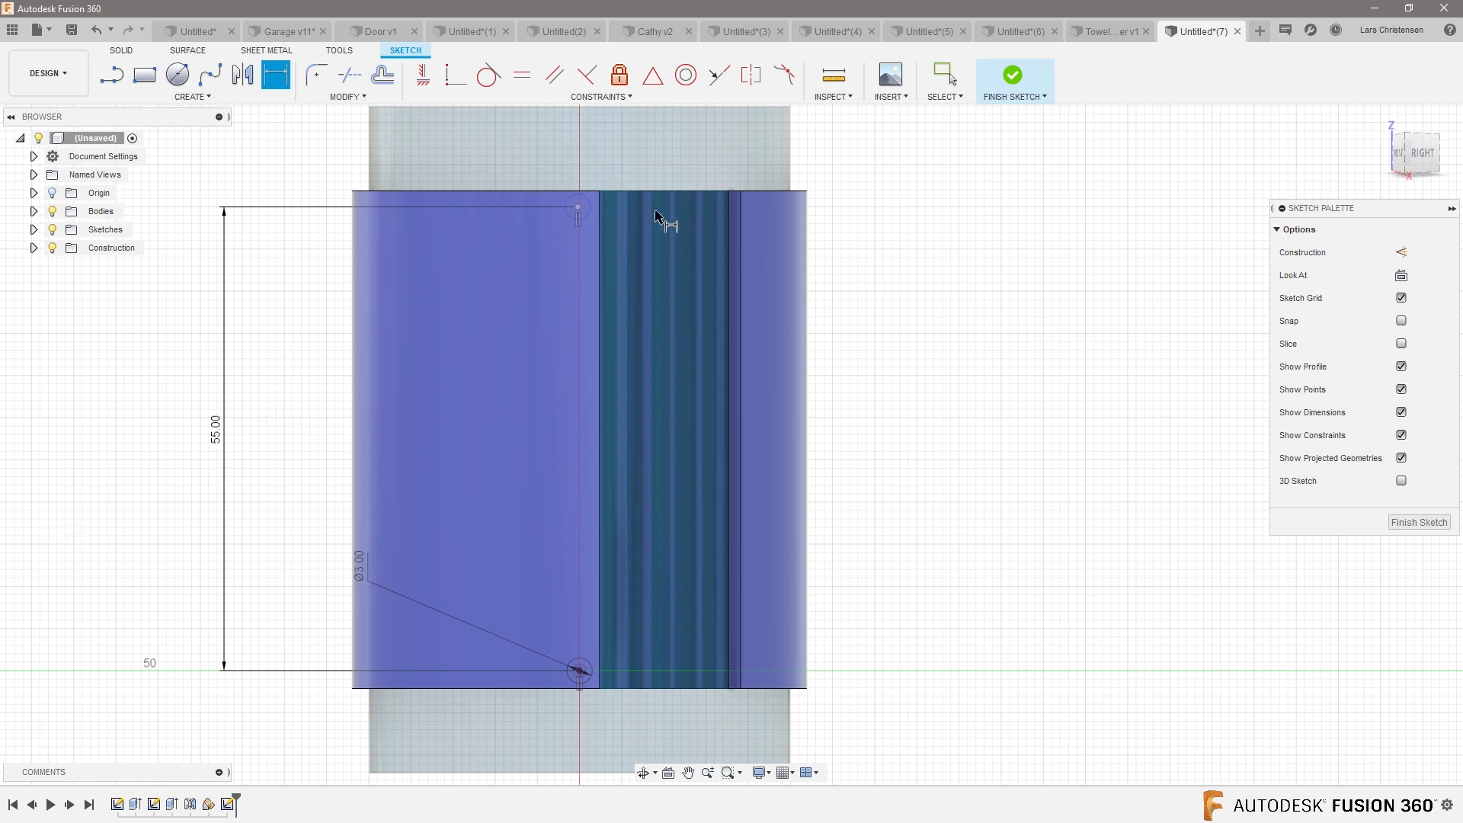
pyautogui.click(421, 75)
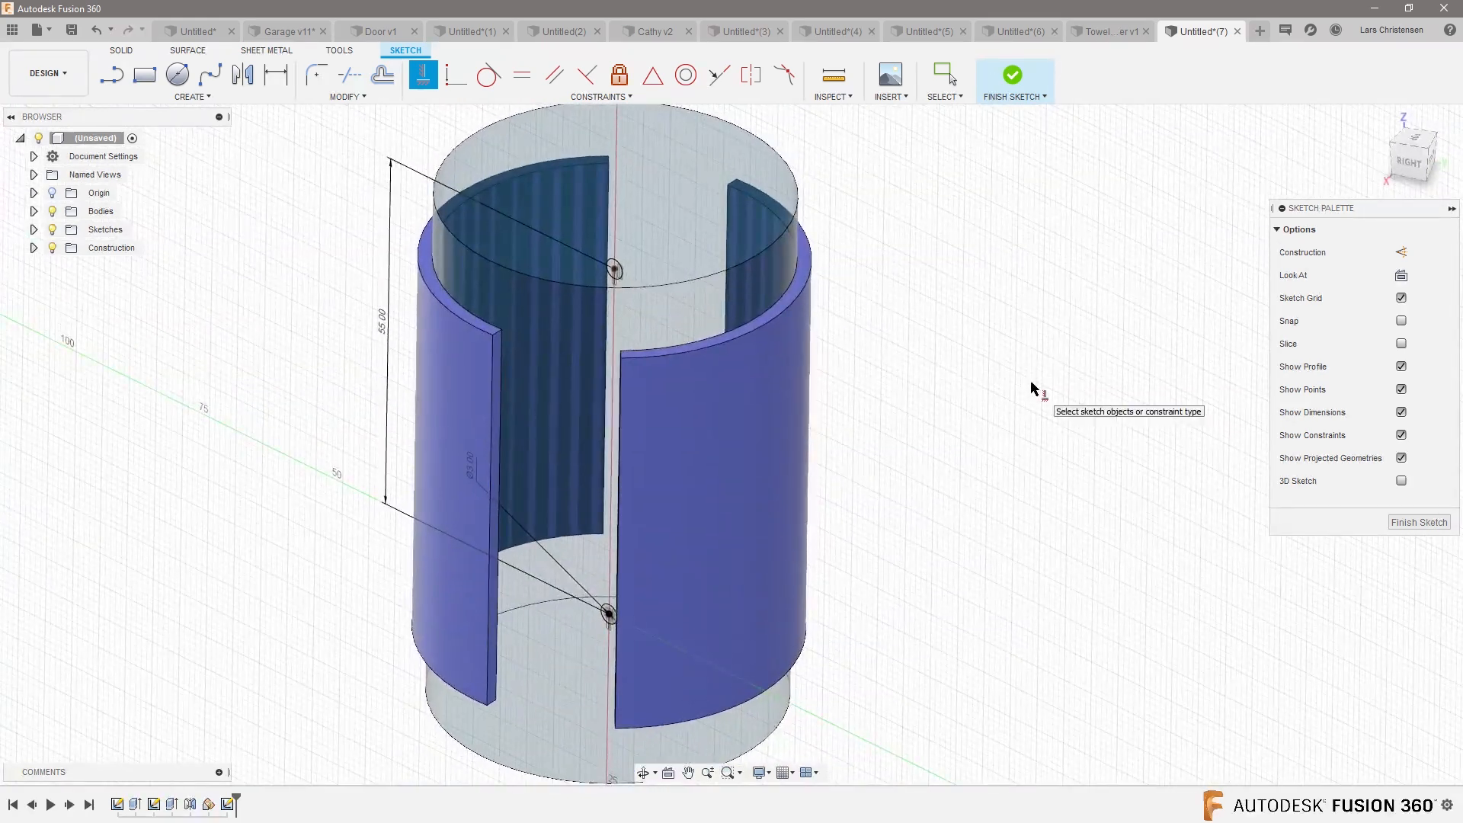
# Extrude the hole profiles as a 38.204 mm cut into Body3, excluding Body1
pyautogui.click(1011, 74)
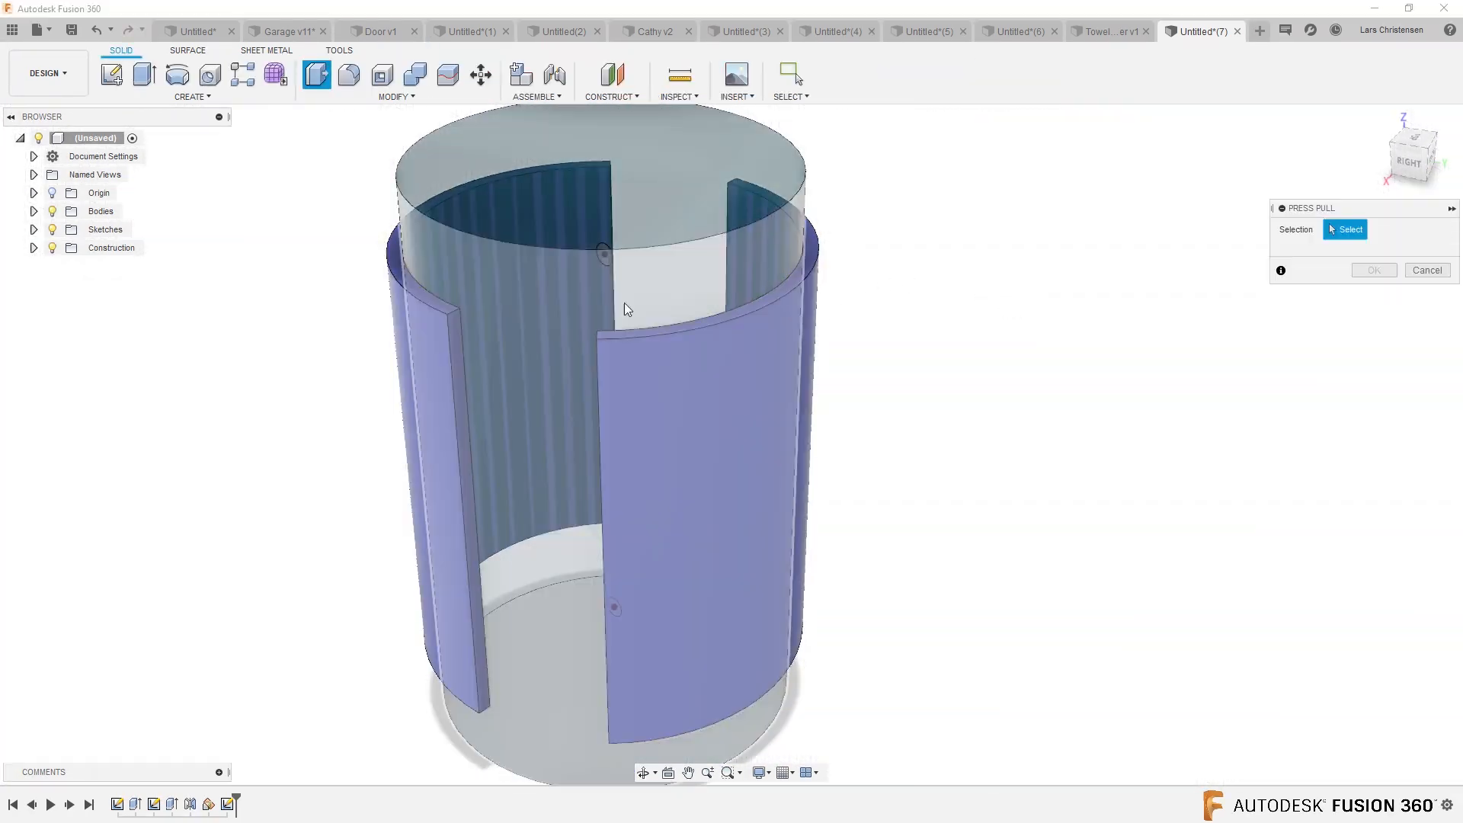
pyautogui.moveTo(625, 308); pyautogui.dragTo(589, 296)
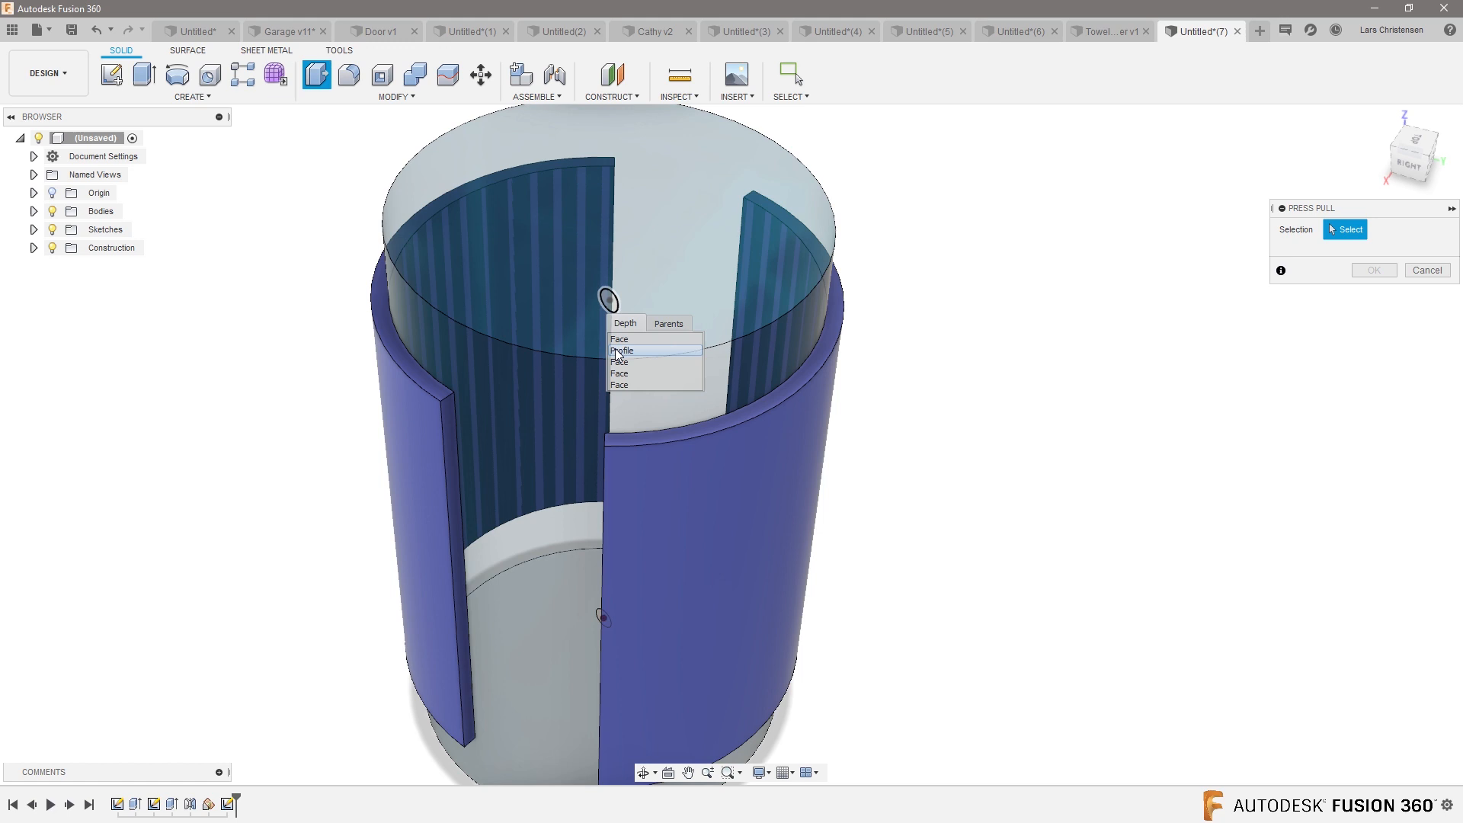
pyautogui.click(622, 350)
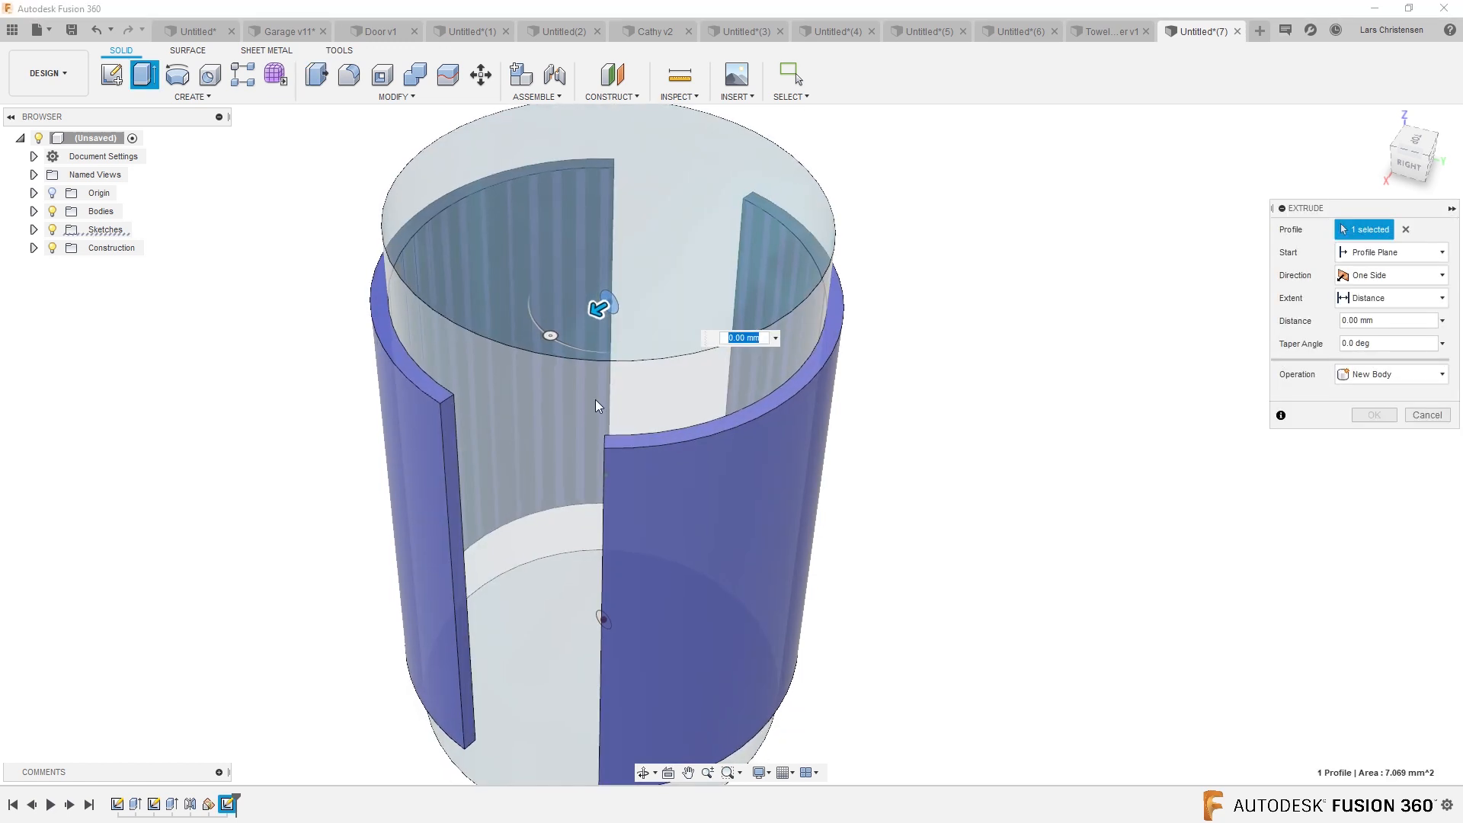
pyautogui.moveTo(597, 404); pyautogui.dragTo(594, 639)
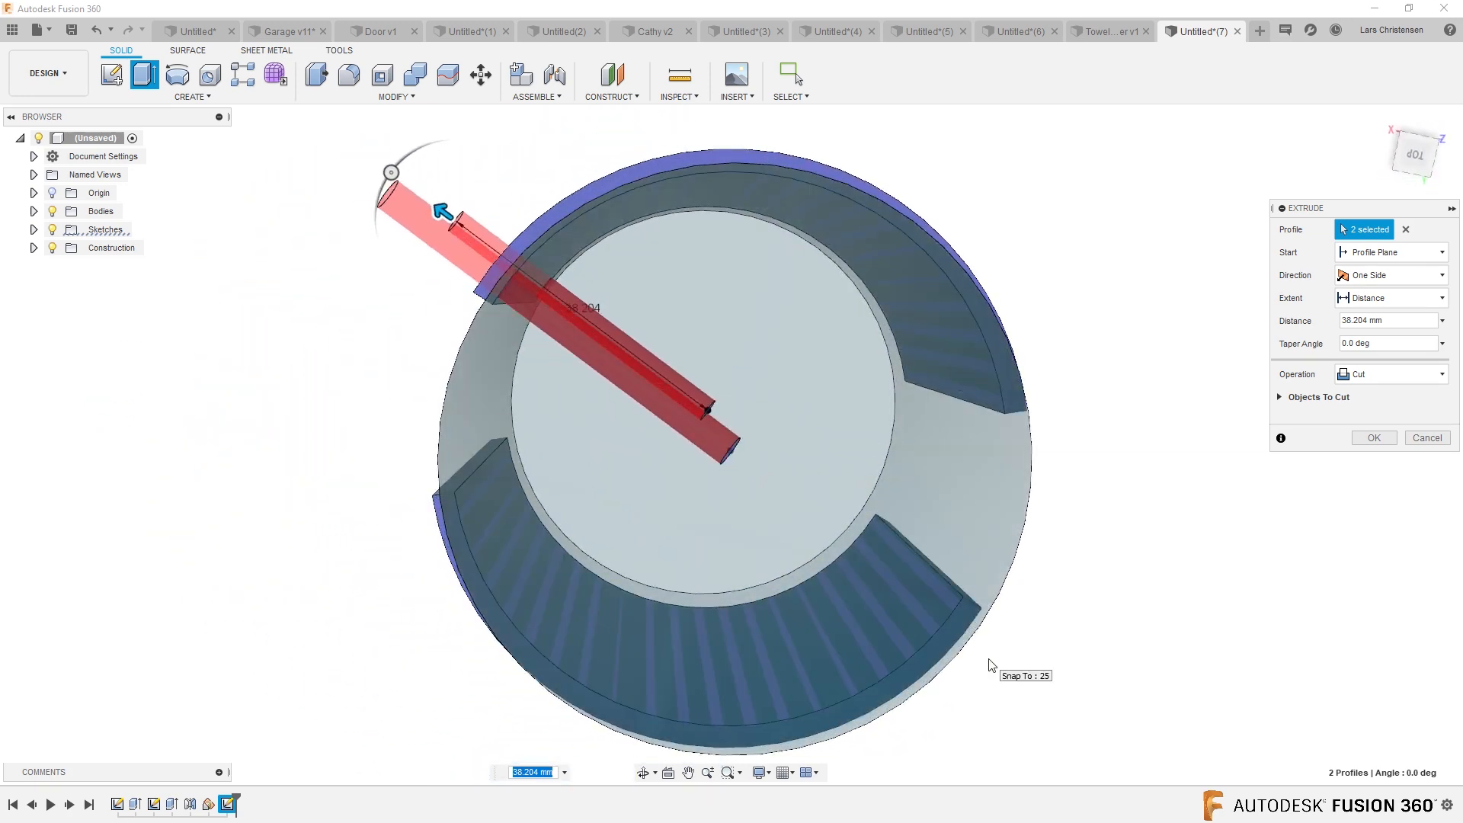
pyautogui.moveTo(988, 664); pyautogui.dragTo(308, 668)
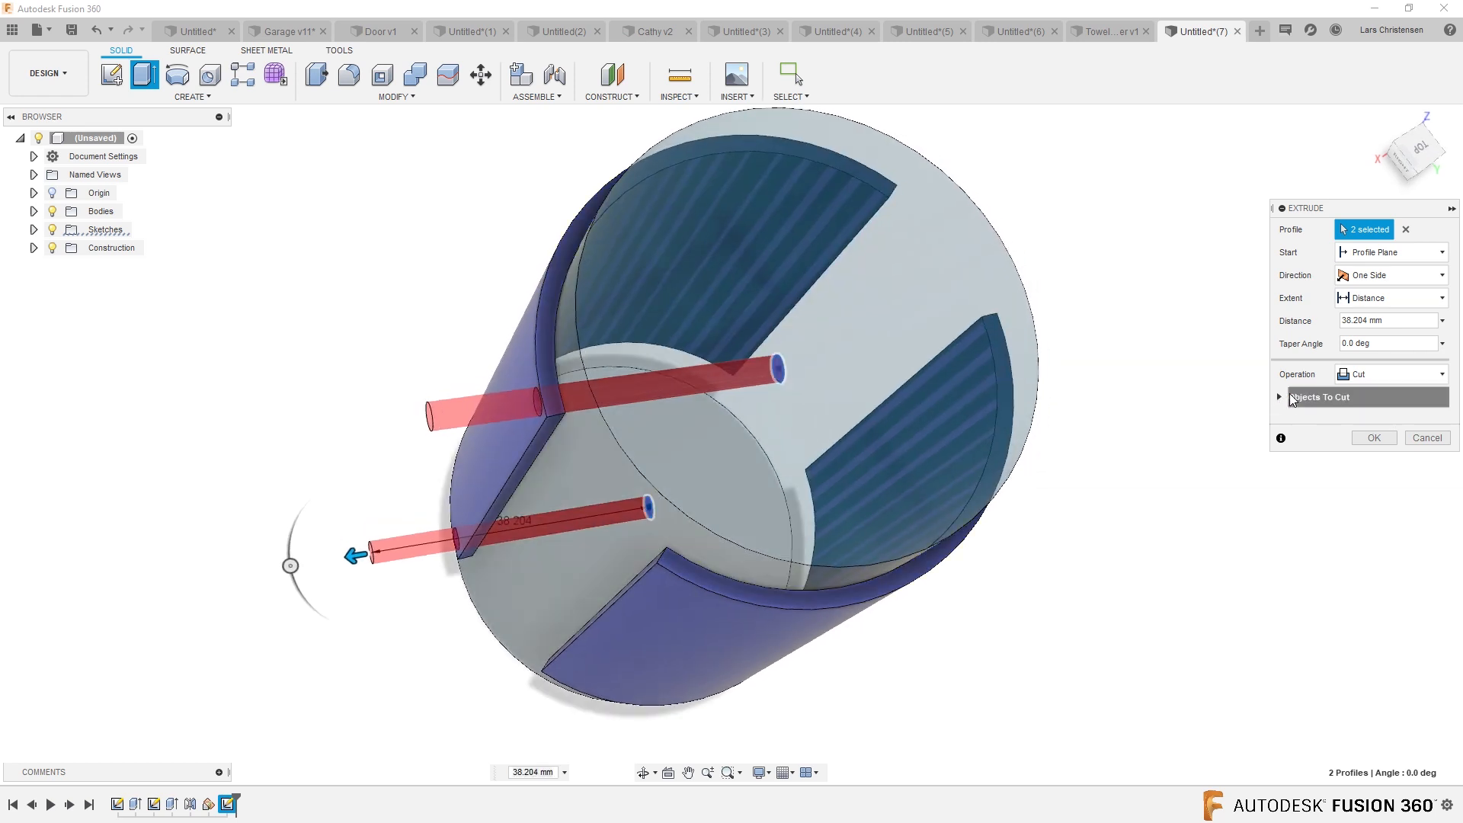
pyautogui.click(1279, 396)
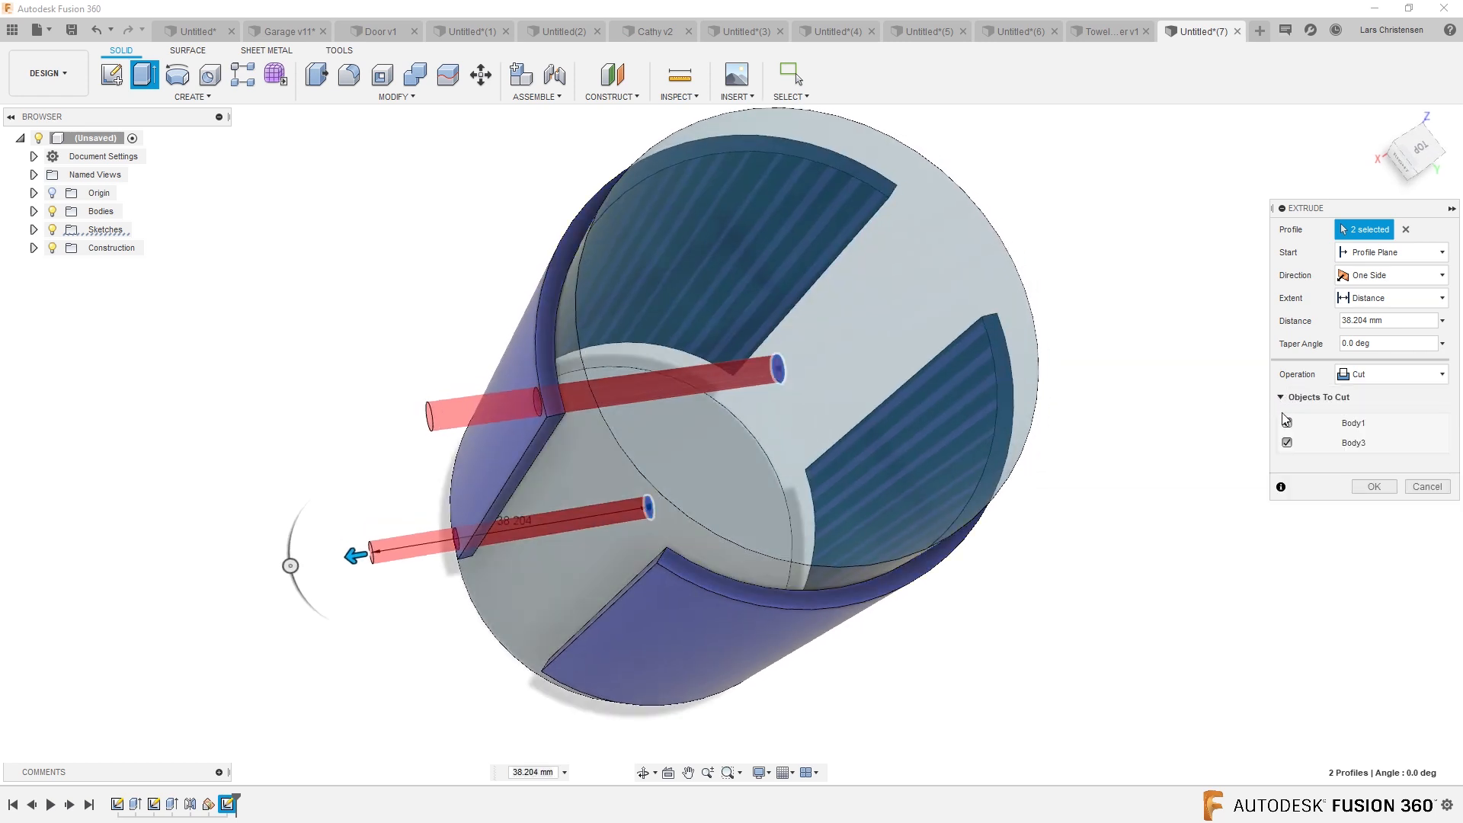
pyautogui.click(1287, 423)
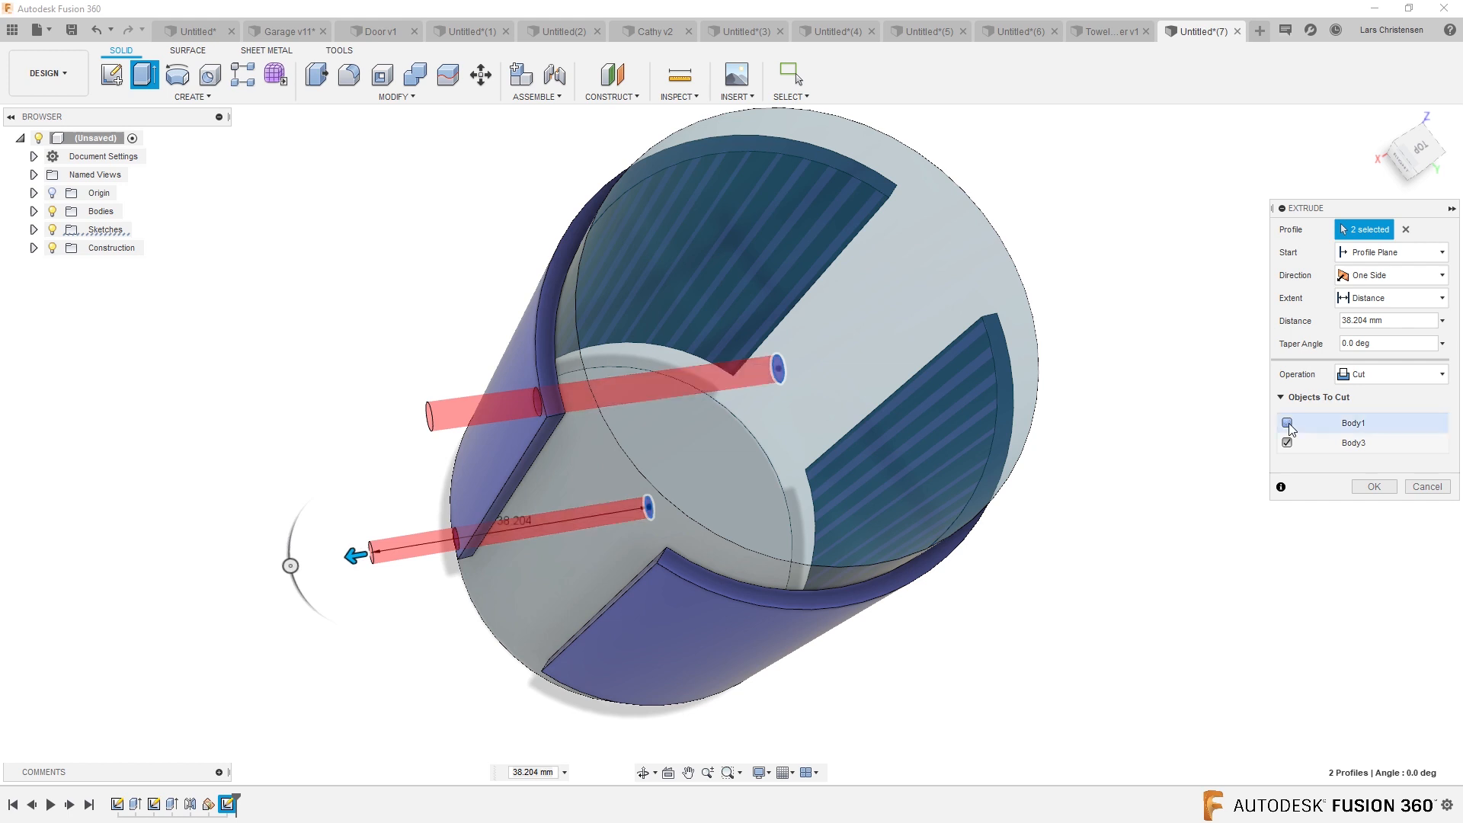
pyautogui.click(1286, 422)
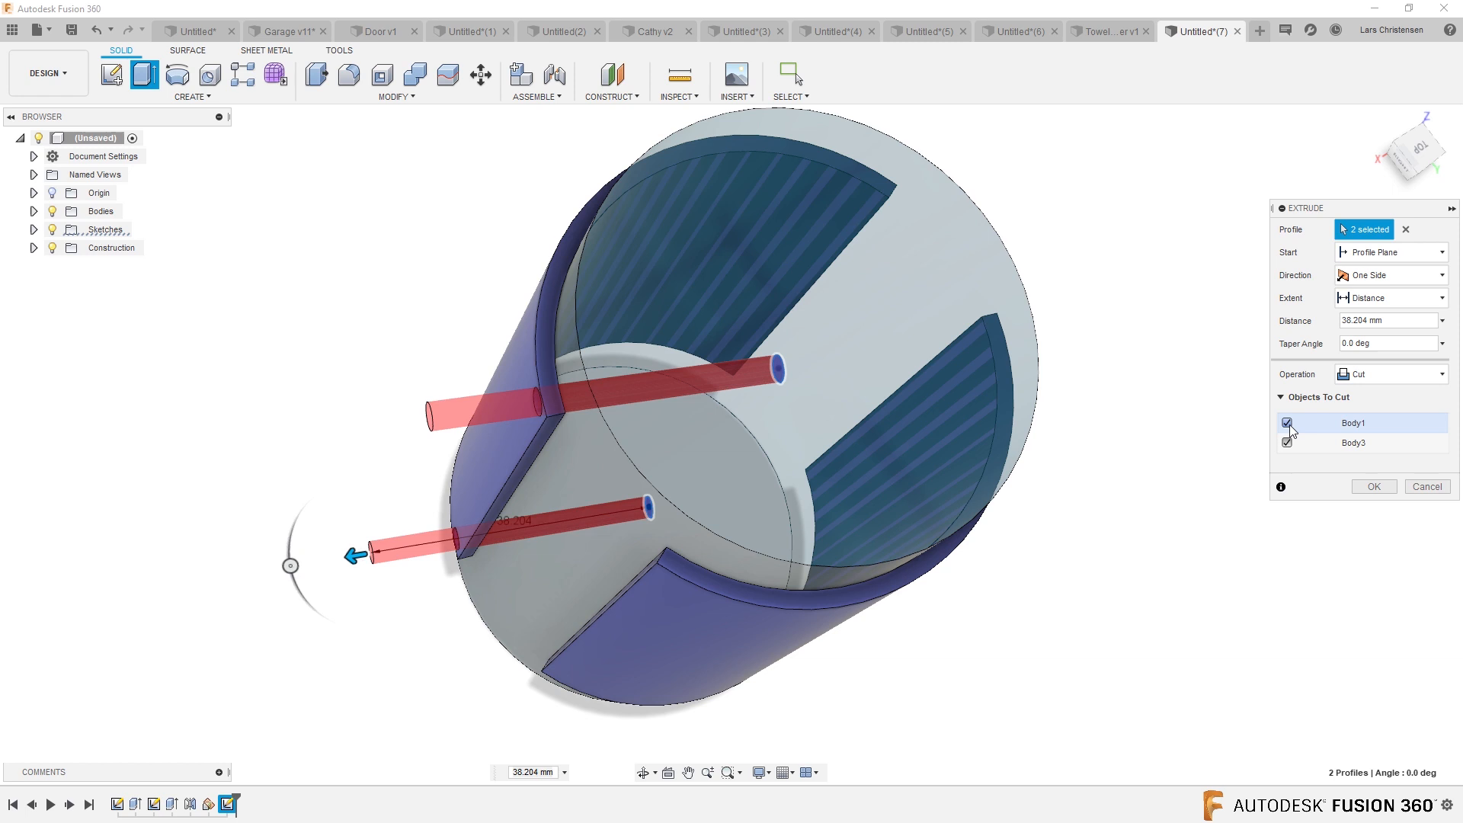
pyautogui.click(1288, 423)
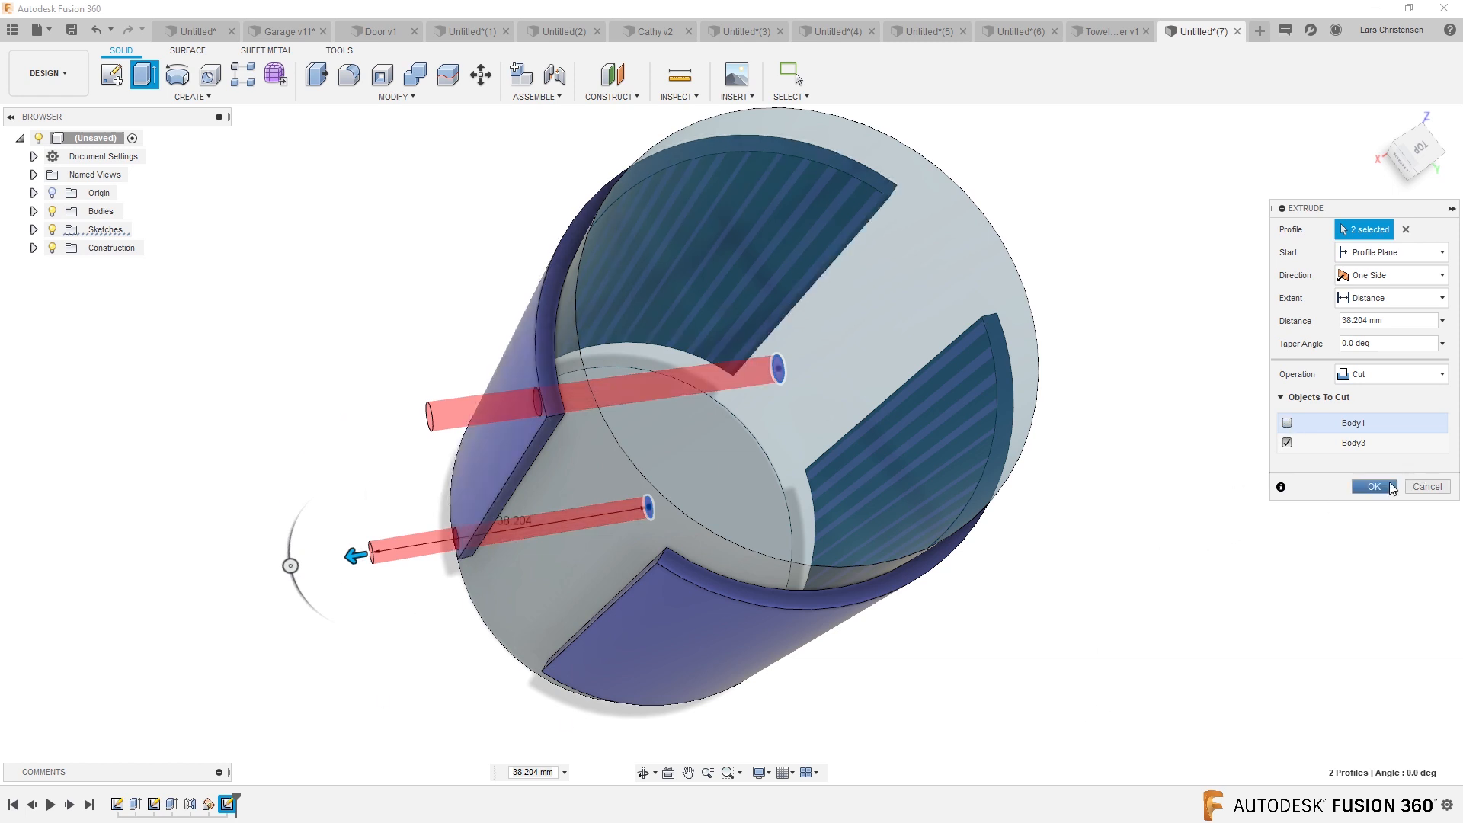
pyautogui.click(1371, 486)
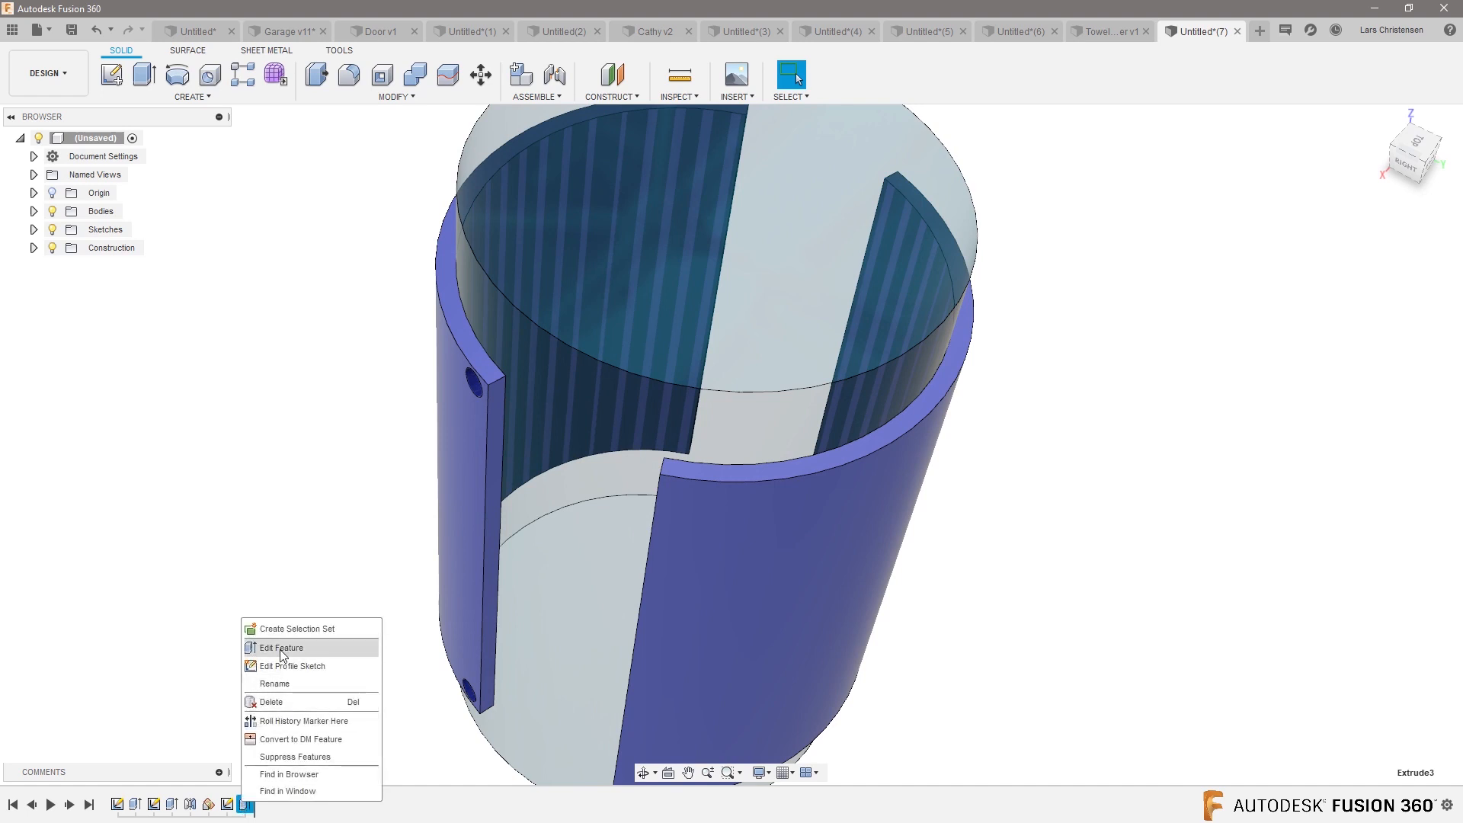
# Edit the hole cut to run Symmetric and add Body2 to the objects to cut
pyautogui.click(278, 647)
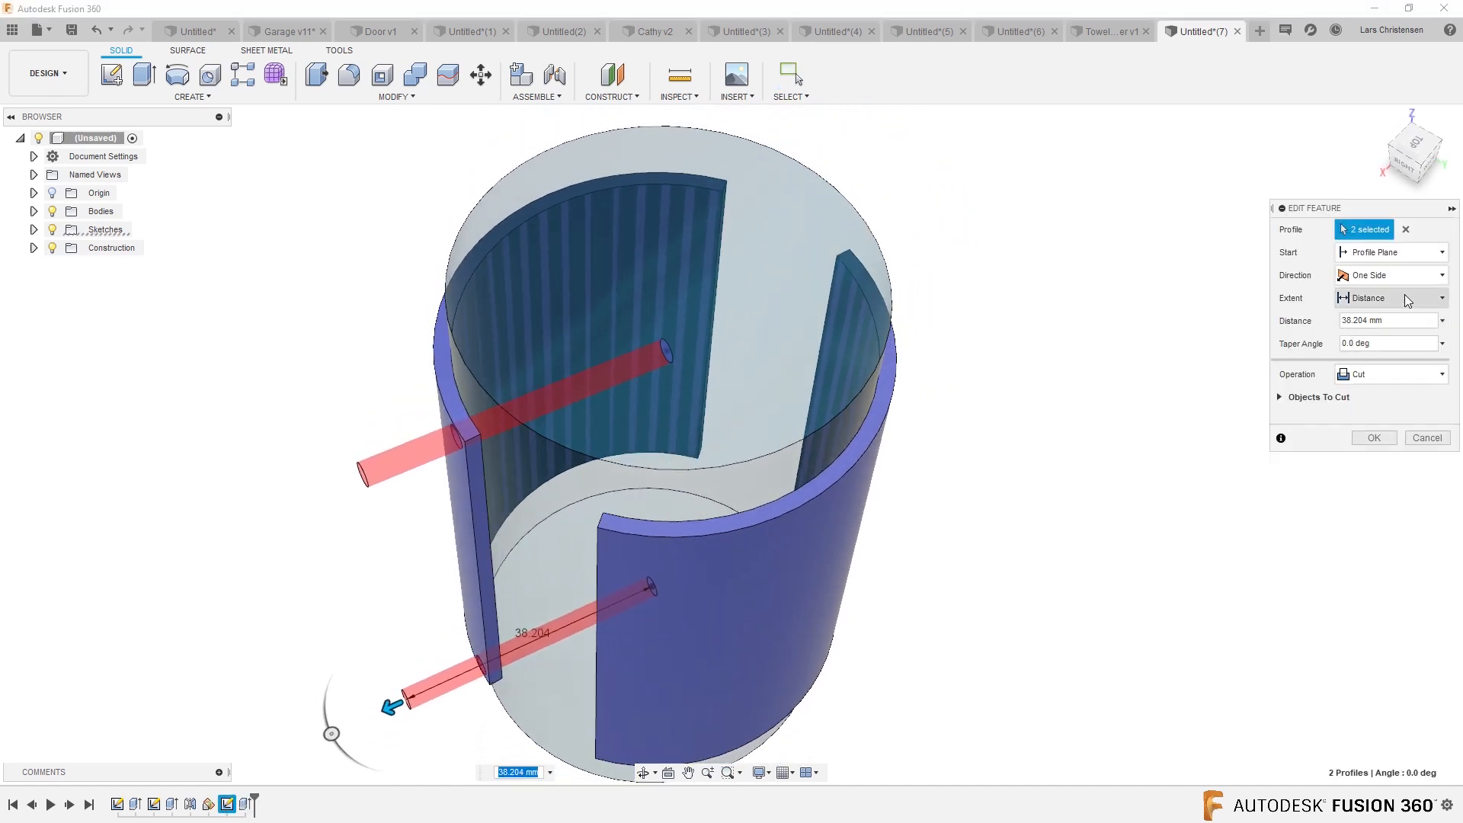
pyautogui.click(1388, 274)
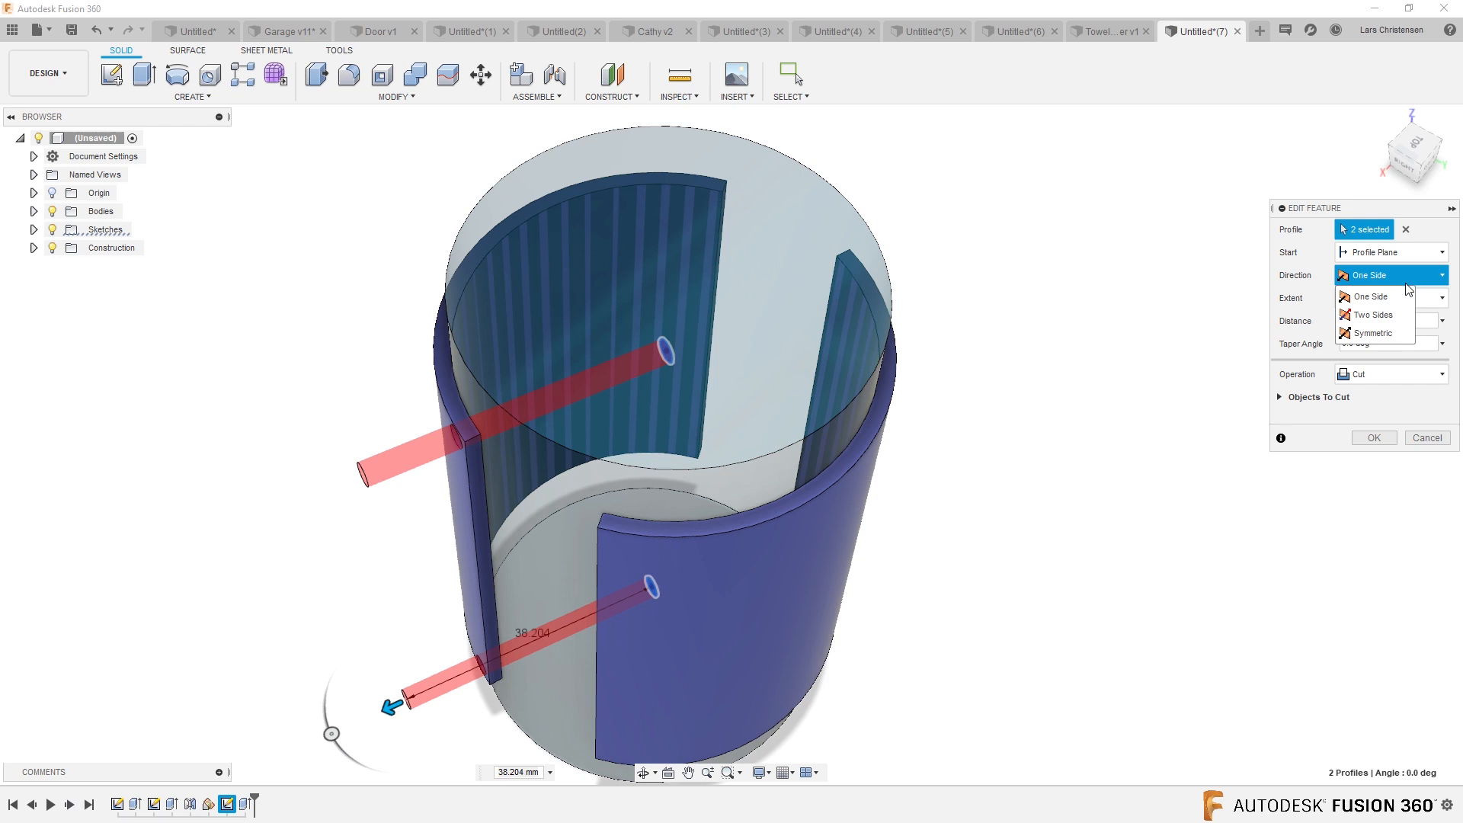
pyautogui.click(1372, 333)
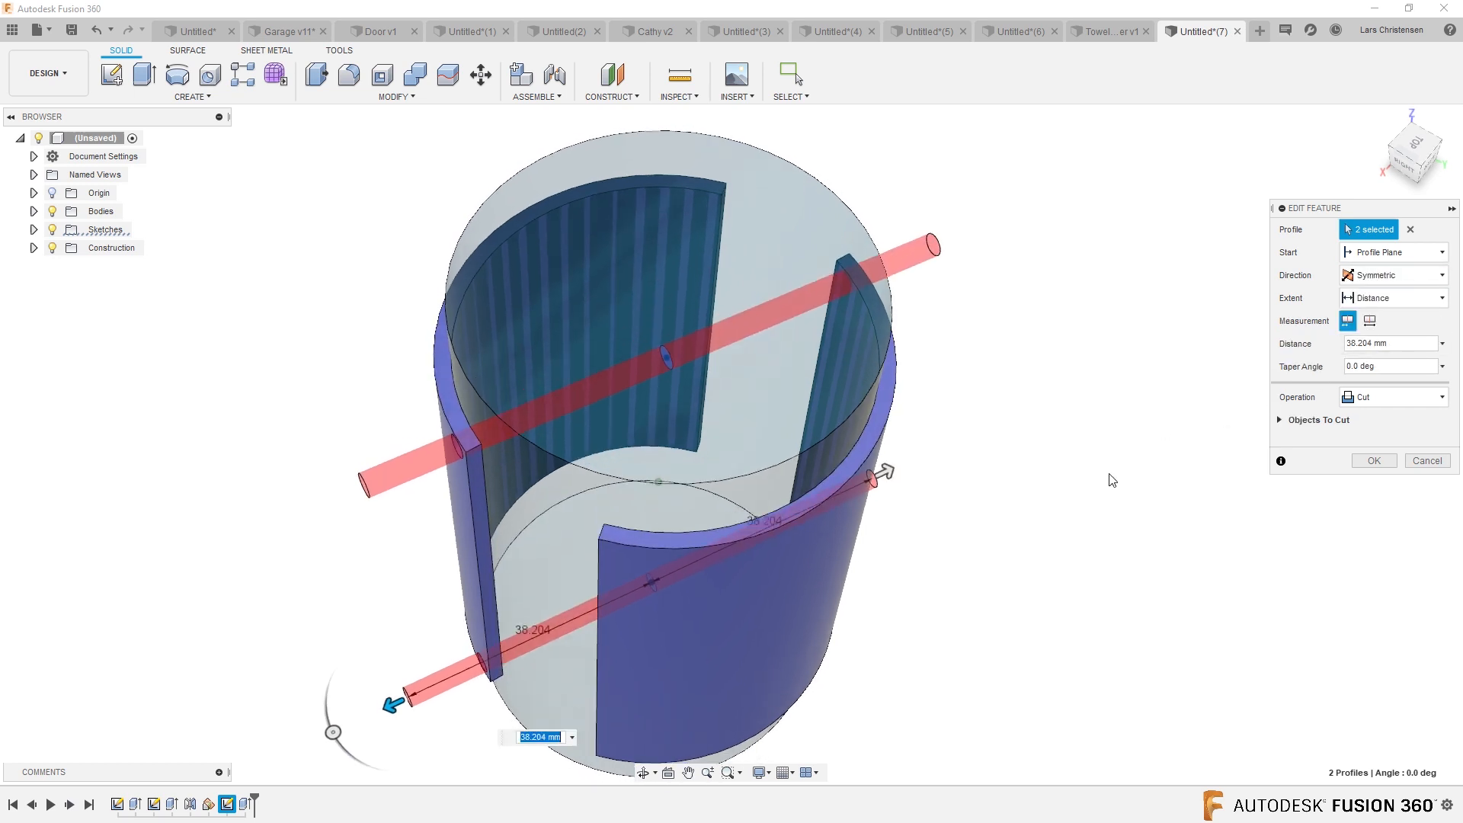
pyautogui.click(1279, 419)
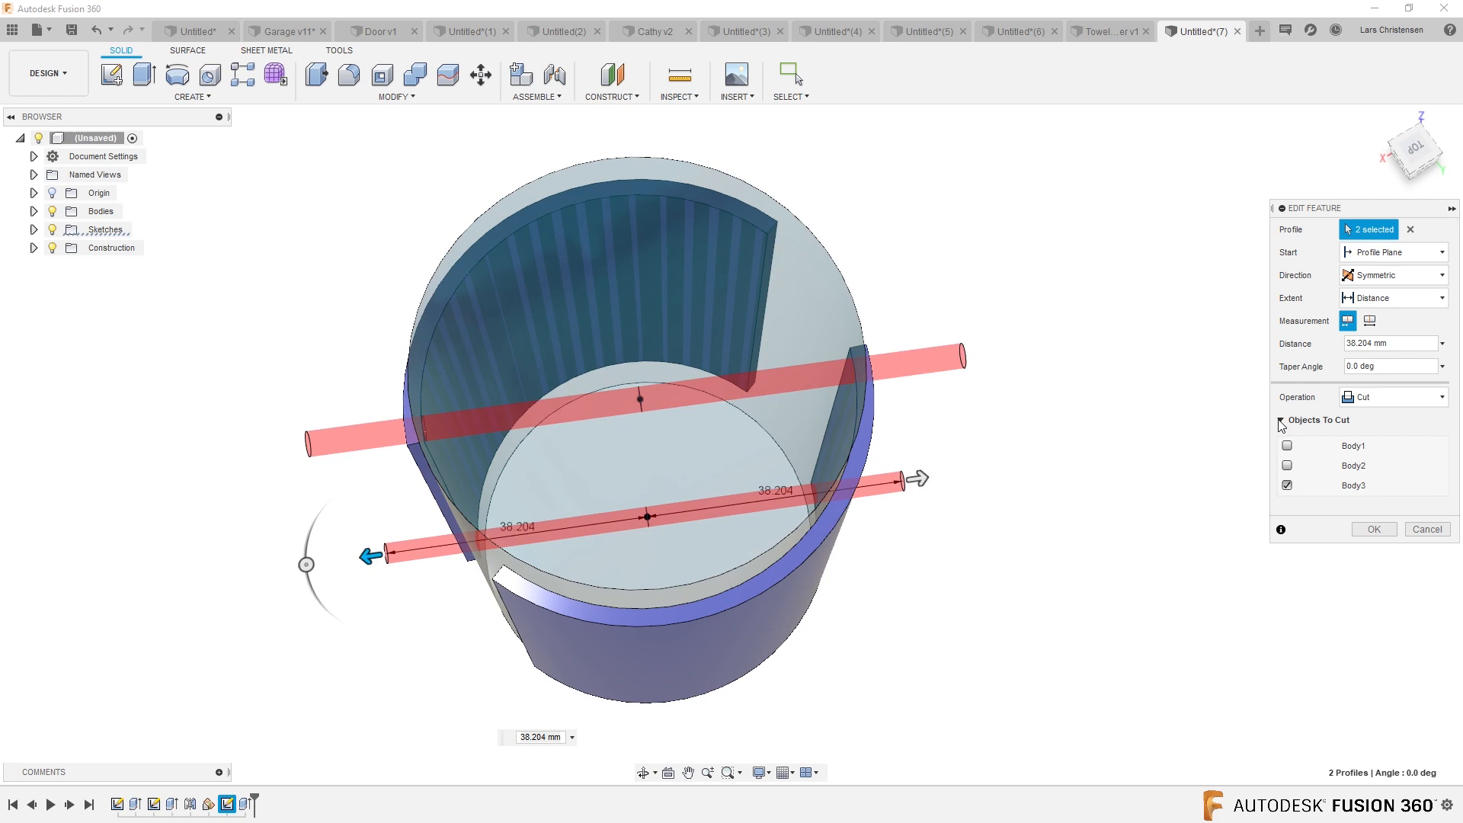
pyautogui.click(1287, 466)
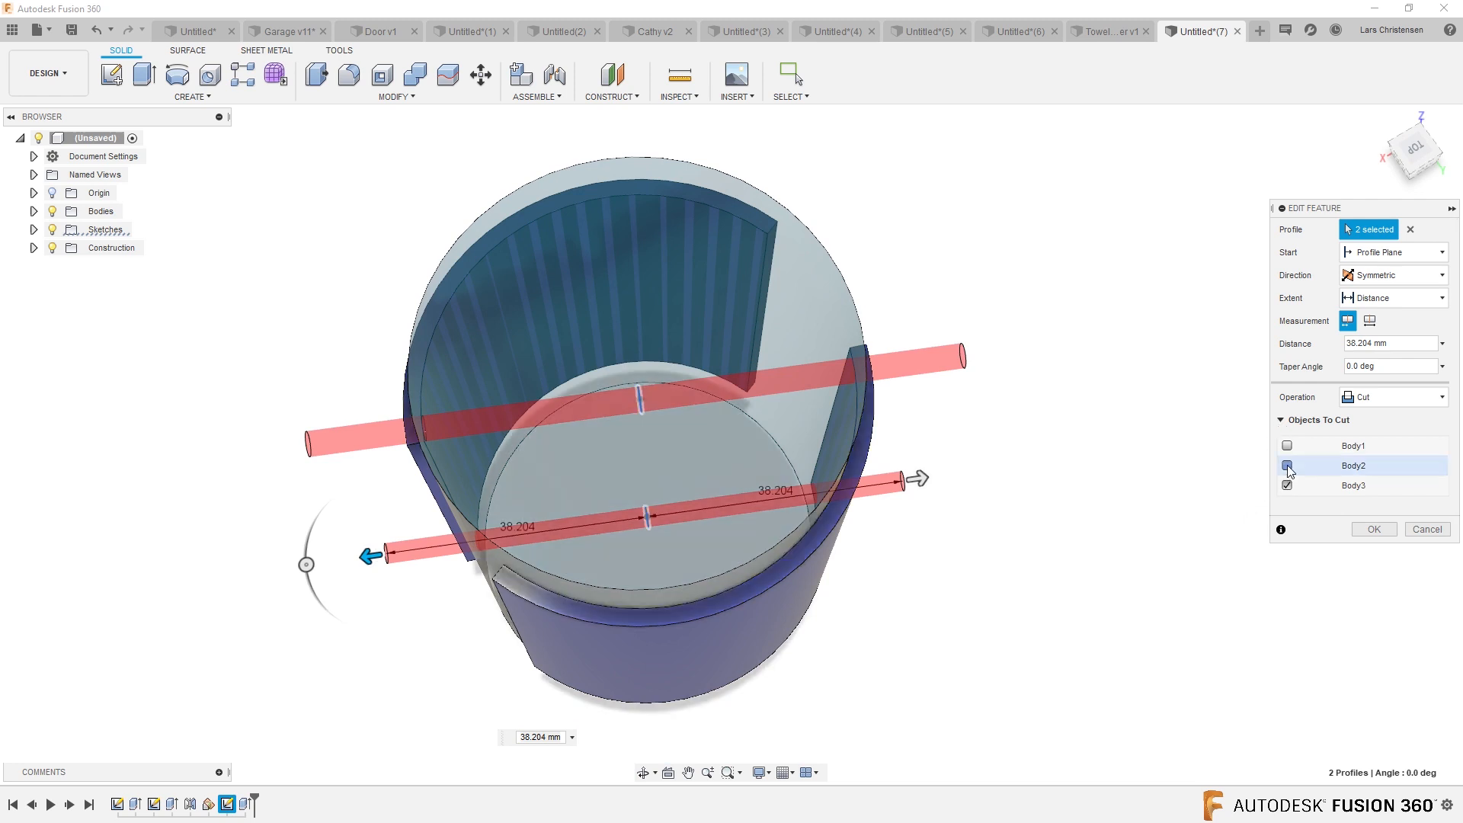
pyautogui.click(1287, 465)
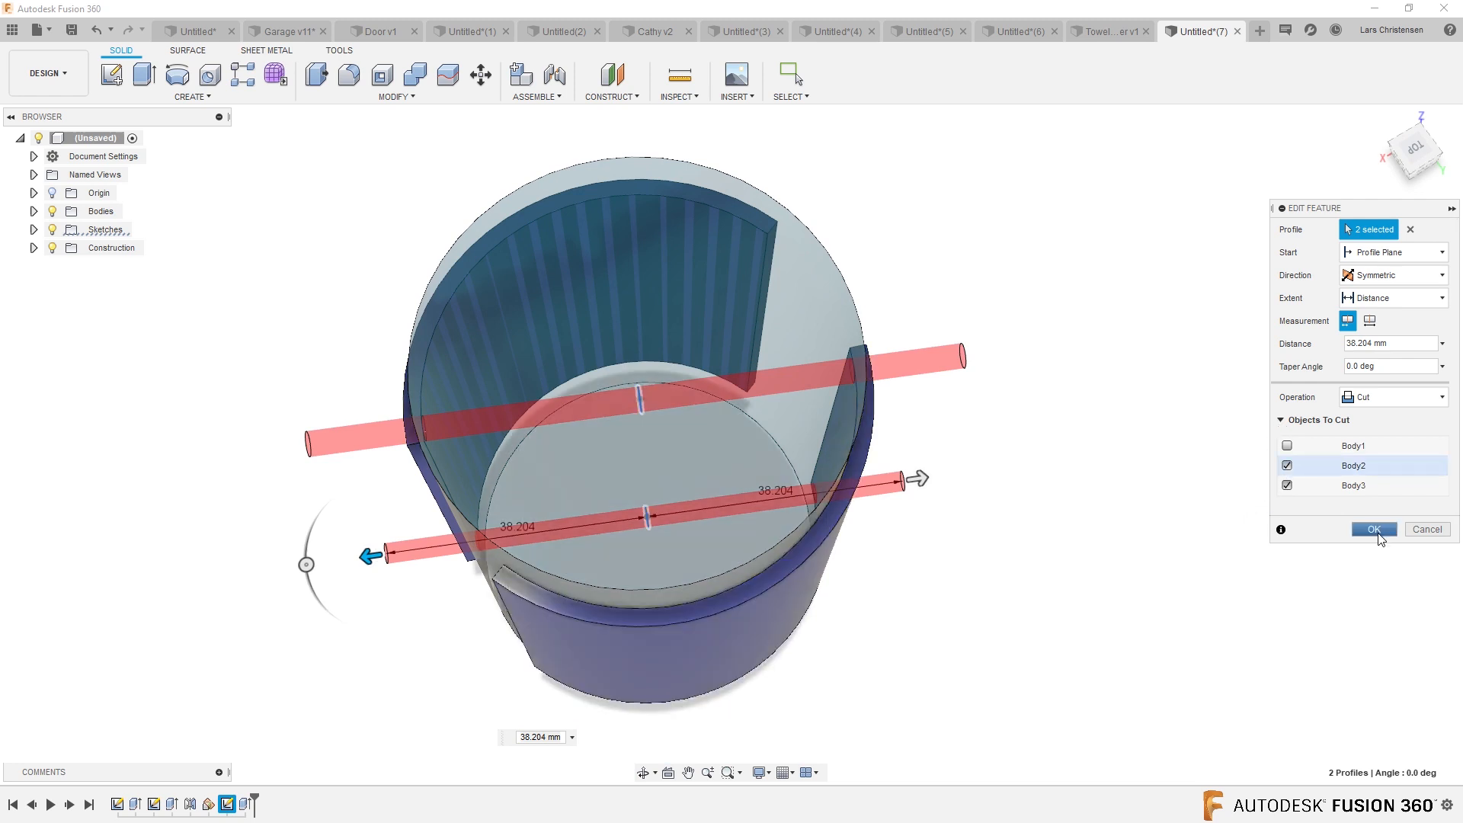
pyautogui.click(1372, 529)
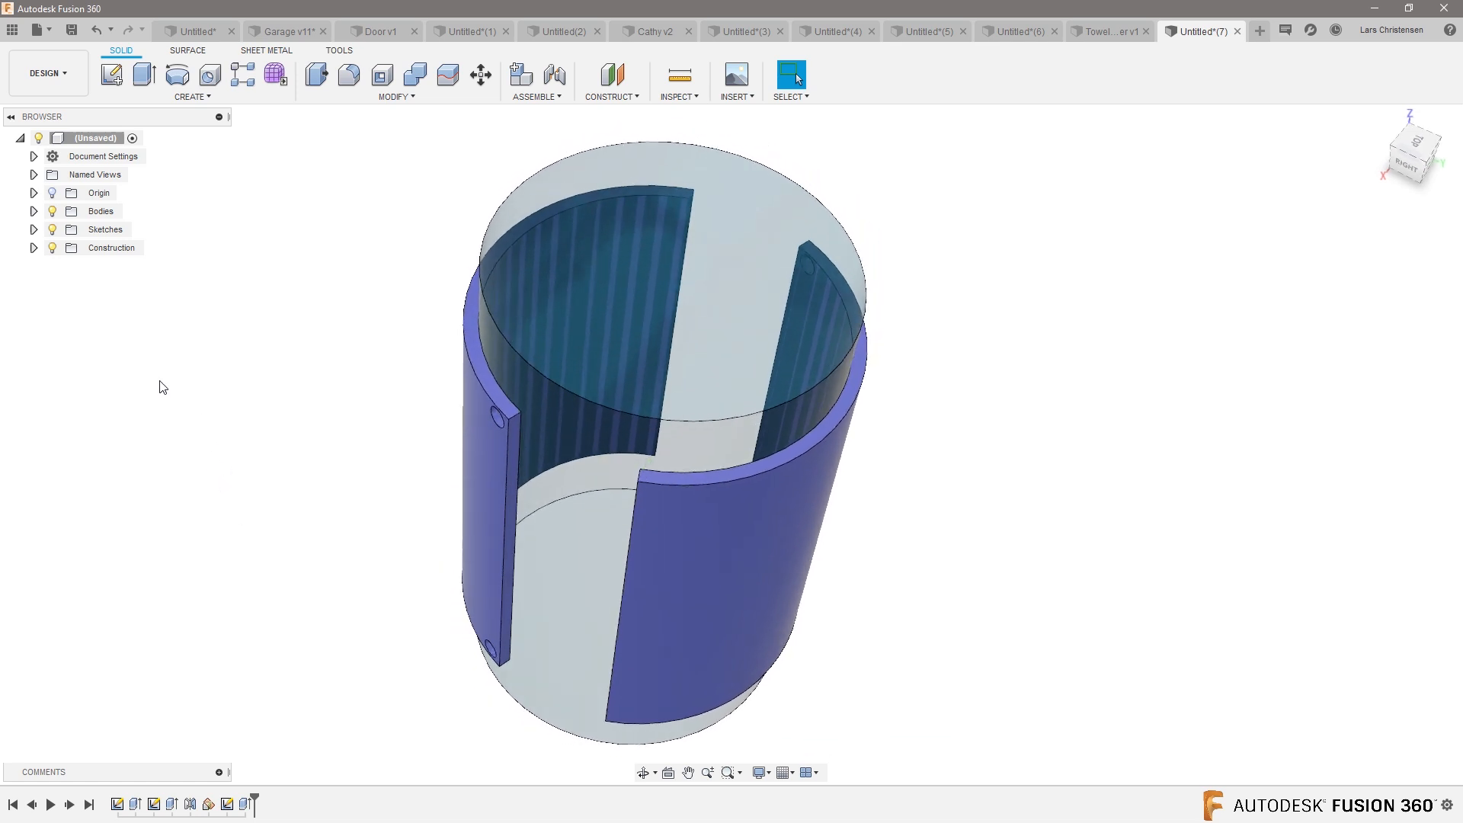
# Circular-pattern the screw-hole feature as 4 copies over a 180° angle
pyautogui.click(191, 96)
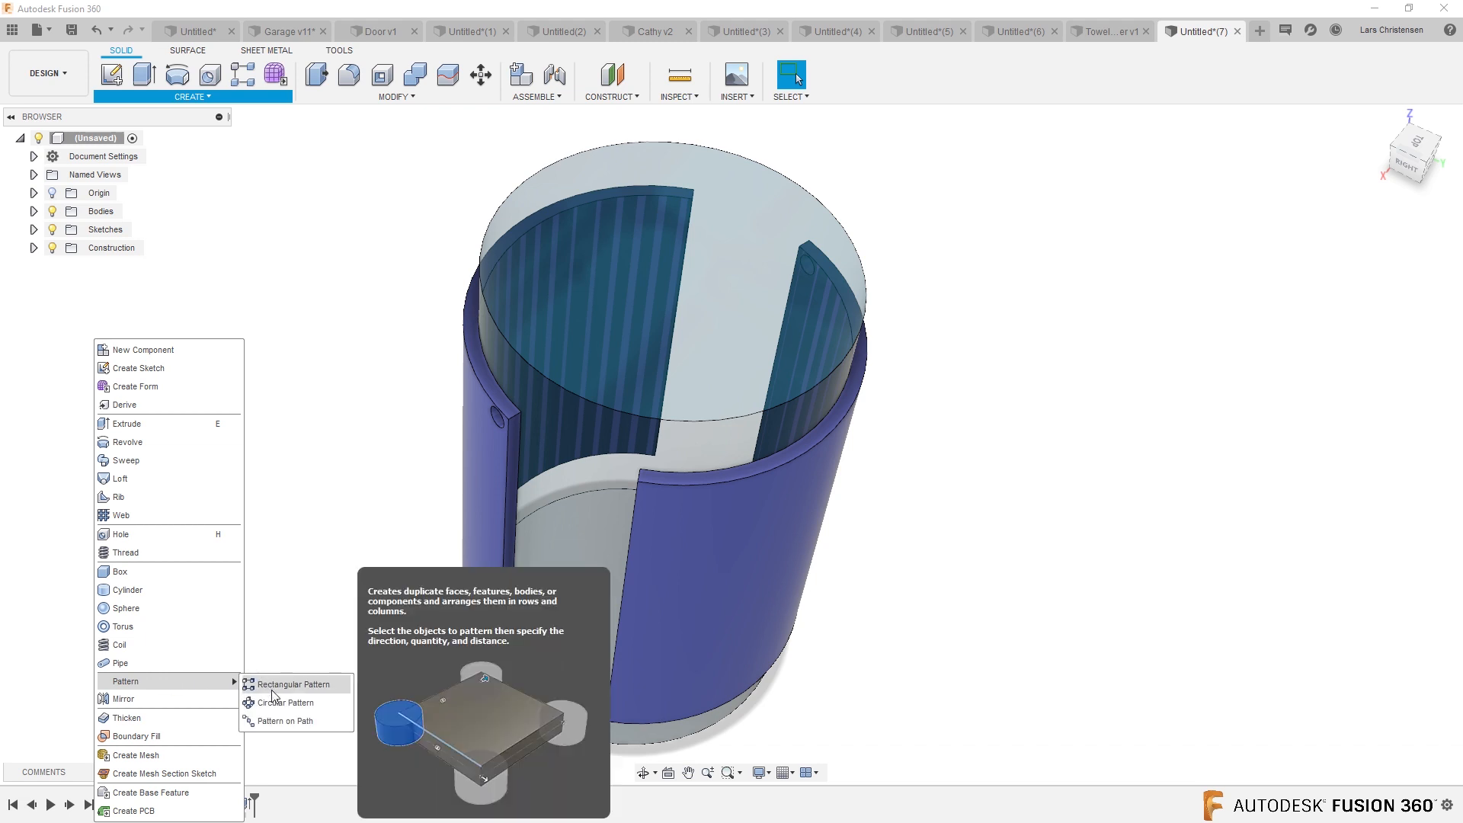
pyautogui.click(287, 702)
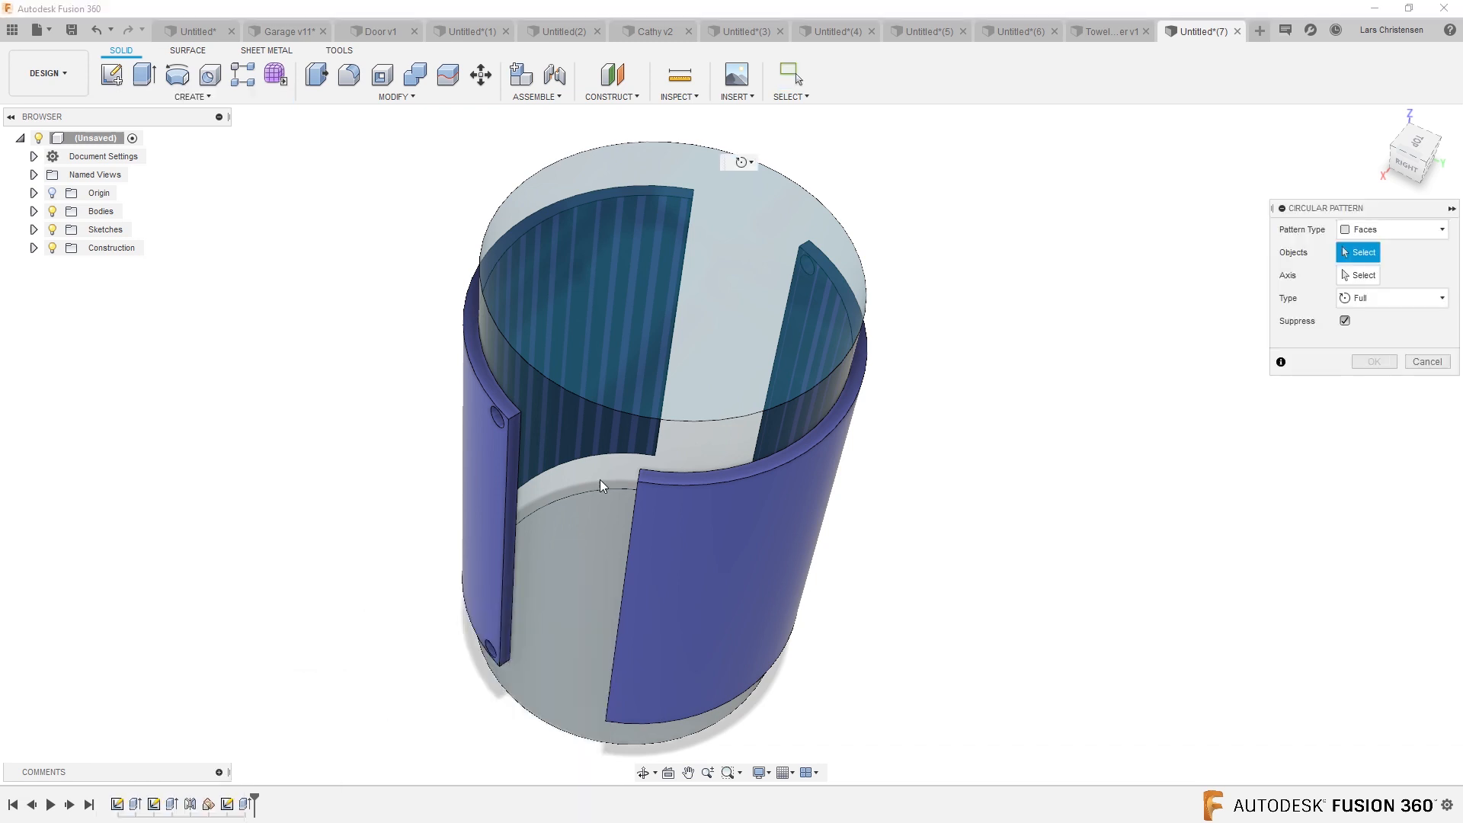
pyautogui.click(1390, 228)
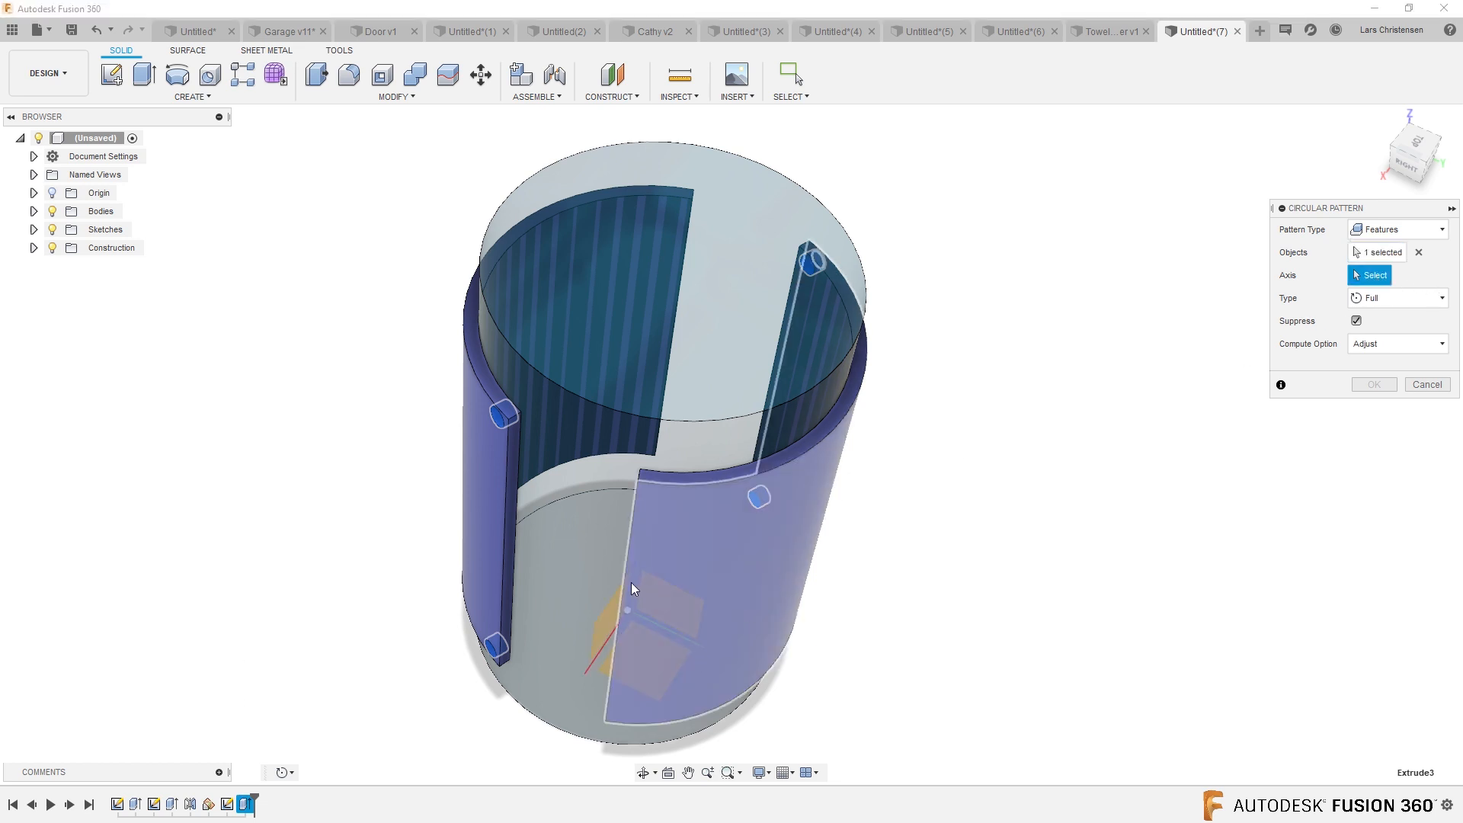
pyautogui.moveTo(635, 587); pyautogui.dragTo(620, 569)
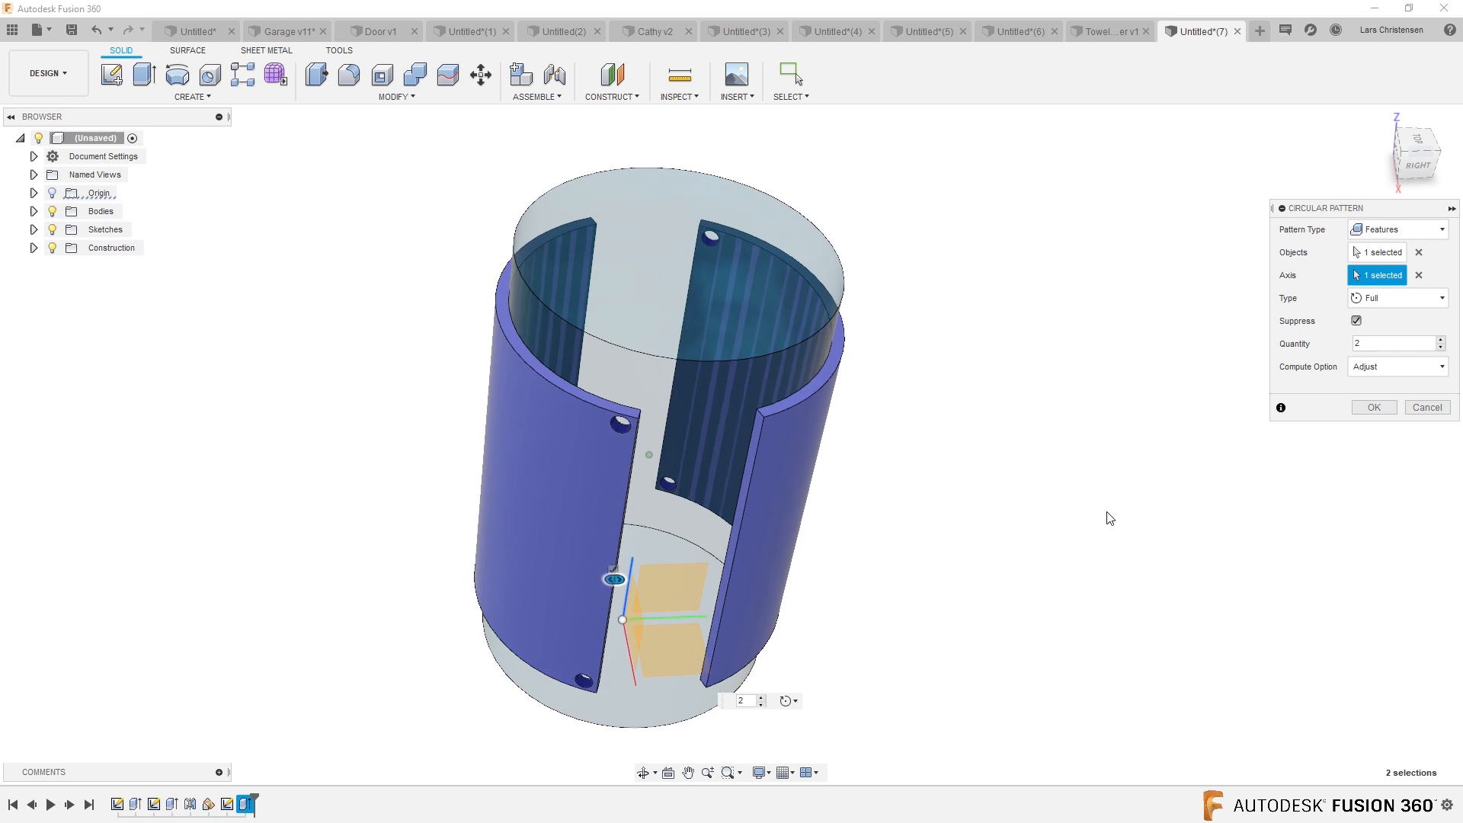
pyautogui.click(1396, 298)
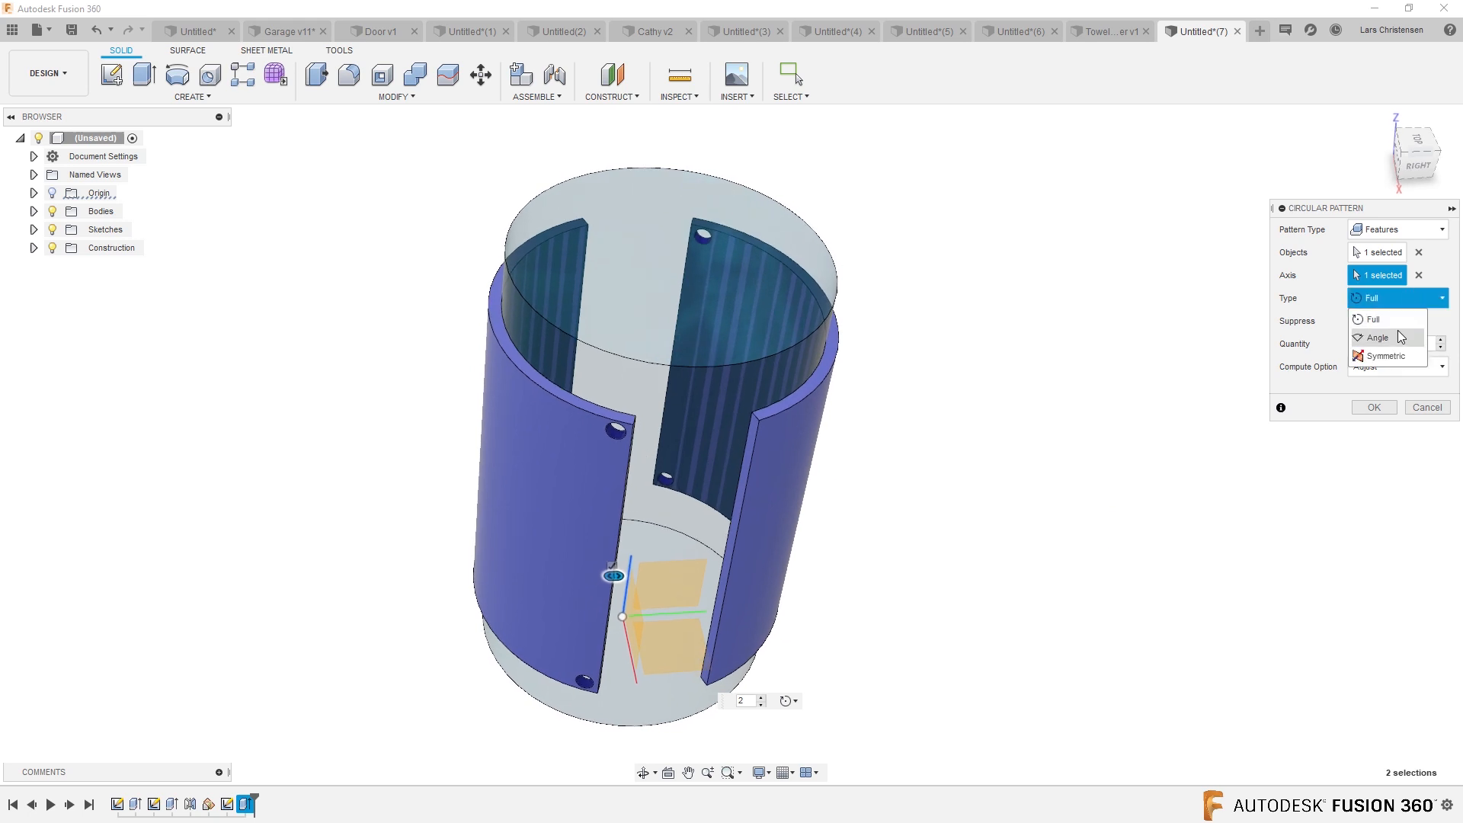
pyautogui.click(1377, 337)
pyautogui.write('4')
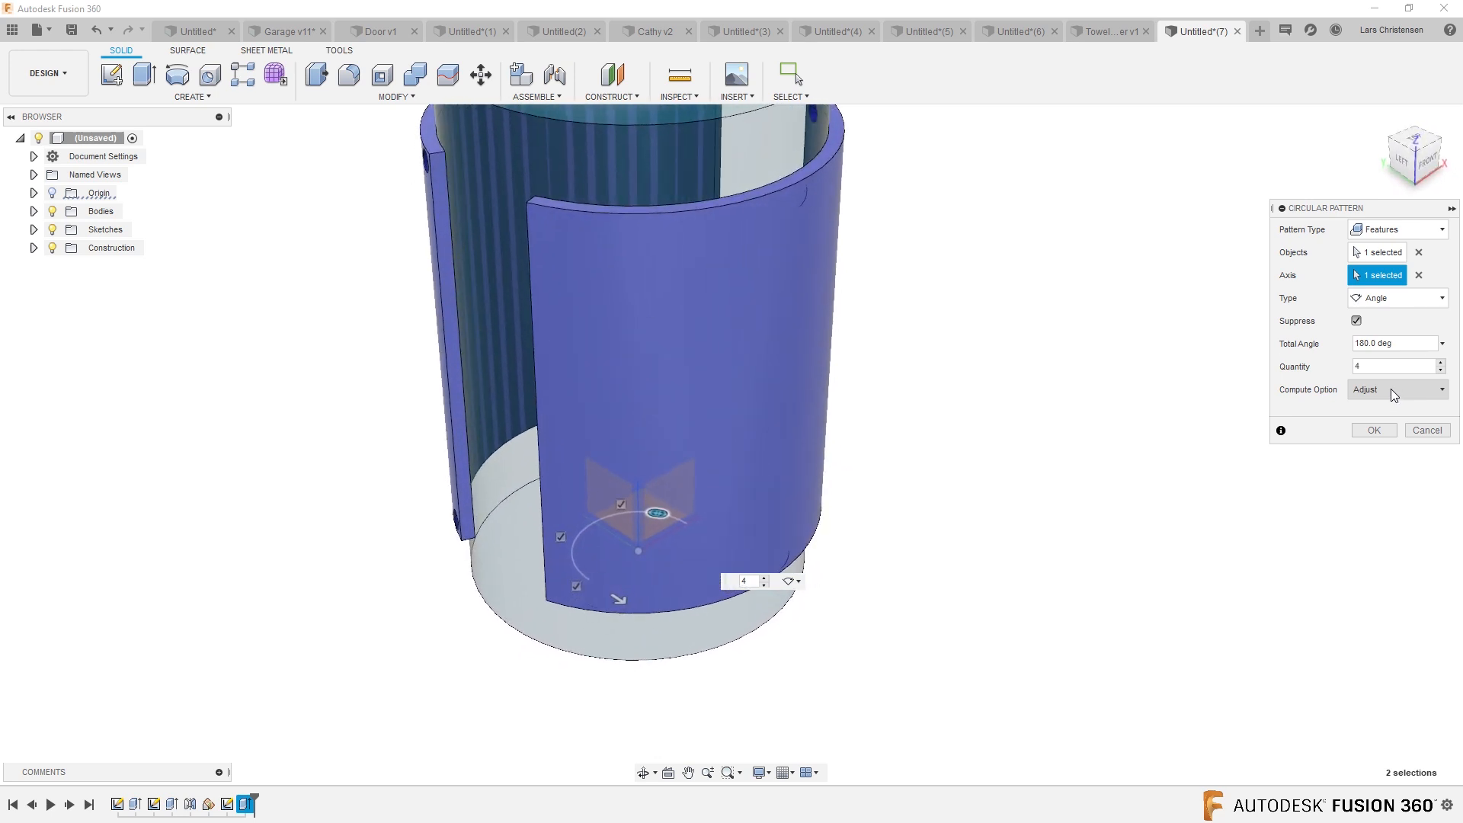
pyautogui.click(1396, 389)
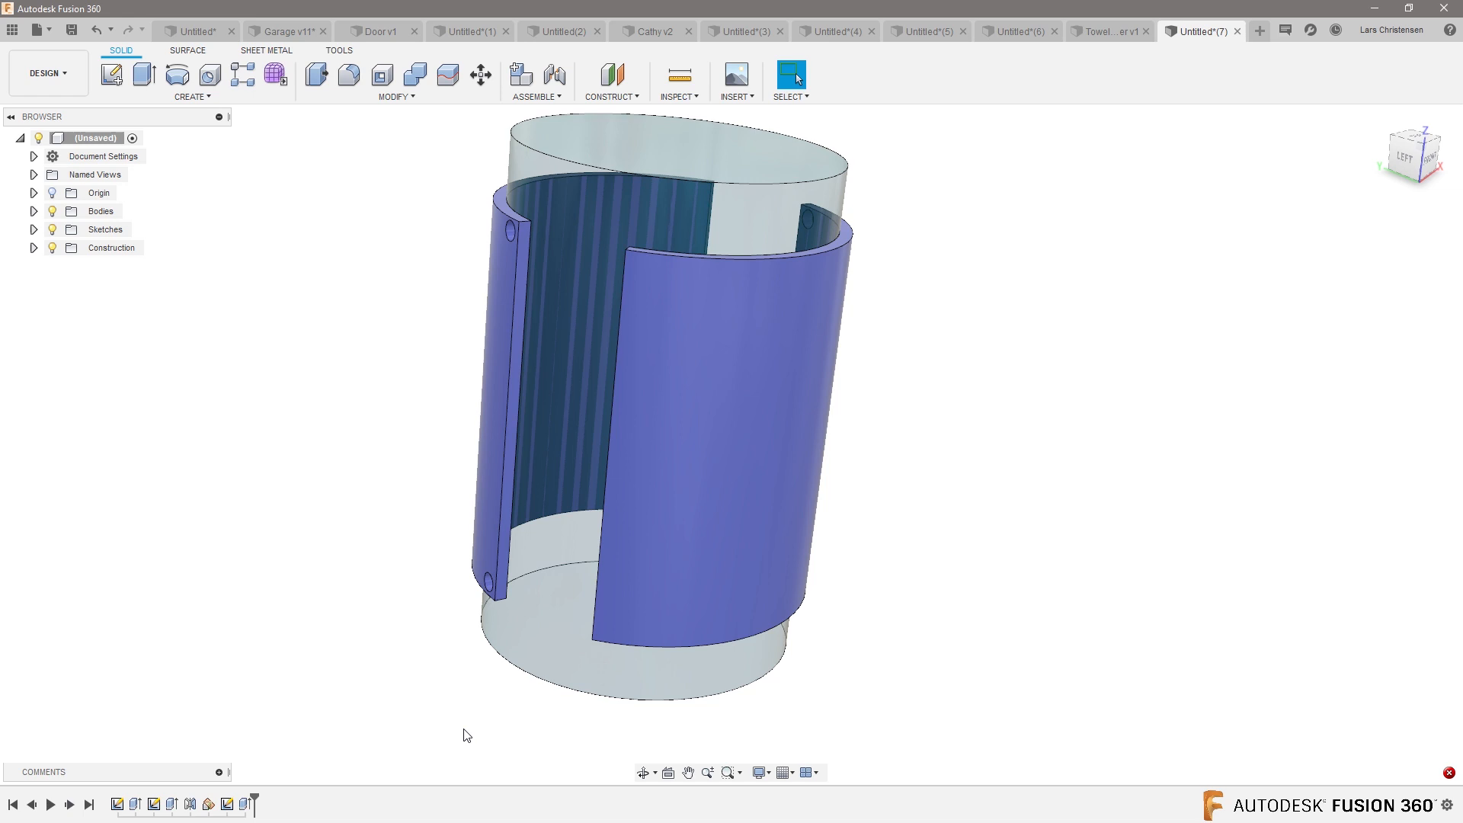
# Pattern the four hole faces 3 times around the central axis, with Suppress unchecked
pyautogui.rightClick(238, 571)
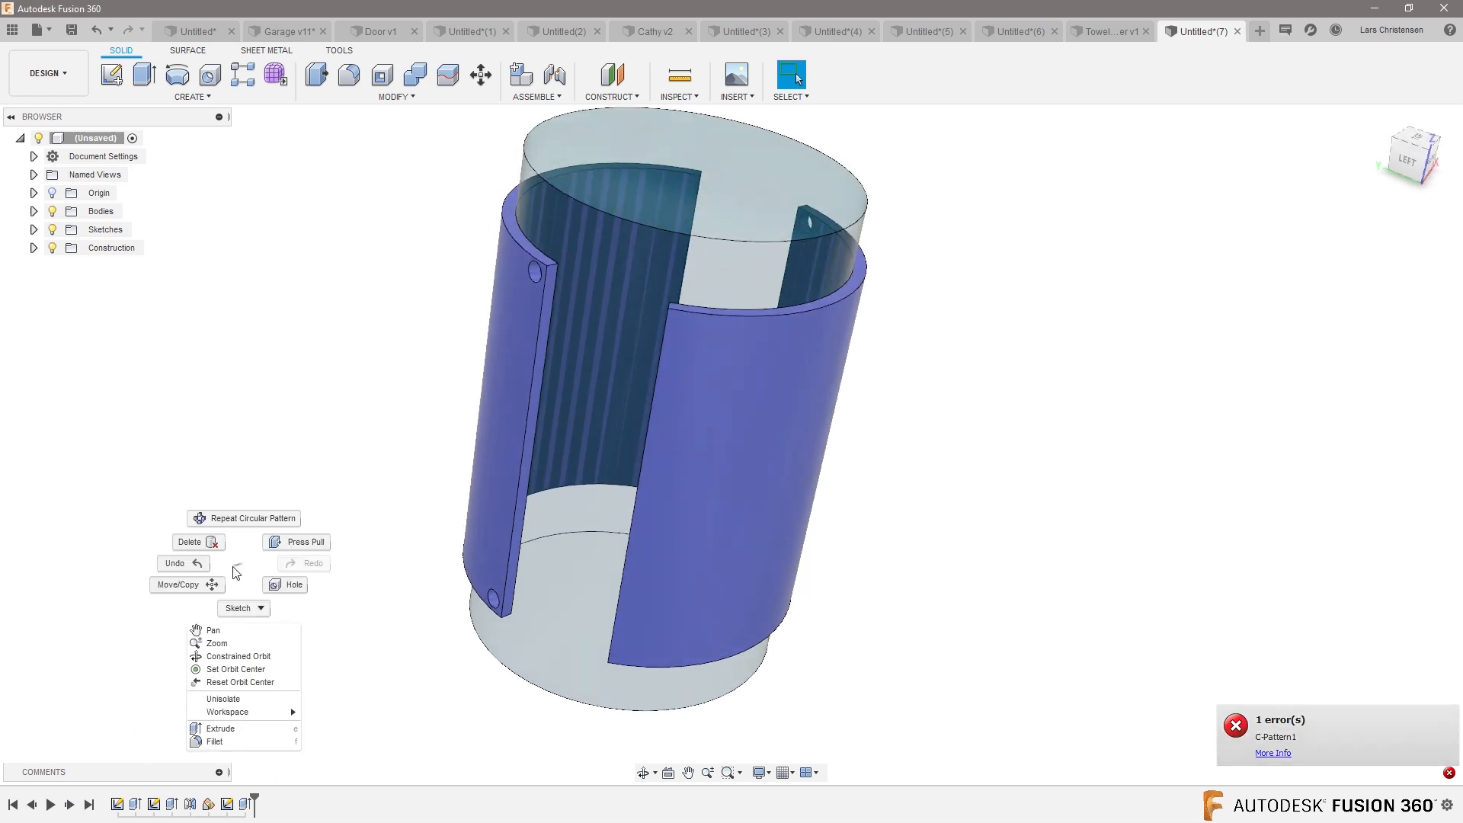
pyautogui.click(244, 518)
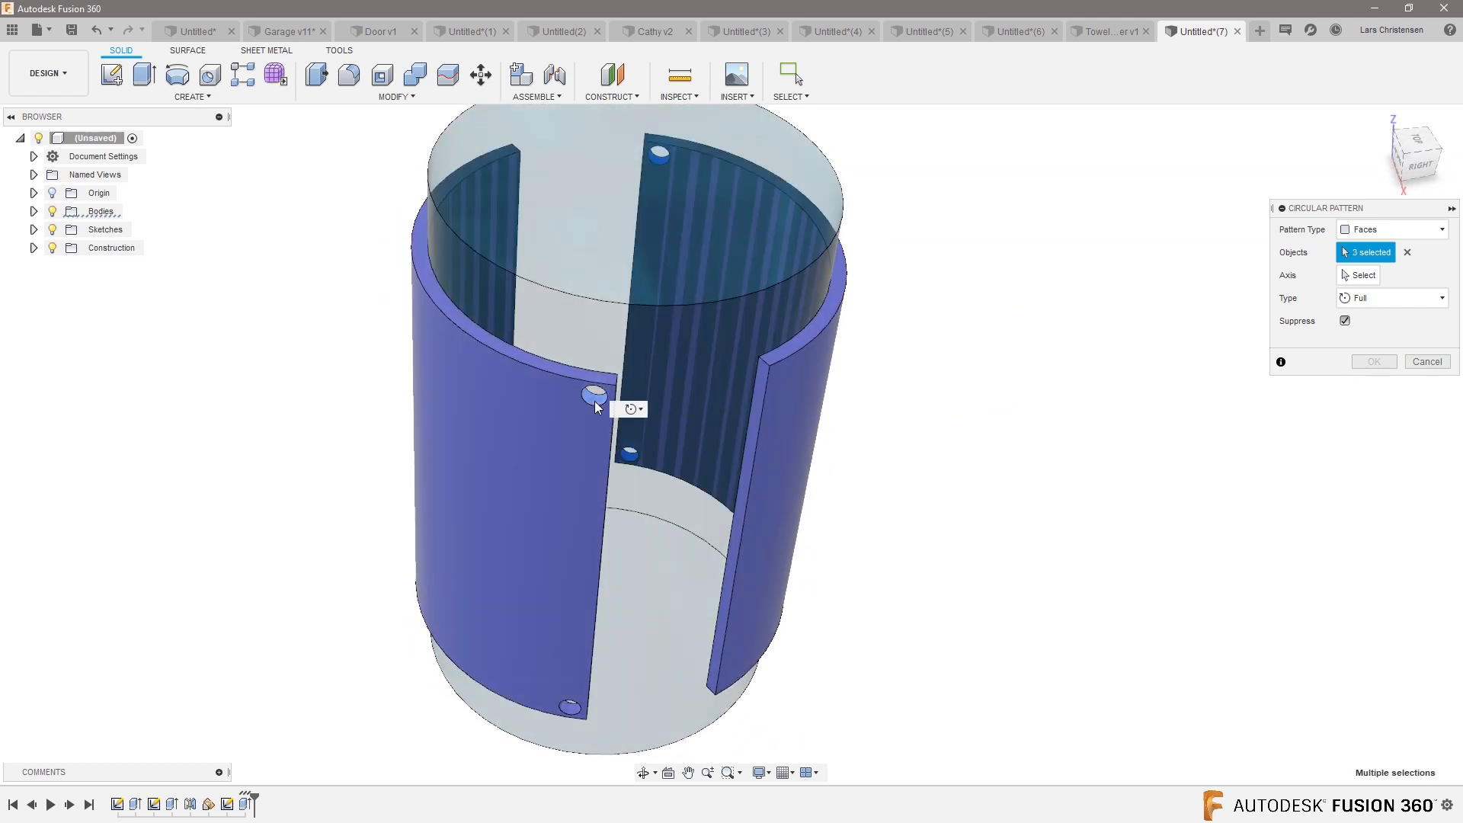
pyautogui.click(570, 702)
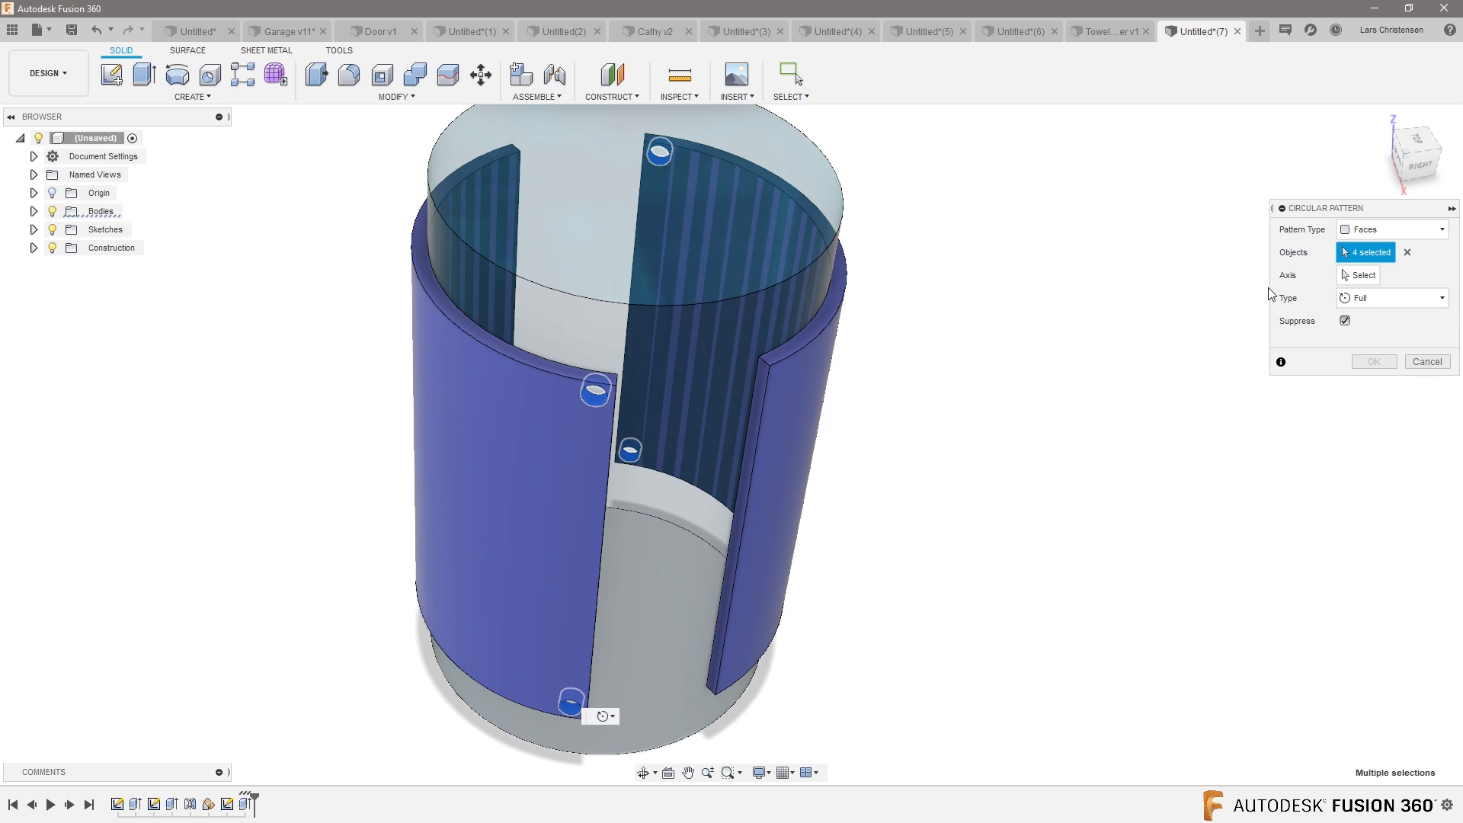
pyautogui.click(1362, 275)
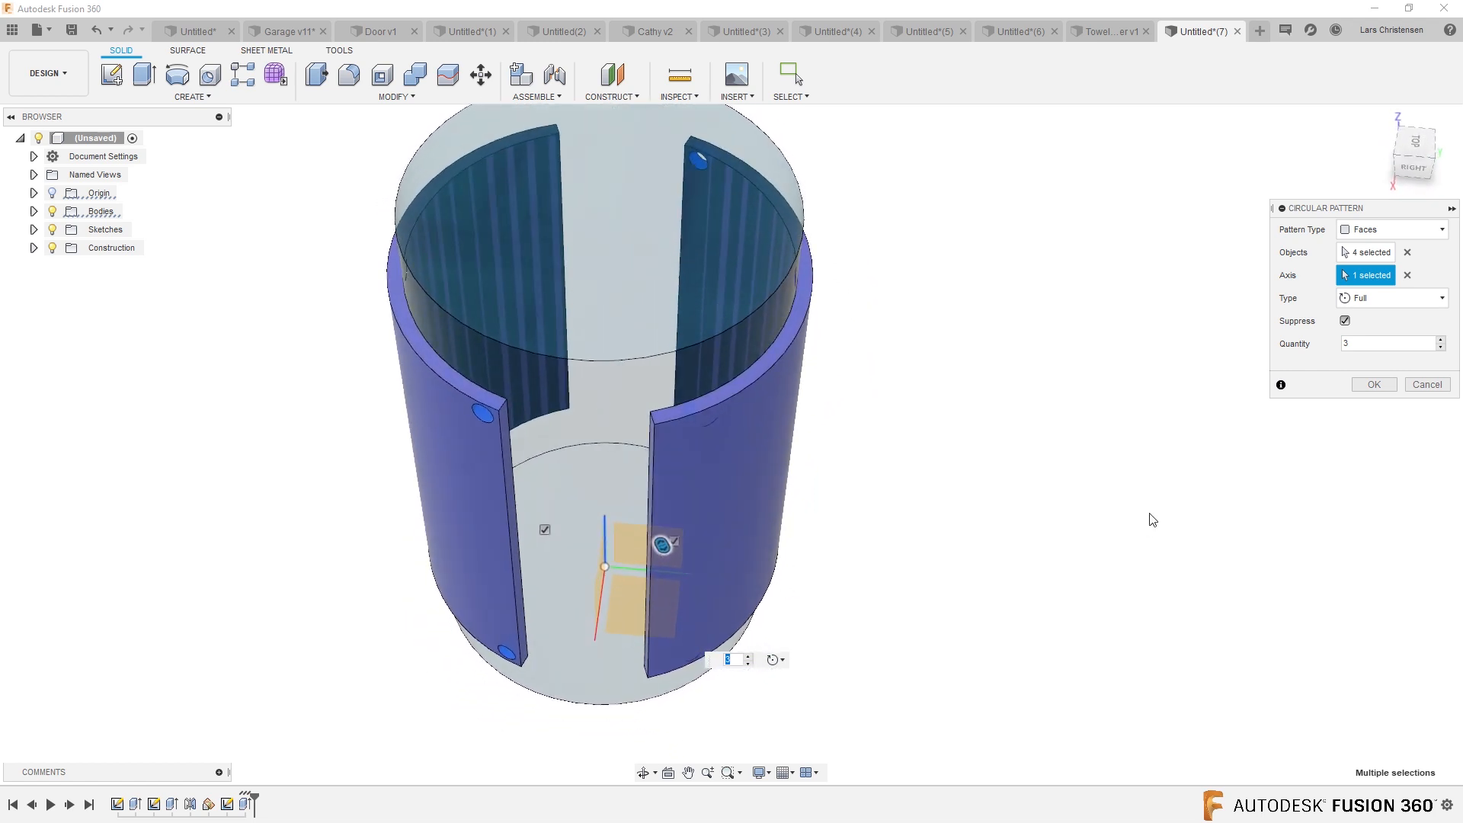
pyautogui.click(1344, 320)
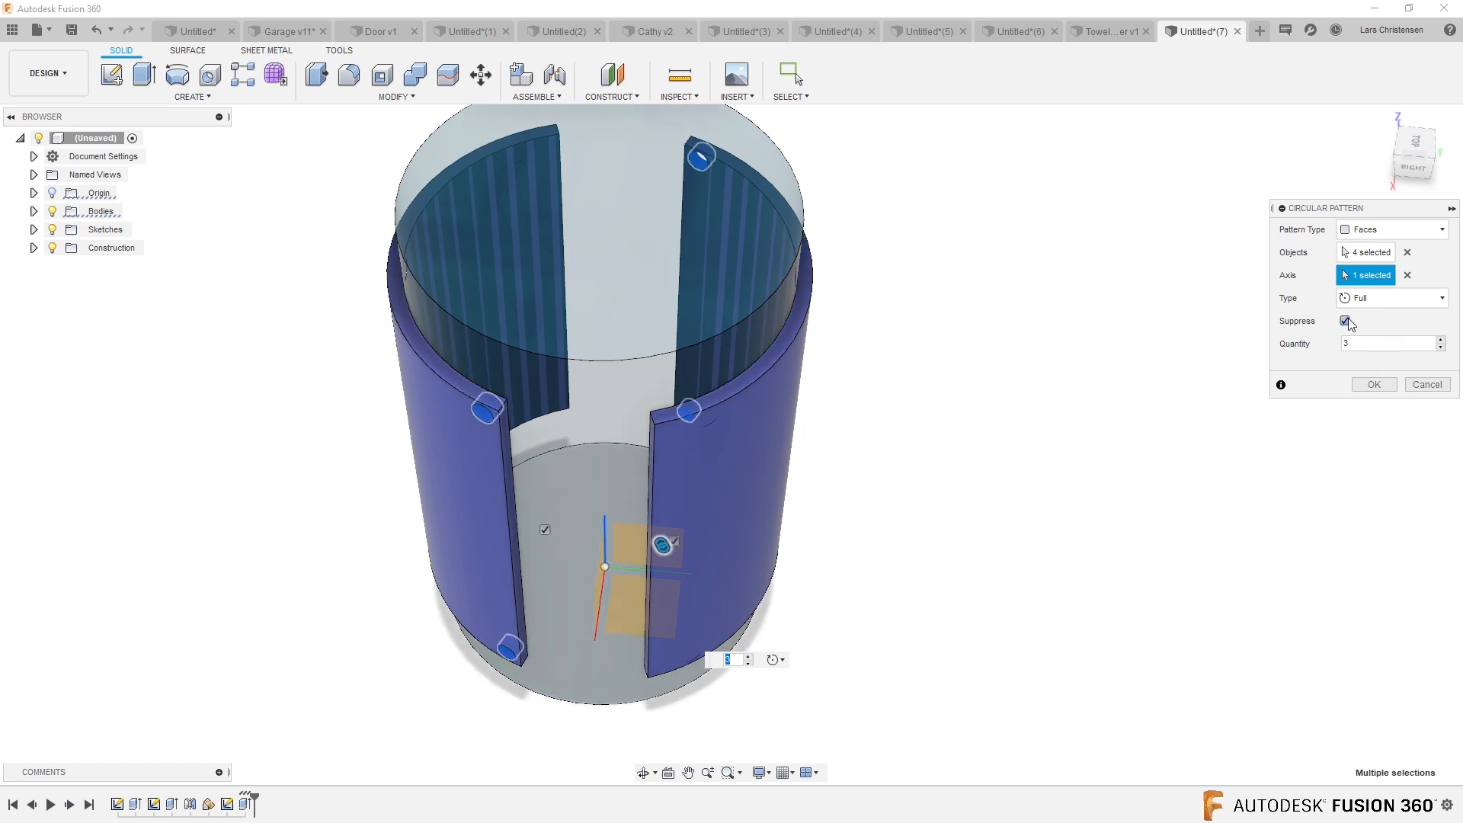
pyautogui.click(1346, 320)
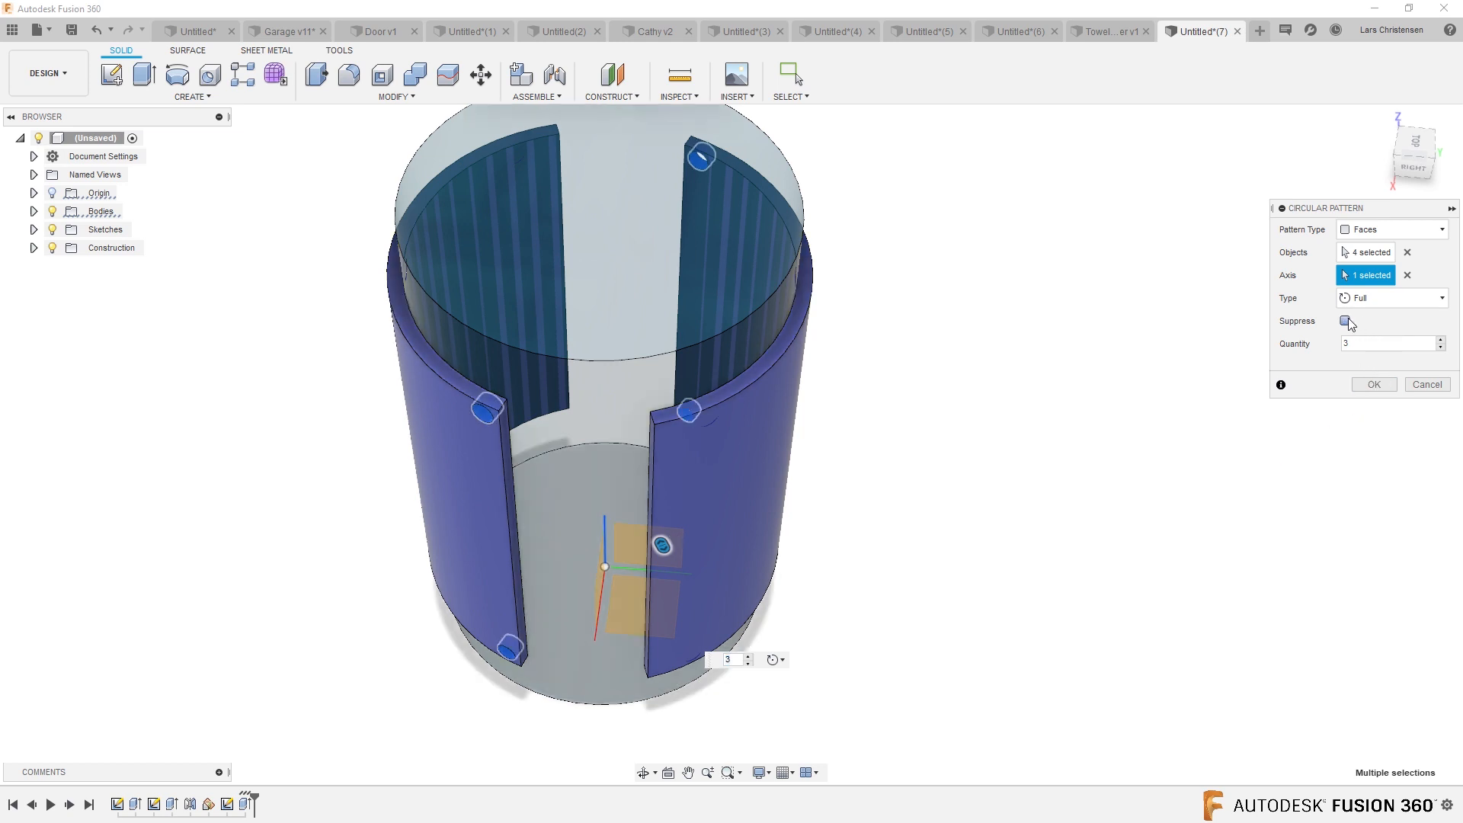
pyautogui.click(1372, 384)
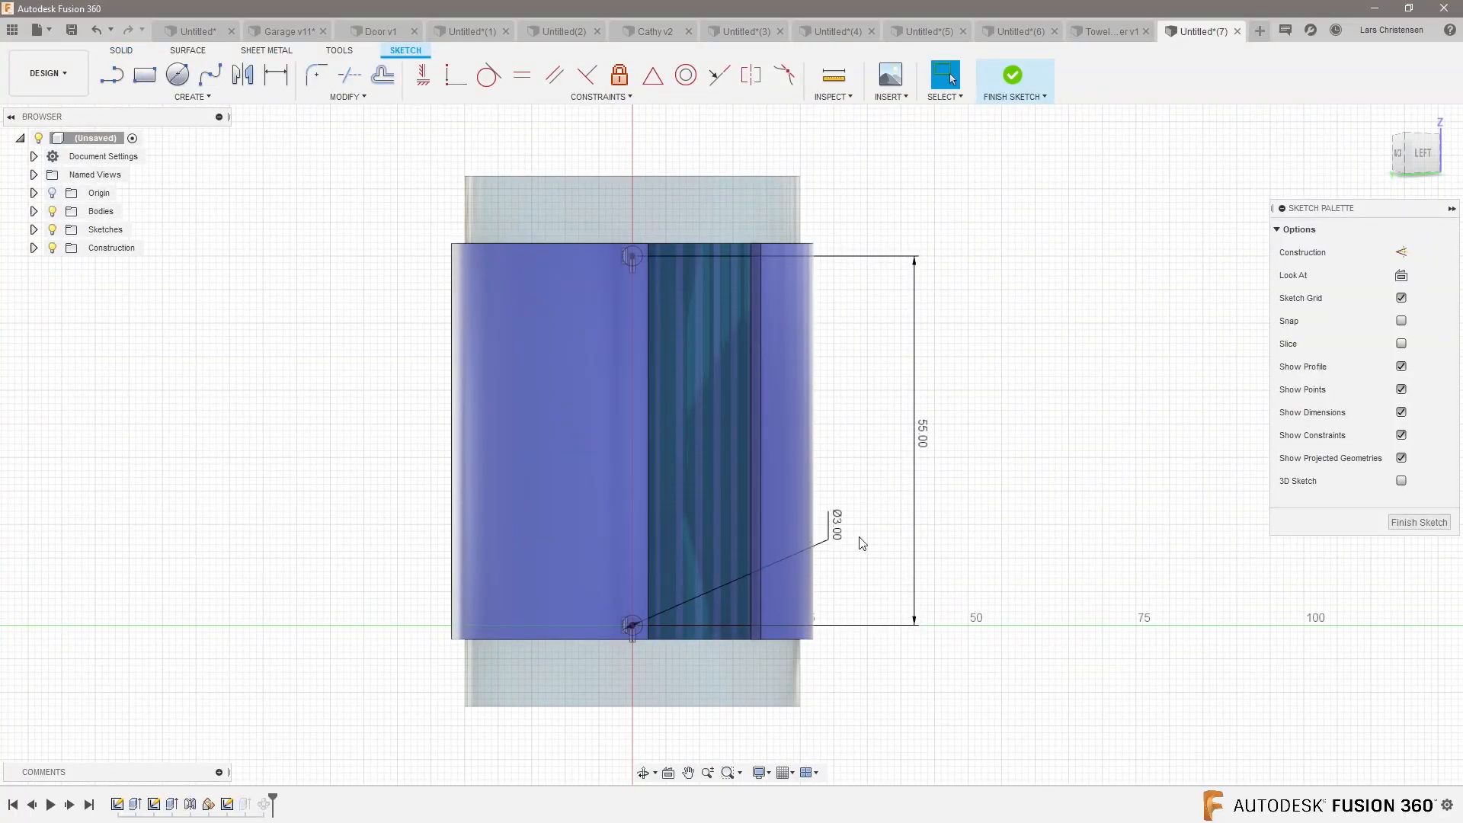
# Finish the reopened hole sketch to return to the solid model
pyautogui.doubleClick(835, 527)
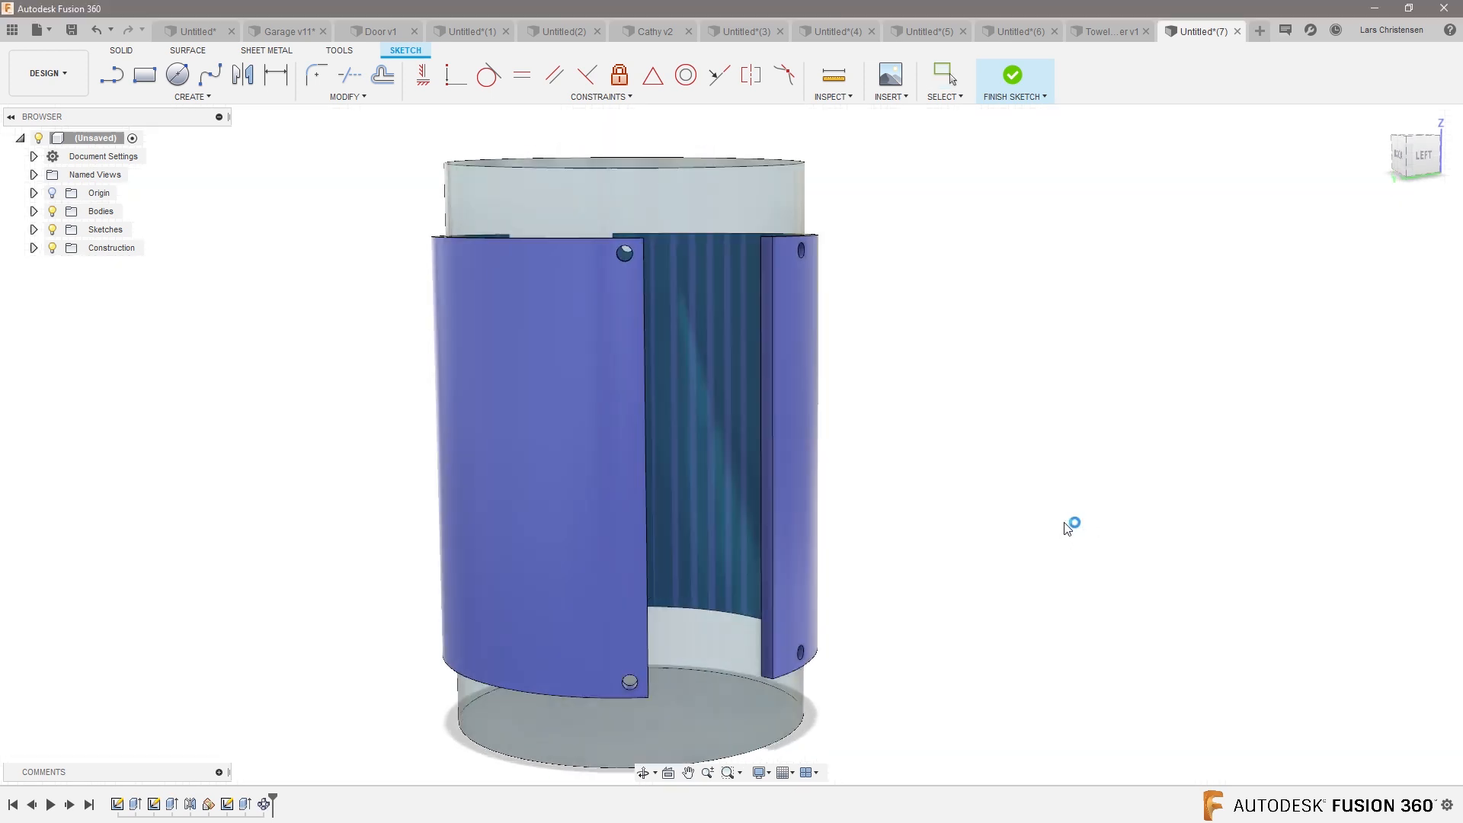
pyautogui.click(1011, 74)
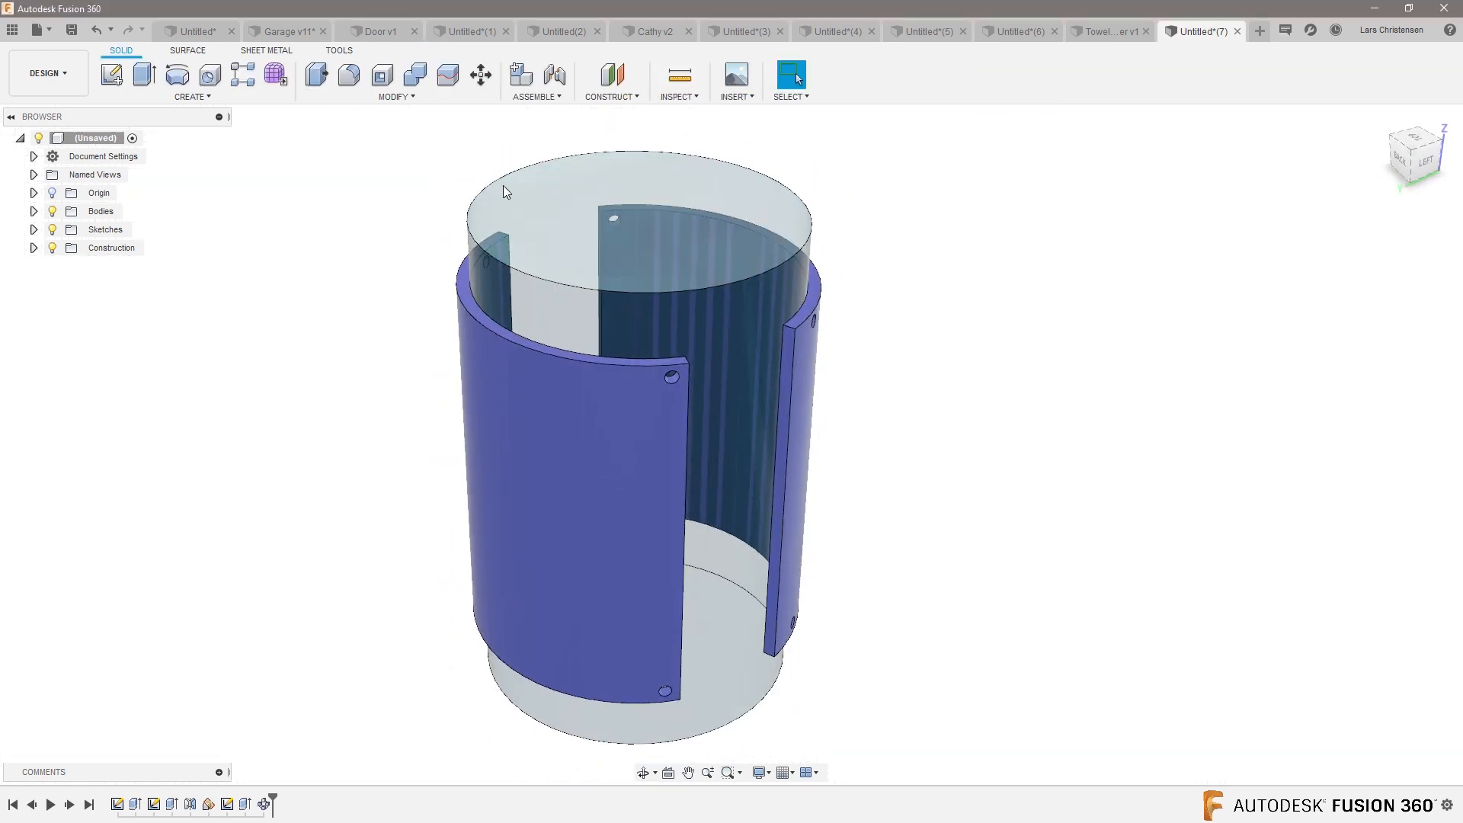
# Start a Plane Tangent to Face at Point, trying the cylinder face then the outer panel face
pyautogui.click(610, 83)
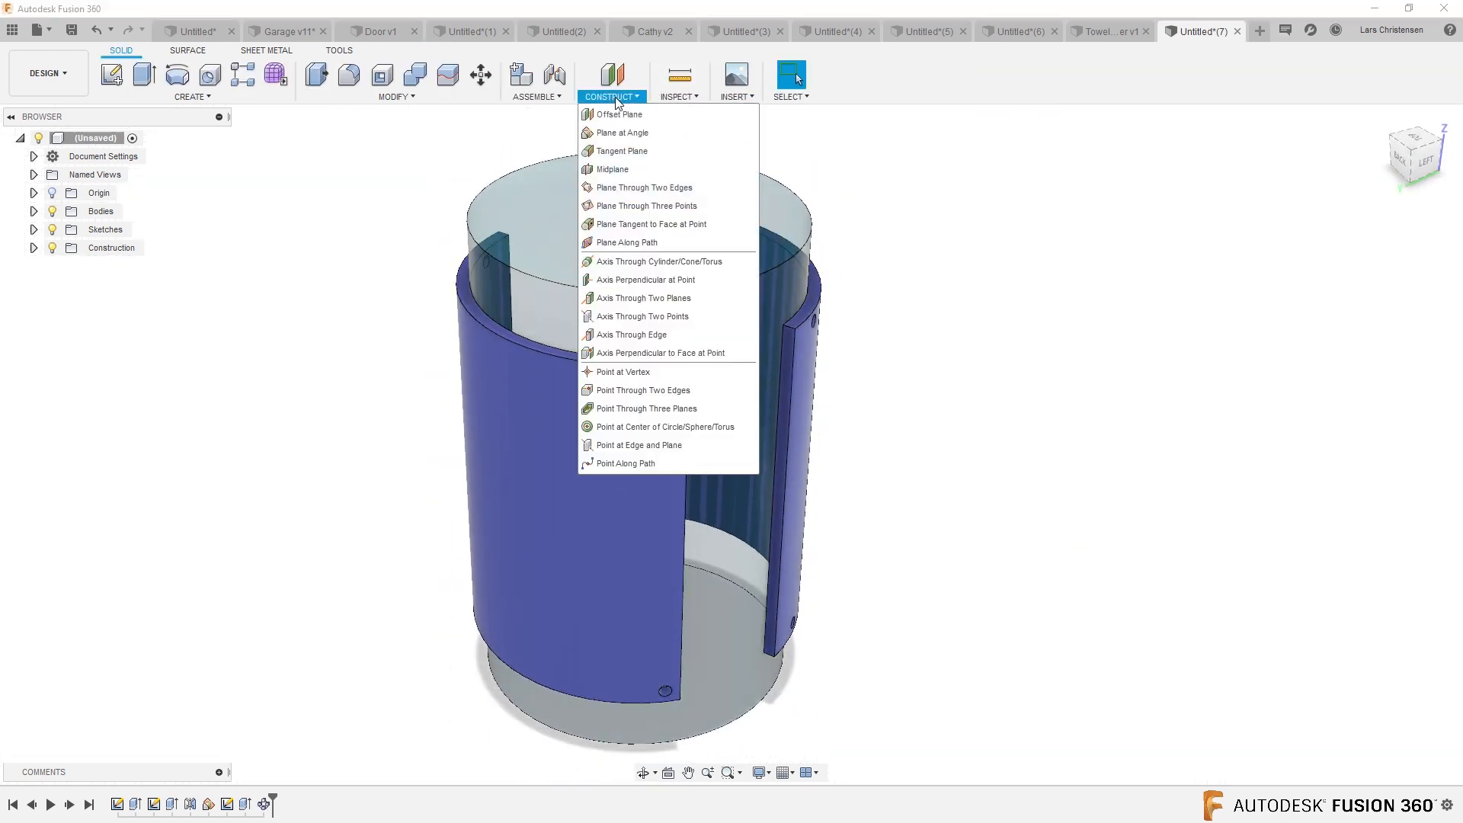
pyautogui.moveTo(620, 133)
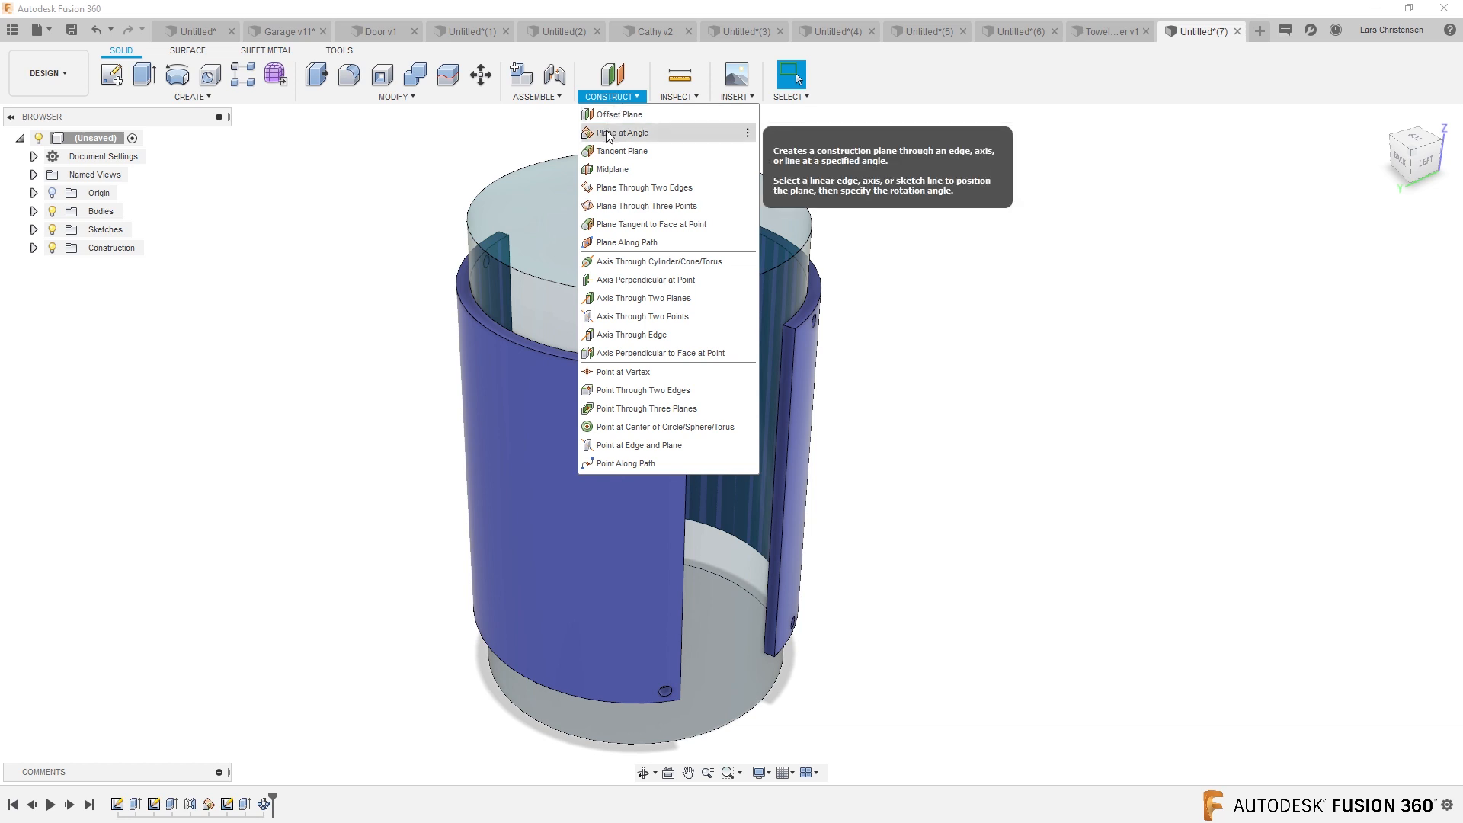
pyautogui.moveTo(650, 224)
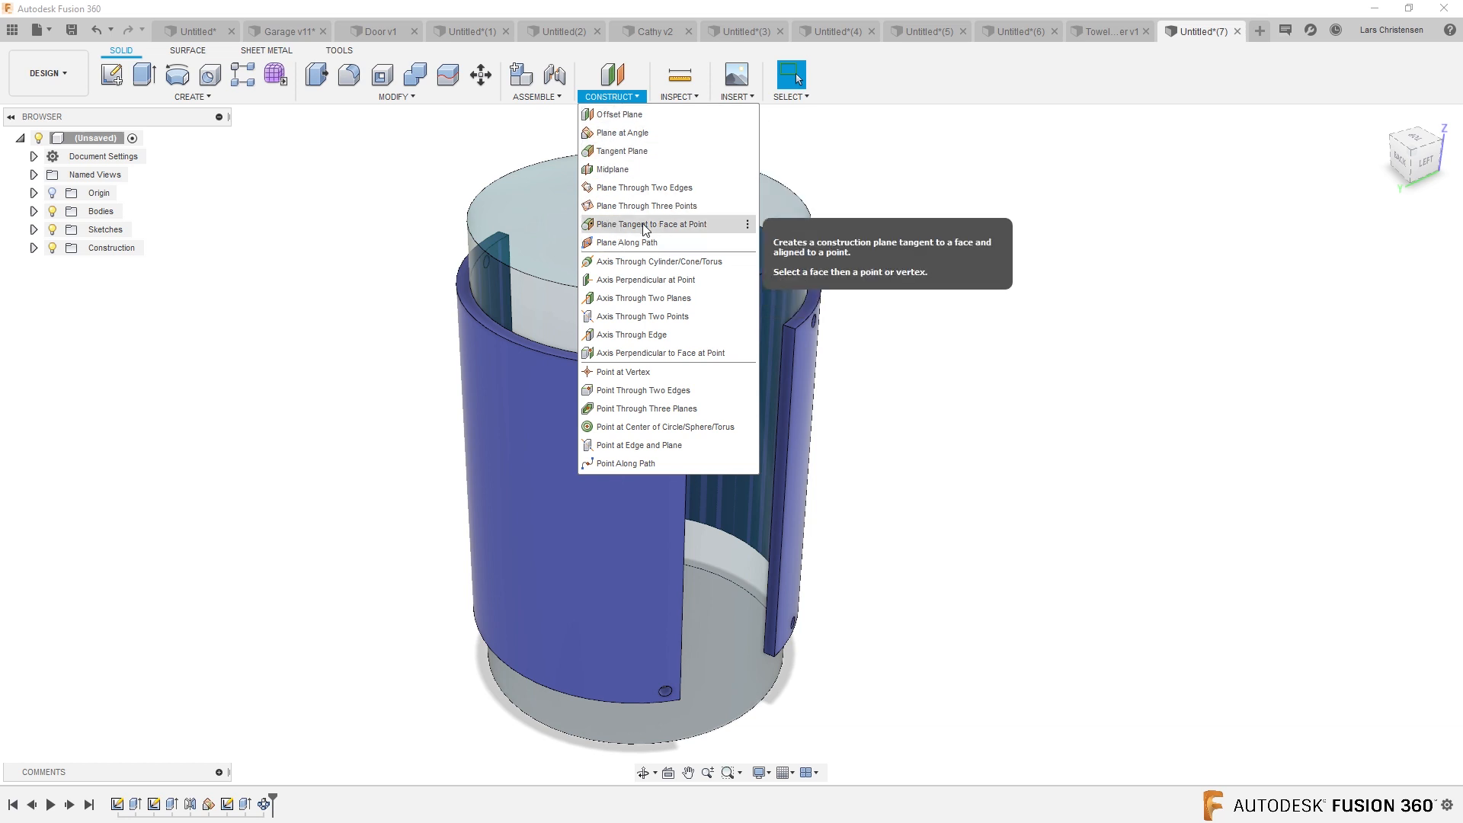
pyautogui.click(650, 224)
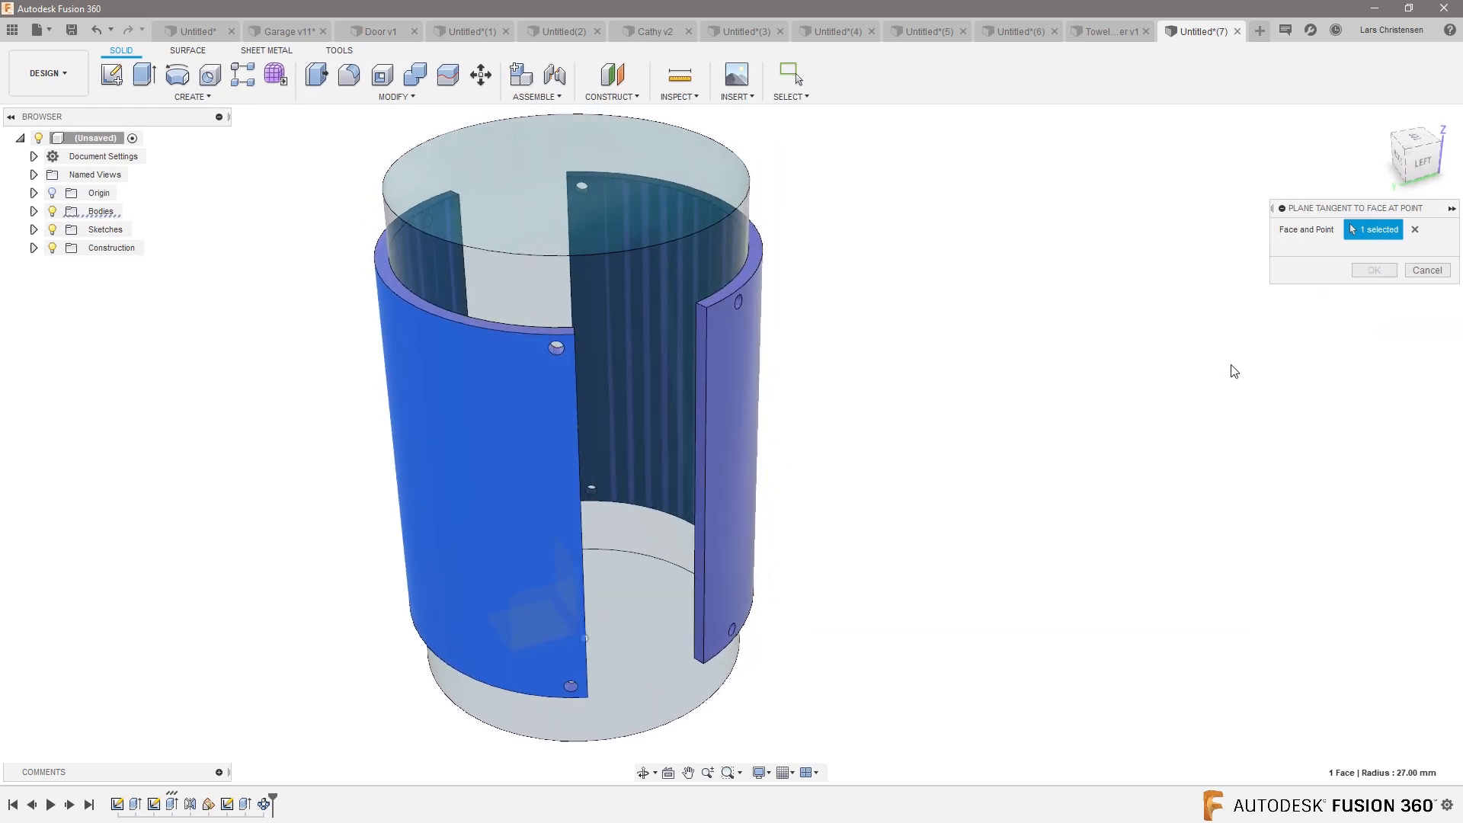
pyautogui.moveTo(1234, 370); pyautogui.dragTo(324, 342)
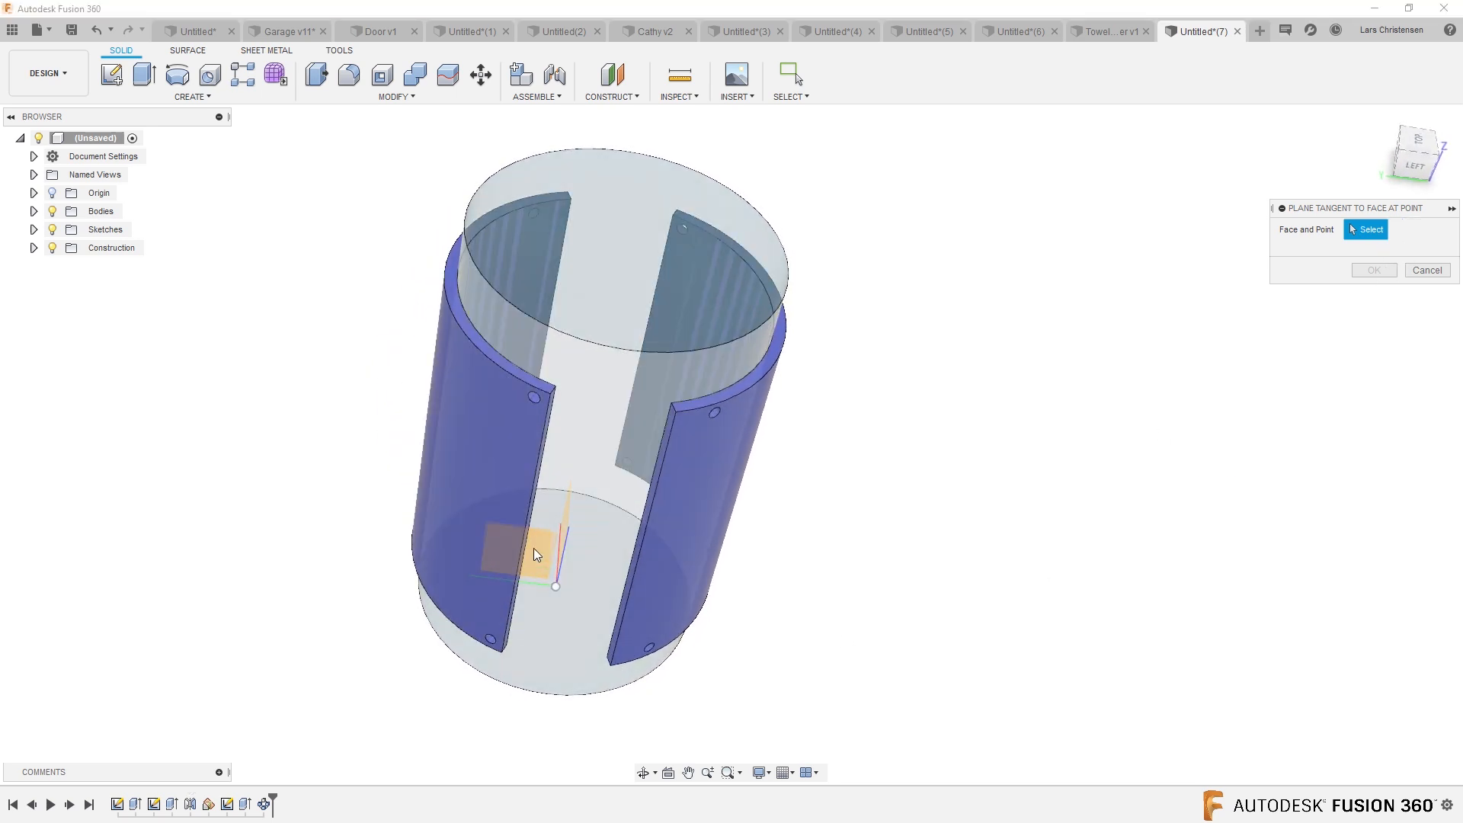
pyautogui.click(564, 555)
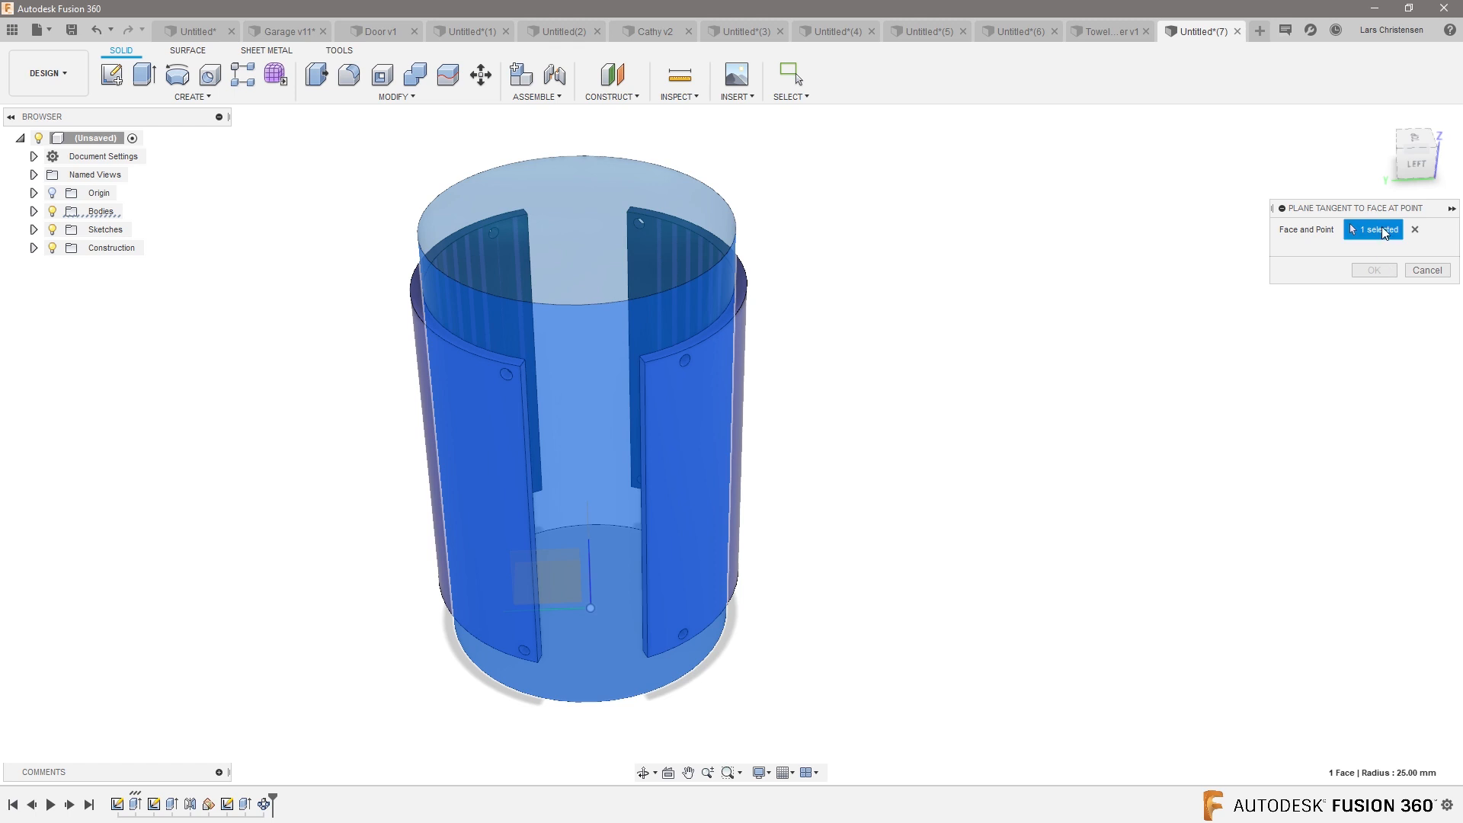
pyautogui.moveTo(1396, 208)
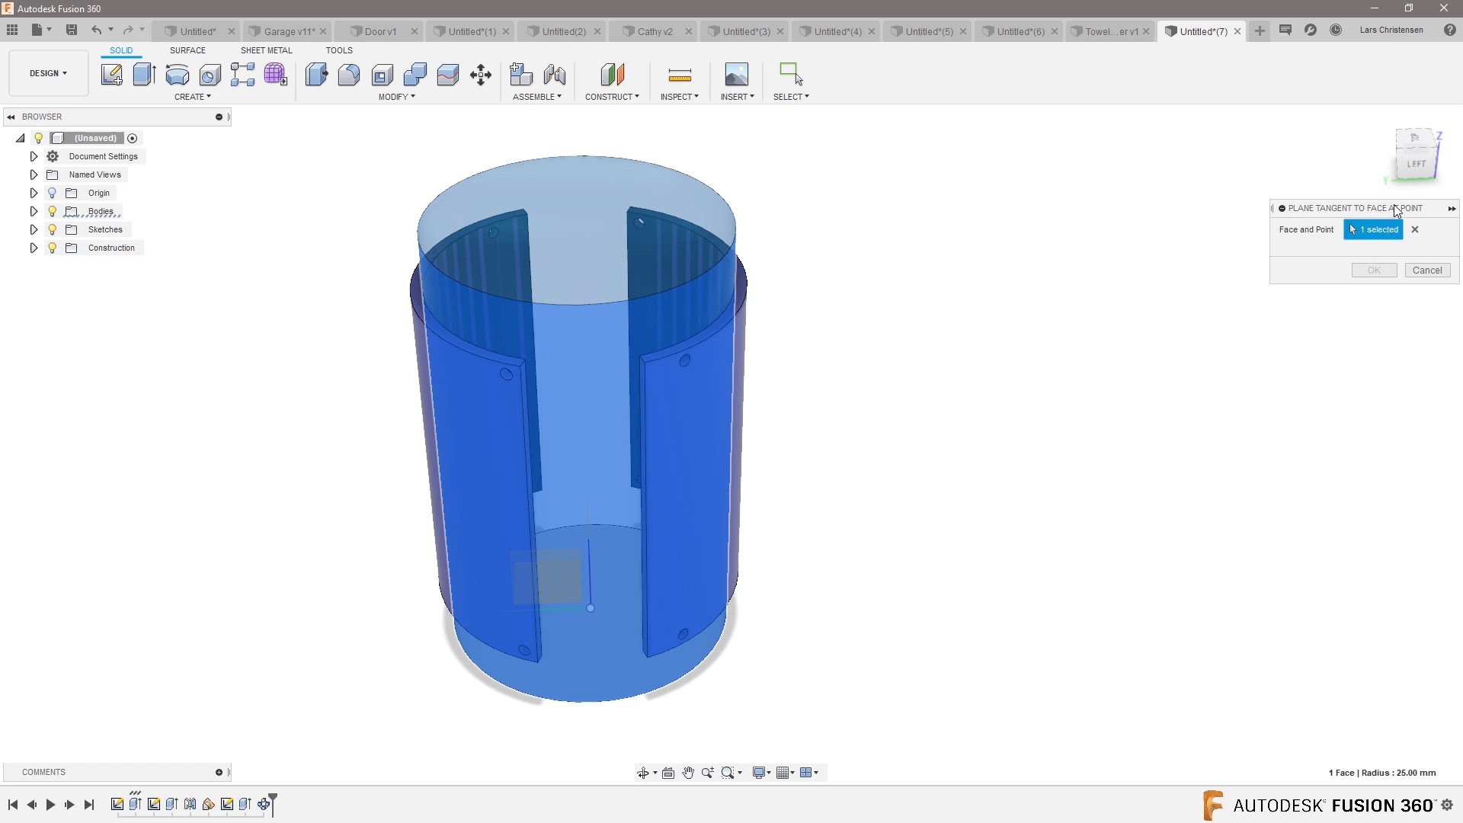
pyautogui.moveTo(1181, 273)
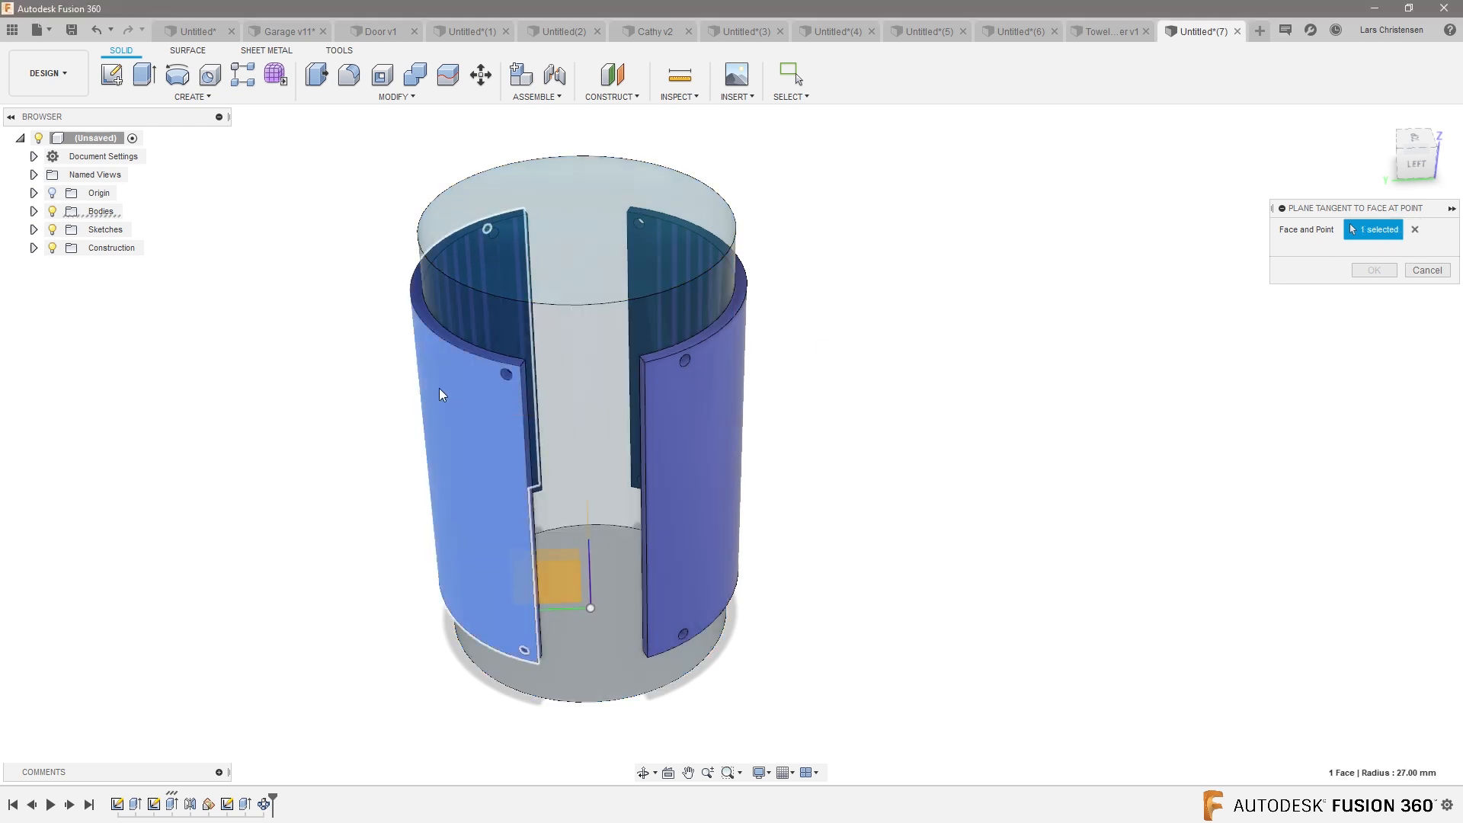
pyautogui.click(518, 371)
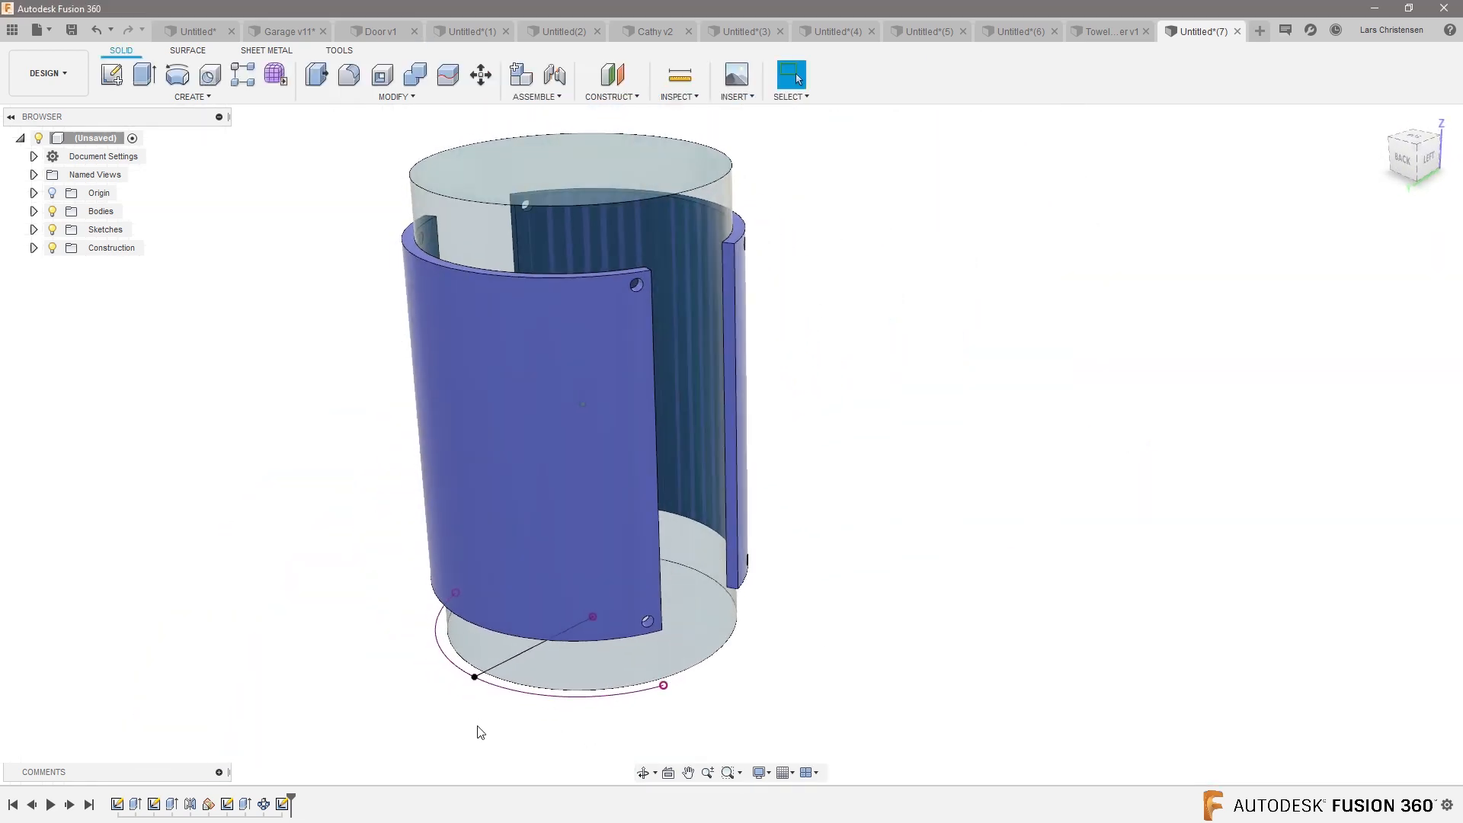
# Add a plane tangent to the front panel face and start a sketch on it
pyautogui.click(609, 96)
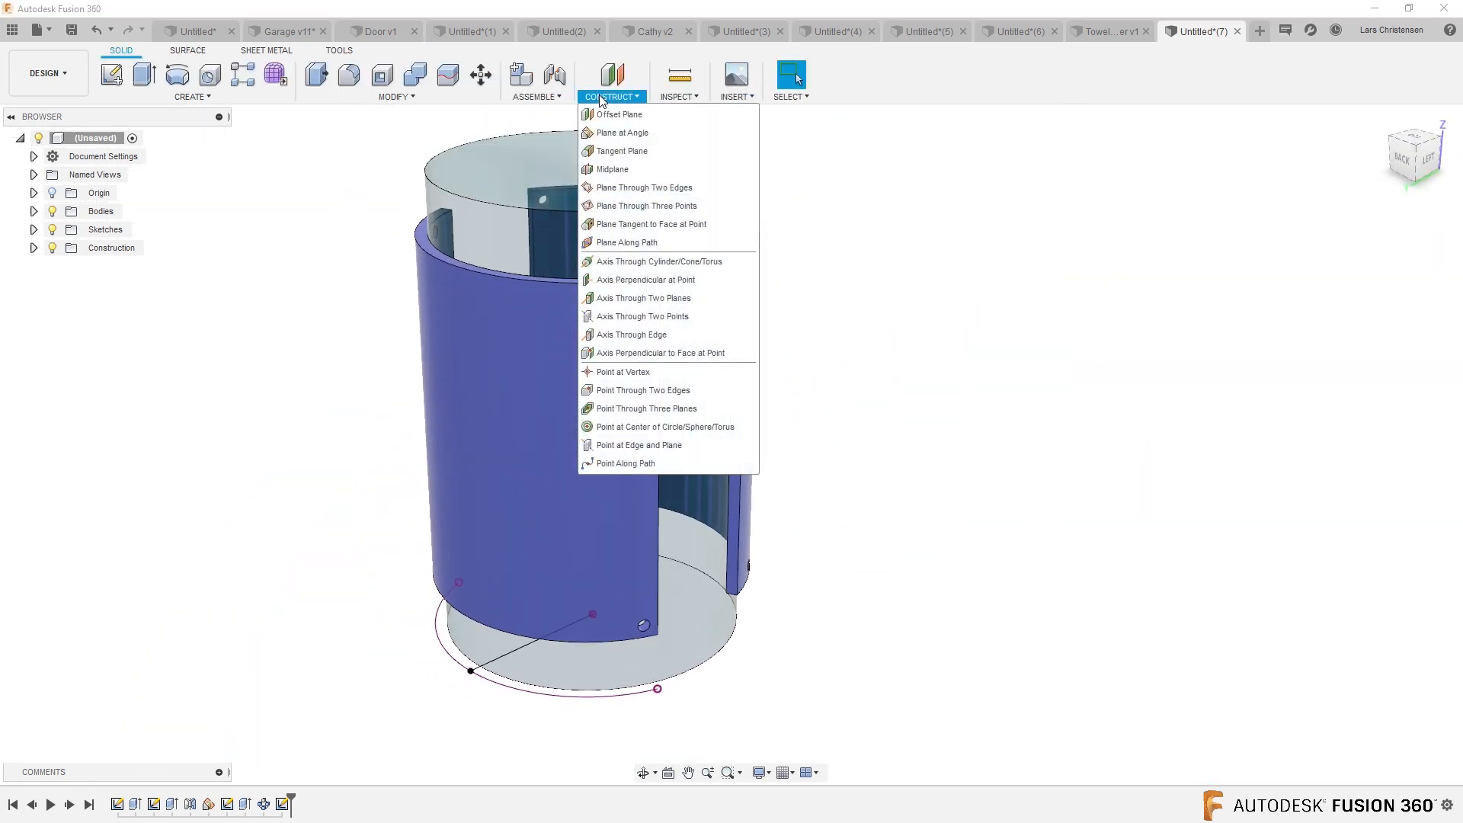
pyautogui.click(649, 224)
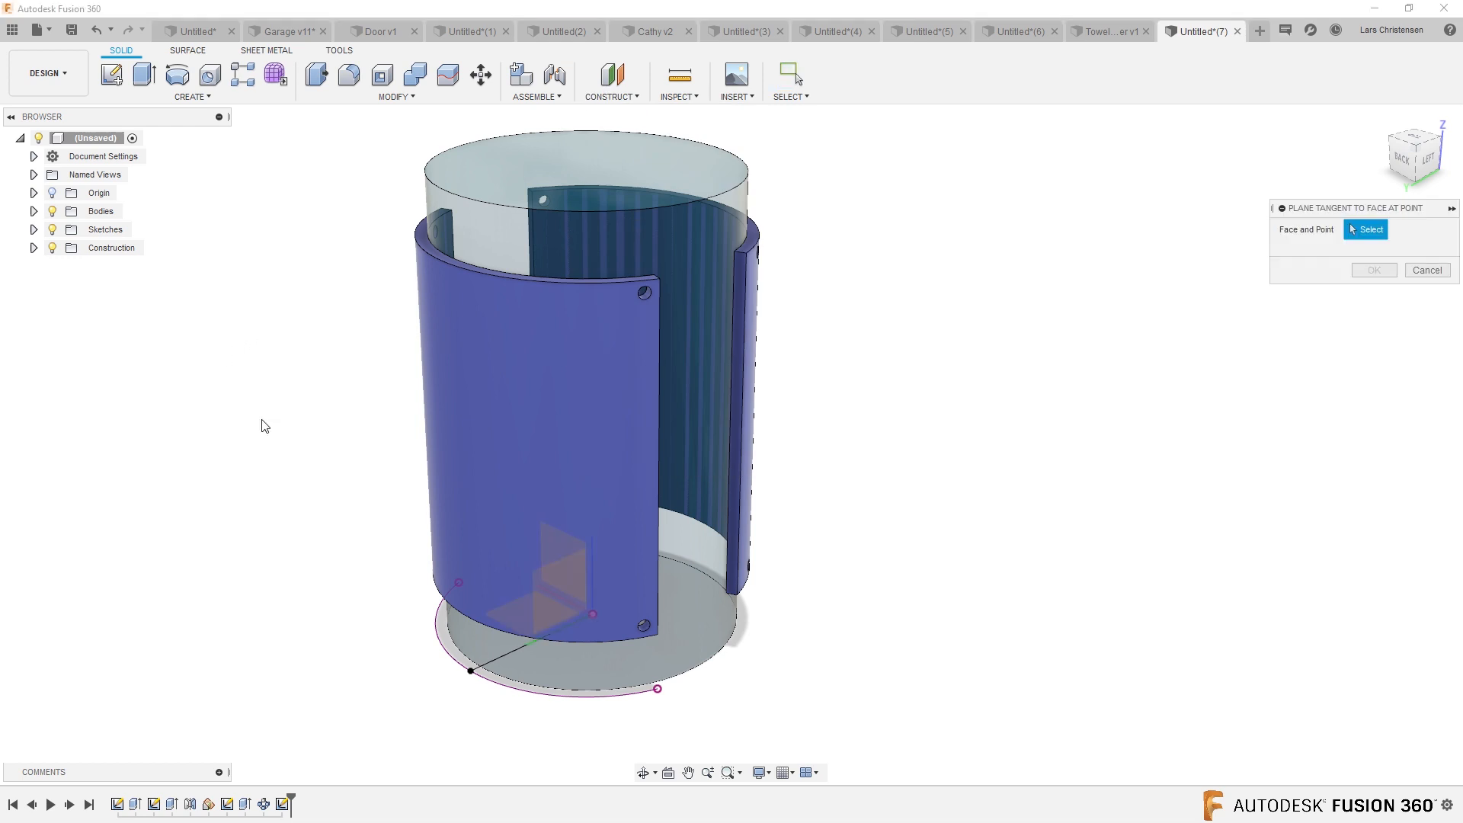
pyautogui.click(541, 420)
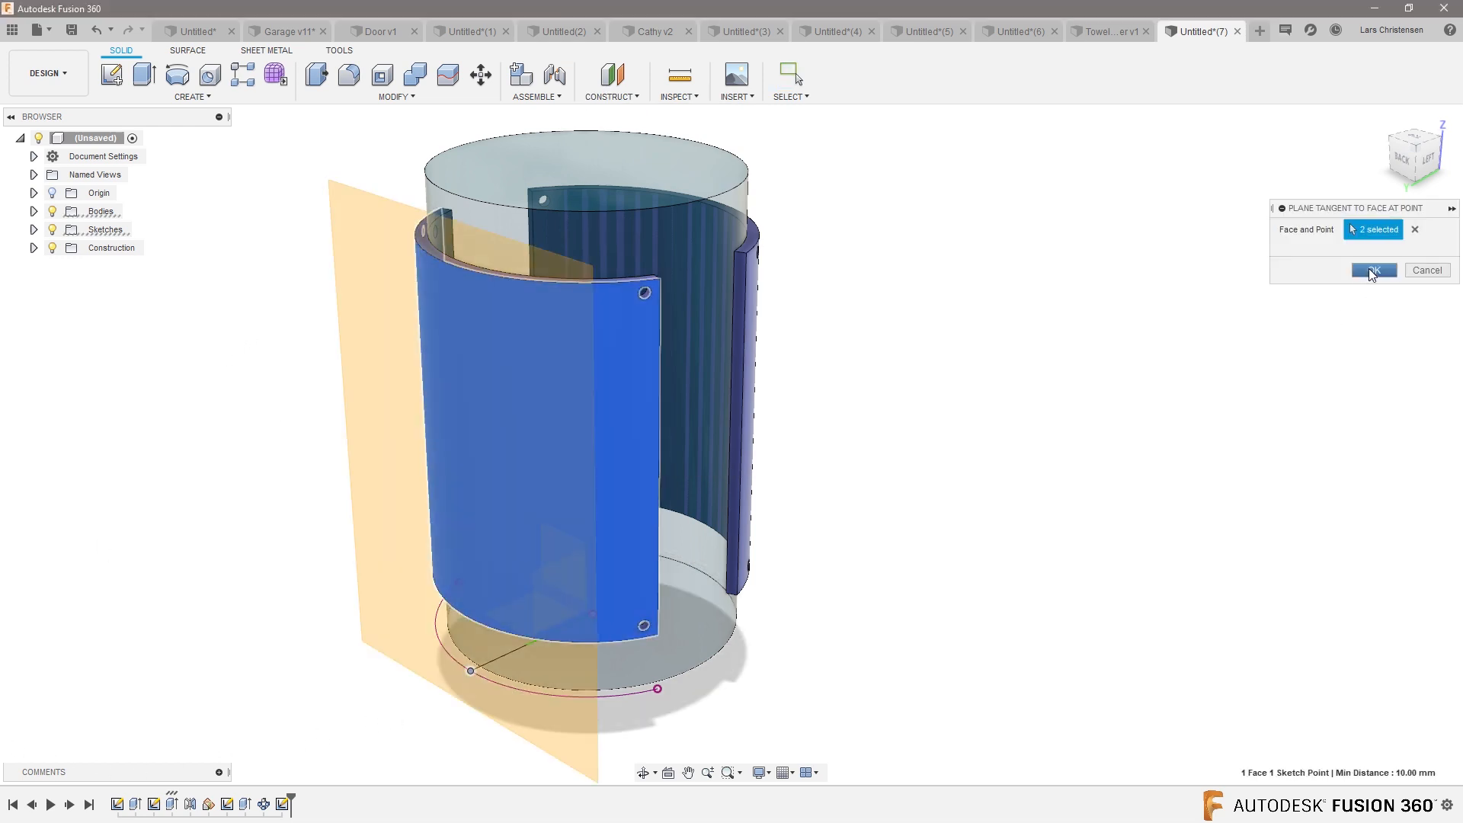
pyautogui.click(1372, 270)
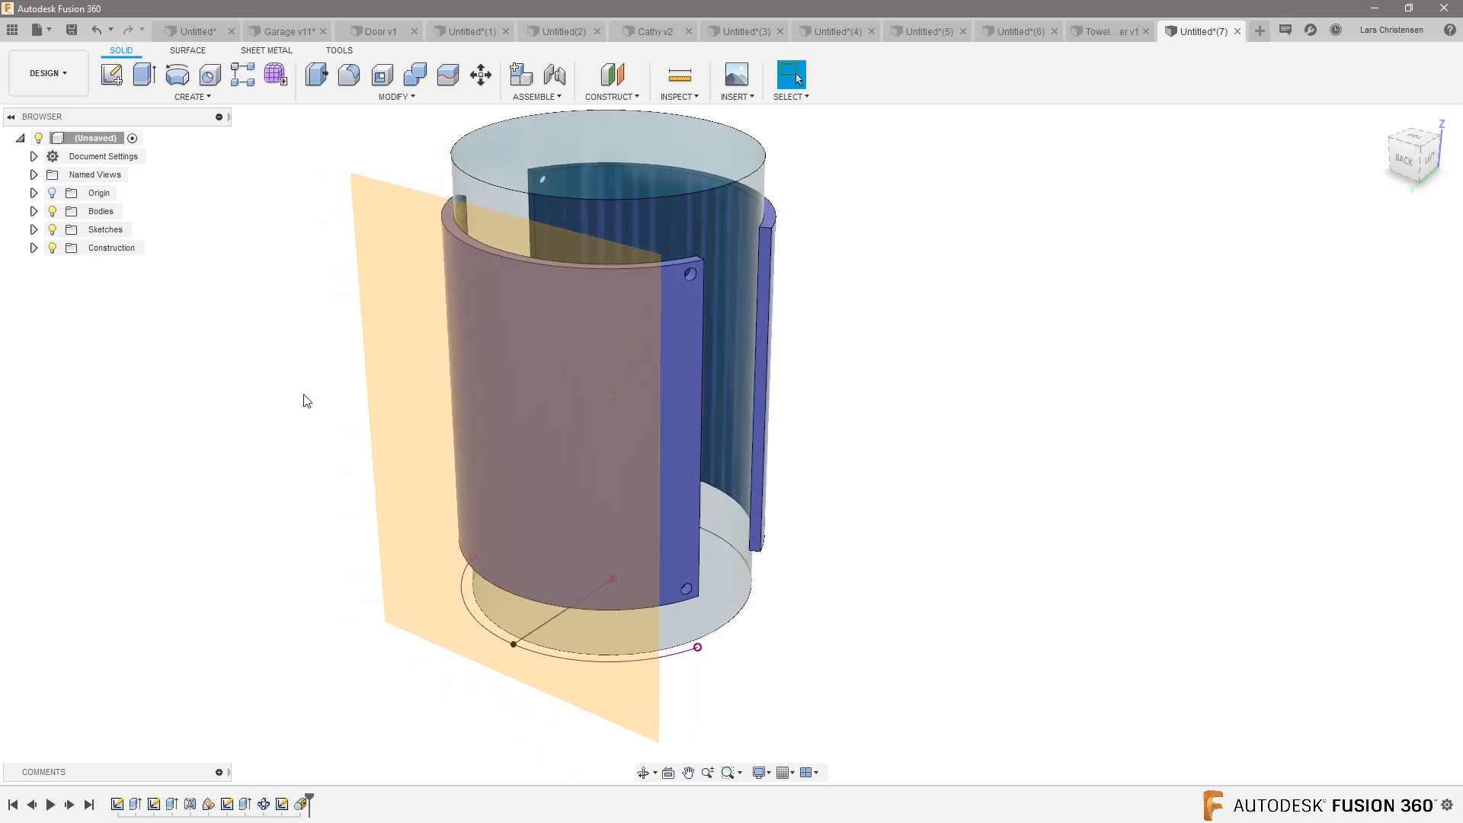
pyautogui.click(111, 75)
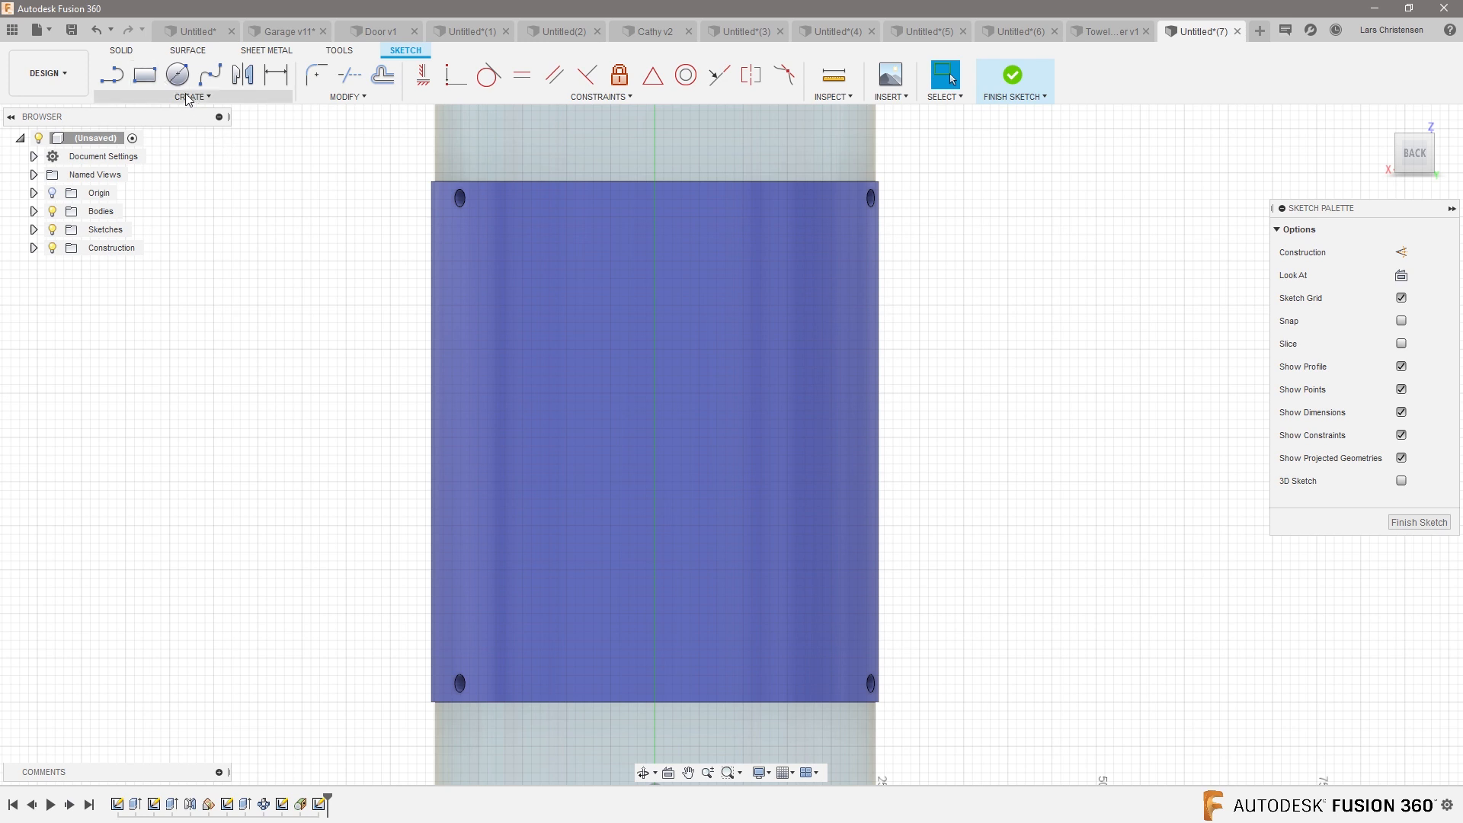
# Choose the Center to Center Slot tool for the coin slot
pyautogui.click(192, 96)
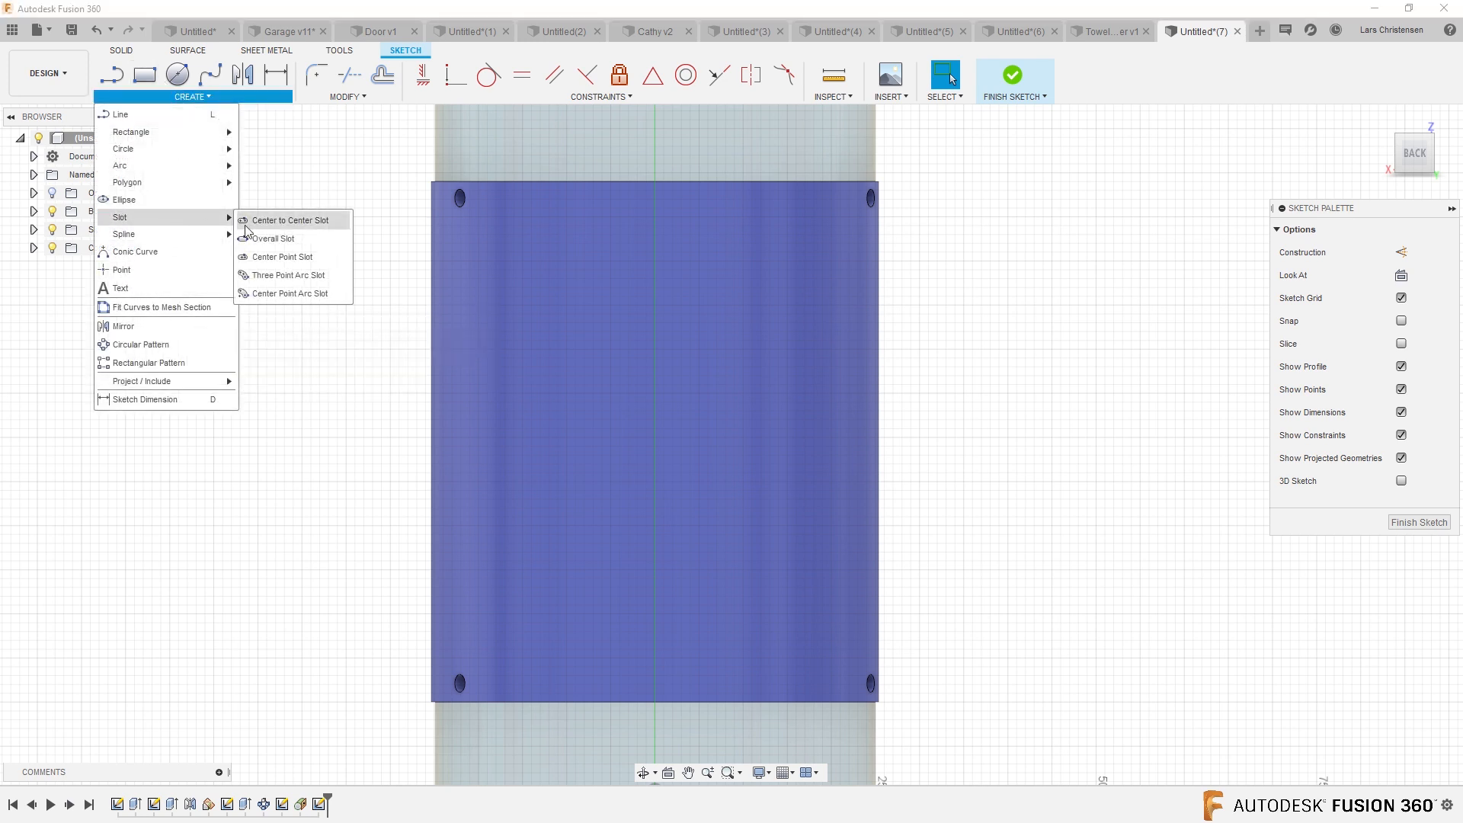
pyautogui.click(291, 220)
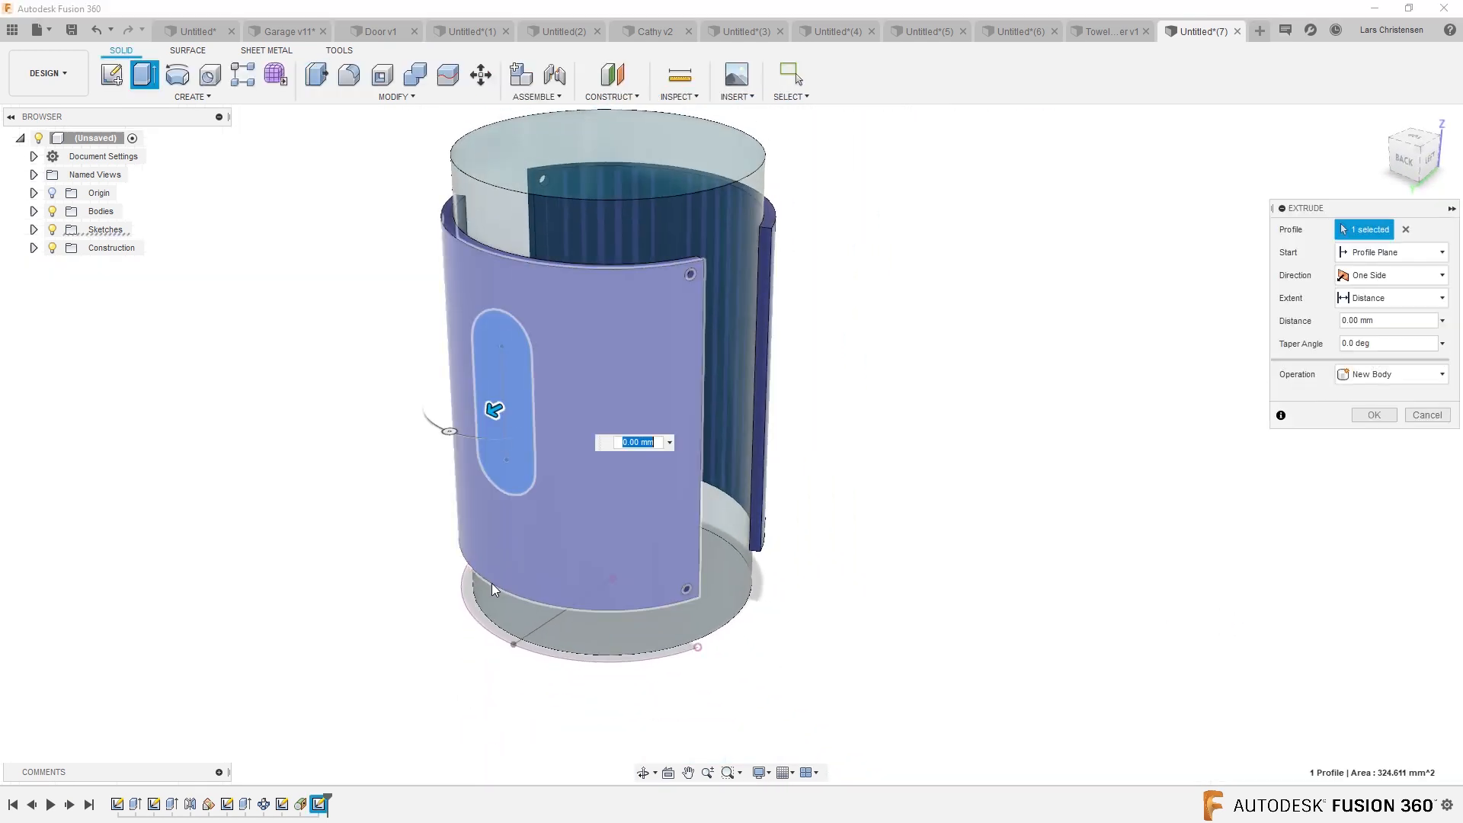
# Drag the slot extrusion into a ~22 mm cut and list Body1 and Body2 as targets
pyautogui.moveTo(494, 410); pyautogui.dragTo(556, 456)
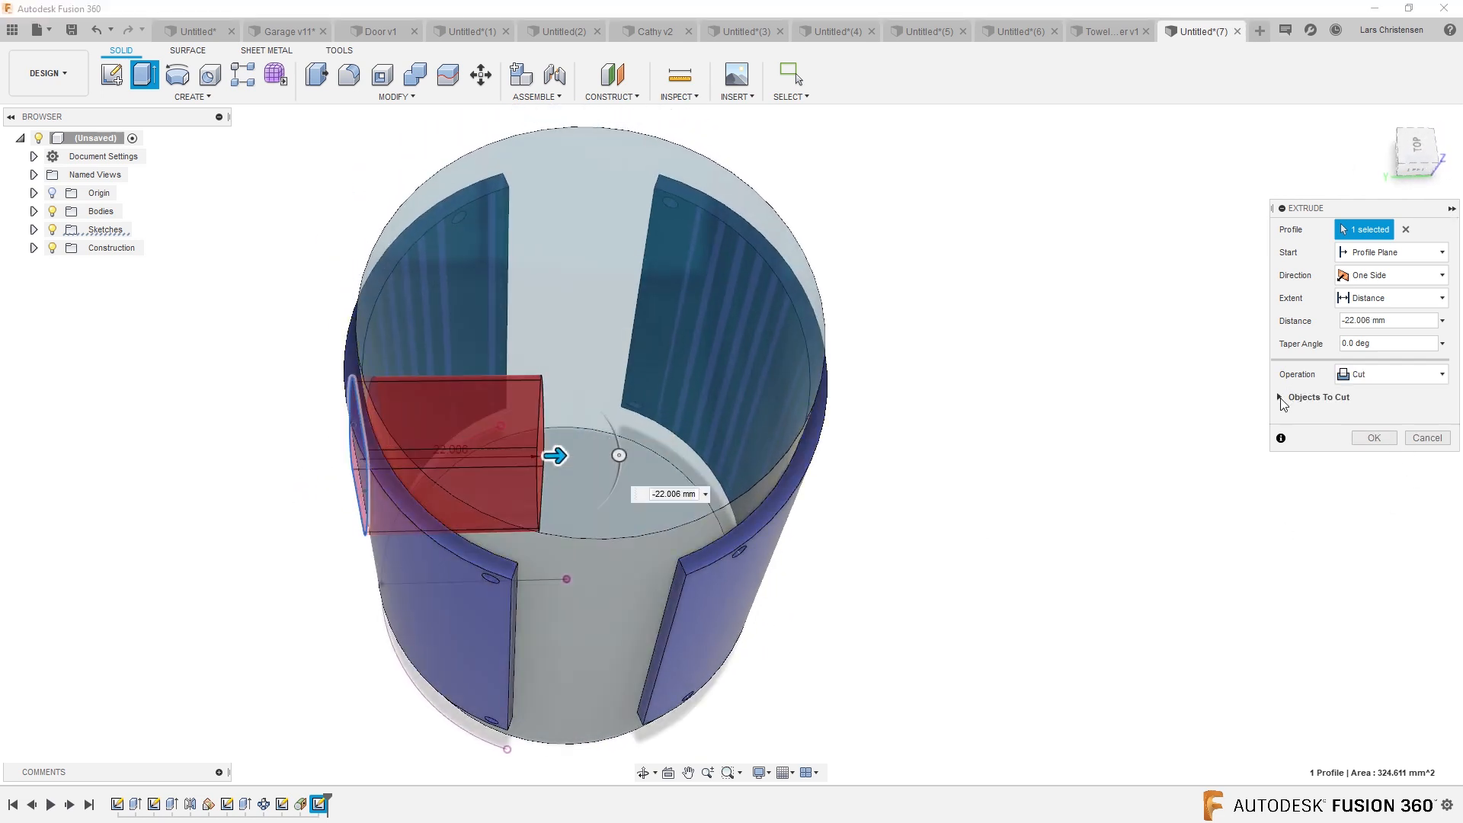
pyautogui.click(1279, 396)
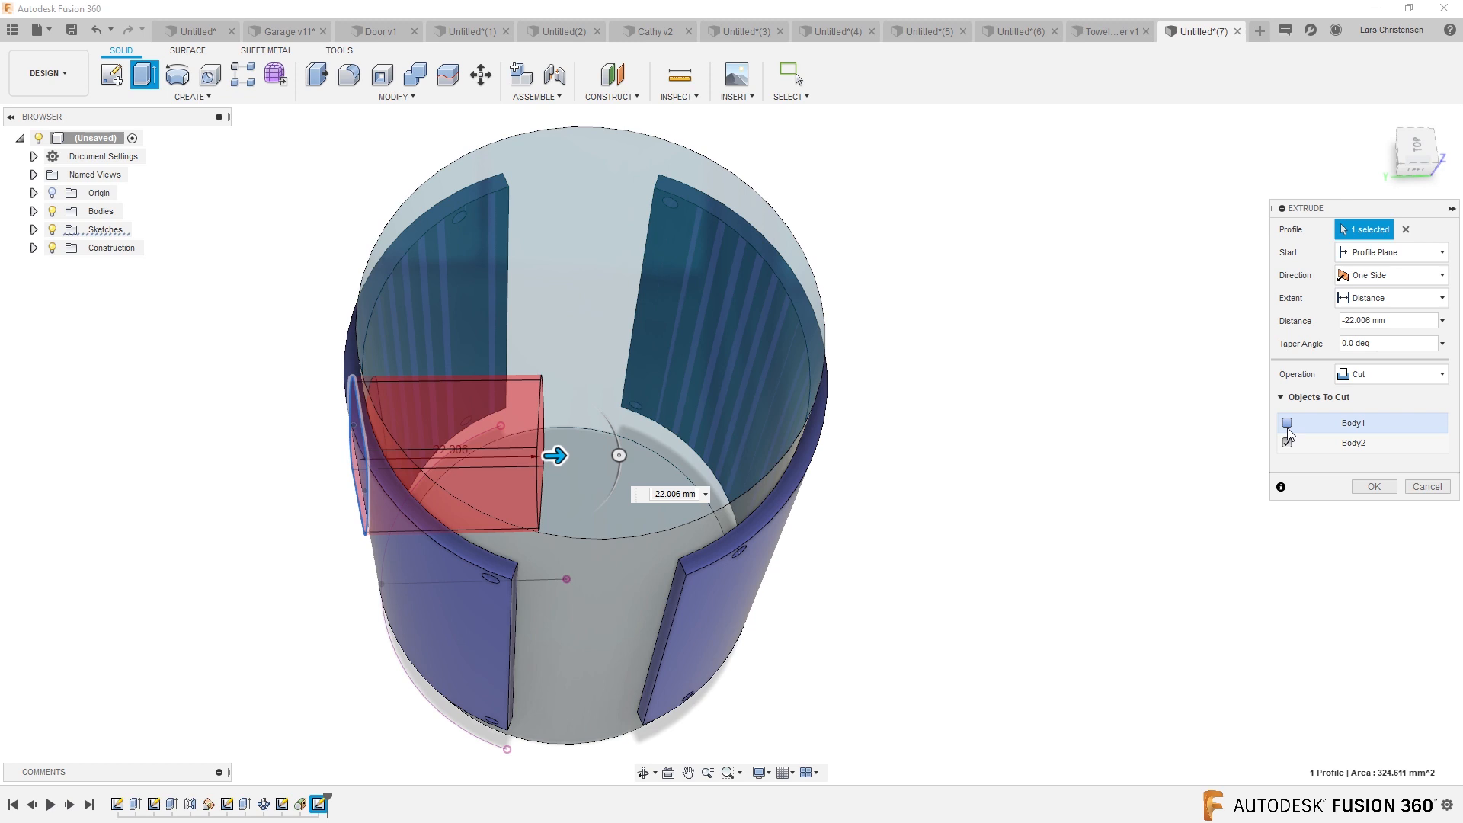